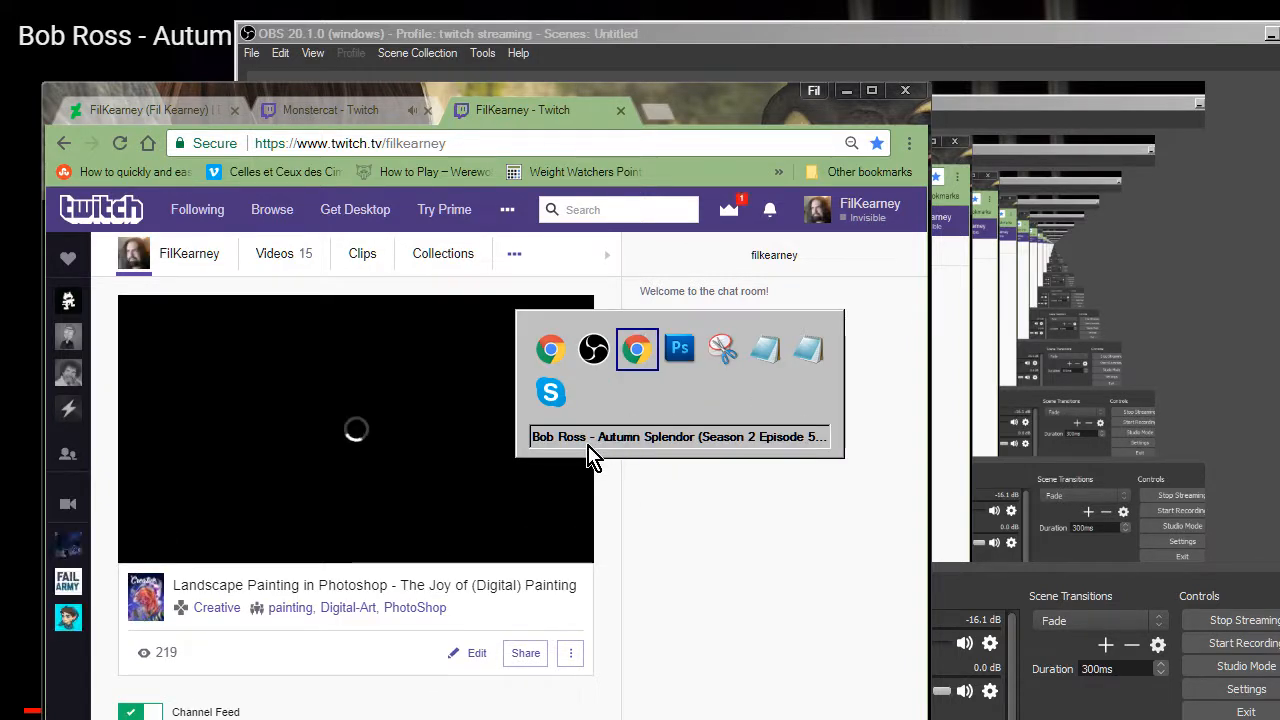
# Step: Look over the Twitch stream tabs in Chrome, including the Monstercat stream
pyautogui.click(679, 348)
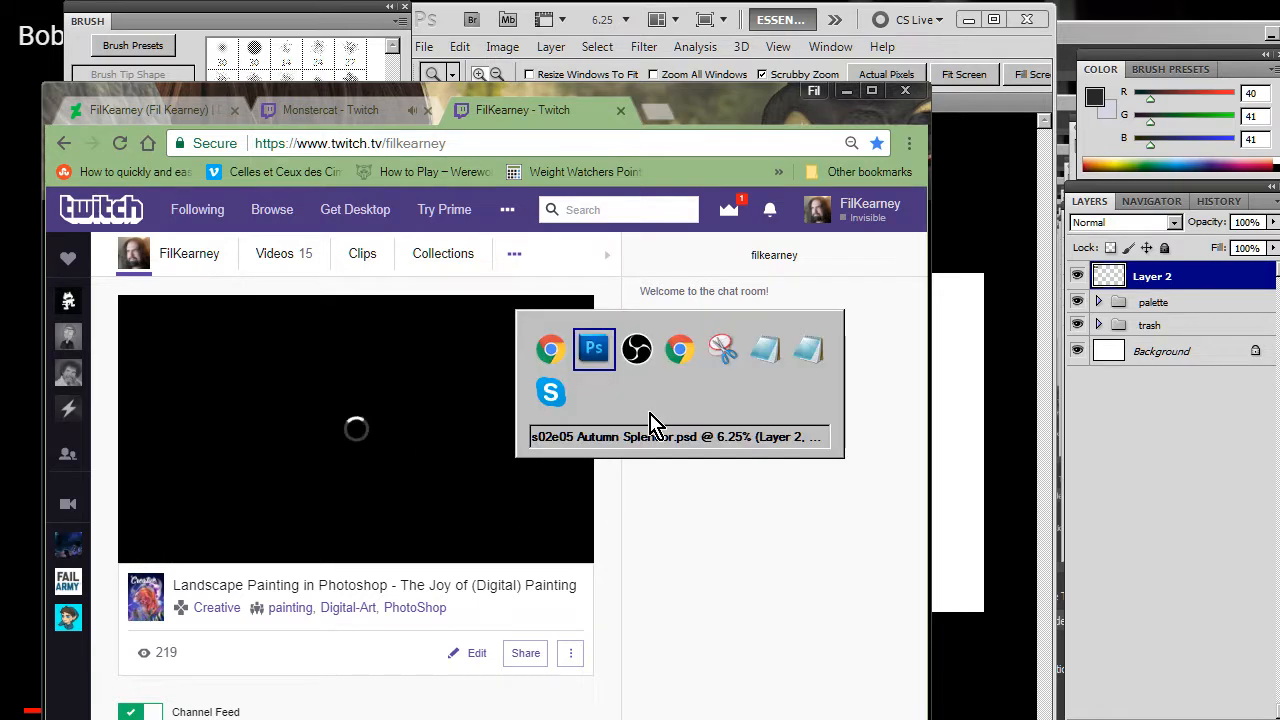
pyautogui.click(594, 348)
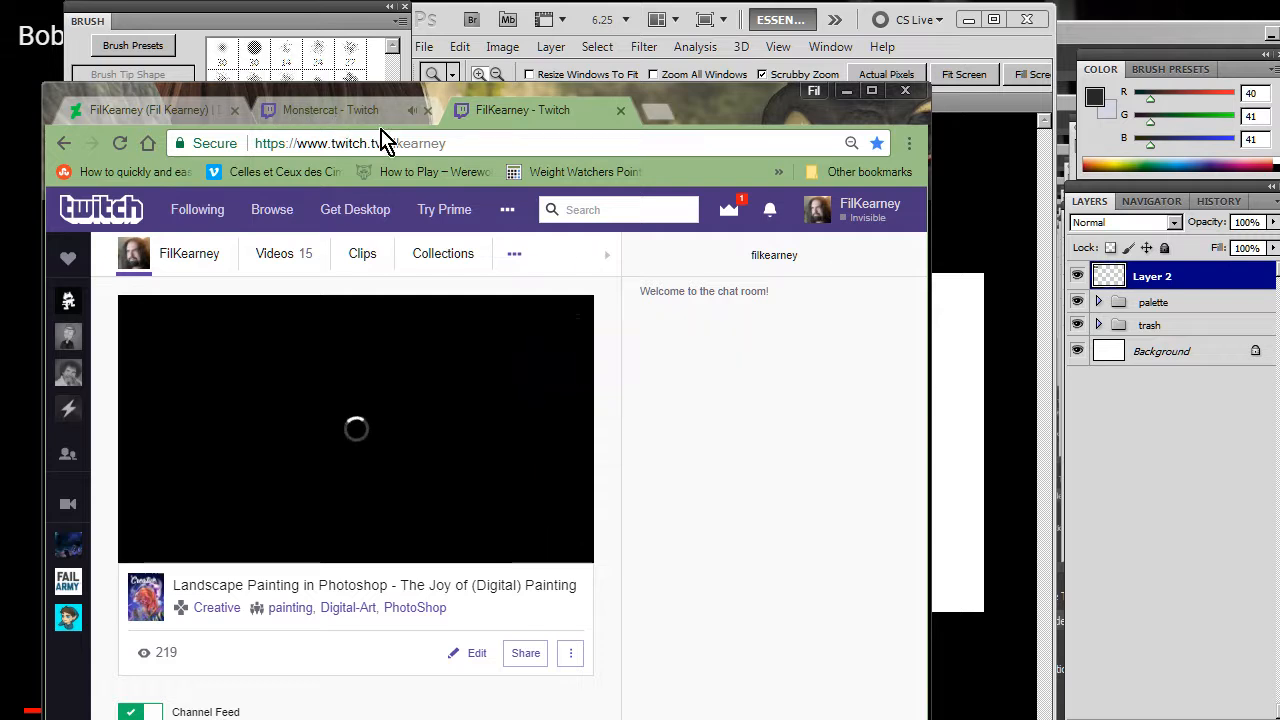
pyautogui.click(330, 109)
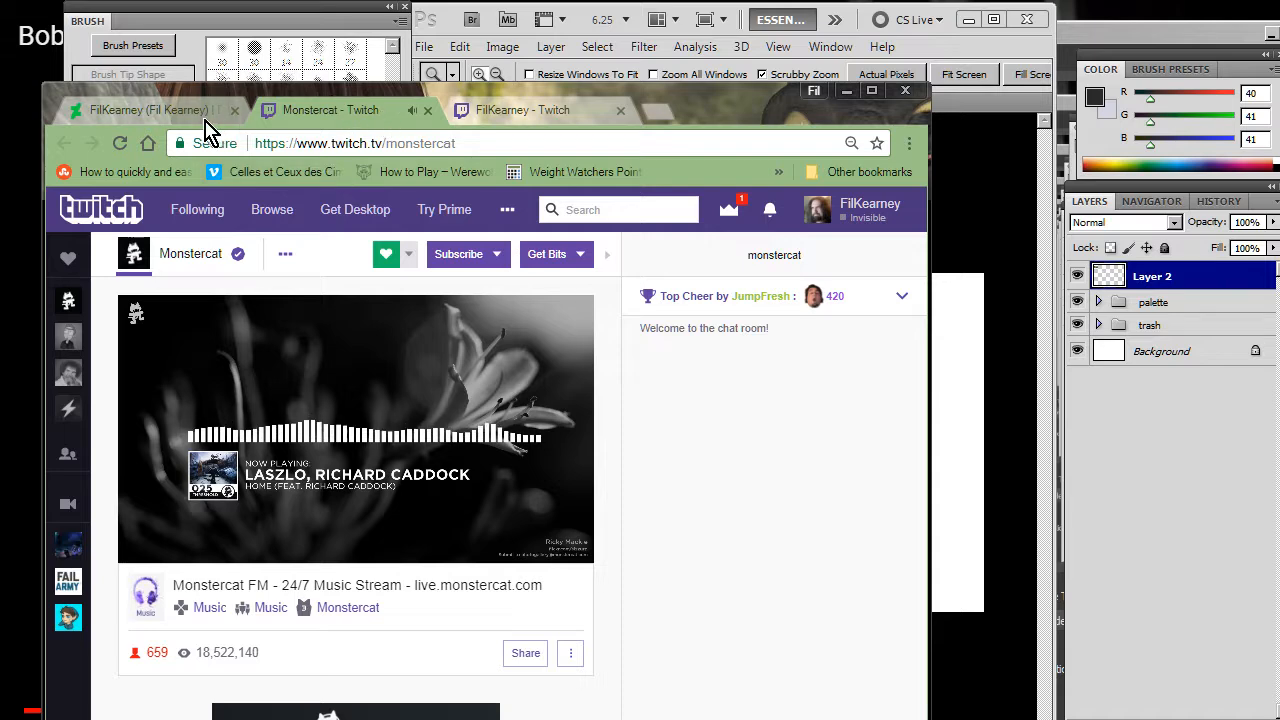
pyautogui.click(150, 110)
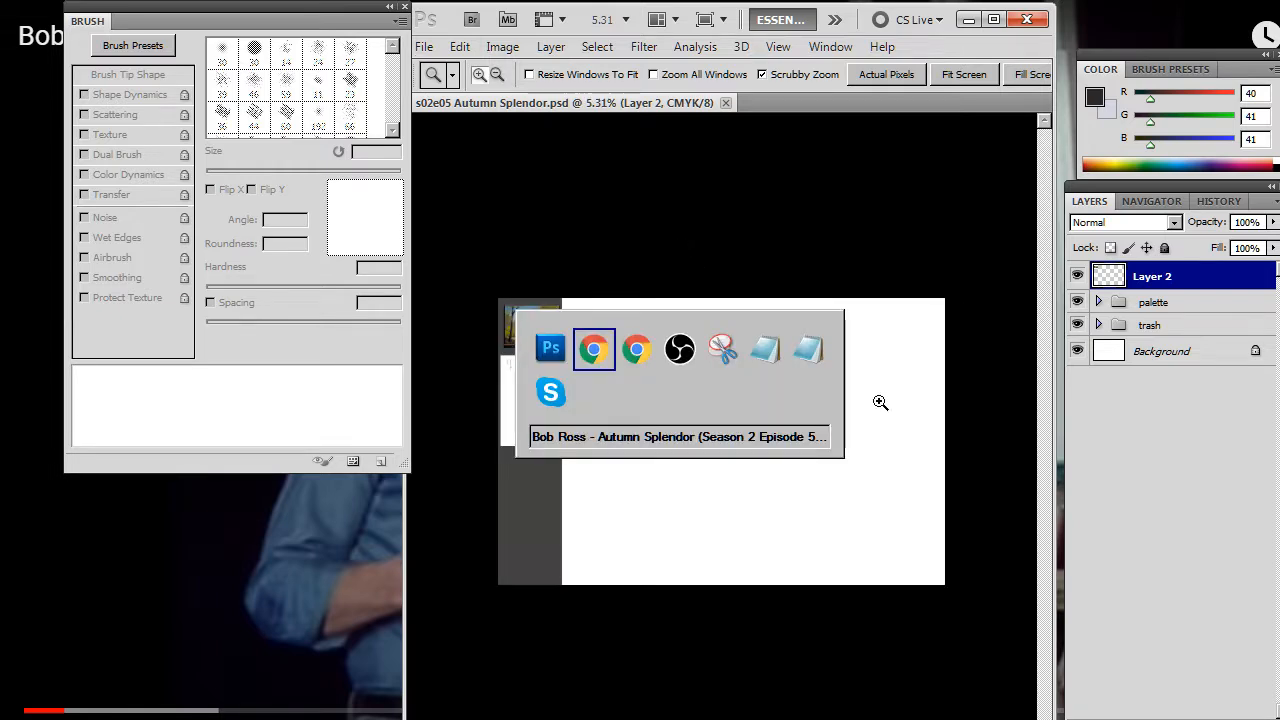
# Step: Play the Bob Ross Autumn Splendor episode on YouTube
pyautogui.click(594, 348)
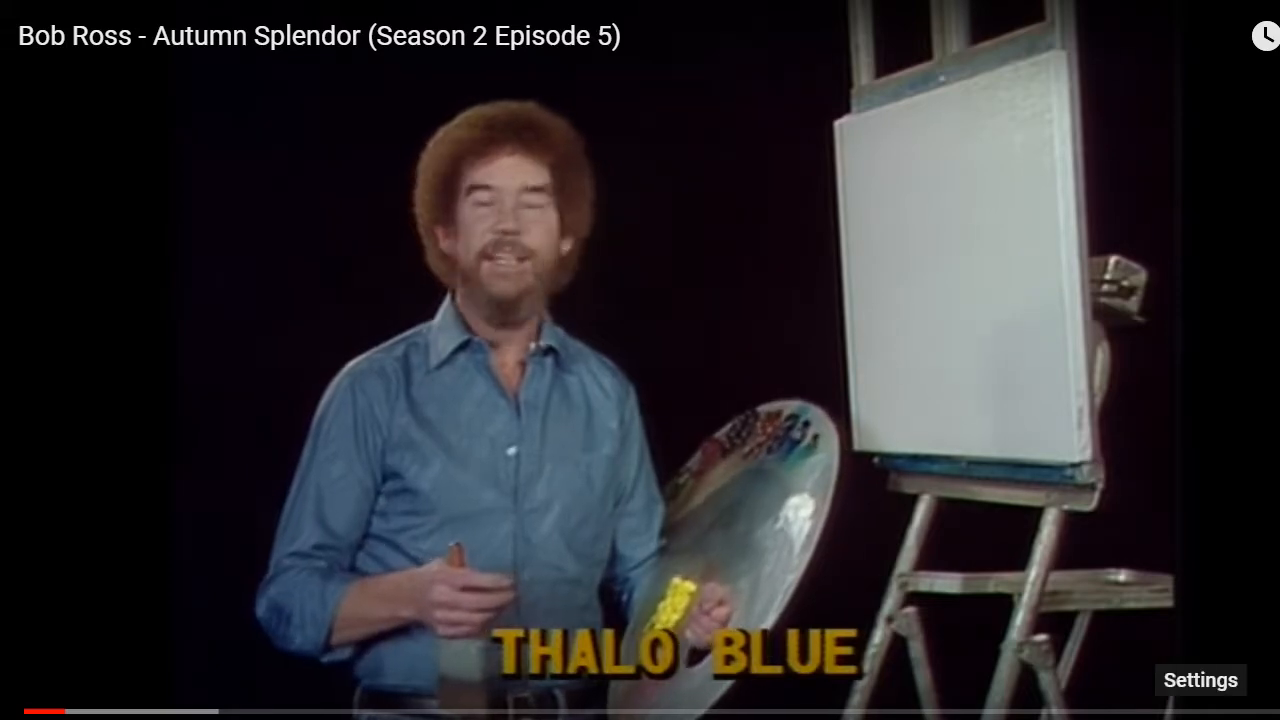
pyautogui.click(1199, 680)
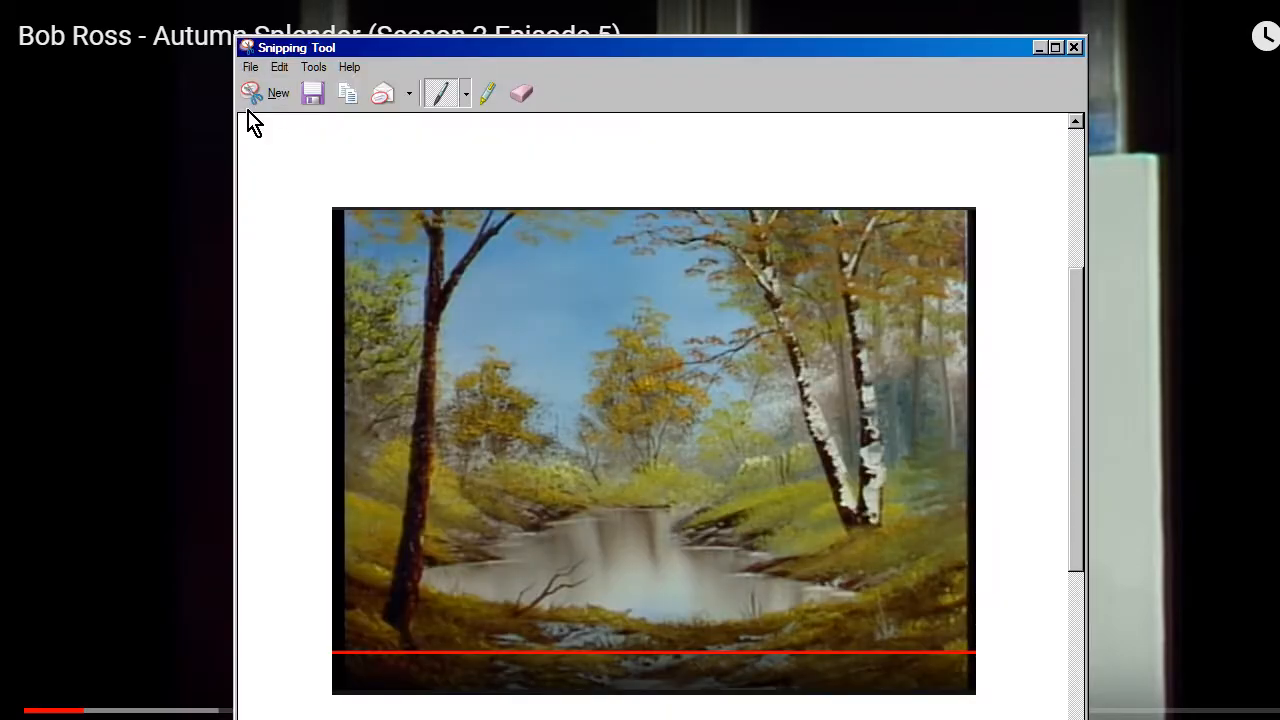
# Step: Snip the video frame showing the first blue sky strokes
pyautogui.click(277, 92)
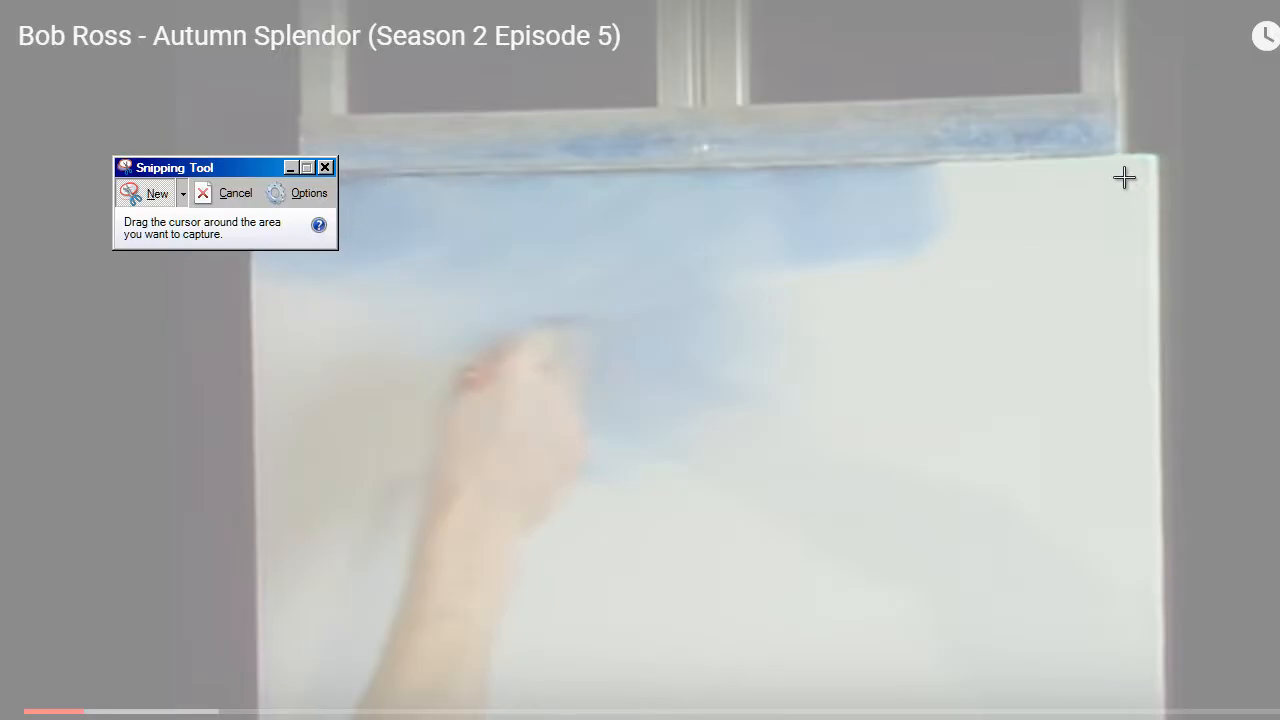
pyautogui.moveTo(1124, 177); pyautogui.dragTo(259, 692)
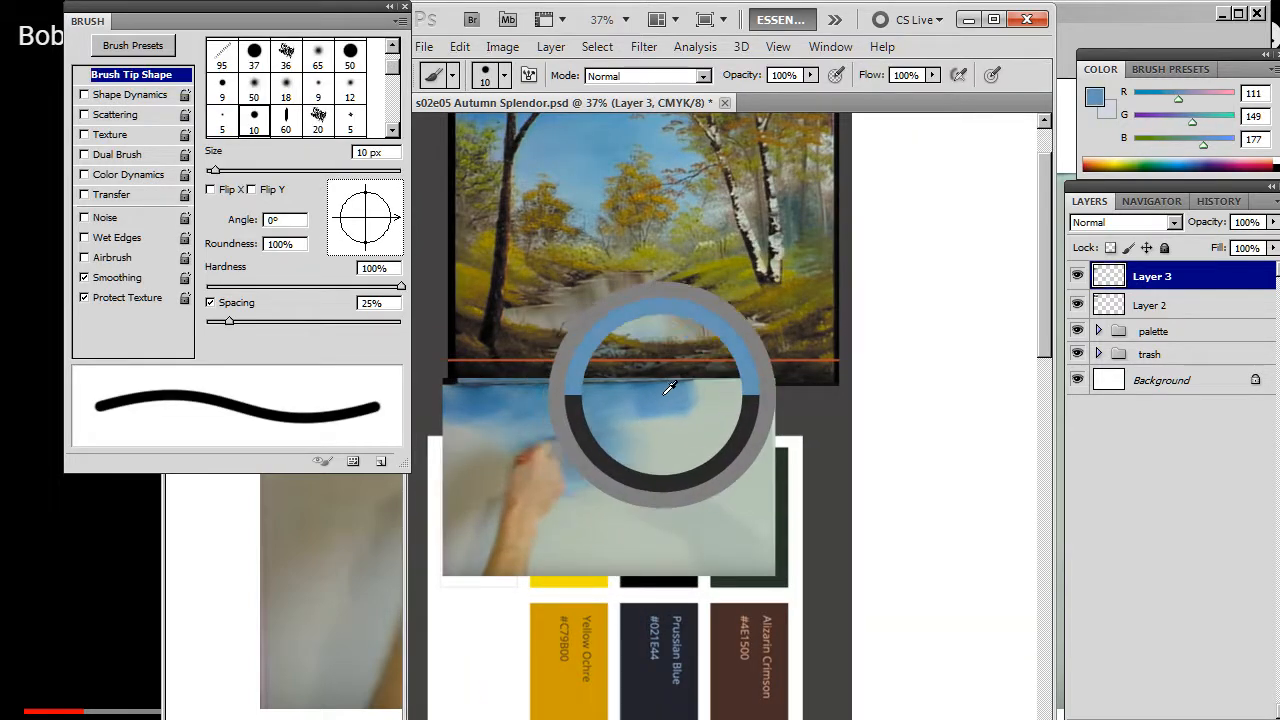
pyautogui.moveTo(740, 470)
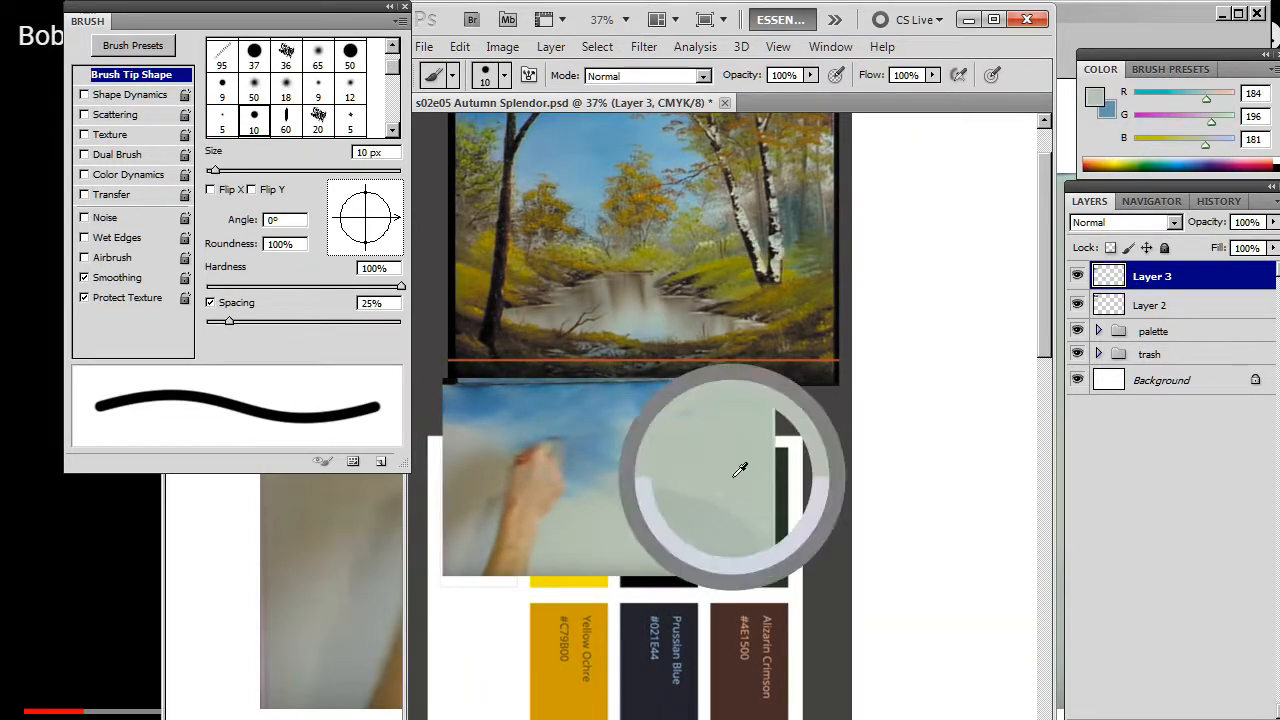
# Step: Sample the pale canvas colour from the reference and fill the new layer with it
pyautogui.click(1151, 353)
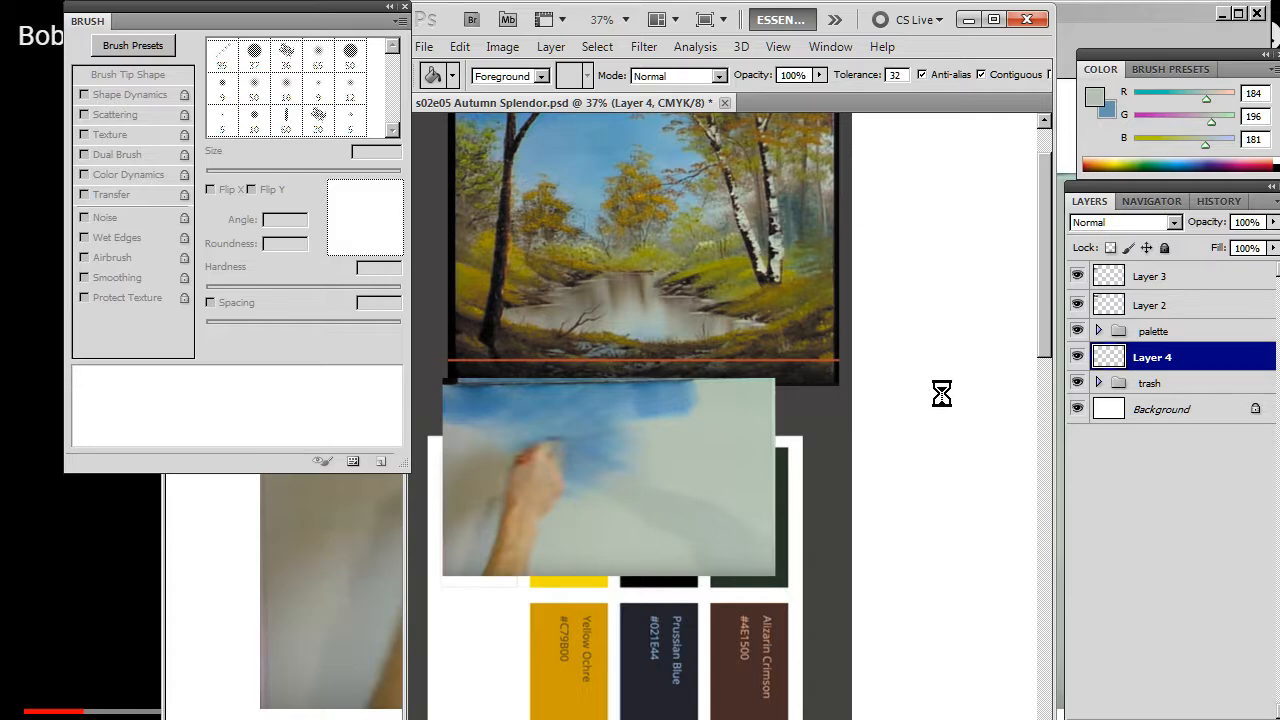
pyautogui.click(431, 75)
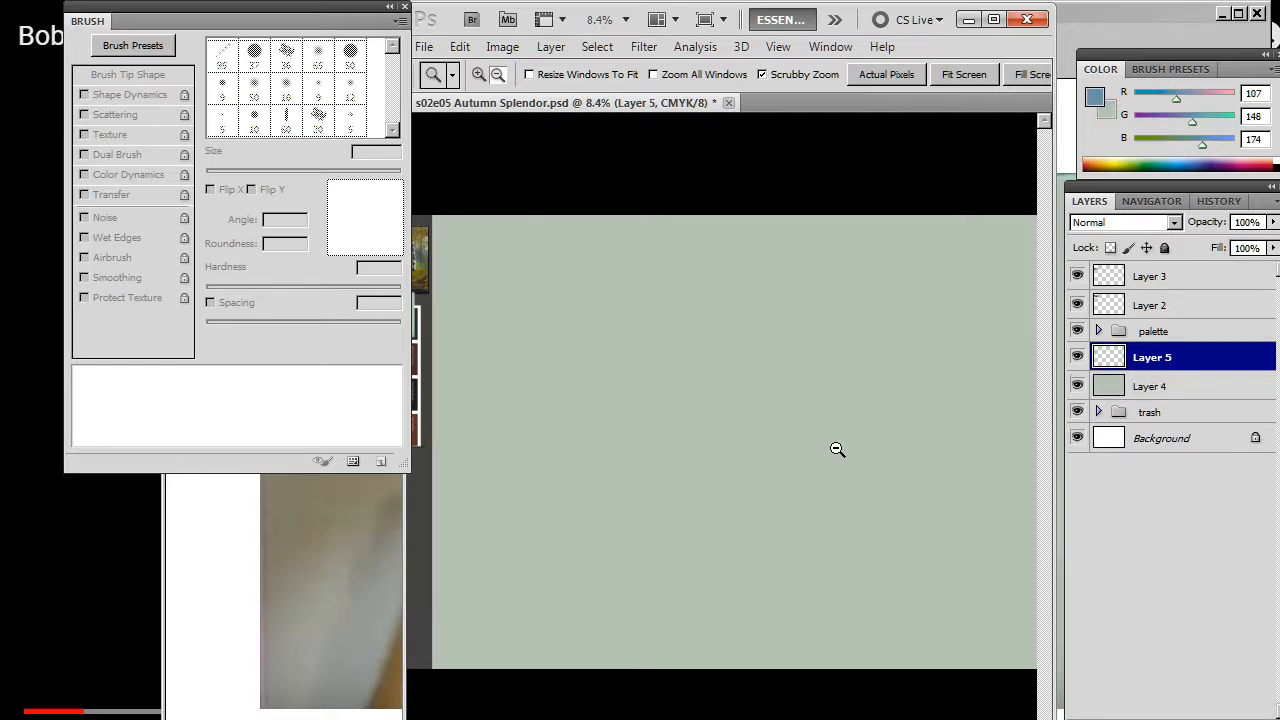
pyautogui.moveTo(925, 248)
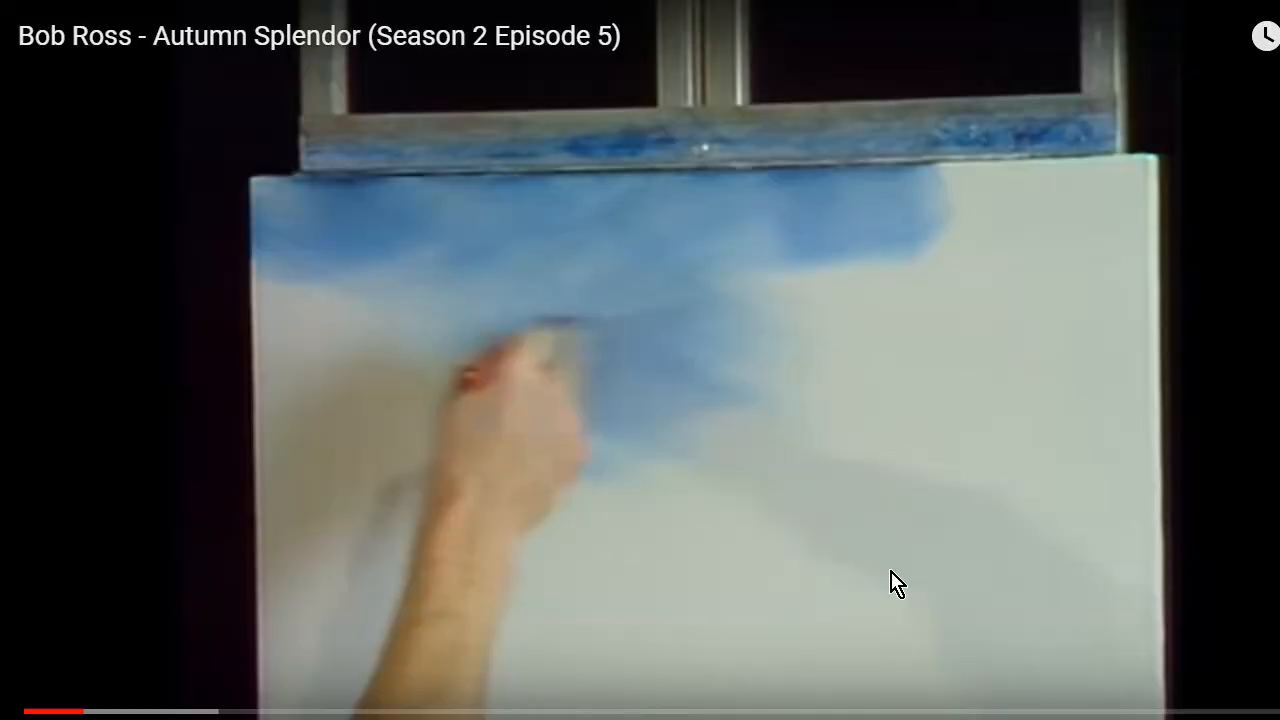
pyautogui.moveTo(667, 378)
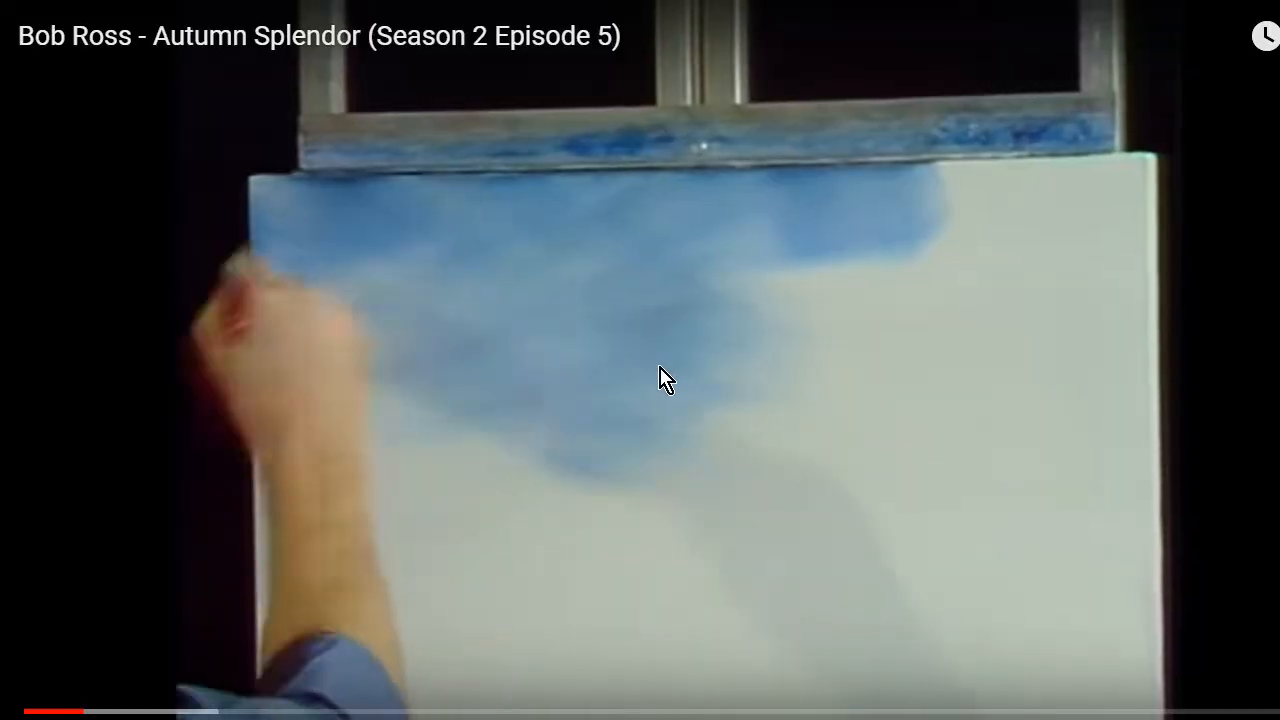
pyautogui.moveTo(896, 322)
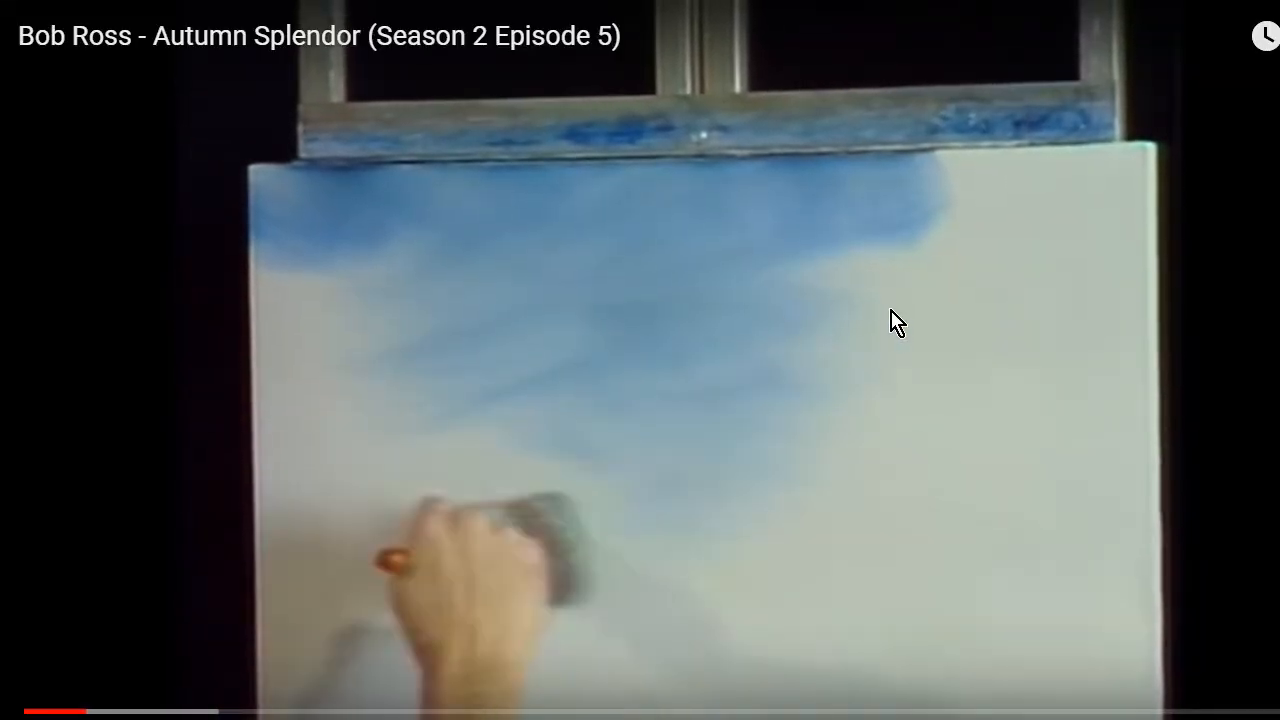
pyautogui.moveTo(1100, 312)
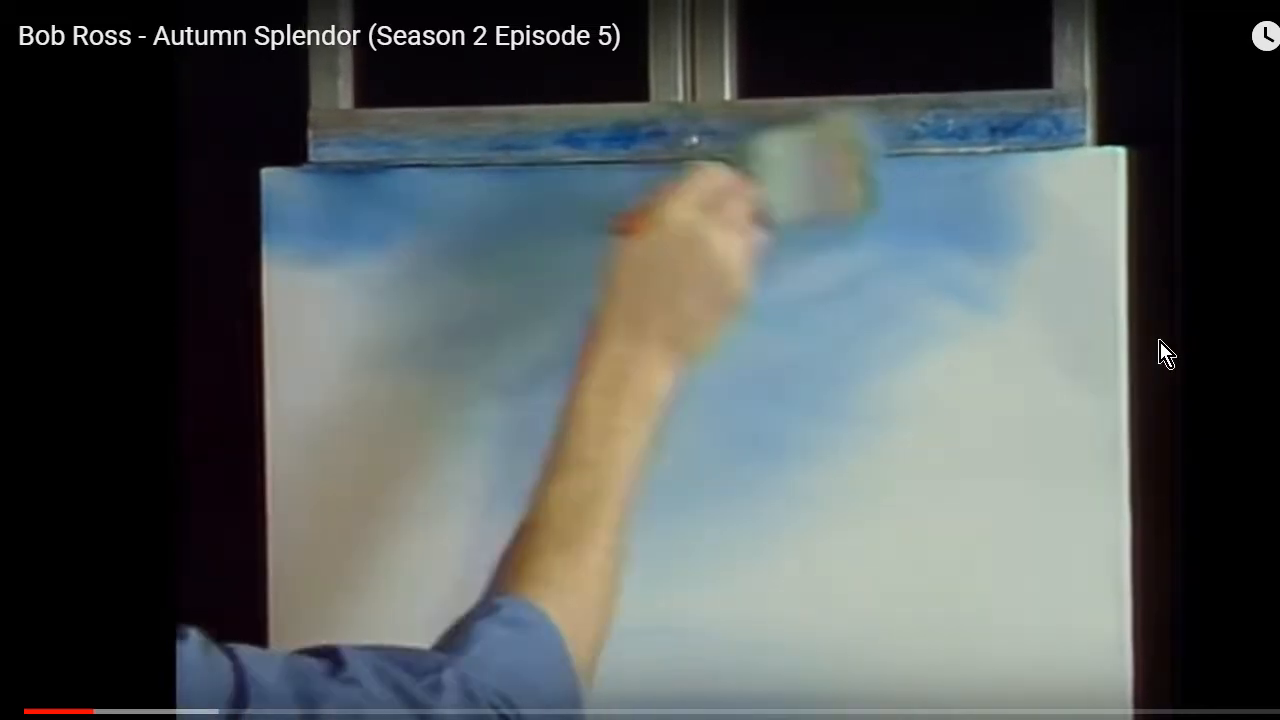
pyautogui.moveTo(1098, 375)
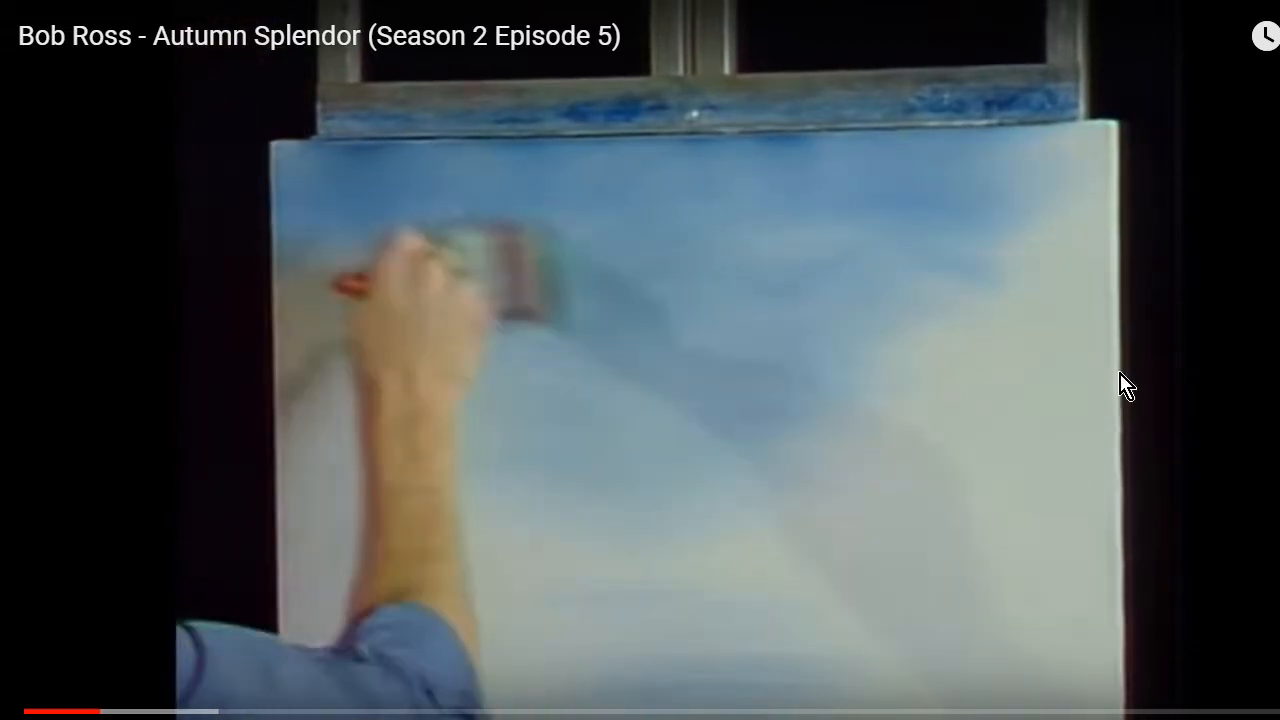
# Step: Watch Bob Ross blend the soft blue sky across the canvas
pyautogui.doubleClick(679, 384)
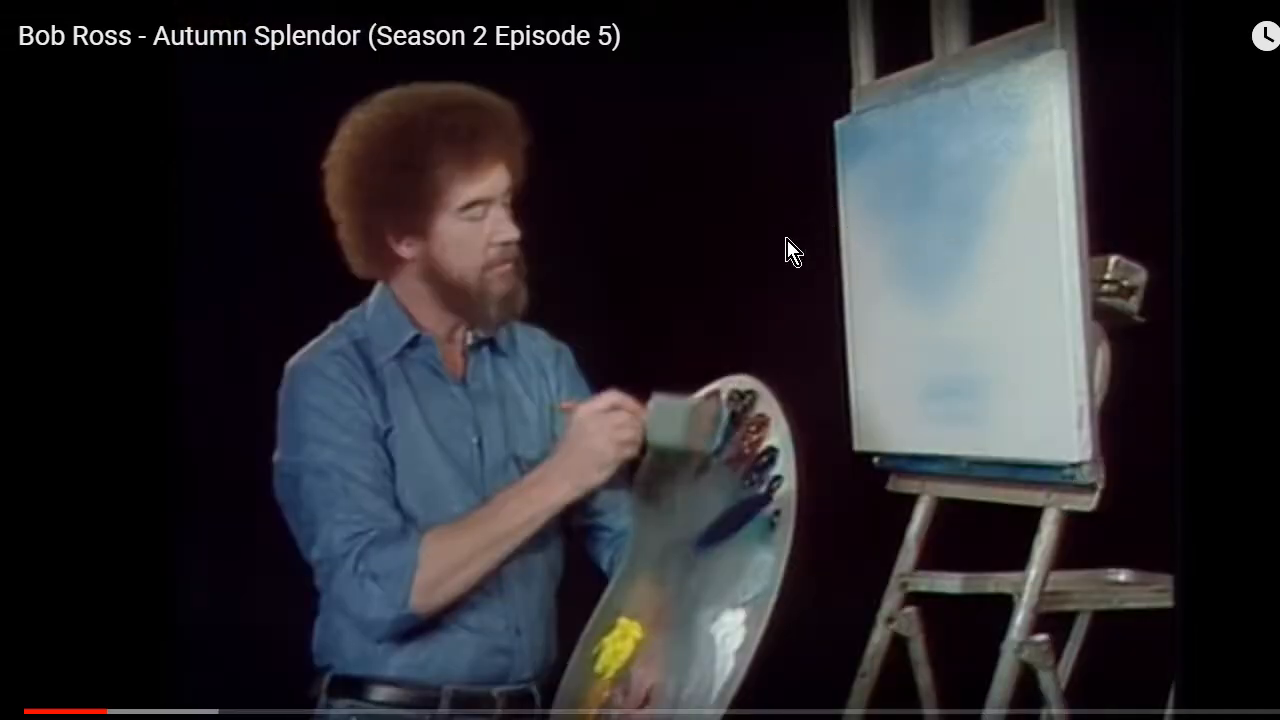
pyautogui.moveTo(780, 408)
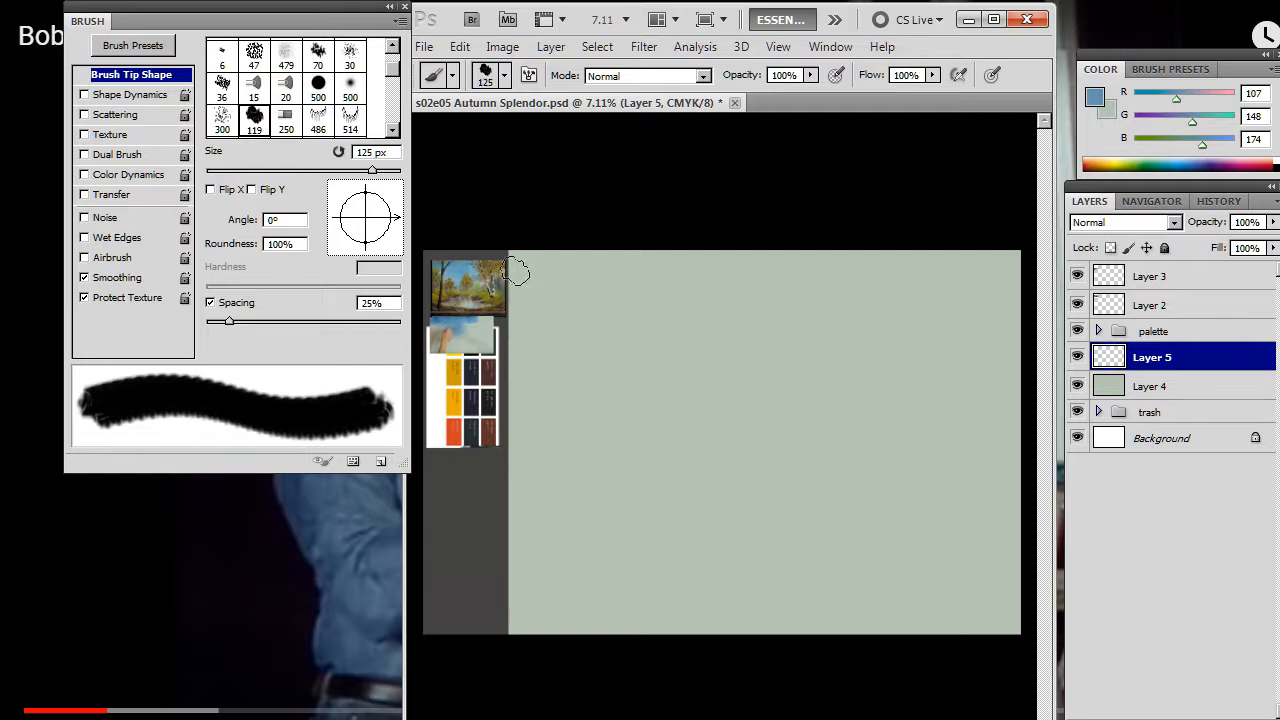
# Step: Paint a blue band across the top of Layer 5 with a 125 px textured brush
pyautogui.moveTo(515, 275); pyautogui.dragTo(730, 270)
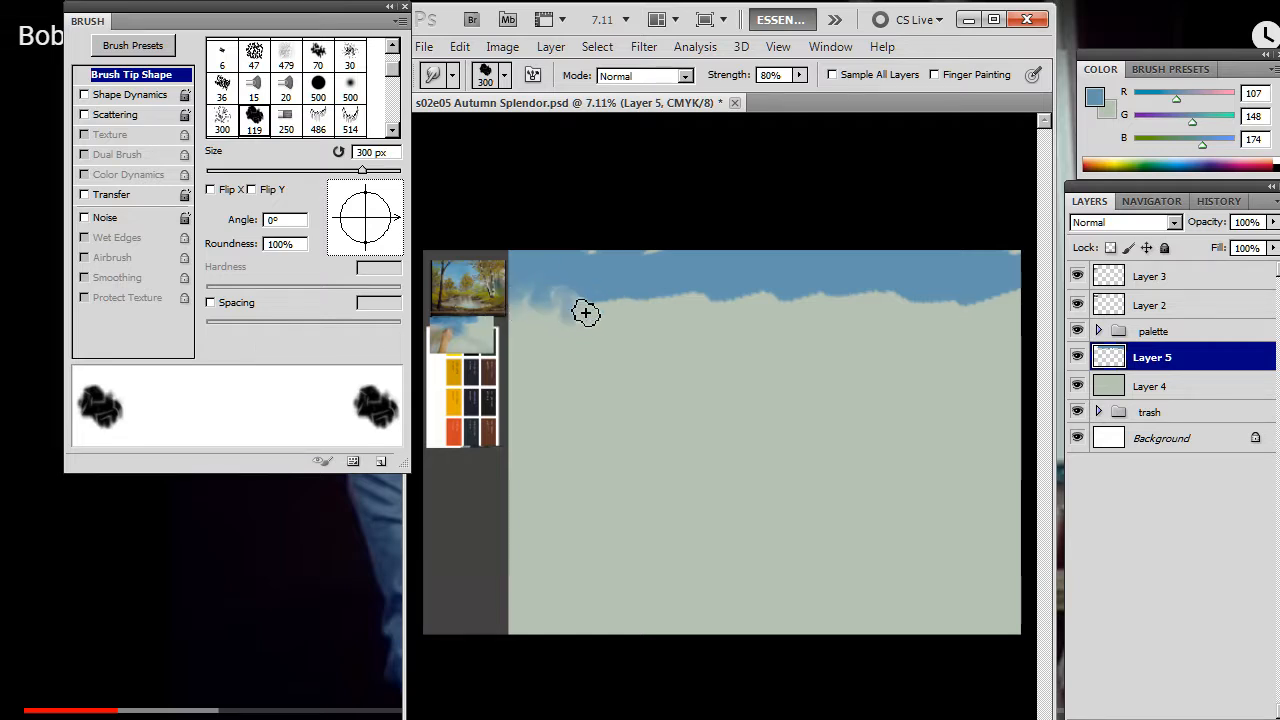
pyautogui.moveTo(605, 310)
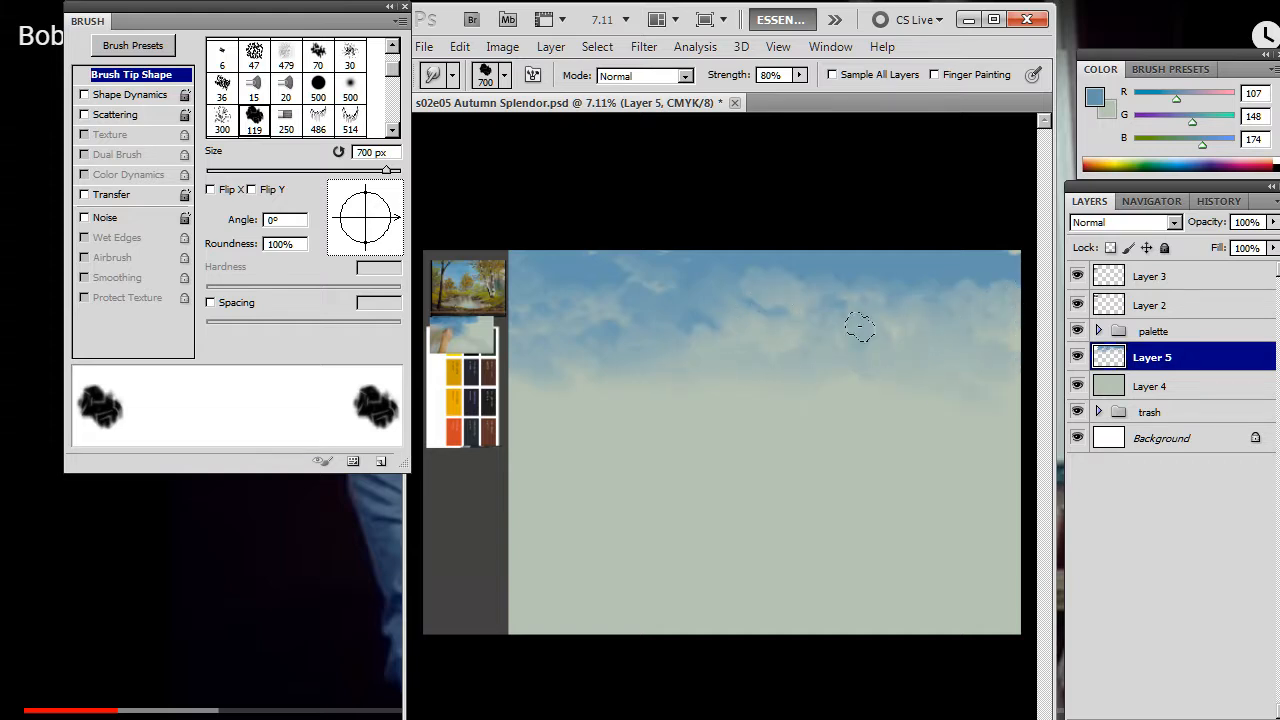
pyautogui.moveTo(628, 370)
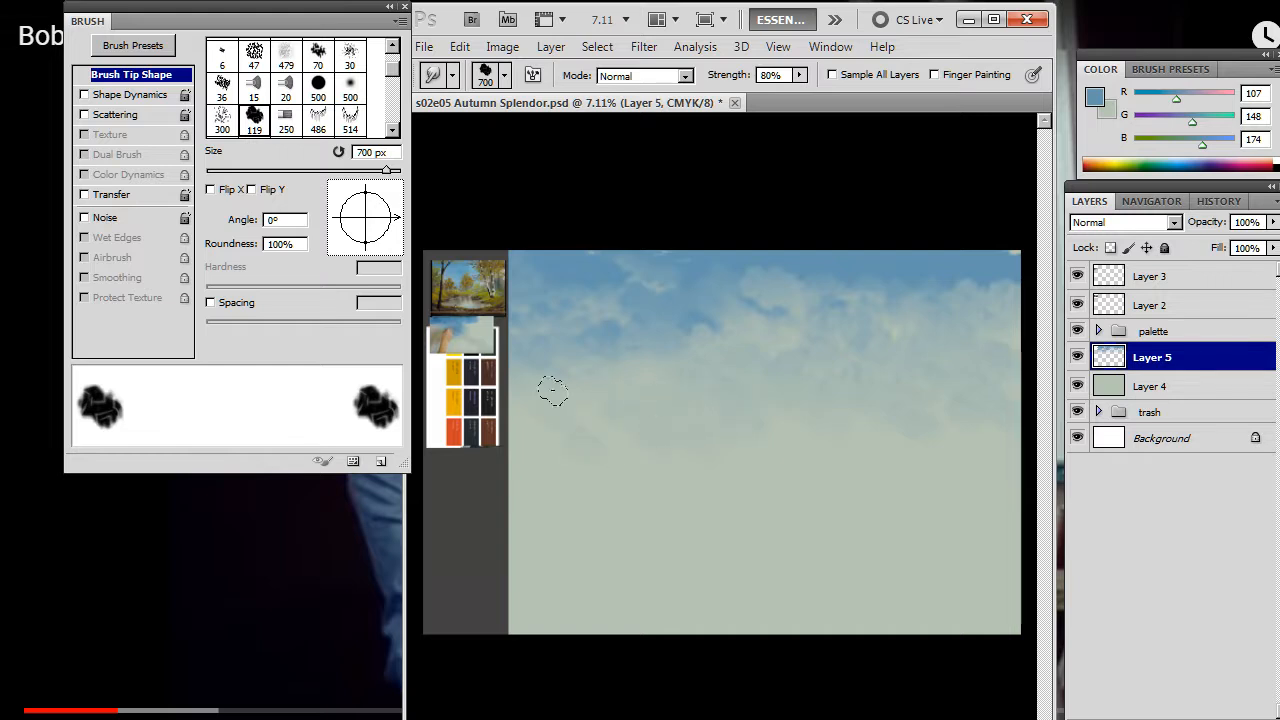
pyautogui.moveTo(785, 417)
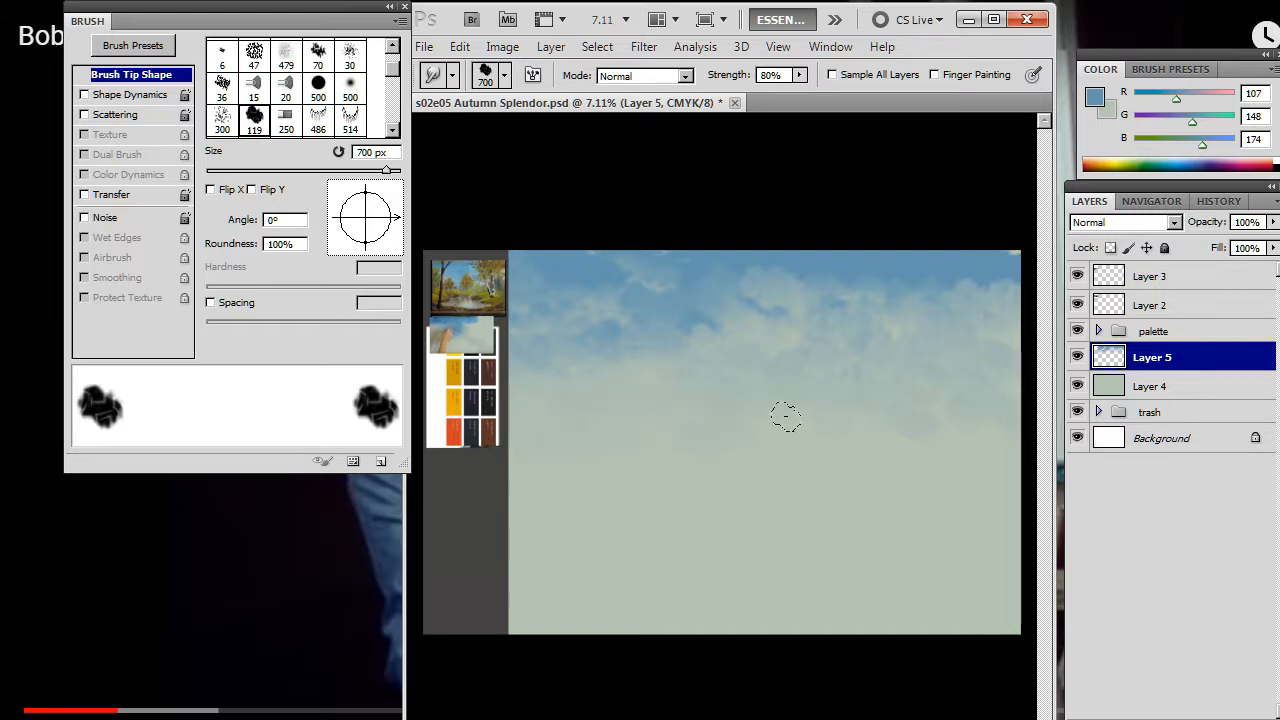
pyautogui.moveTo(653, 421)
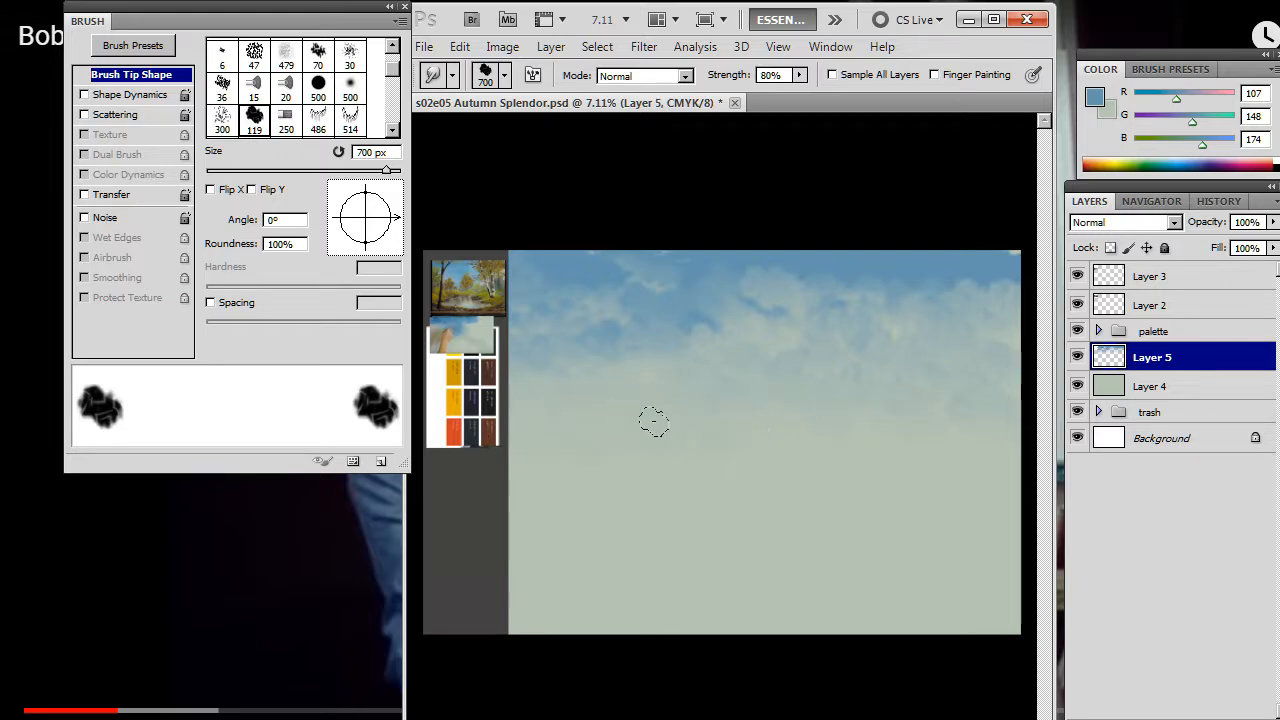
pyautogui.moveTo(572, 475)
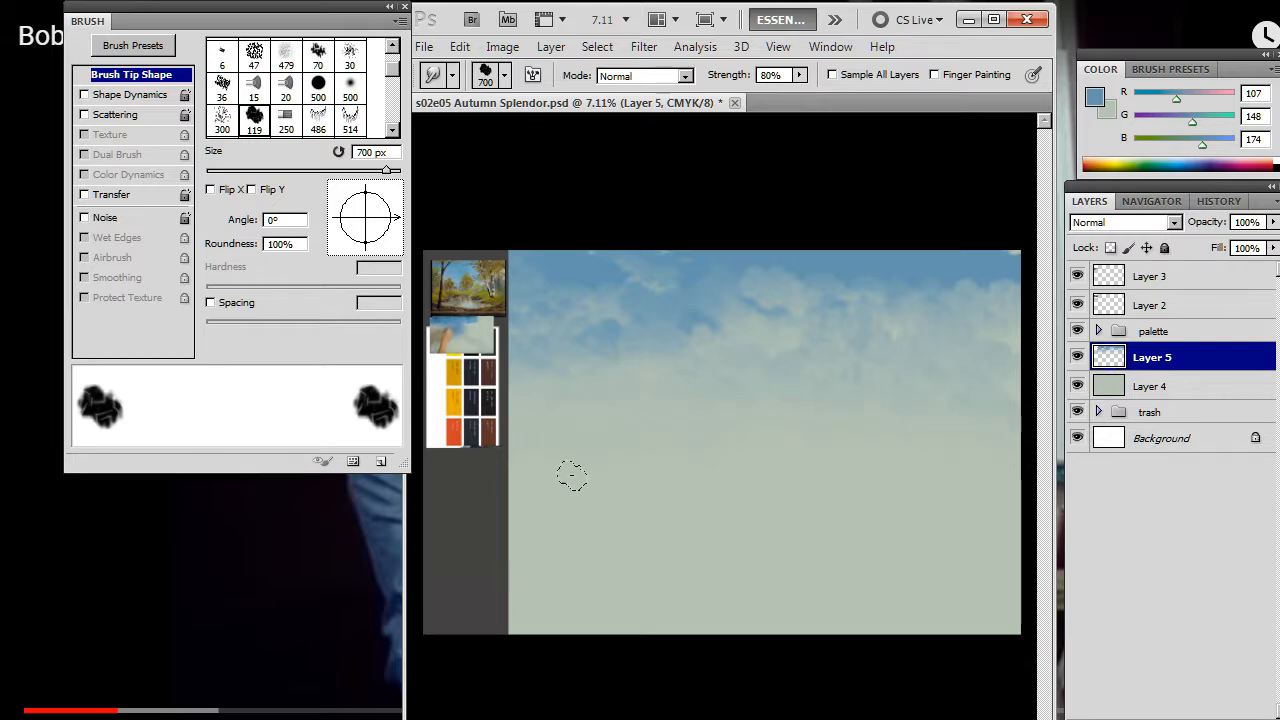
# Step: Smudge the blue band down into soft cloud wisps fading into the canvas
pyautogui.click(643, 46)
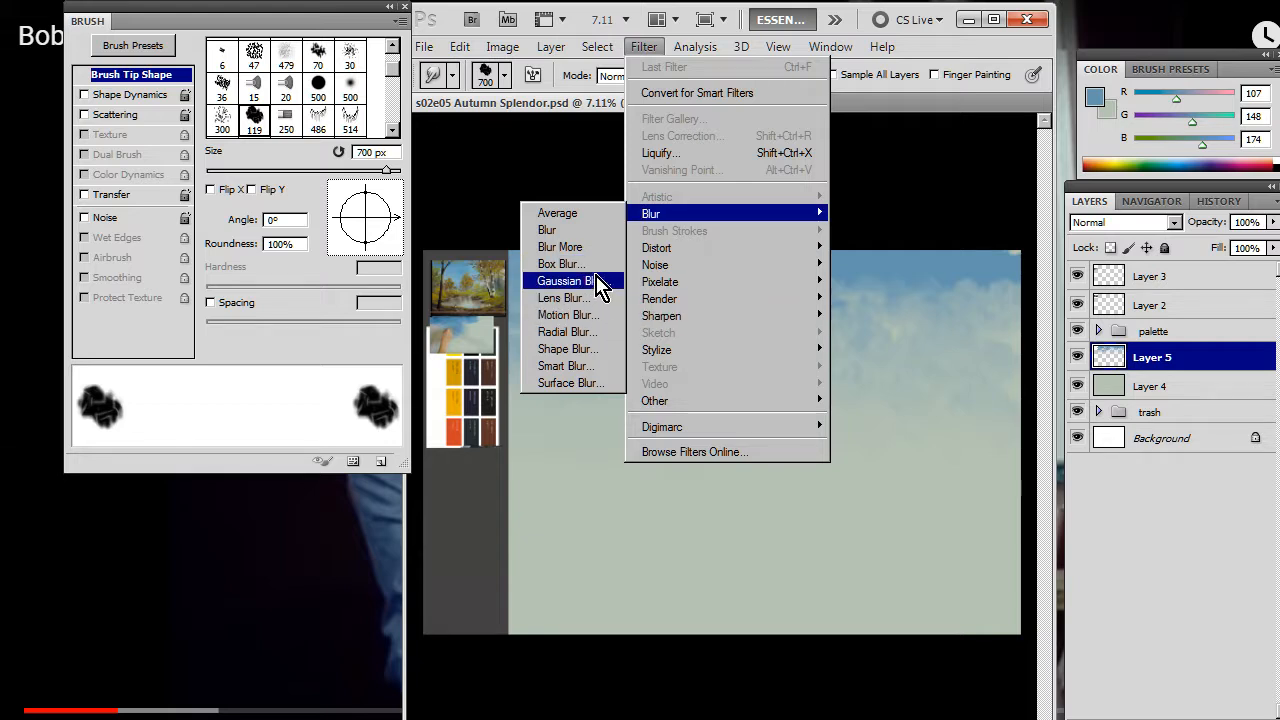
# Step: Apply a small-radius Gaussian Blur to the cloudy sky layer
pyautogui.click(568, 280)
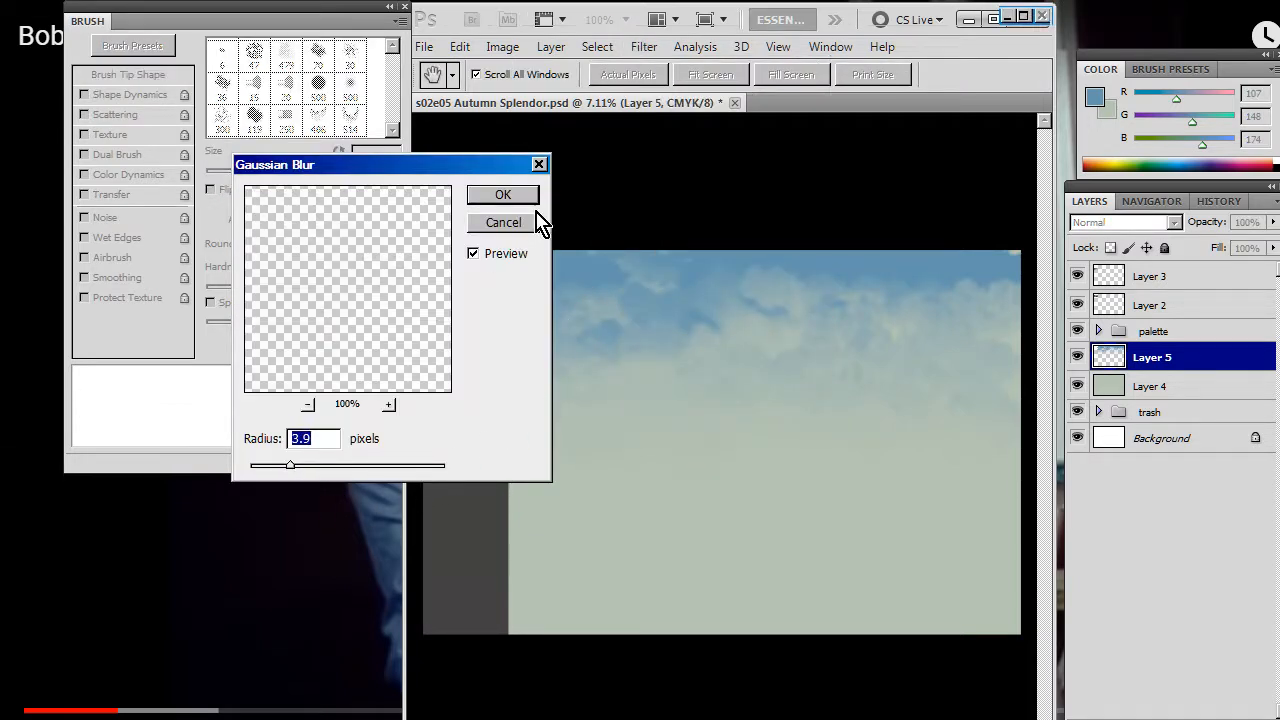
pyautogui.click(503, 194)
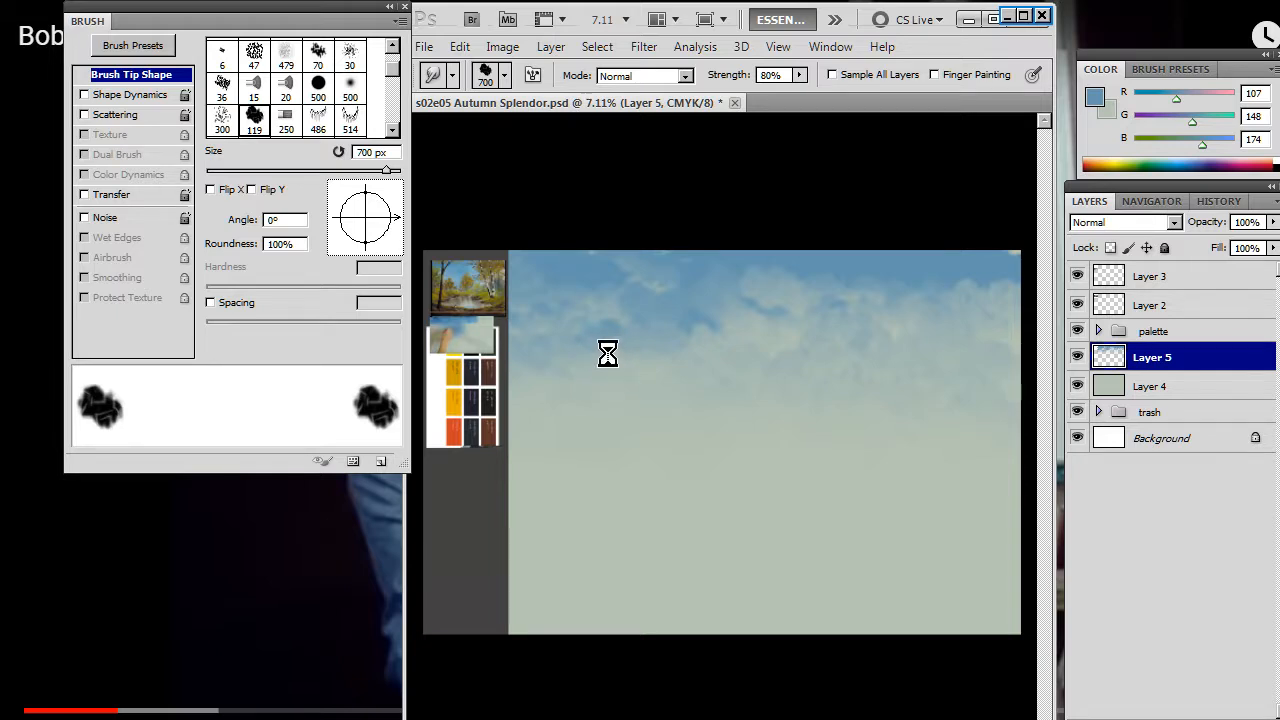
pyautogui.moveTo(618, 392)
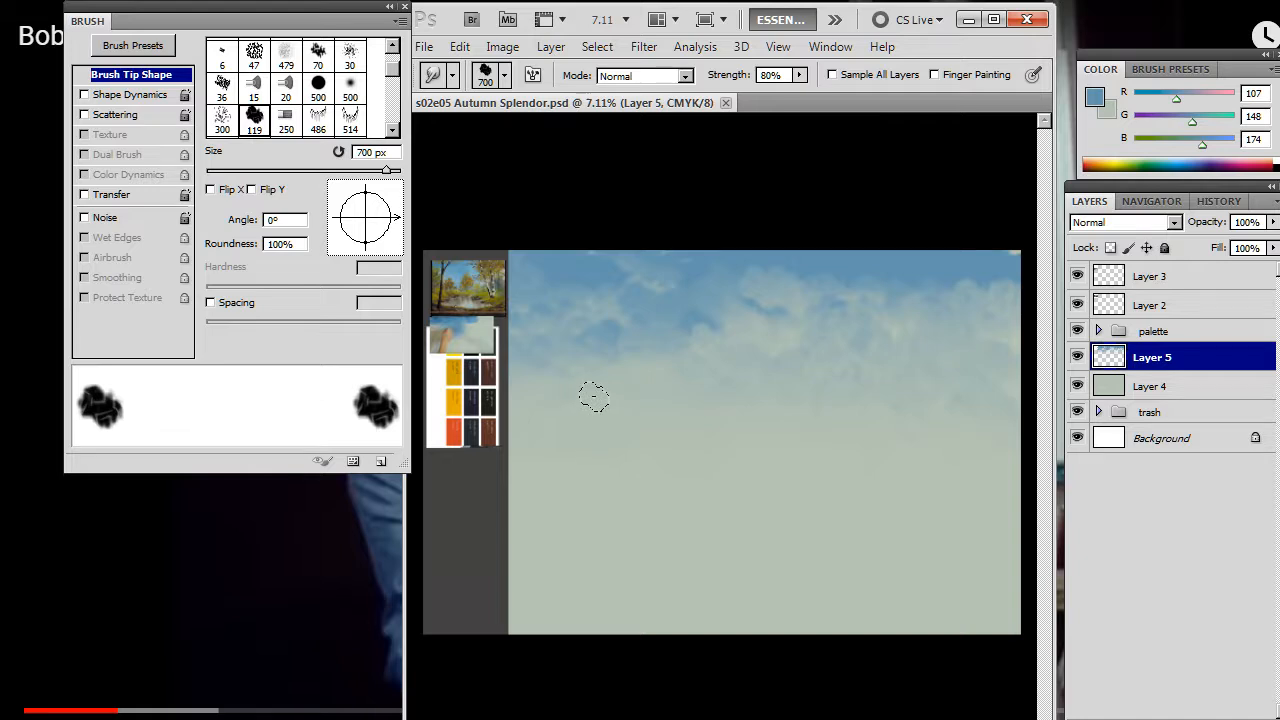
pyautogui.click(1150, 386)
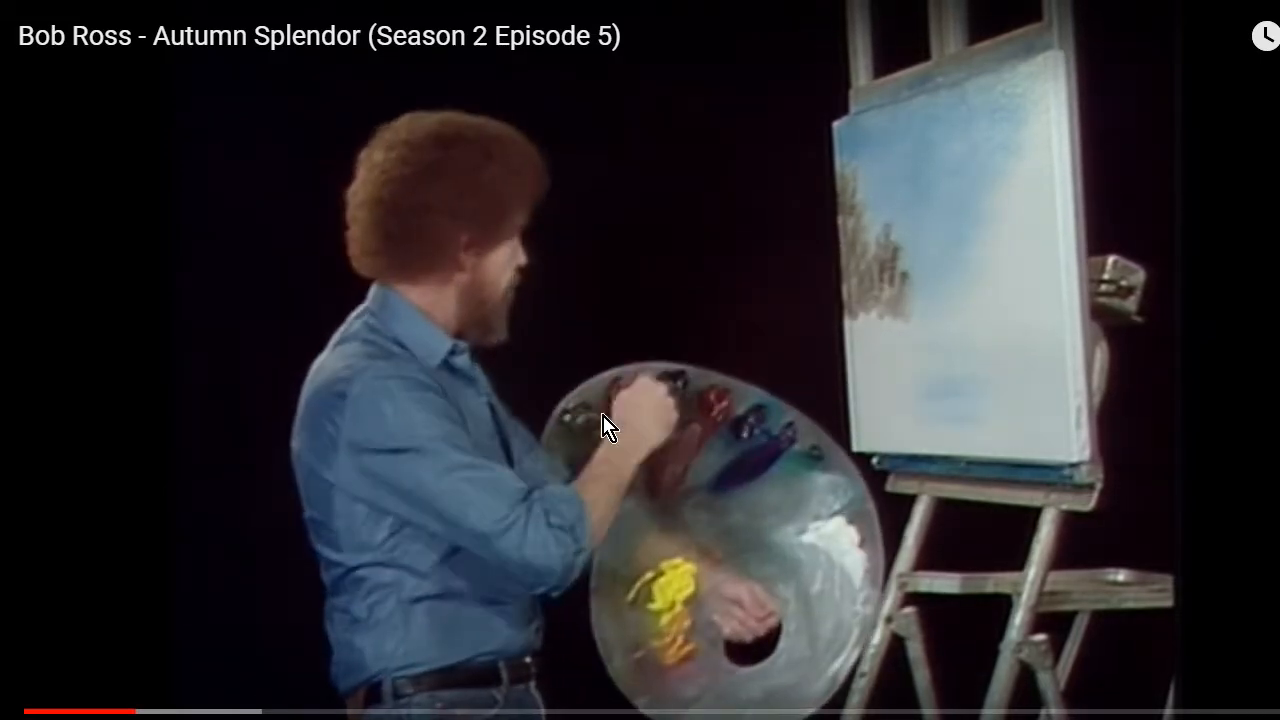
# Step: Pause the episode at the stage where brown tree masses are dabbed in
pyautogui.click(611, 424)
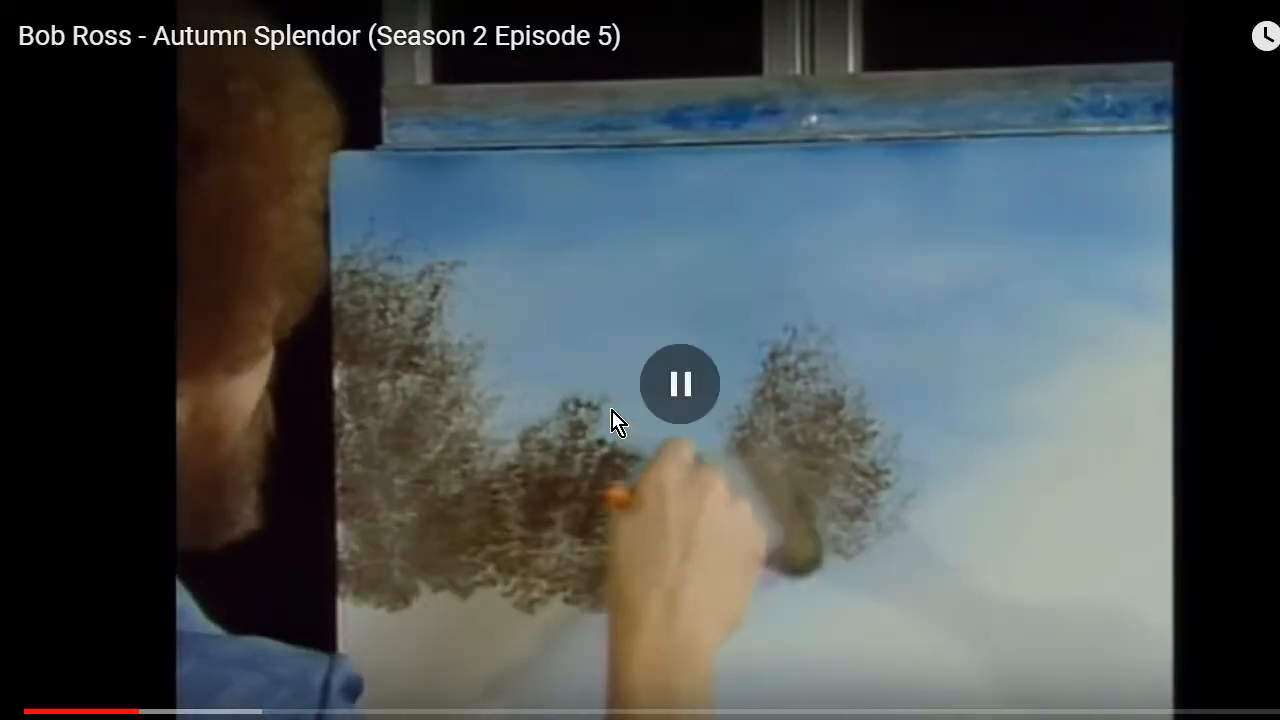
pyautogui.moveTo(600, 440)
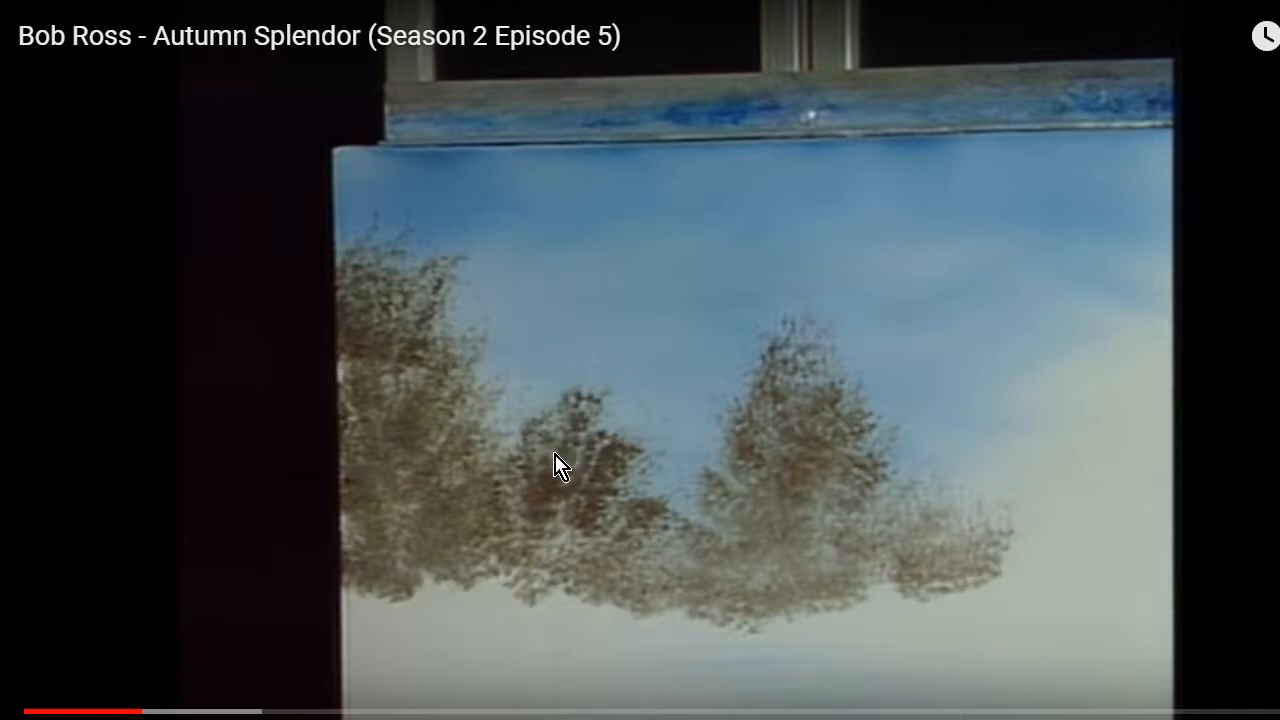
pyautogui.press('alt+tab')
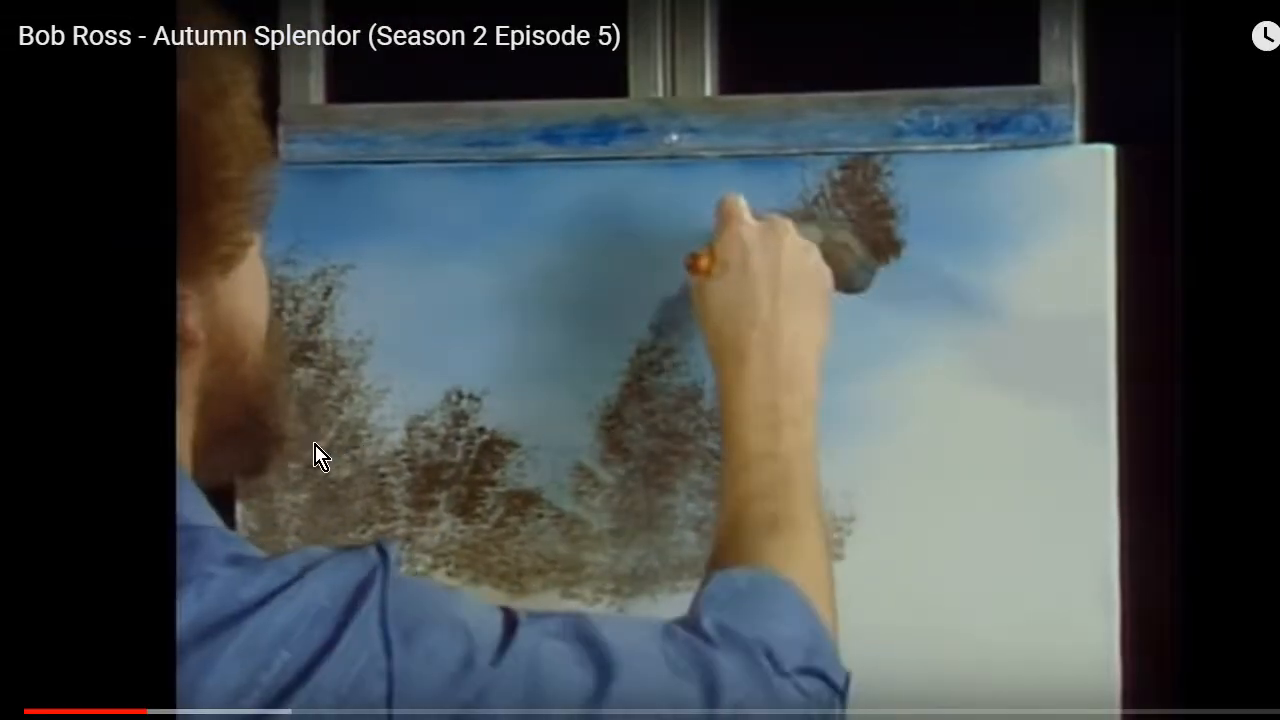
pyautogui.moveTo(362, 408)
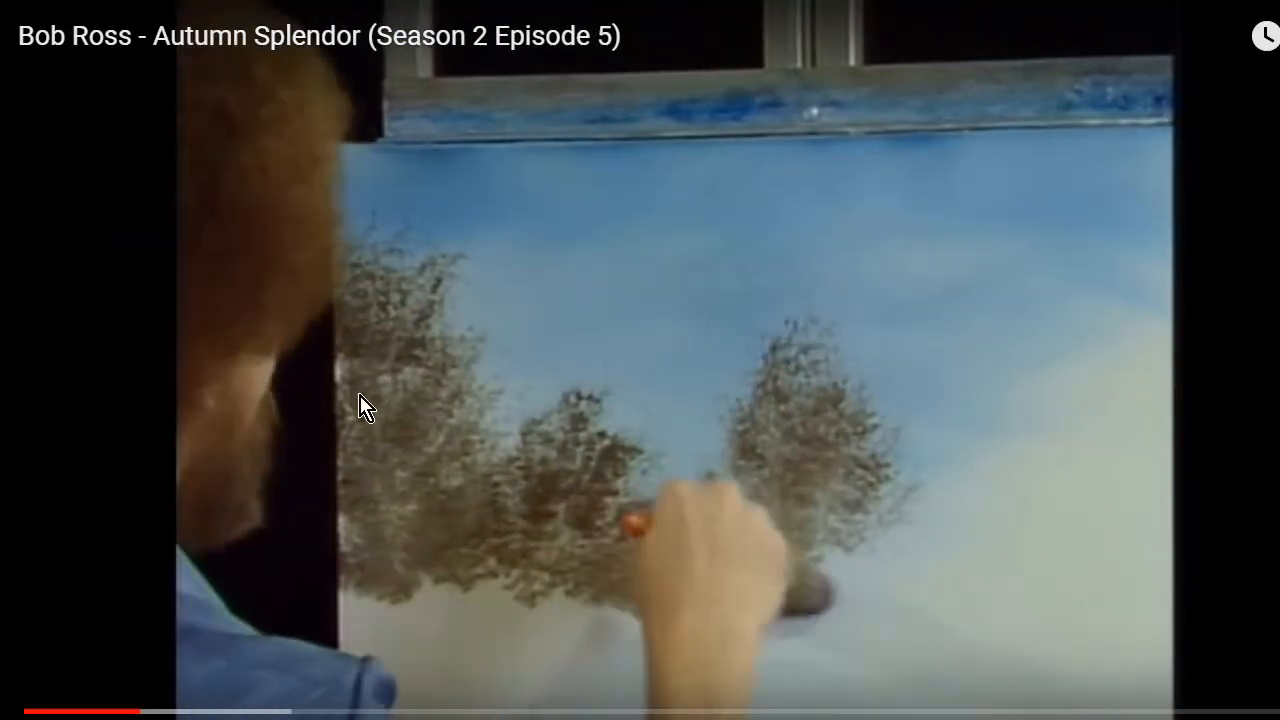
# Step: Pause on the finished tree masses and start a new Snipping Tool capture
pyautogui.click(680, 383)
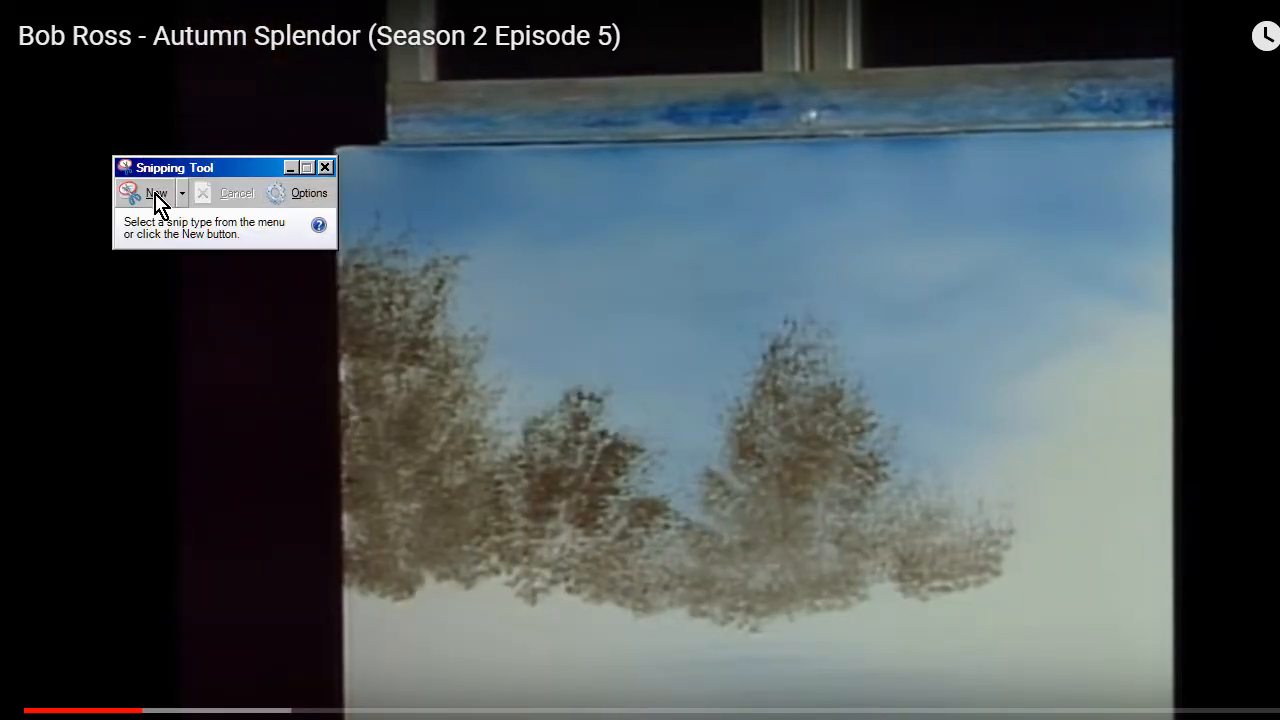
pyautogui.click(155, 193)
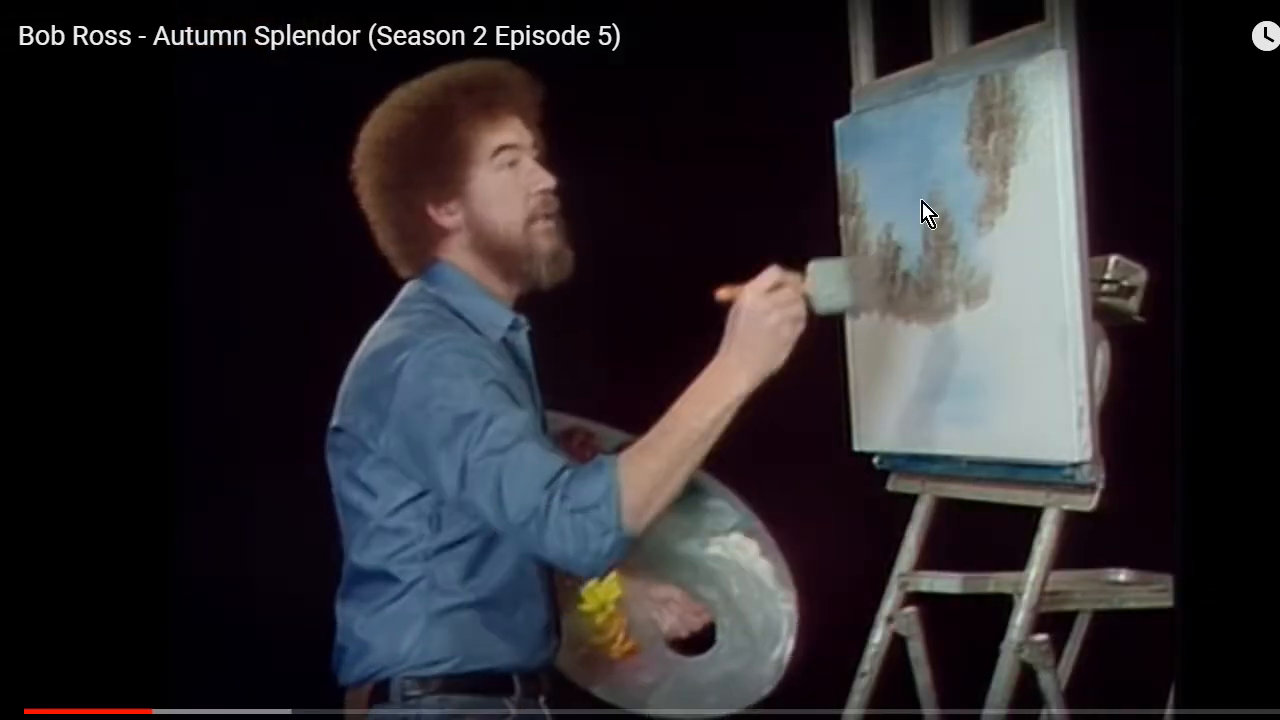
pyautogui.moveTo(850, 328)
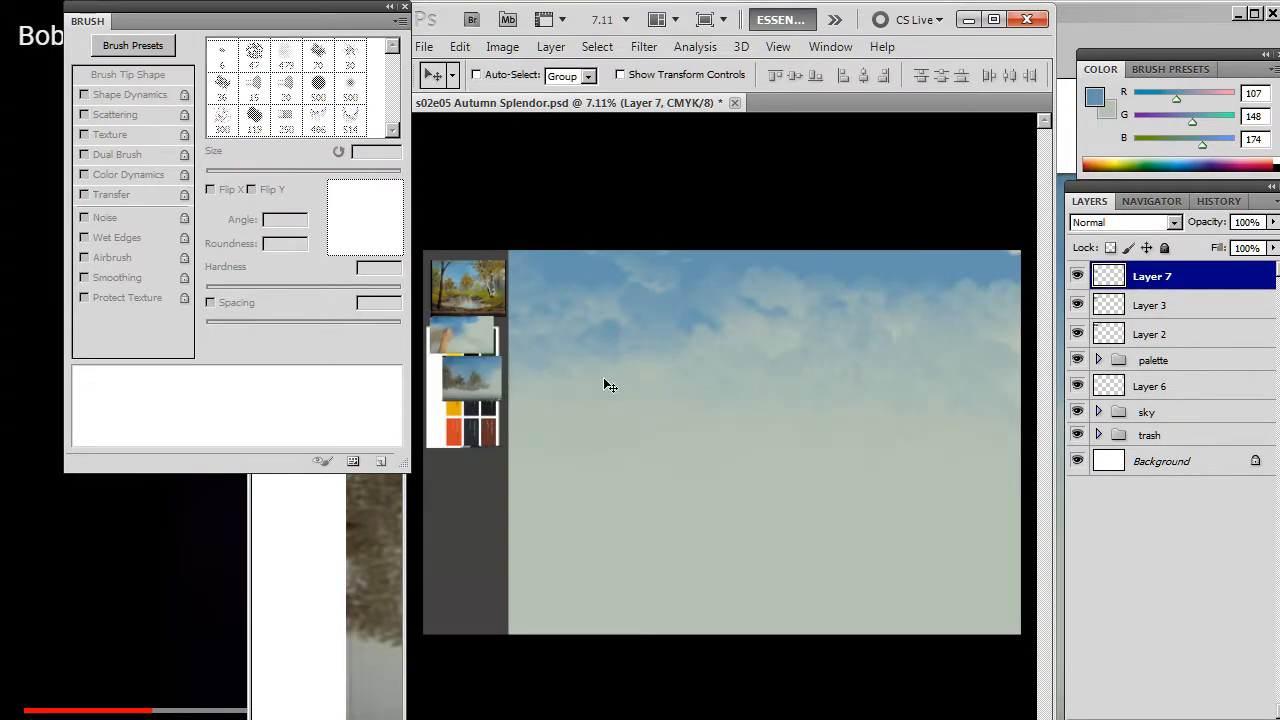
pyautogui.moveTo(538, 485)
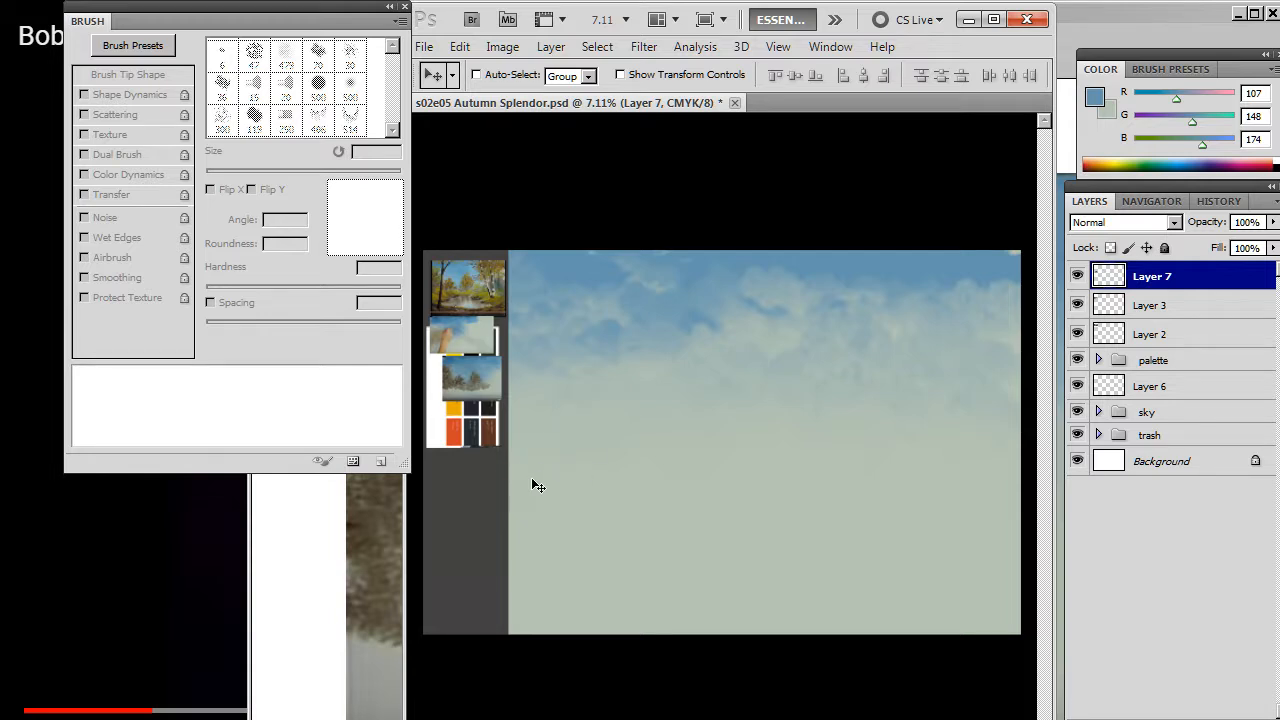
pyautogui.moveTo(524, 446)
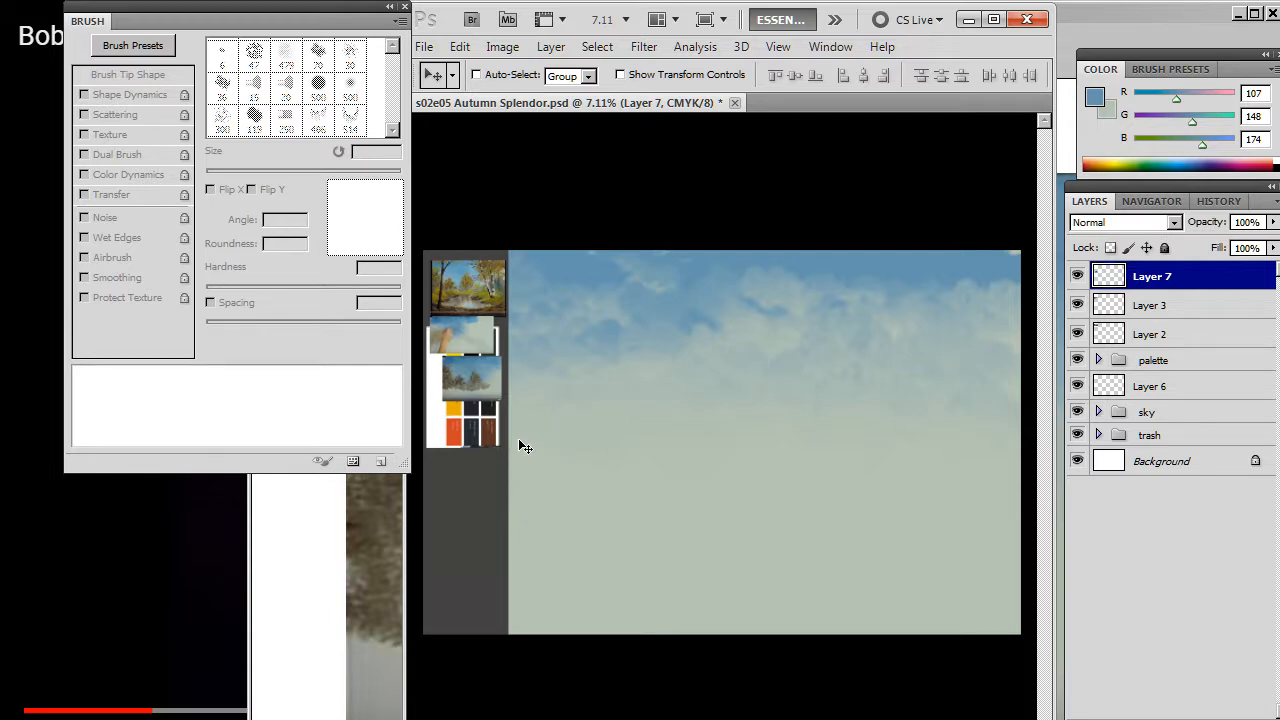
# Step: Select Layer 6 to sample a dark brown from the reference tree masses
pyautogui.click(1150, 386)
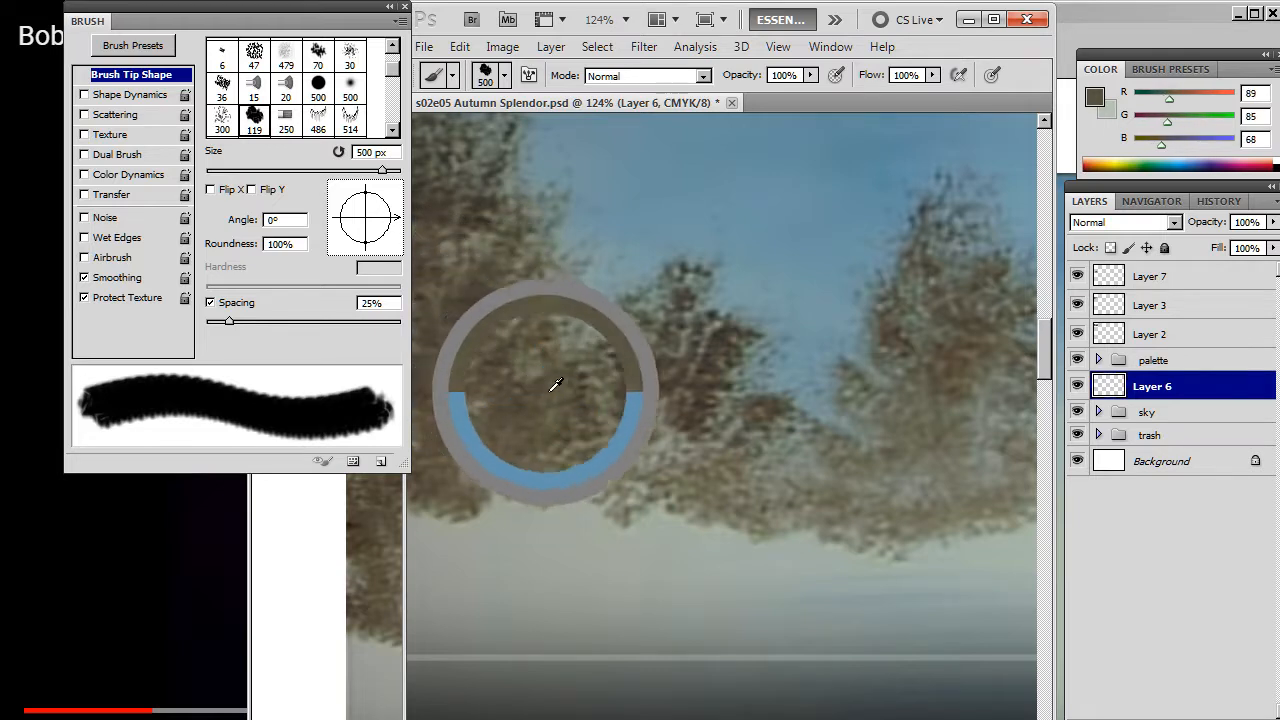
pyautogui.moveTo(607, 420)
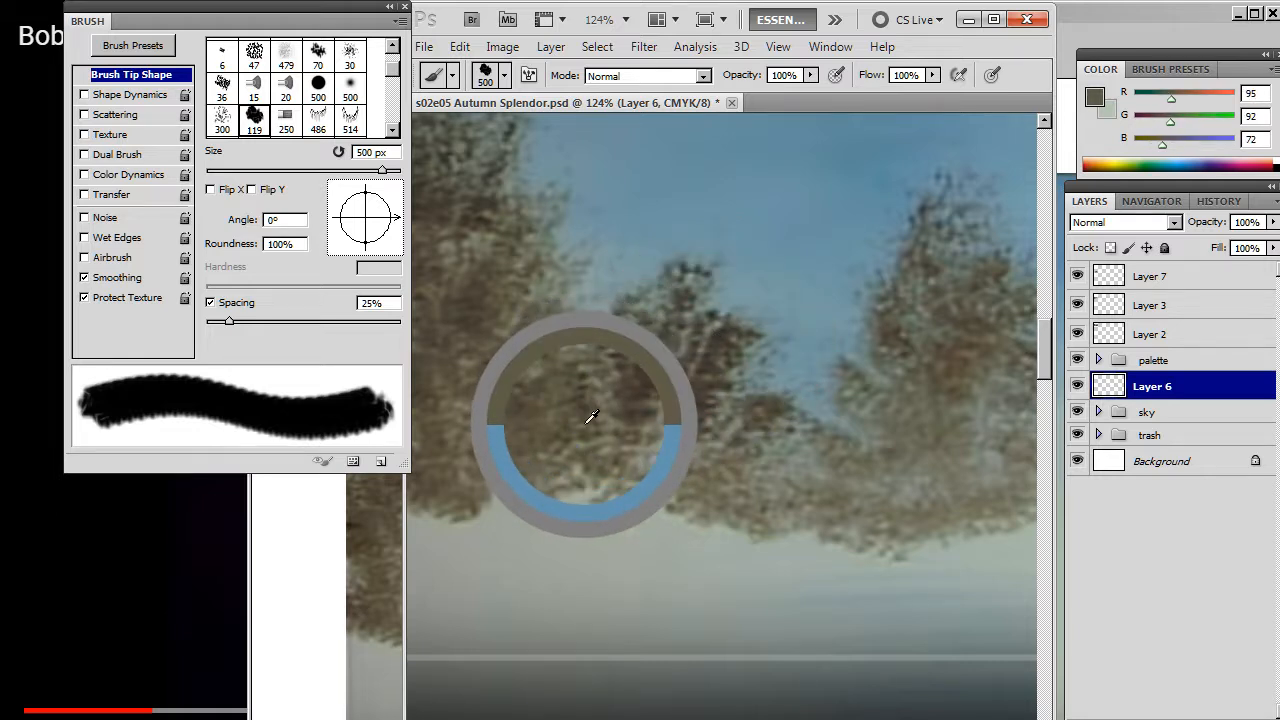
pyautogui.moveTo(900, 288)
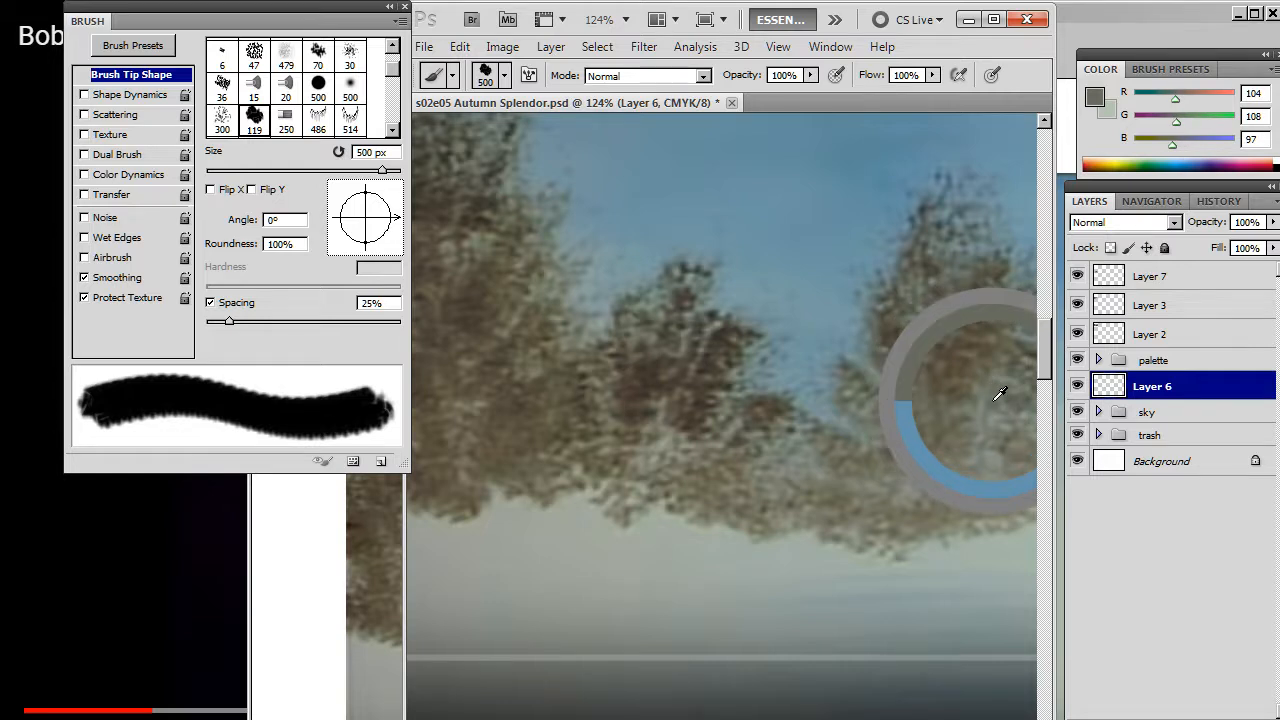
pyautogui.moveTo(987, 434)
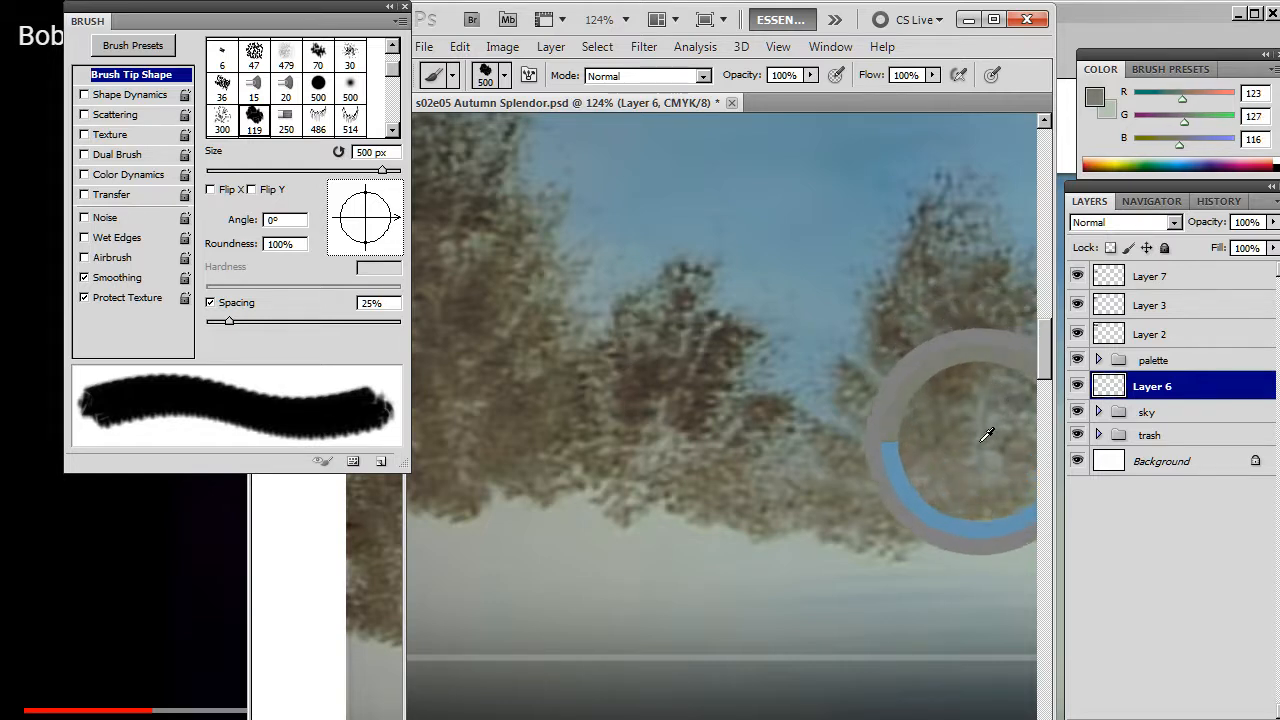
pyautogui.moveTo(673, 420)
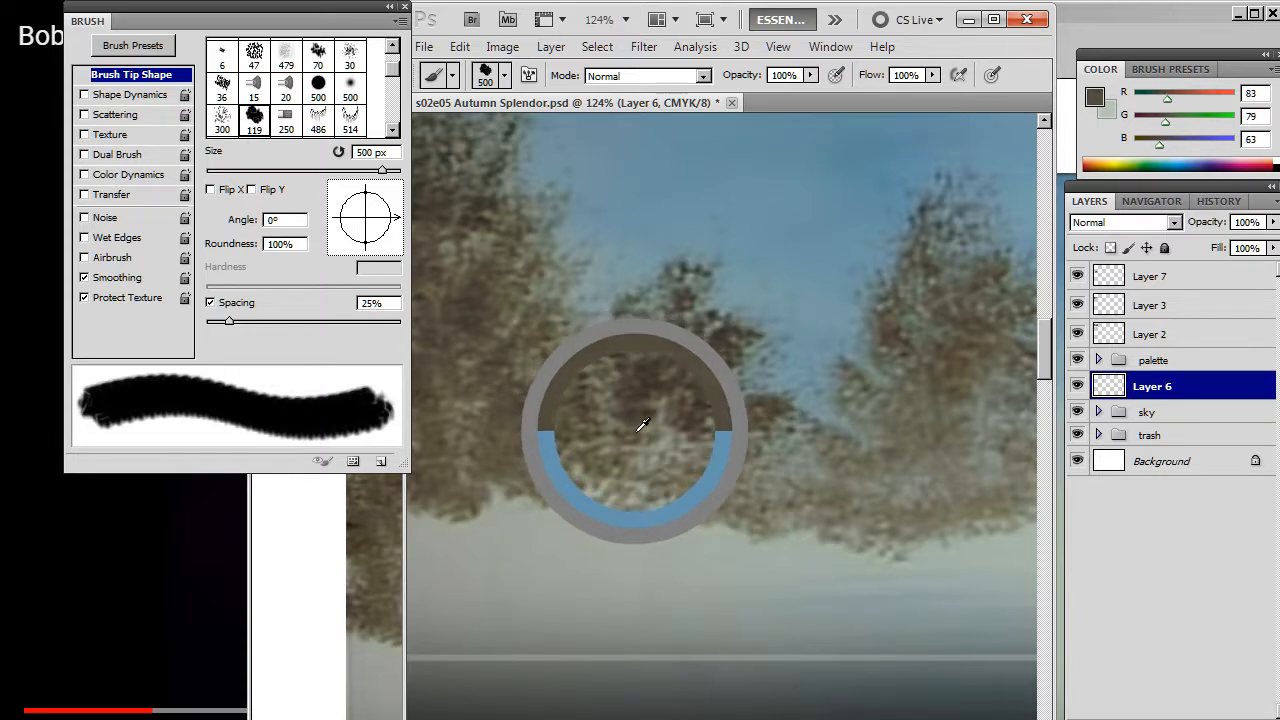
pyautogui.moveTo(655, 440)
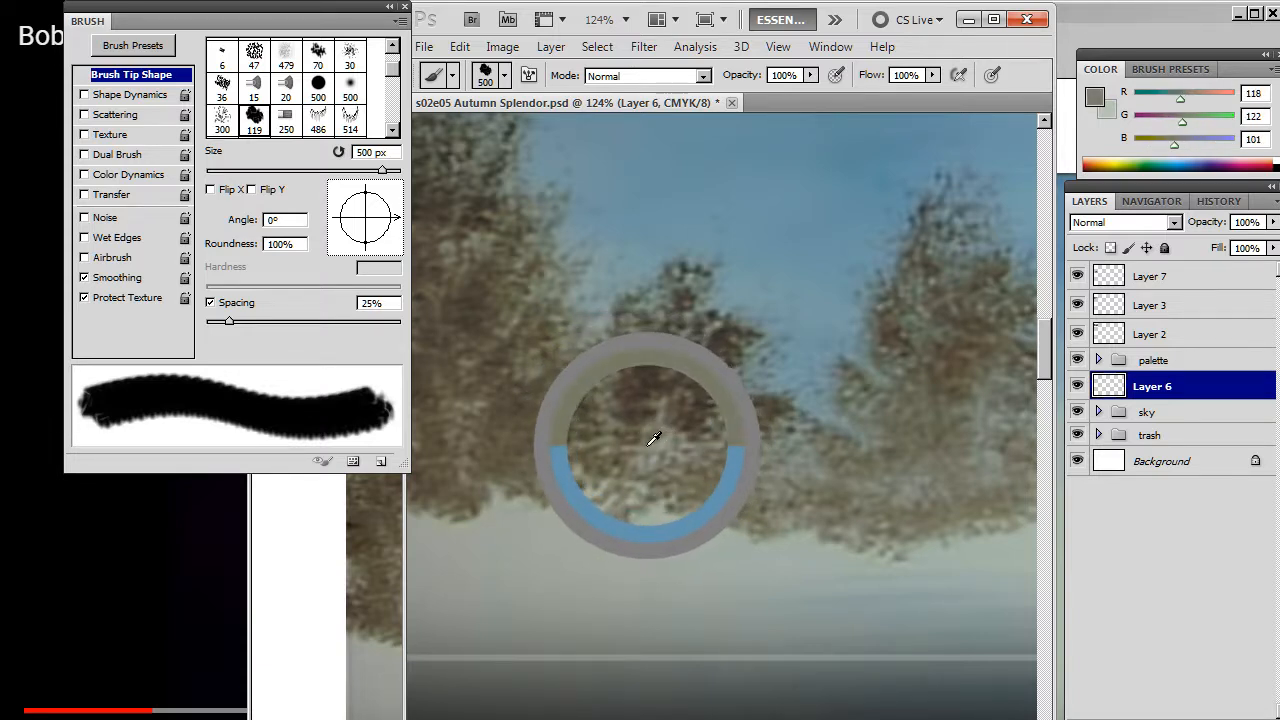
pyautogui.moveTo(645, 445)
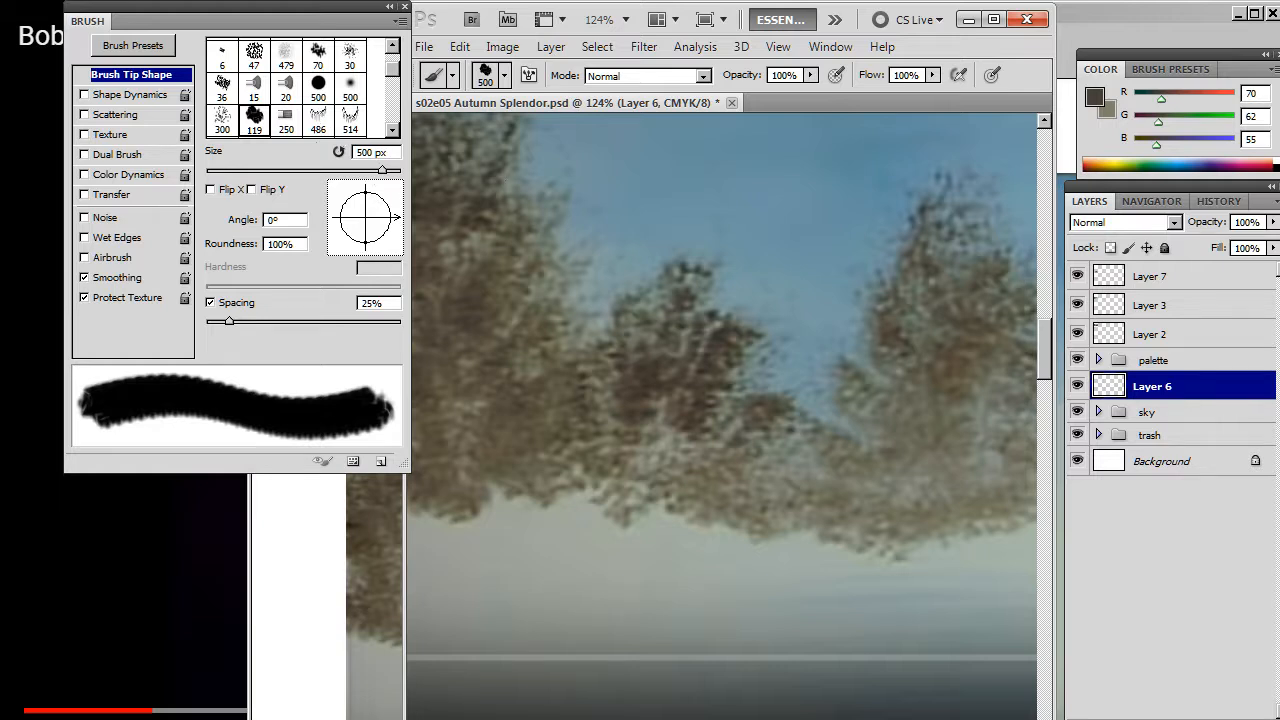
# Step: Shrink the brush to 40 px, view the whole reference still, and reselect Layer 6
pyautogui.moveTo(383, 170); pyautogui.dragTo(245, 170)
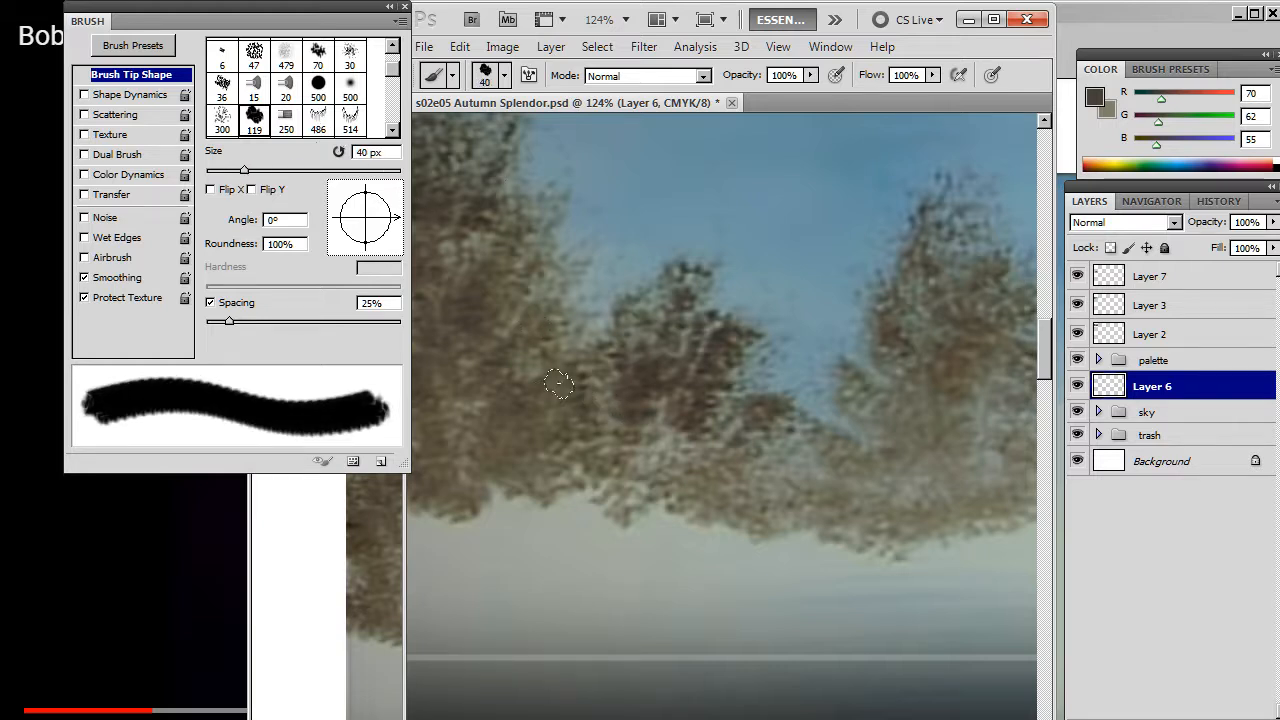
pyautogui.moveTo(655, 442)
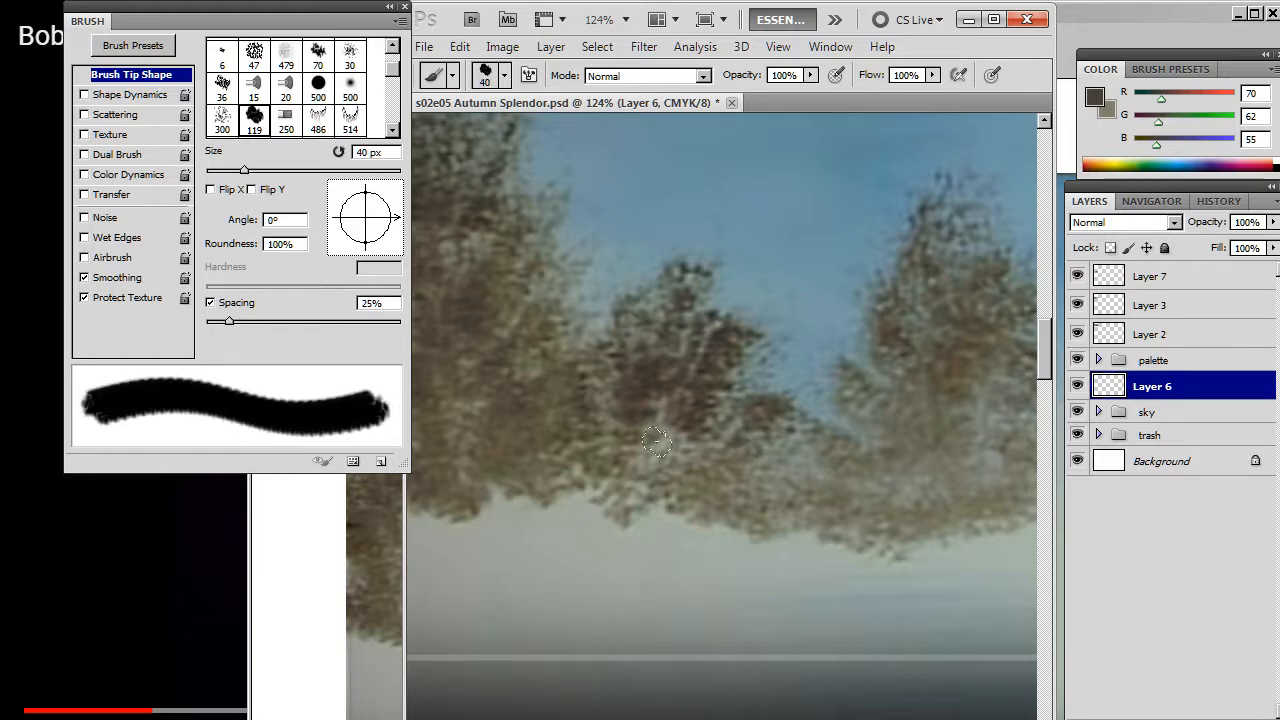
pyautogui.moveTo(605, 365)
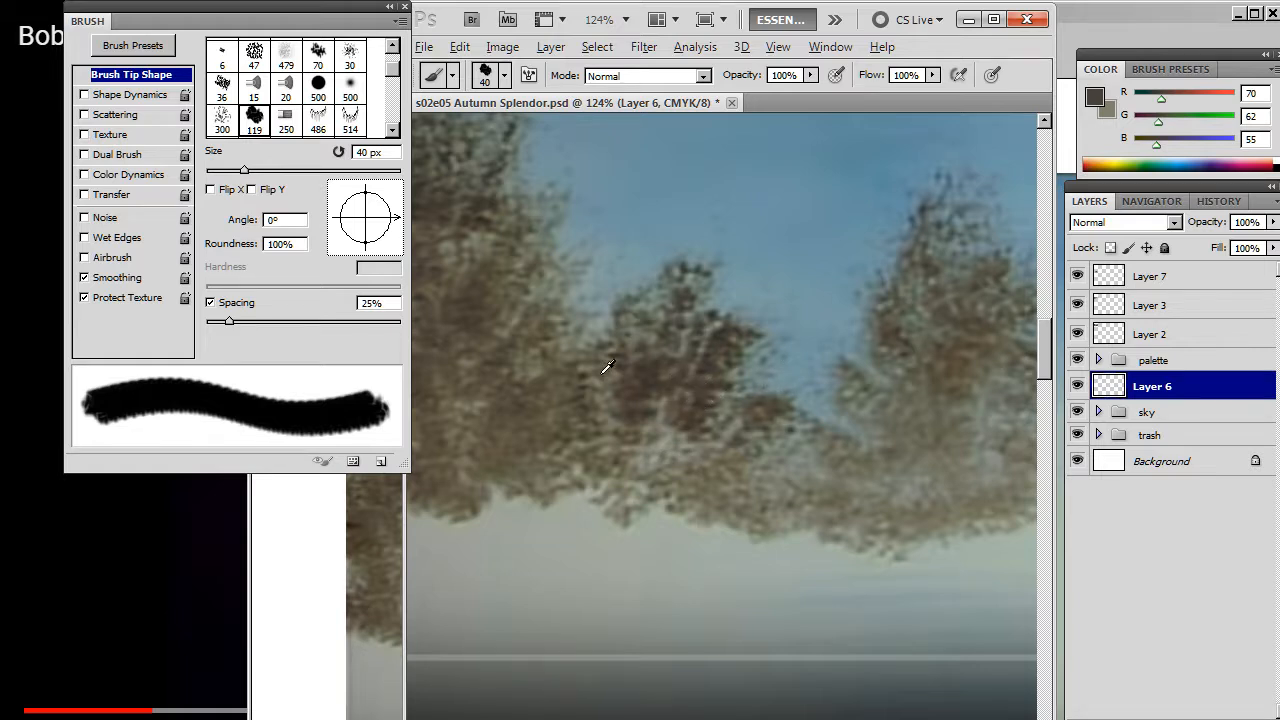
pyautogui.moveTo(770, 395)
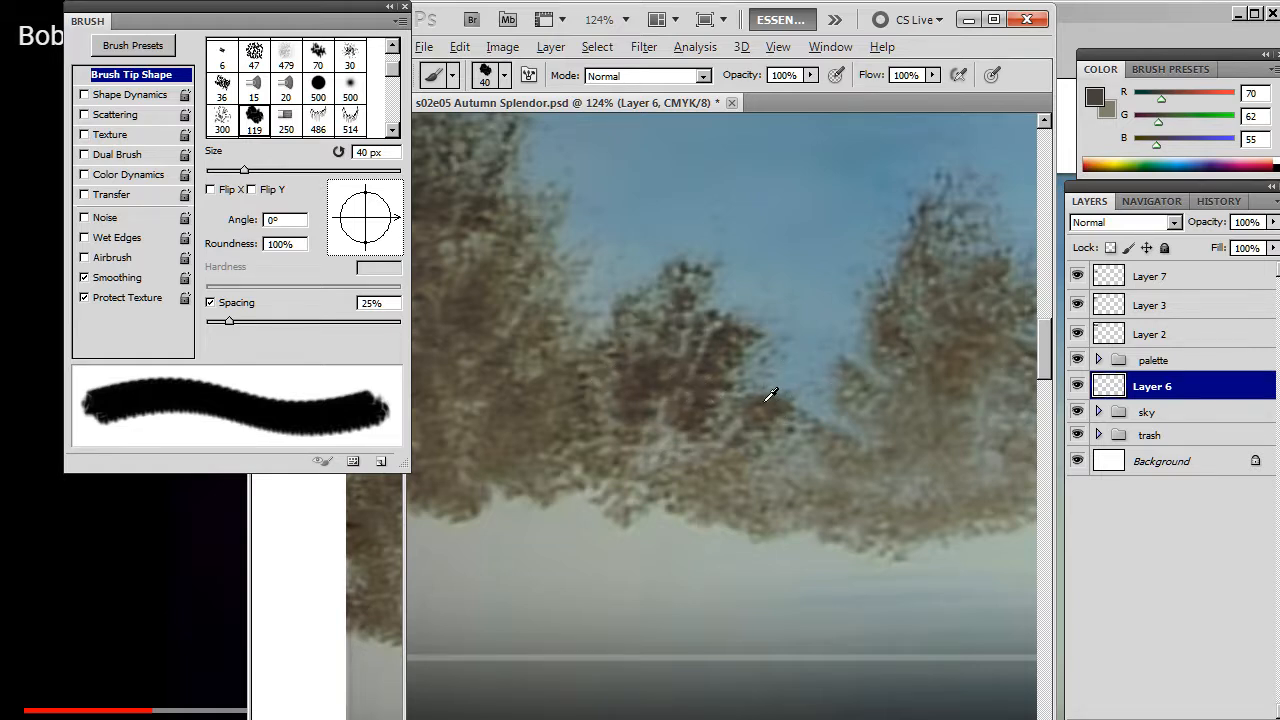
pyautogui.click(433, 75)
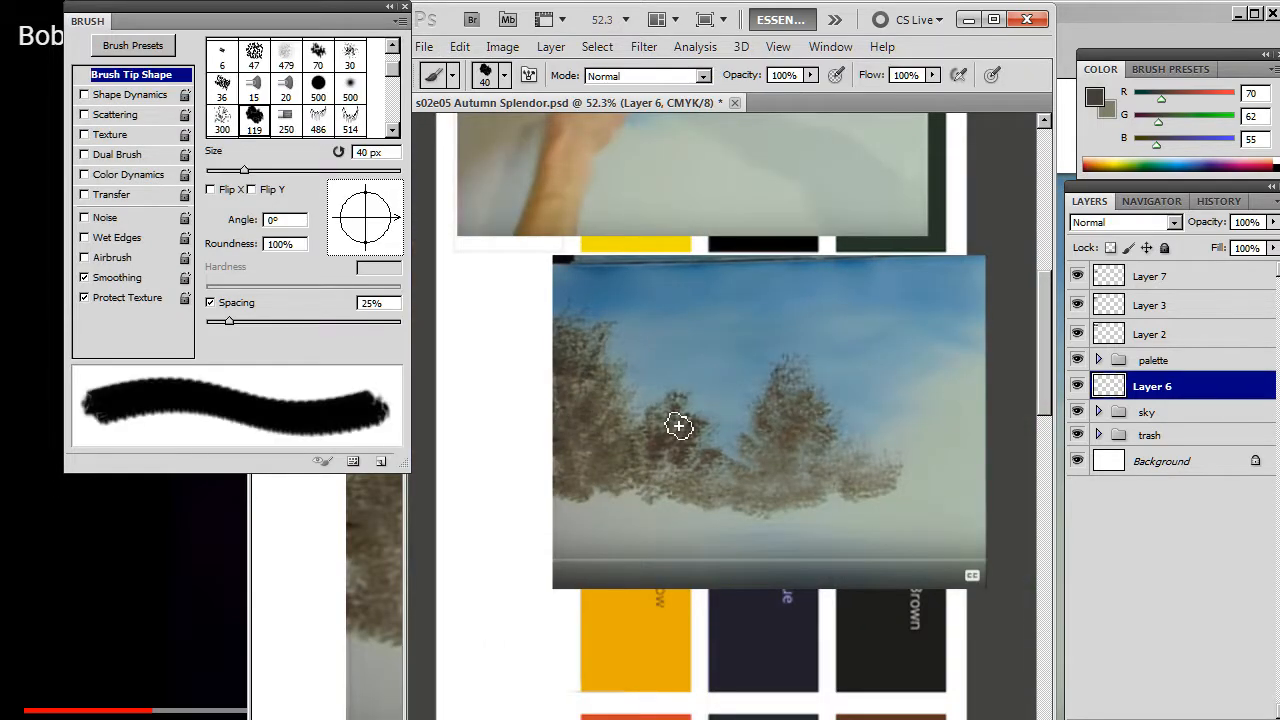
pyautogui.moveTo(591, 515)
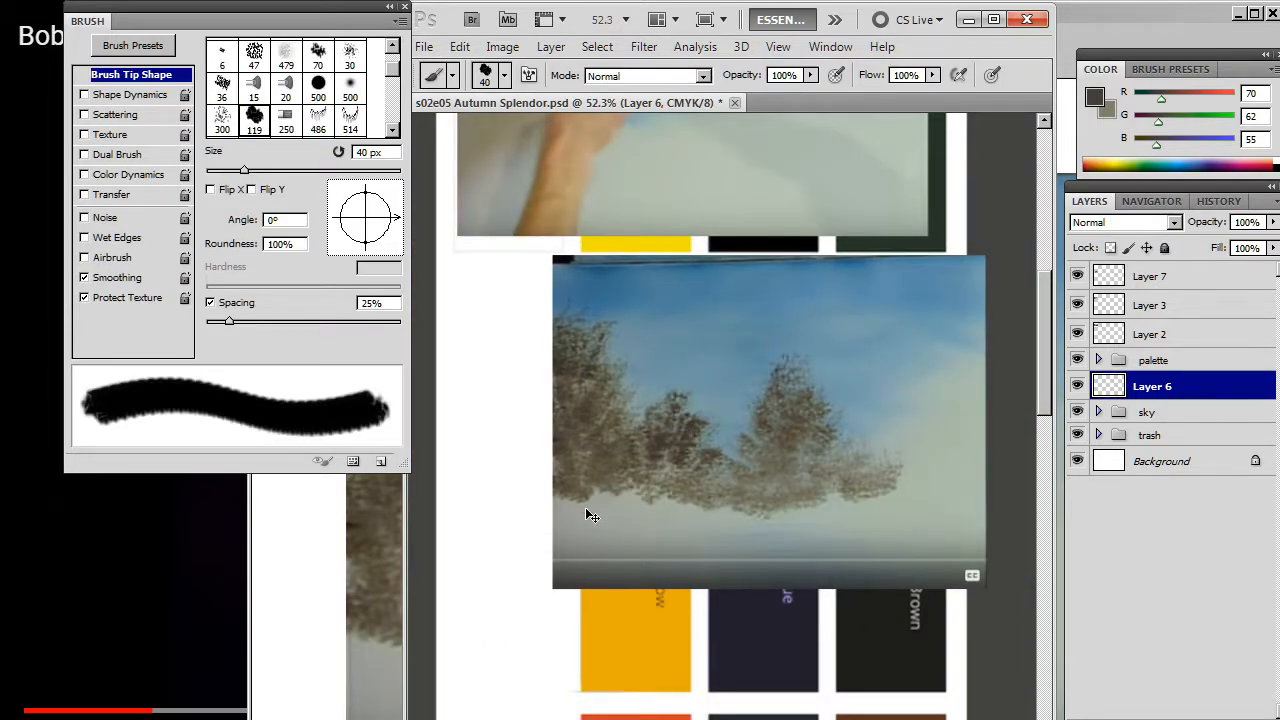
pyautogui.click(1150, 275)
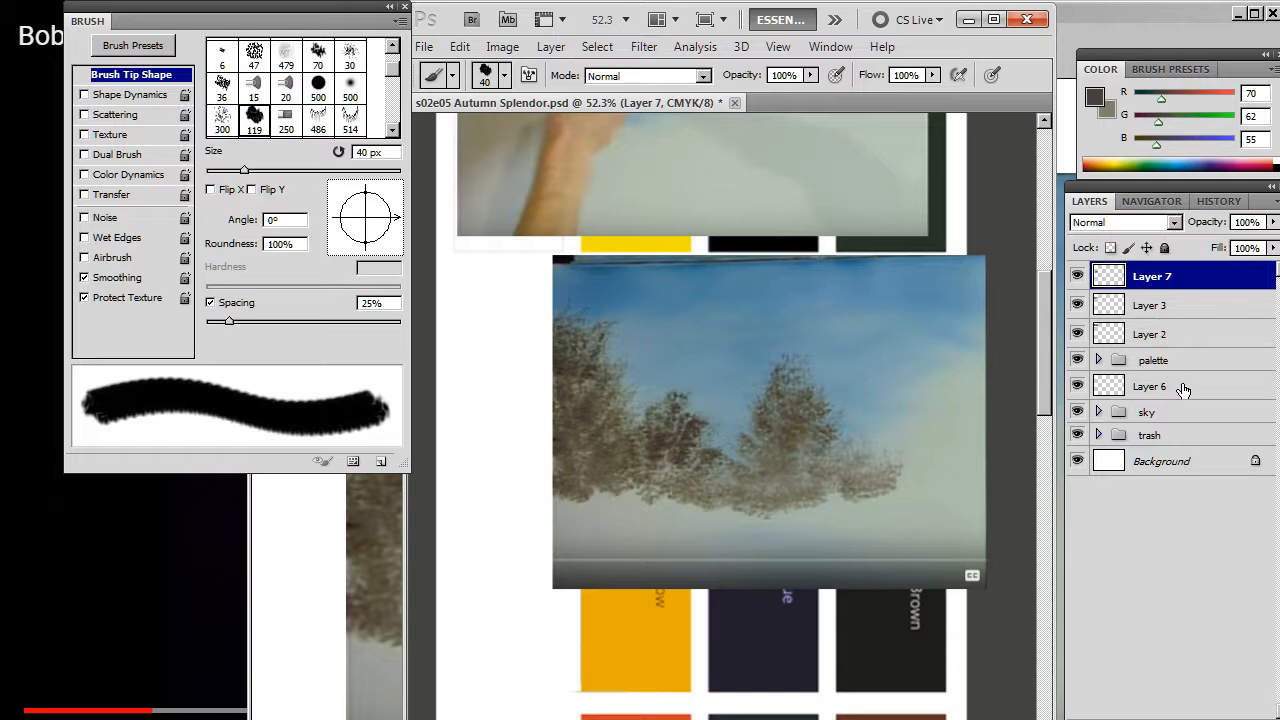
pyautogui.click(1150, 386)
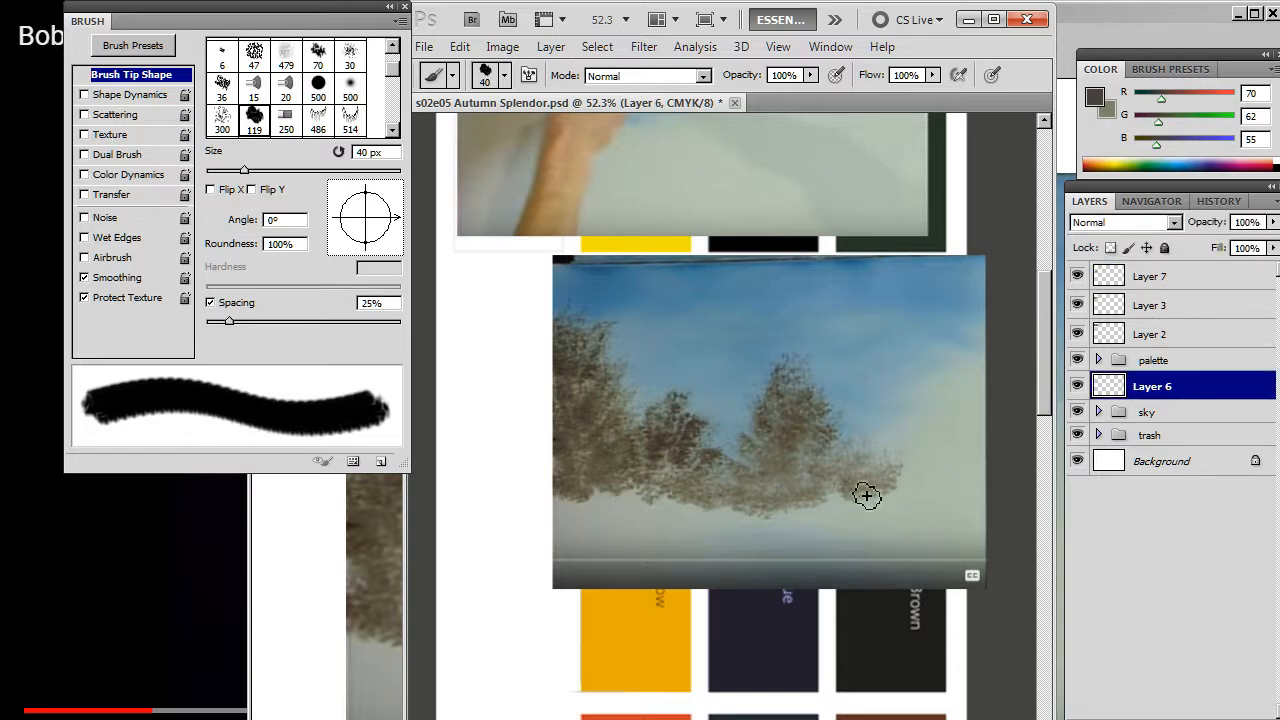
pyautogui.moveTo(916, 446)
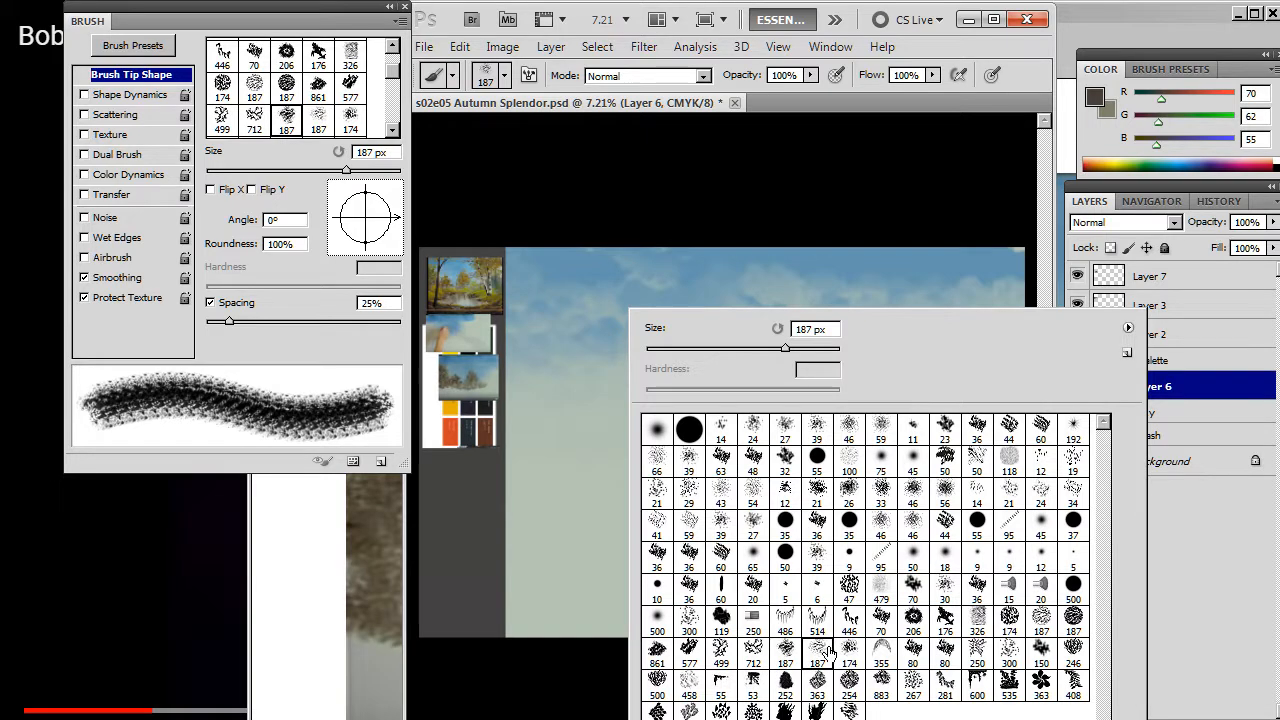
# Step: Choose the tufted foliage brush tip for dabbing the dark brown tree masses
pyautogui.click(820, 650)
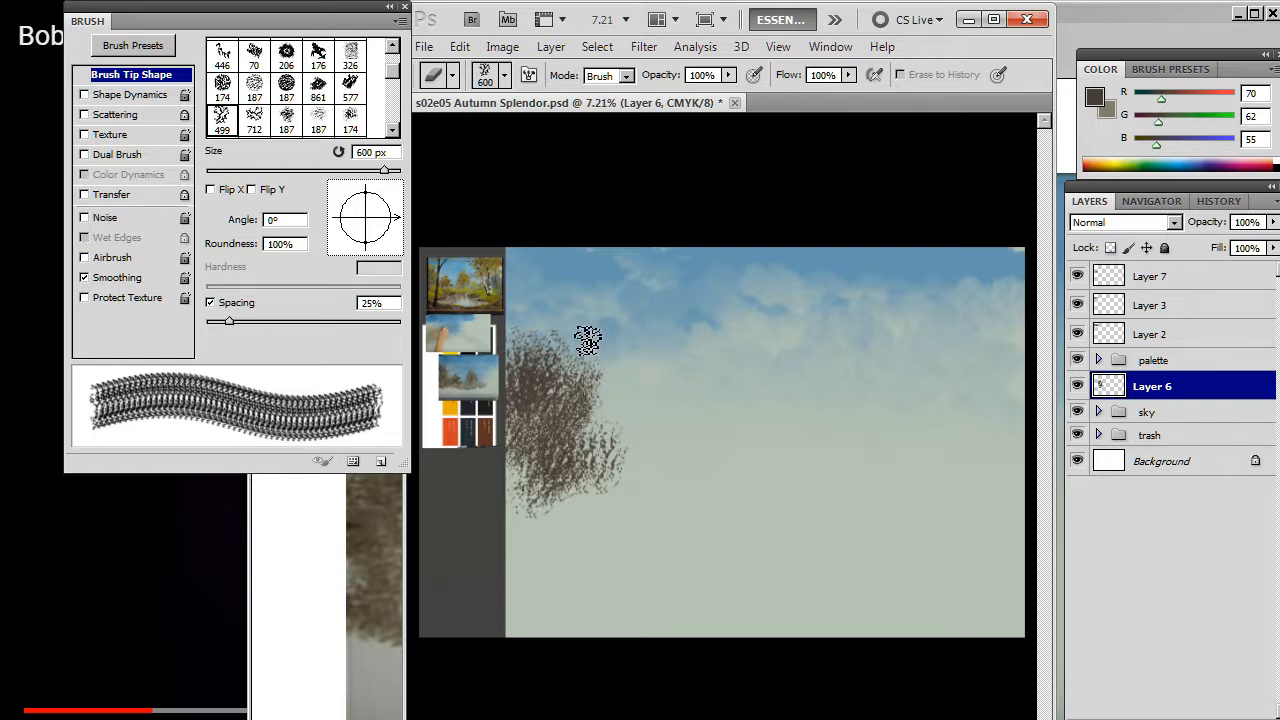
pyautogui.moveTo(570, 310)
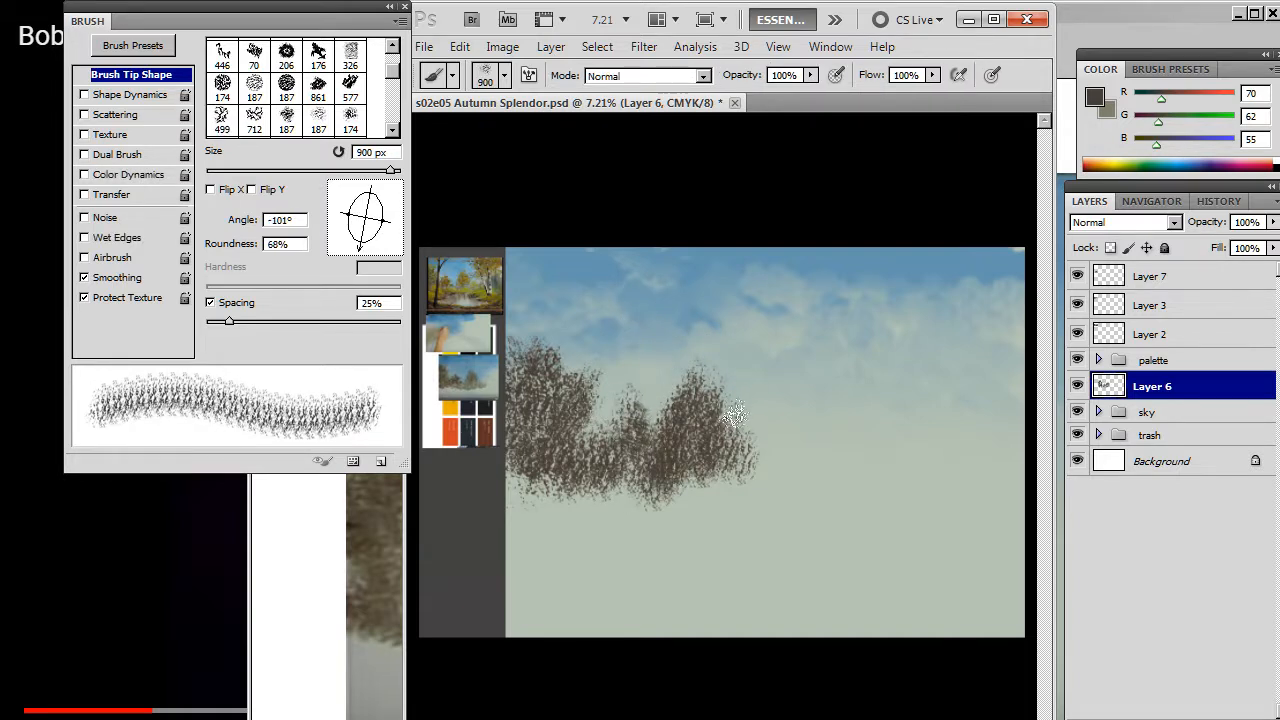
# Step: Alternate between the Eraser and the tufted brush to shape the left tree edges
pyautogui.click(730, 460)
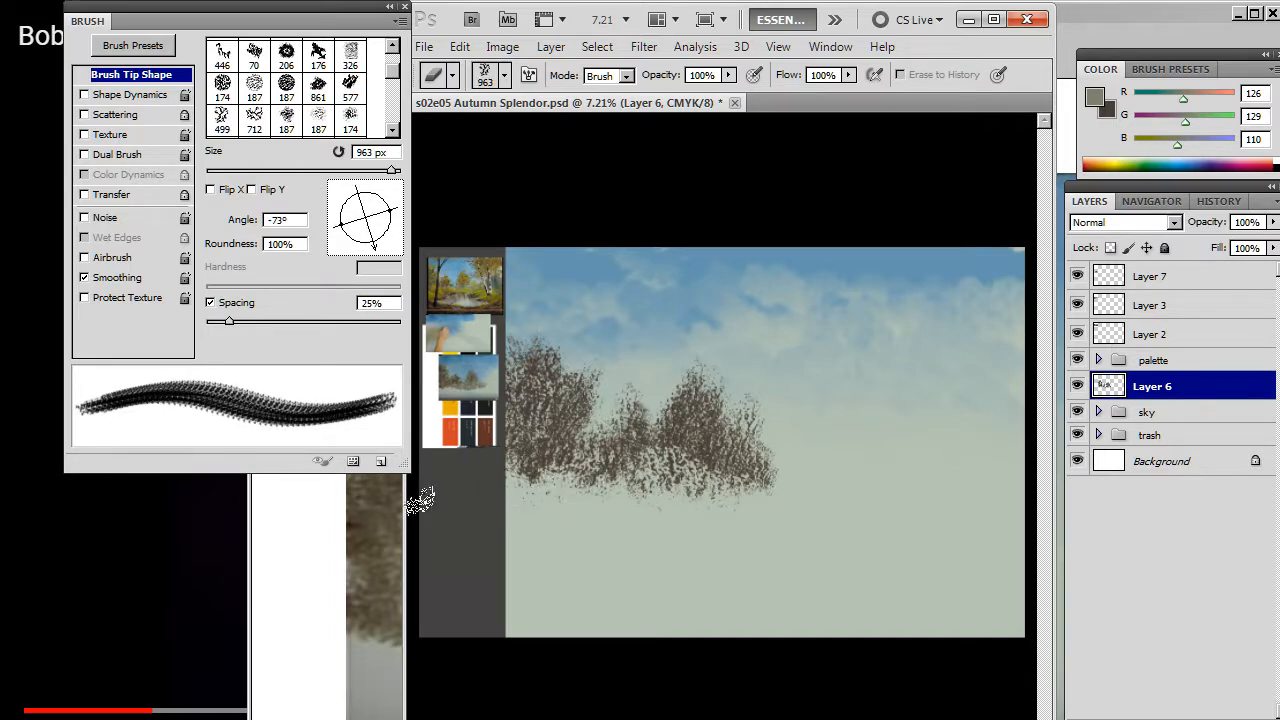
pyautogui.click(608, 75)
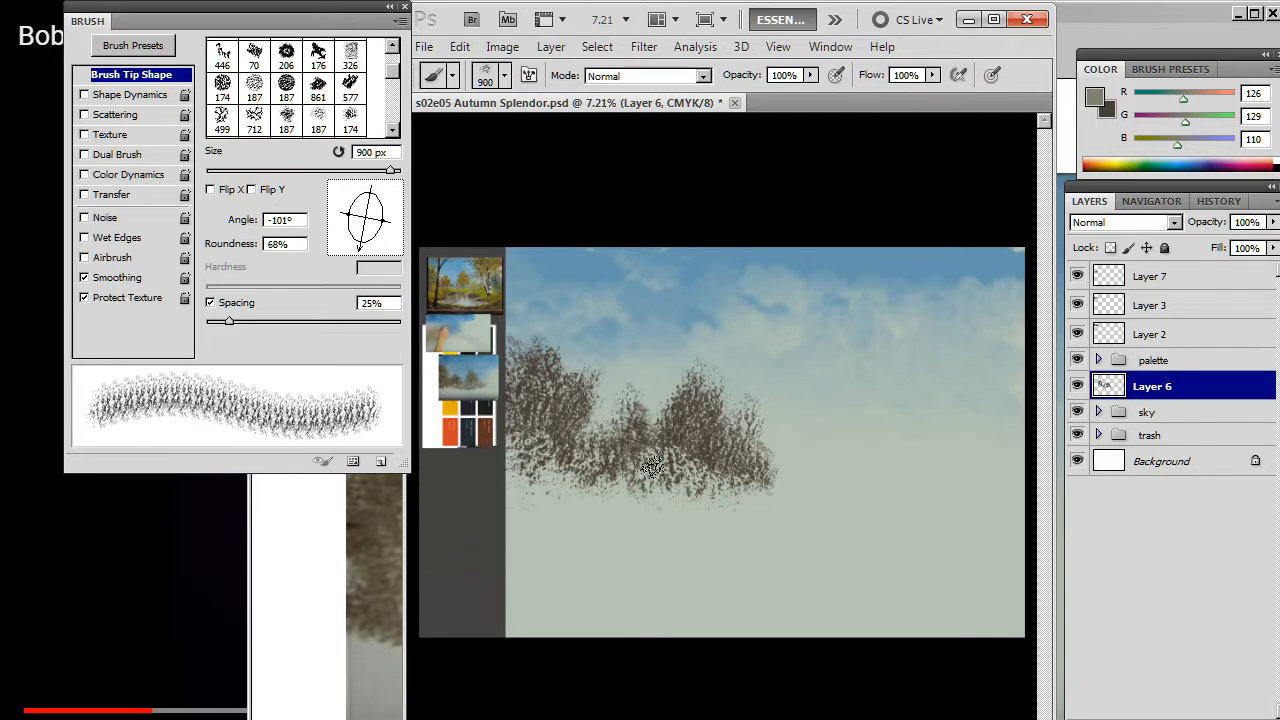
pyautogui.moveTo(485, 503)
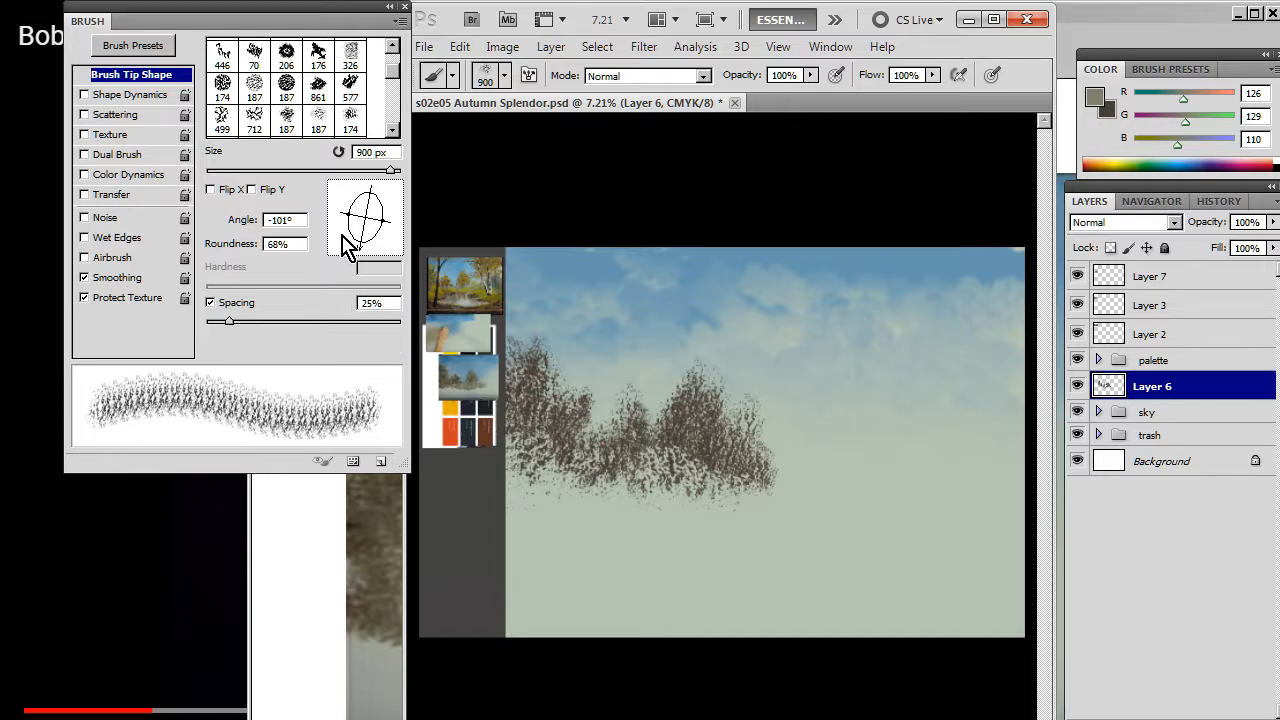
pyautogui.moveTo(413, 440)
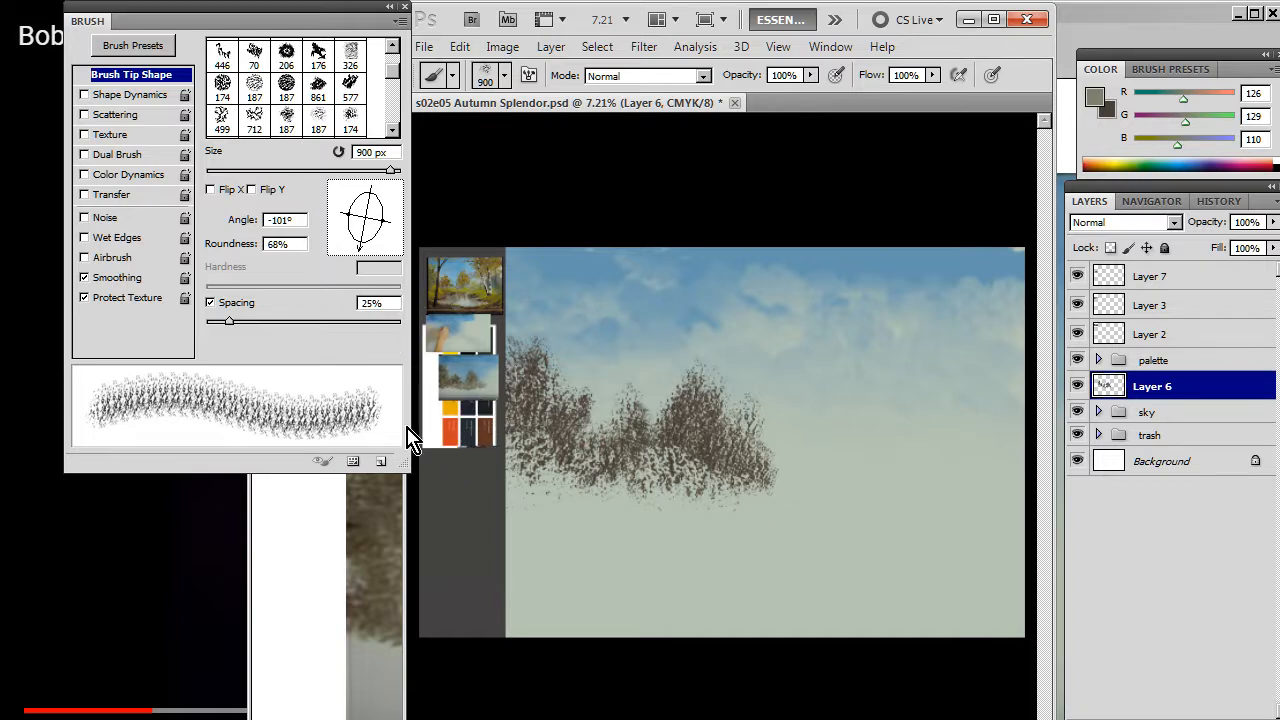
pyautogui.moveTo(615, 322)
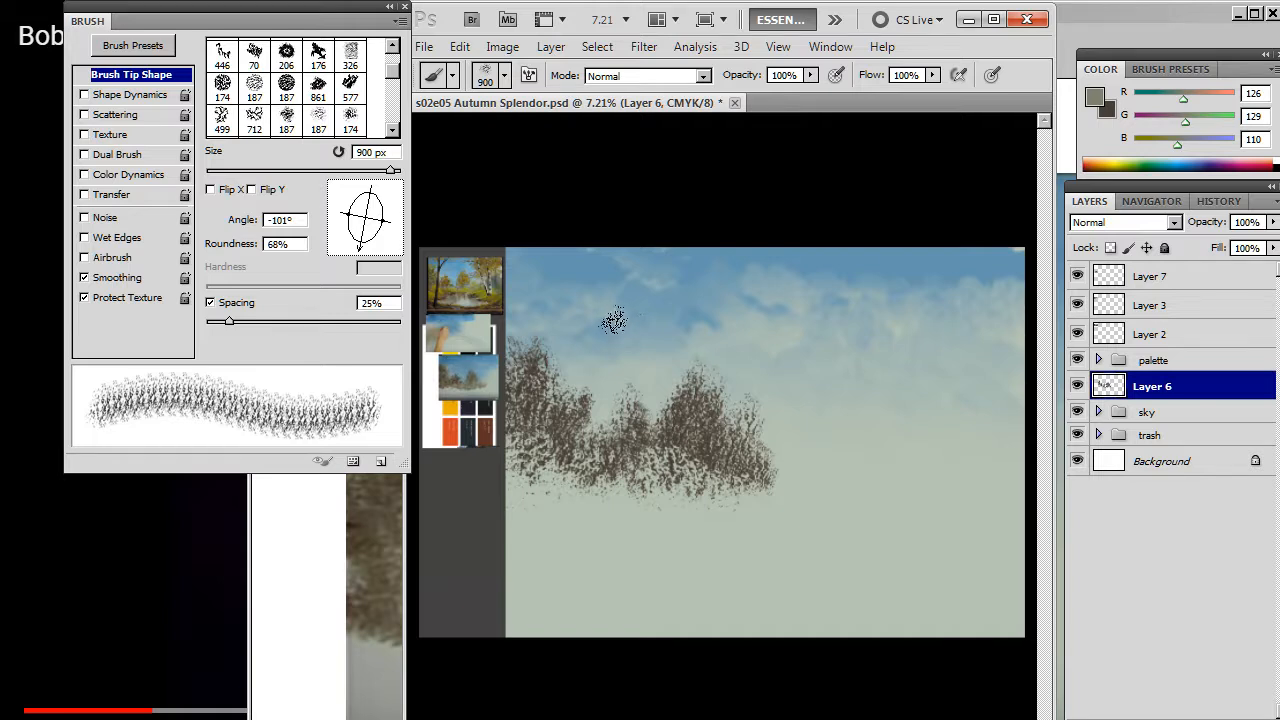
pyautogui.moveTo(580, 430)
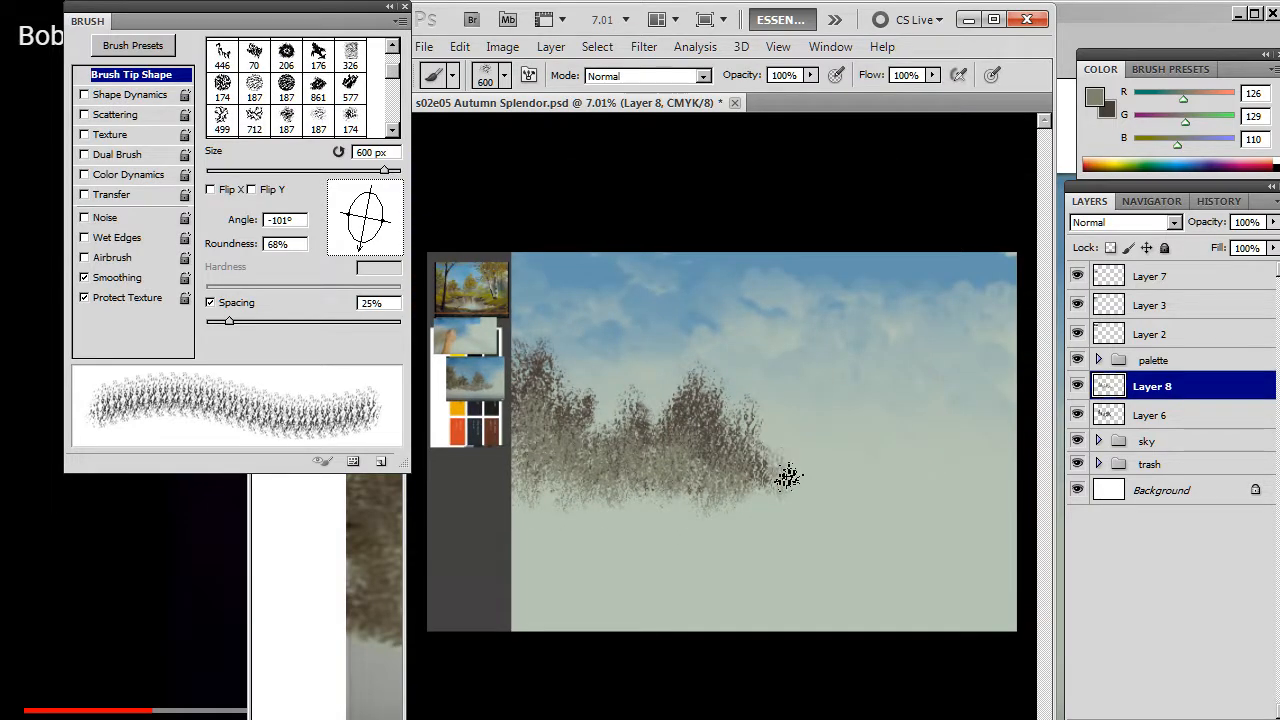
# Step: Stipple pale grey-green highlight tufts over the brown trees on Layer 8
pyautogui.moveTo(790, 477); pyautogui.dragTo(635, 495)
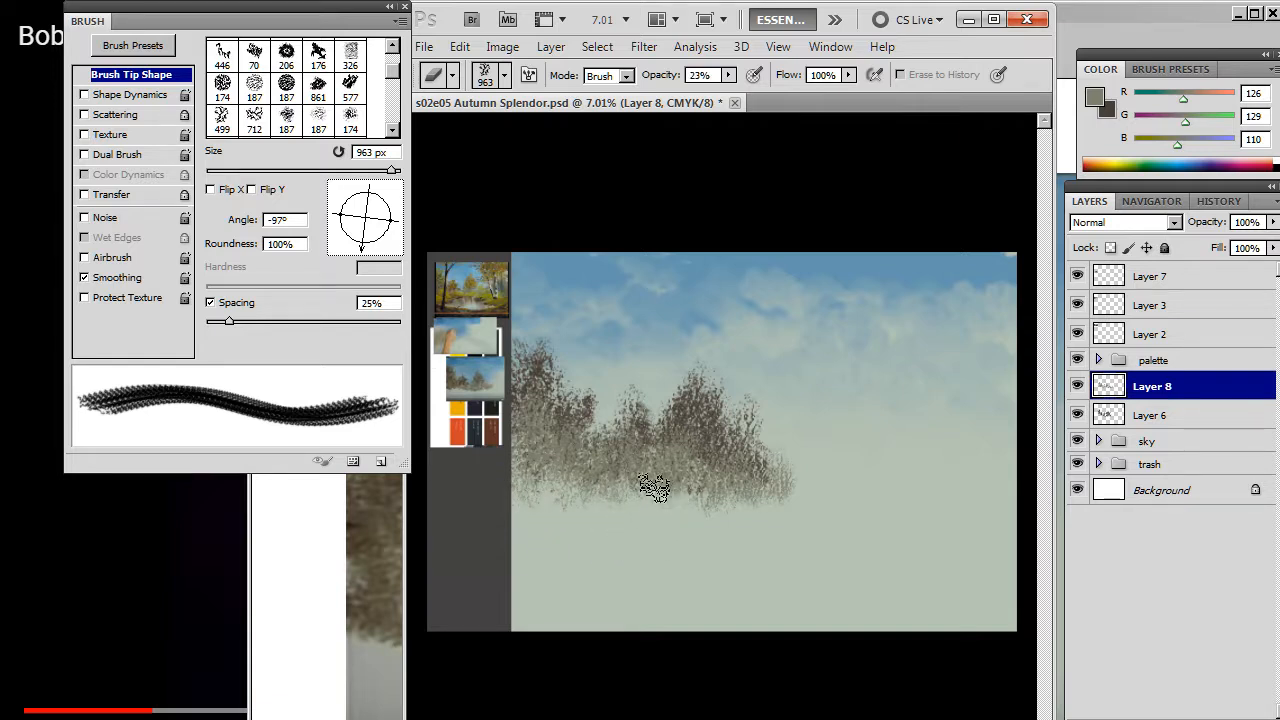
# Step: Lightly erase the bottoms of the highlight tufts with a 23% textured eraser
pyautogui.moveTo(655, 487); pyautogui.dragTo(758, 498)
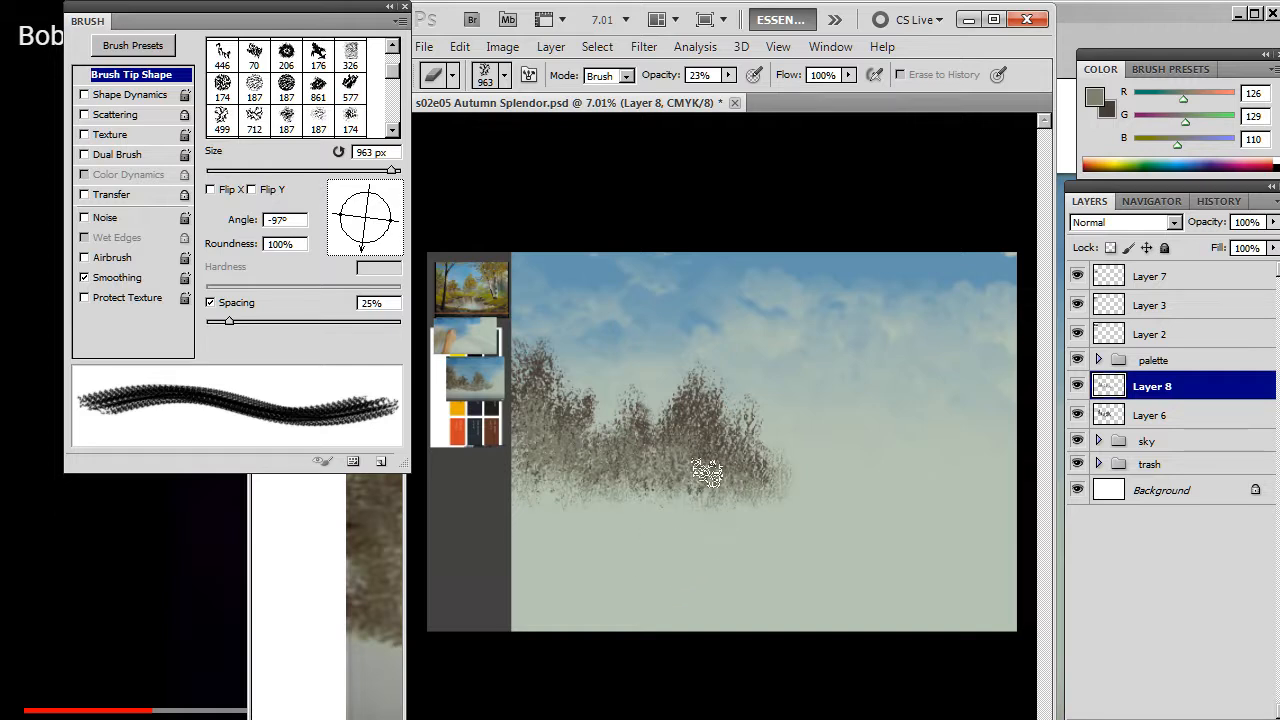
pyautogui.moveTo(730, 458)
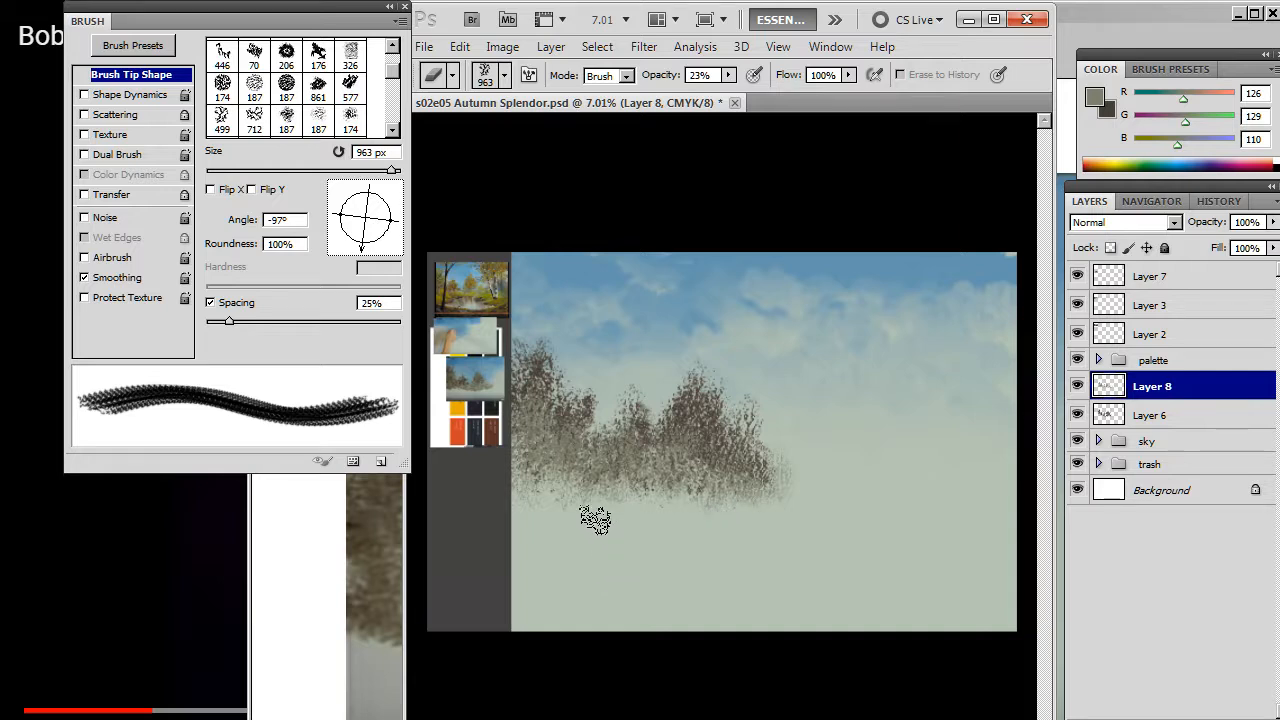
pyautogui.click(1151, 414)
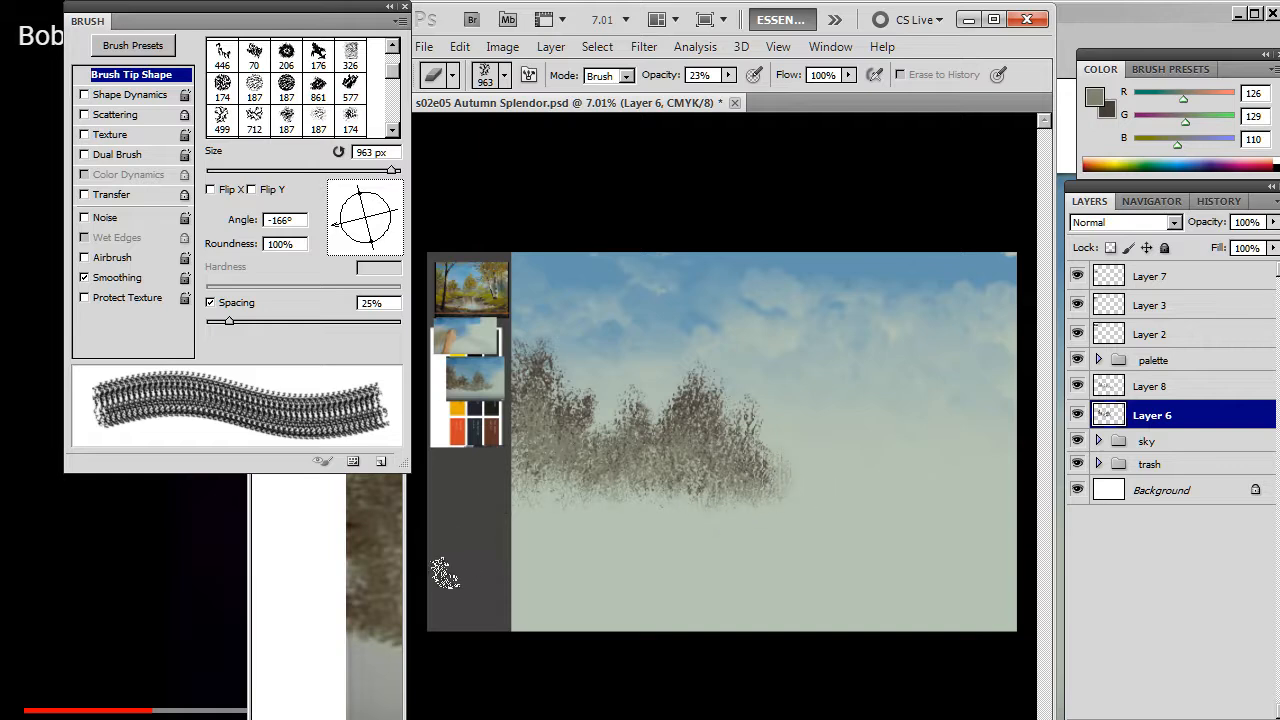
pyautogui.moveTo(483, 655)
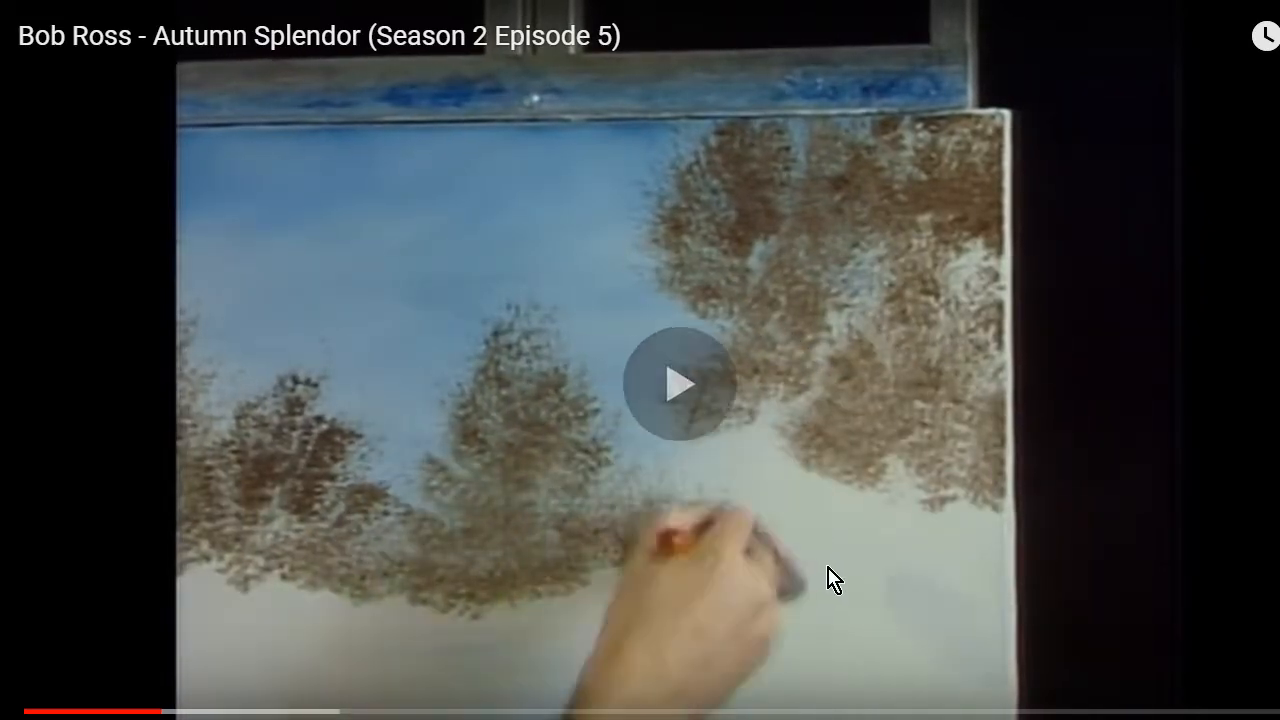
# Step: Pause the episode on the tree stage and snip the painted canvas from the frame
pyautogui.click(679, 384)
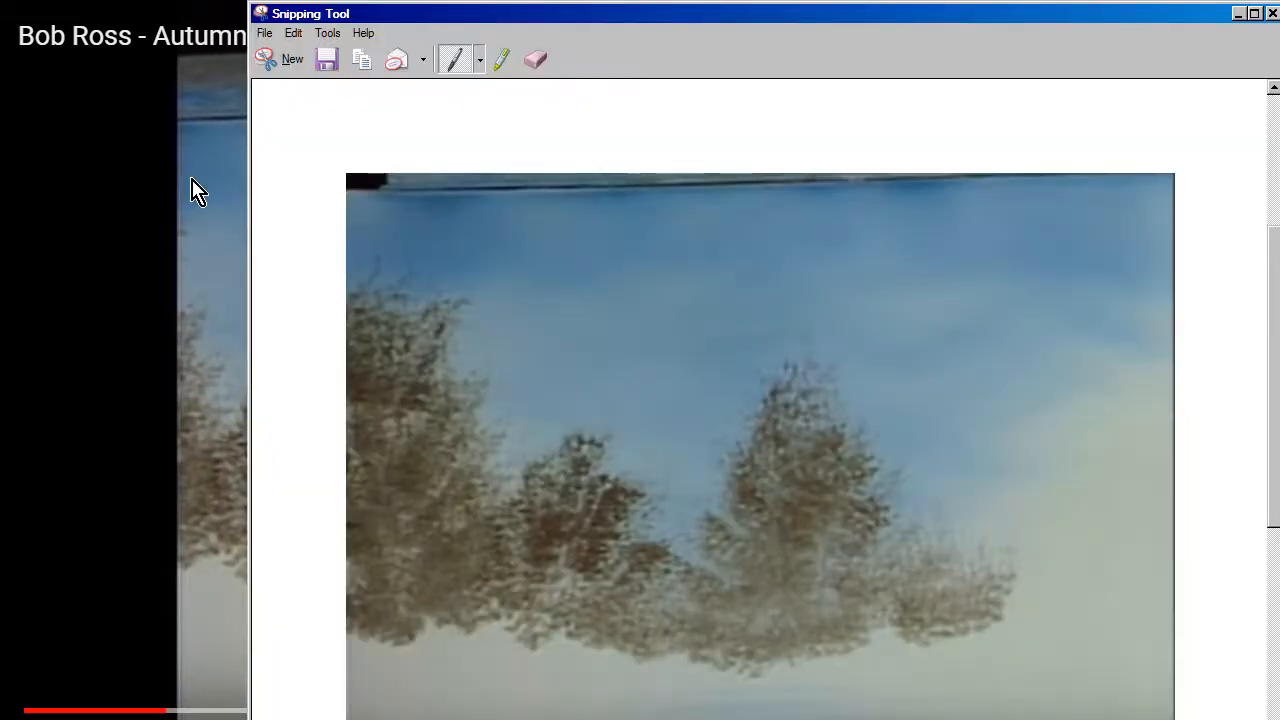
pyautogui.click(292, 58)
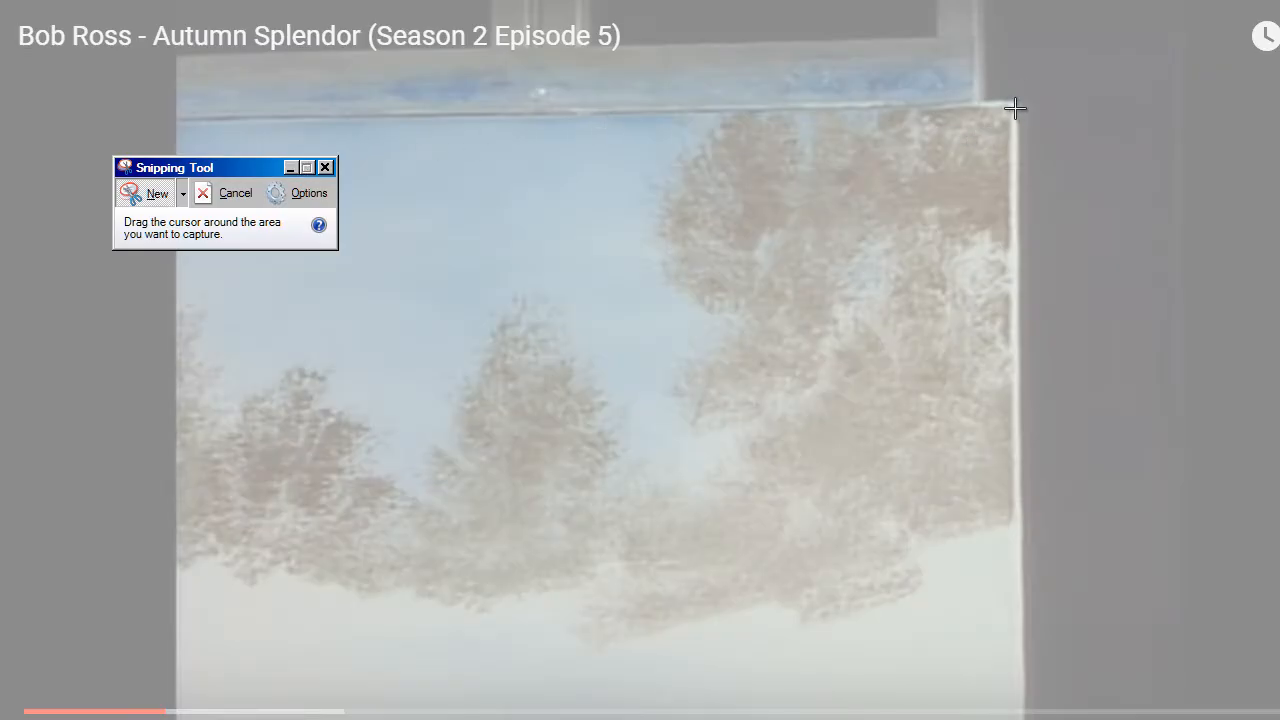
pyautogui.moveTo(1015, 108); pyautogui.dragTo(225, 710)
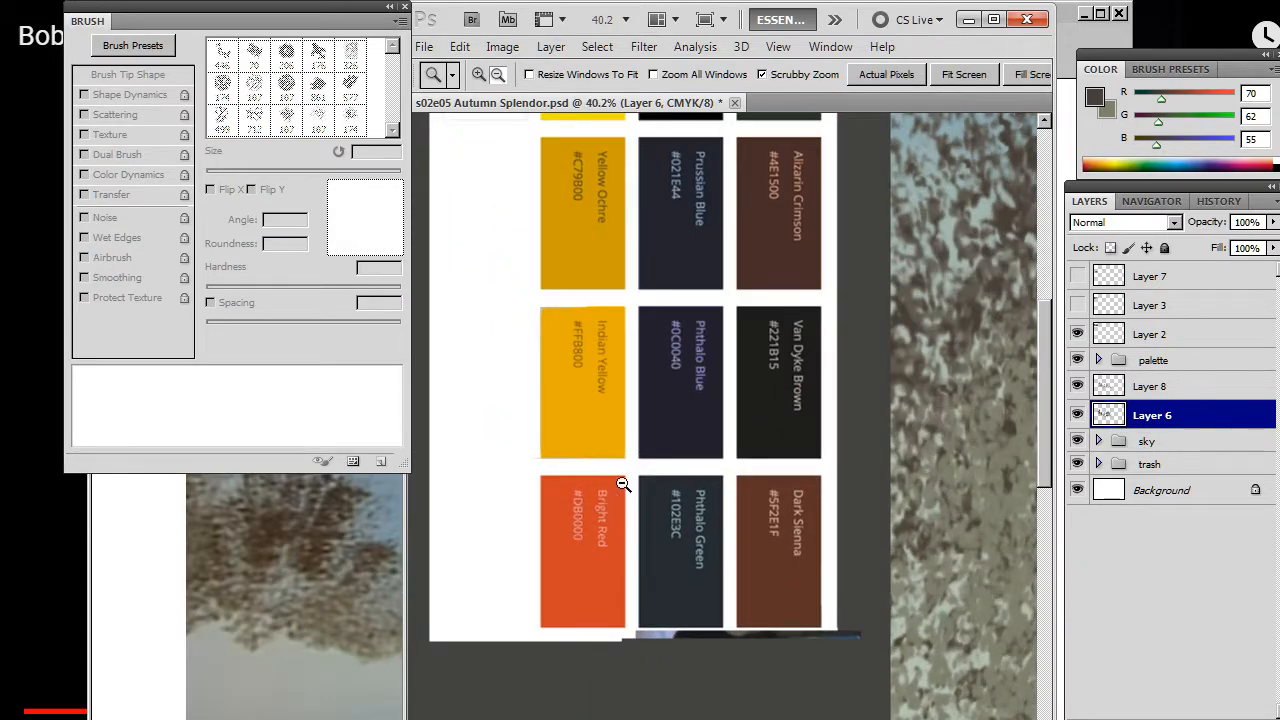
# Step: Zoom into the palette area to place the snip as Layer 9 below the swatches
pyautogui.scroll(3)
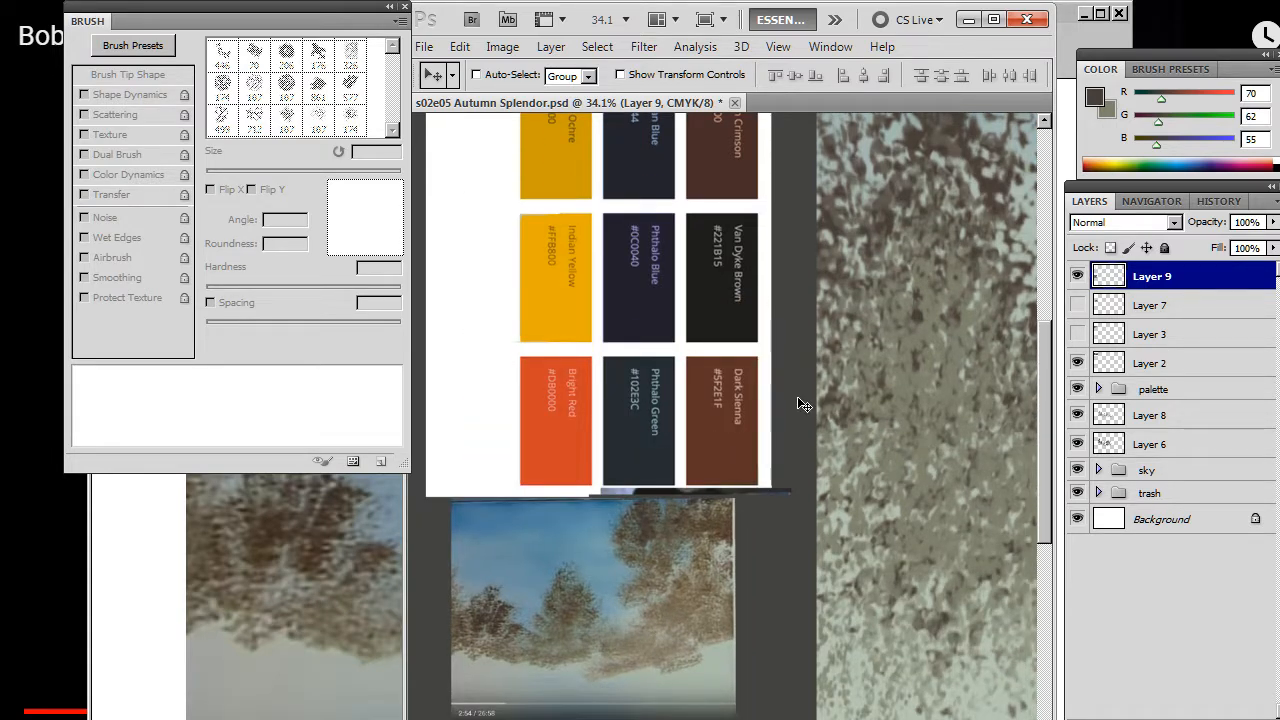
pyautogui.moveTo(1030, 378)
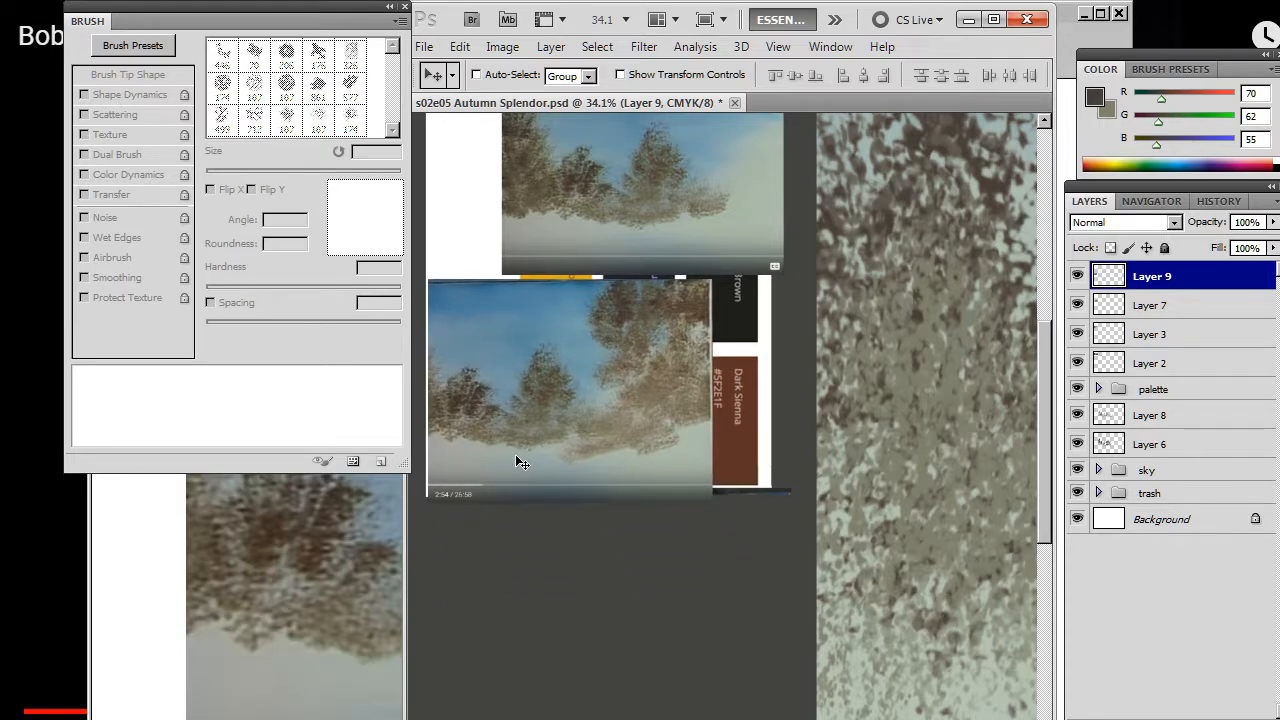
pyautogui.moveTo(662, 412)
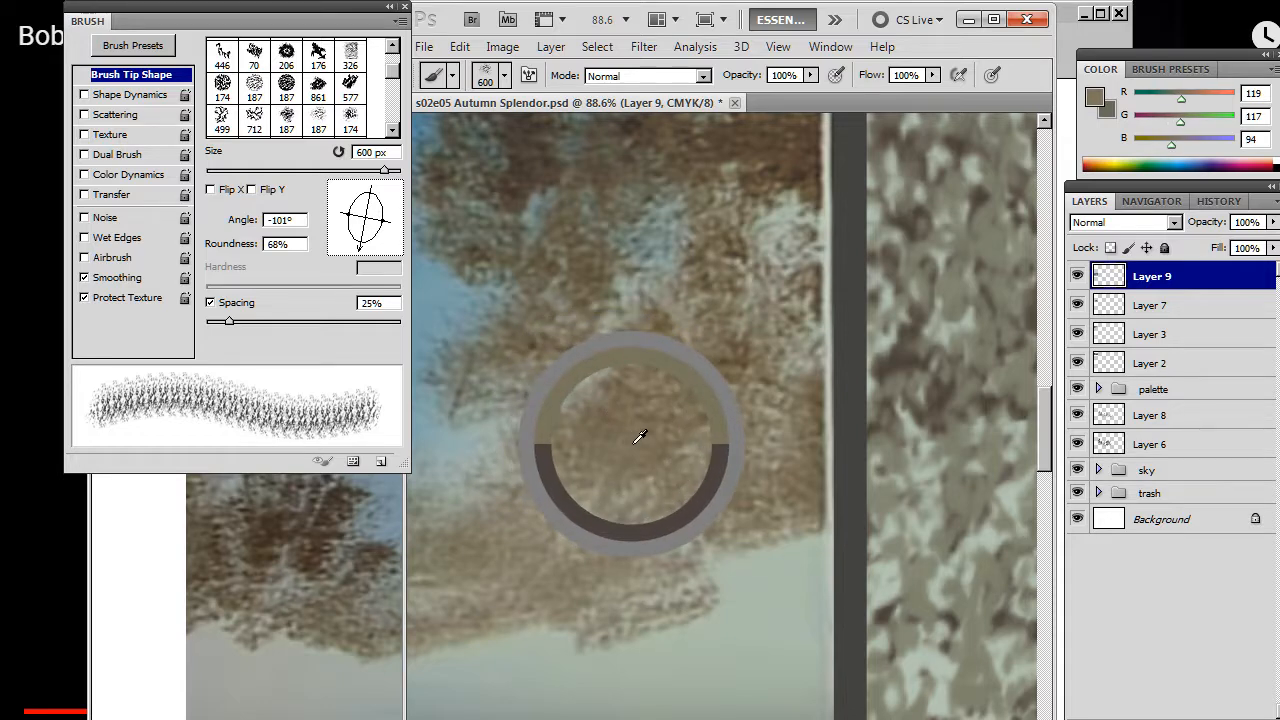
pyautogui.moveTo(720, 445)
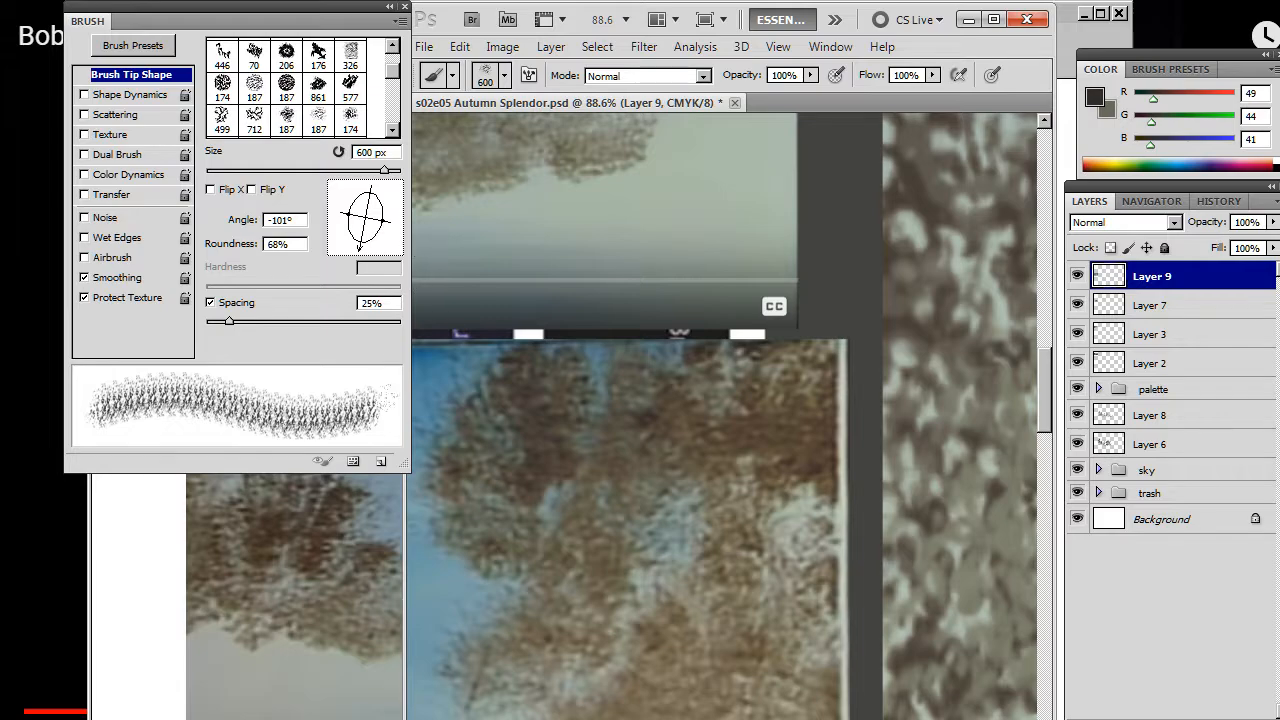
# Step: Zoom out to study the new tree reference after sampling dark grey-brown
pyautogui.click(433, 75)
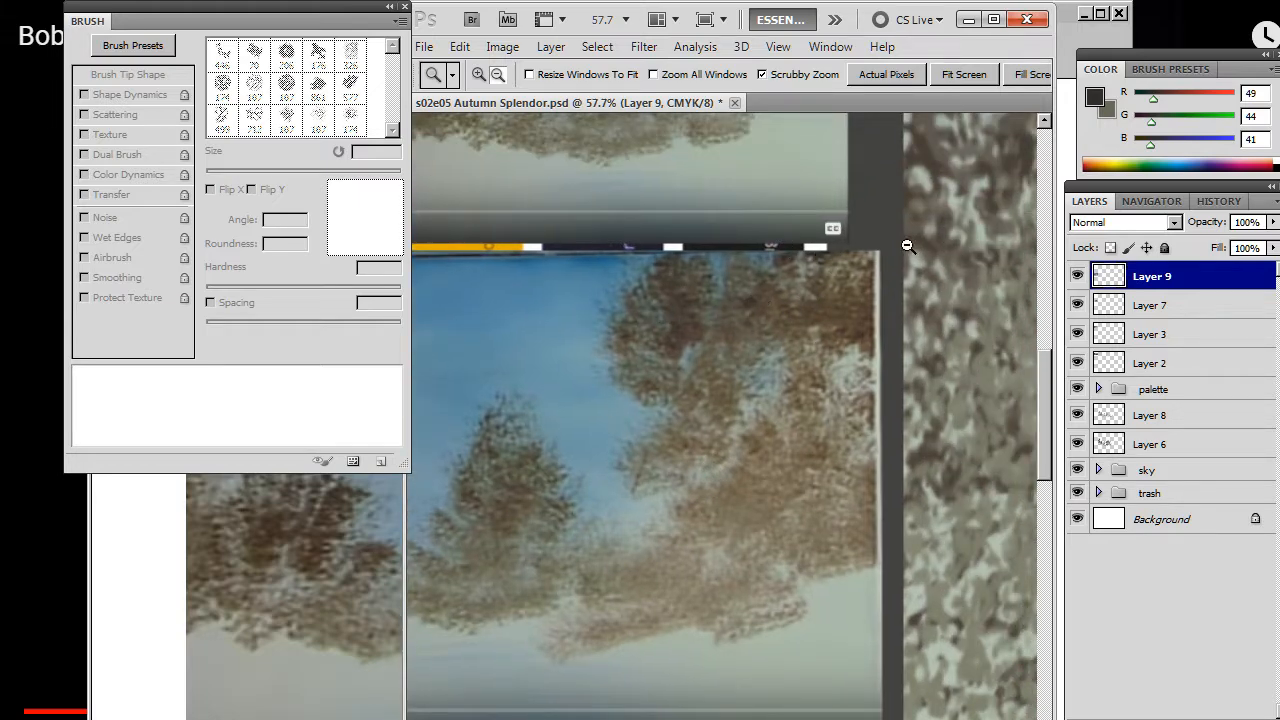
pyautogui.moveTo(754, 347)
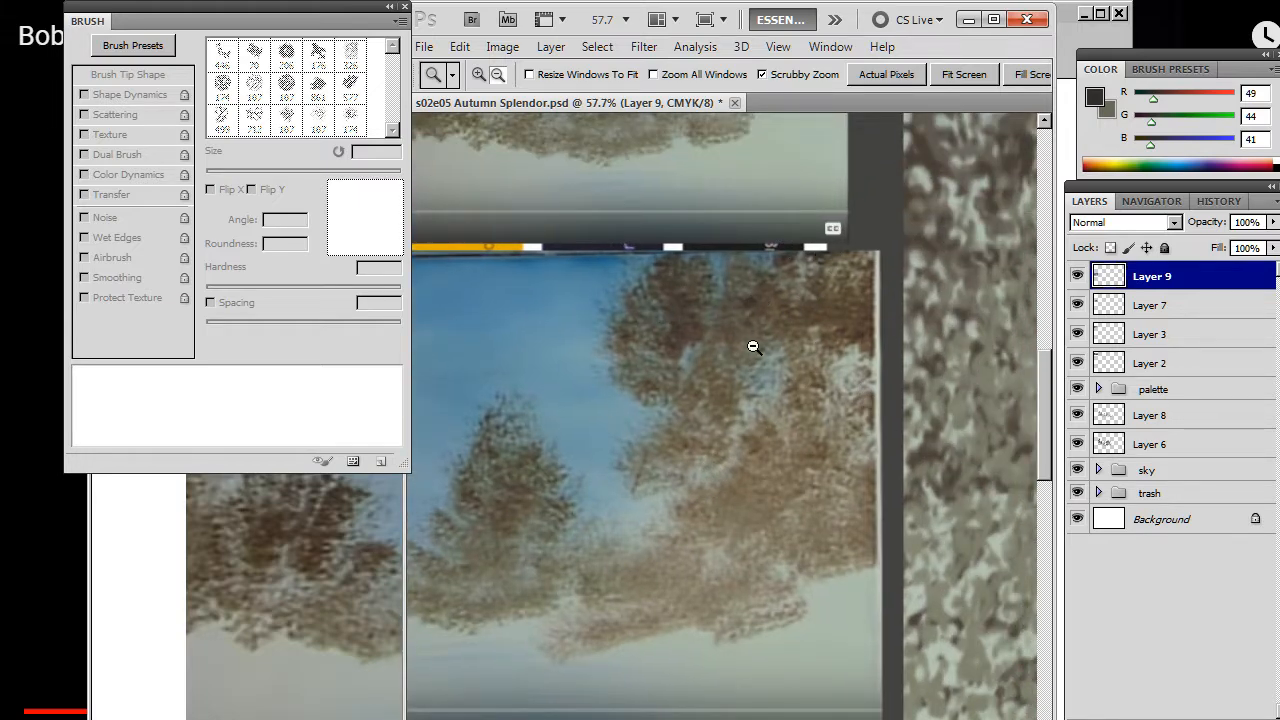
pyautogui.moveTo(660, 221)
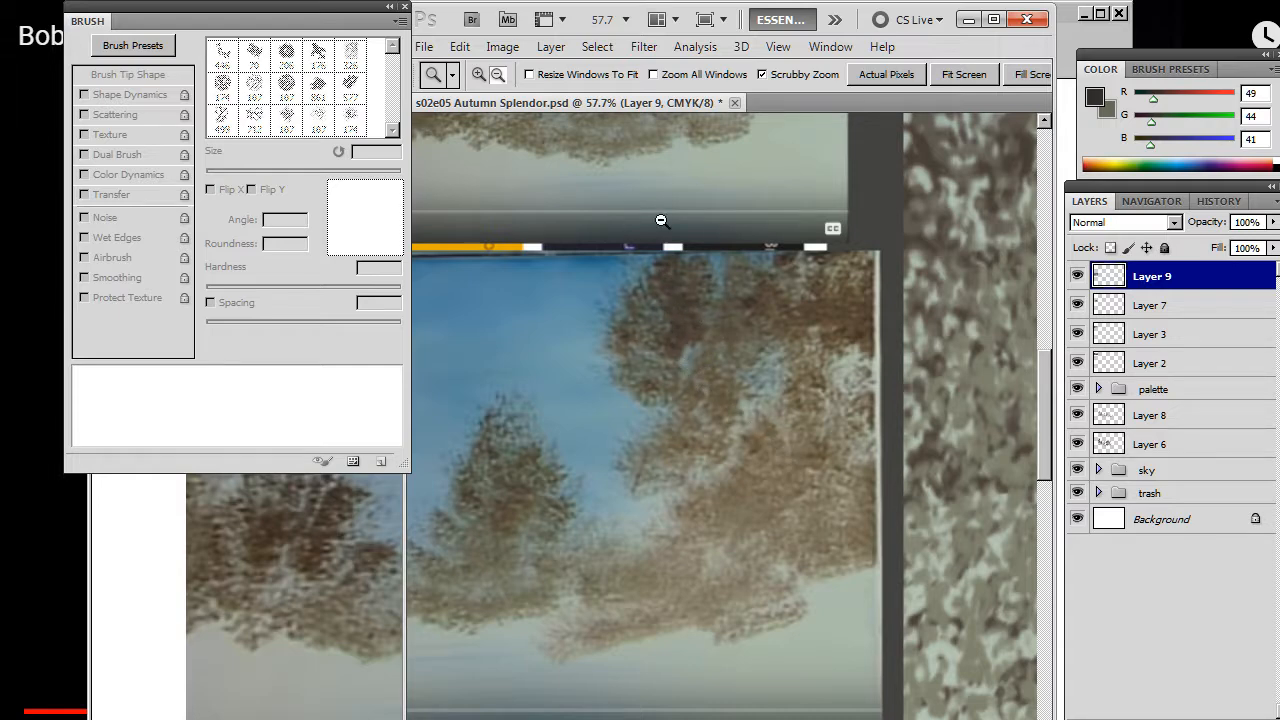
pyautogui.moveTo(819, 503)
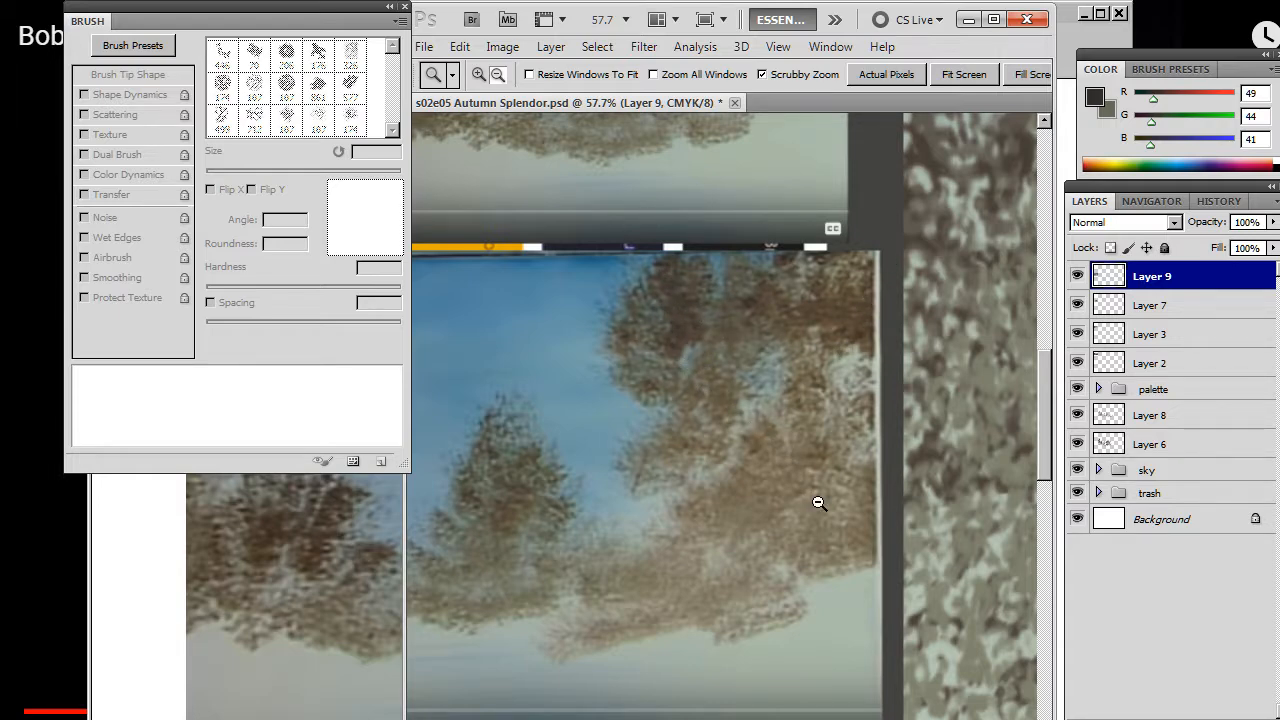
pyautogui.moveTo(303, 536)
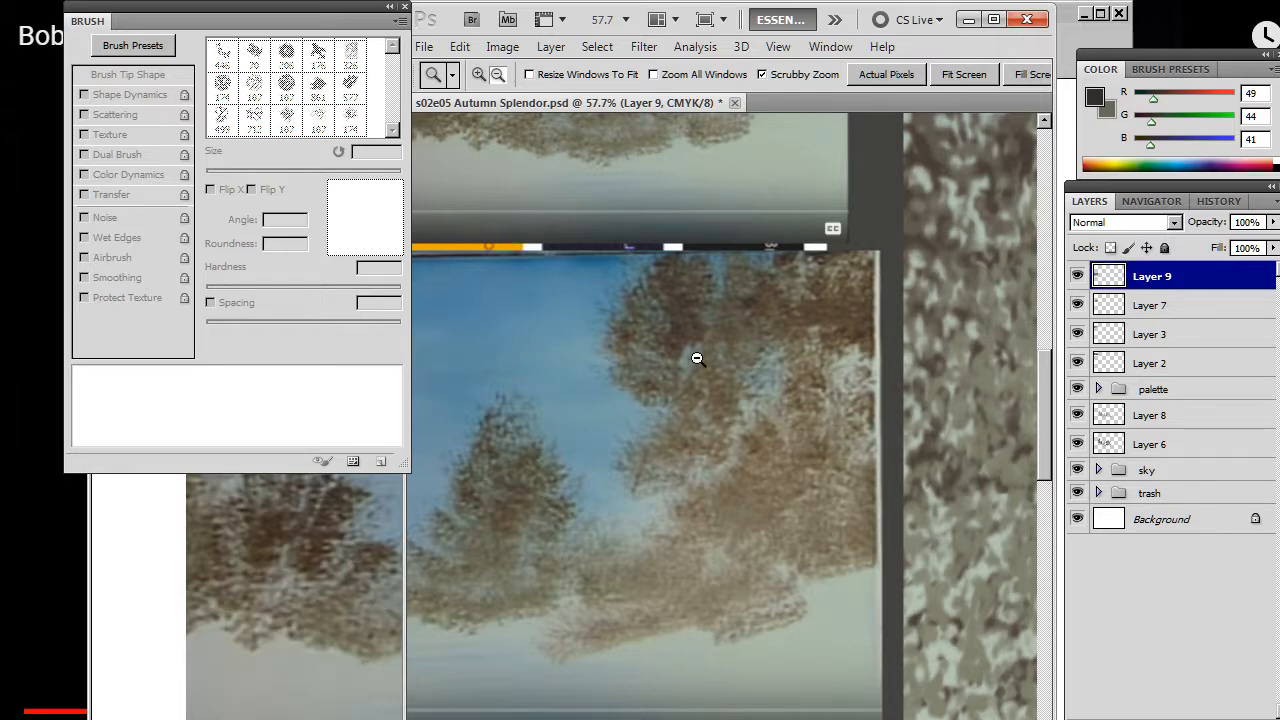
pyautogui.moveTo(715, 347)
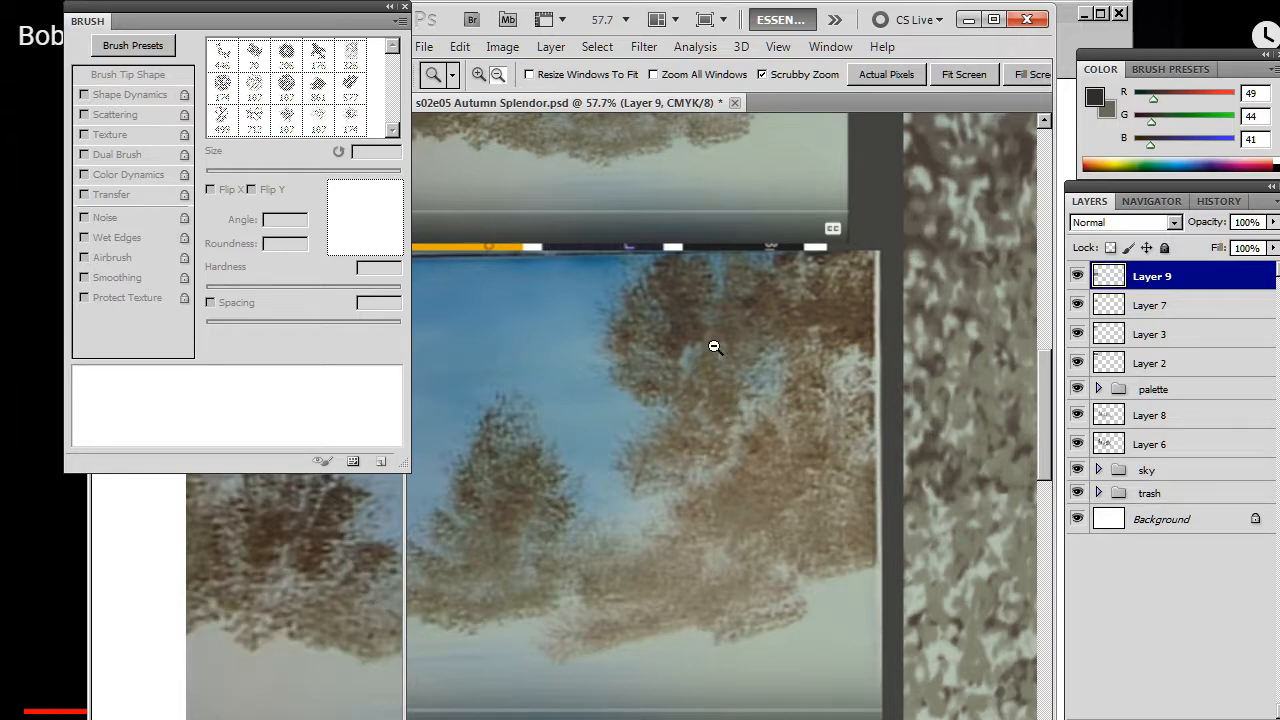
pyautogui.moveTo(717, 304)
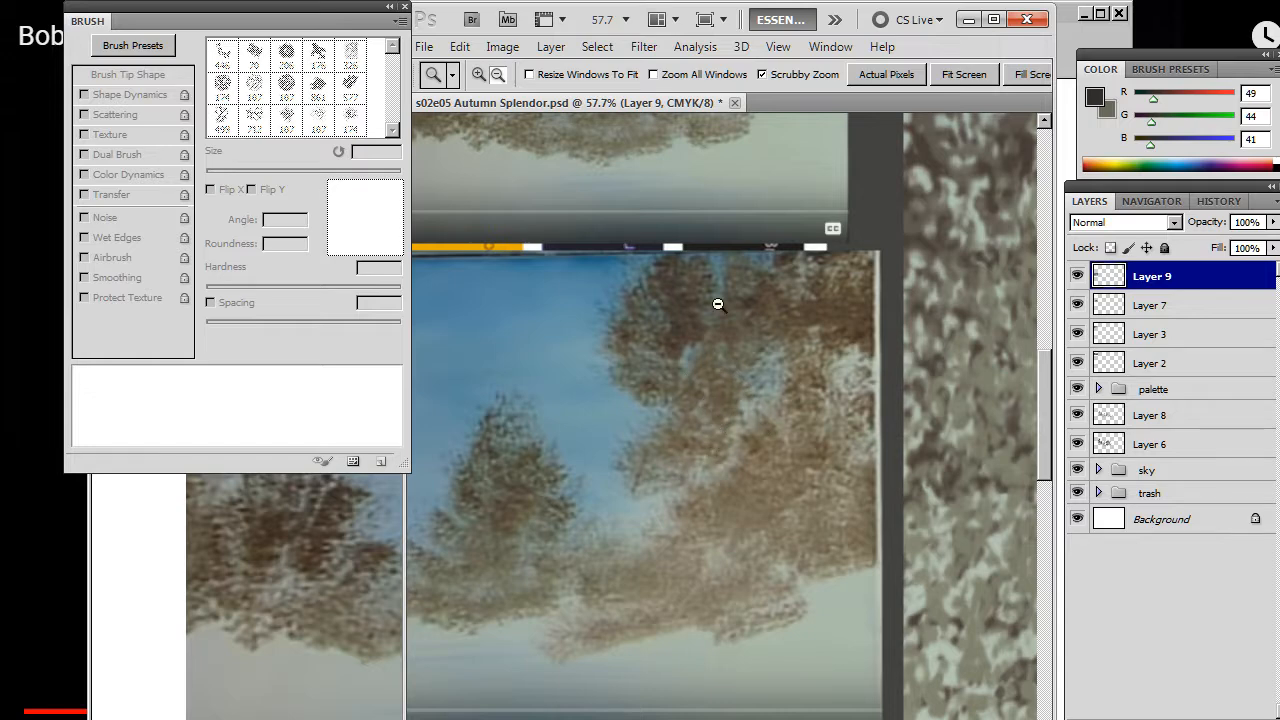
pyautogui.moveTo(656, 303)
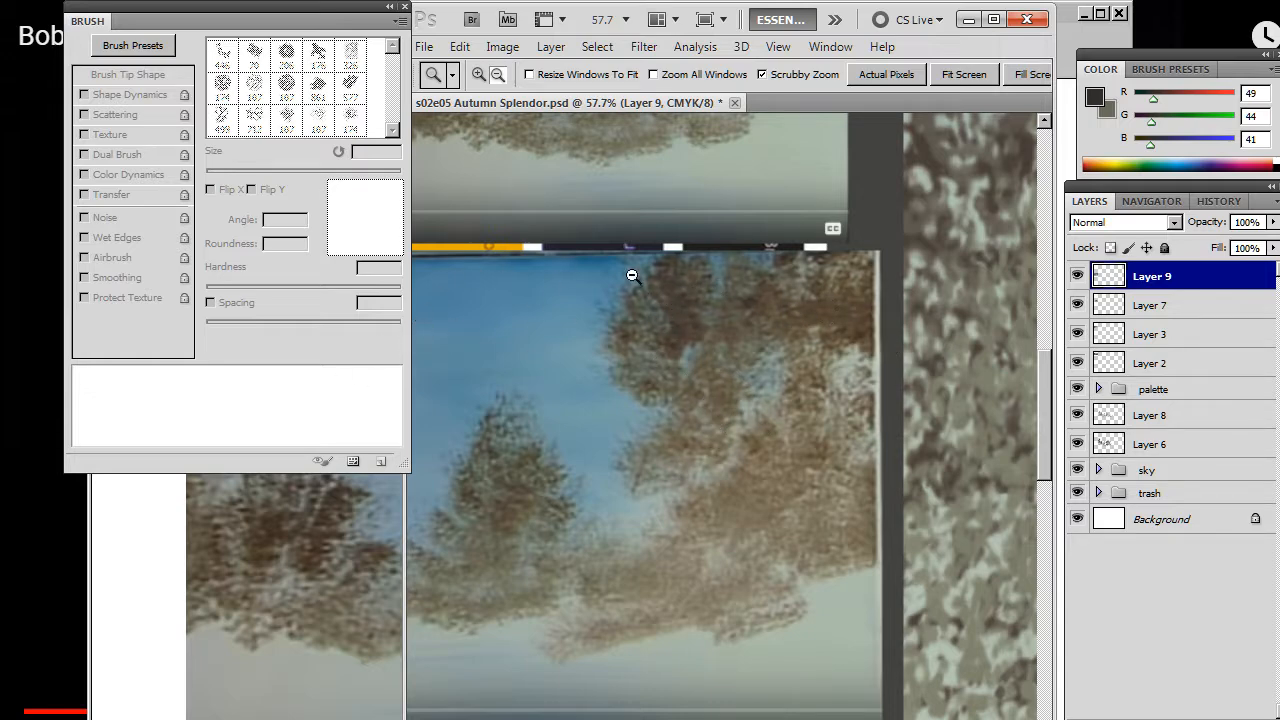
pyautogui.moveTo(710, 370)
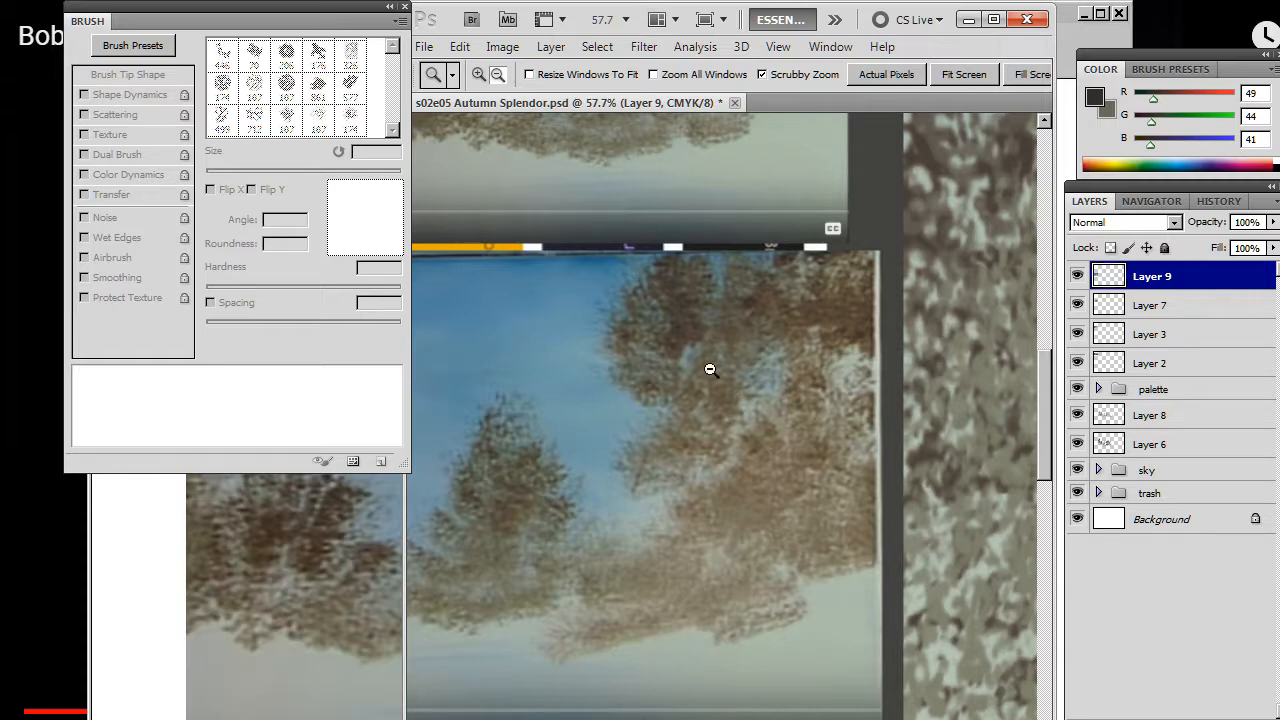
pyautogui.moveTo(708, 459)
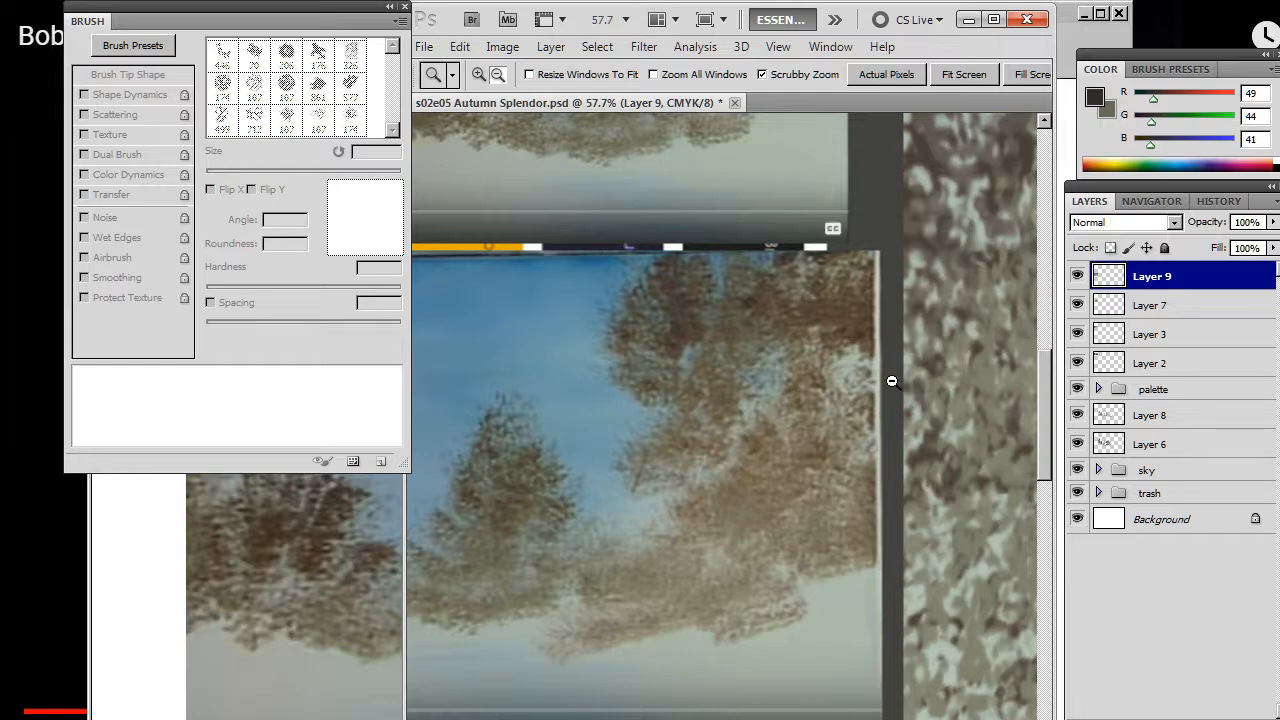
pyautogui.moveTo(700, 418)
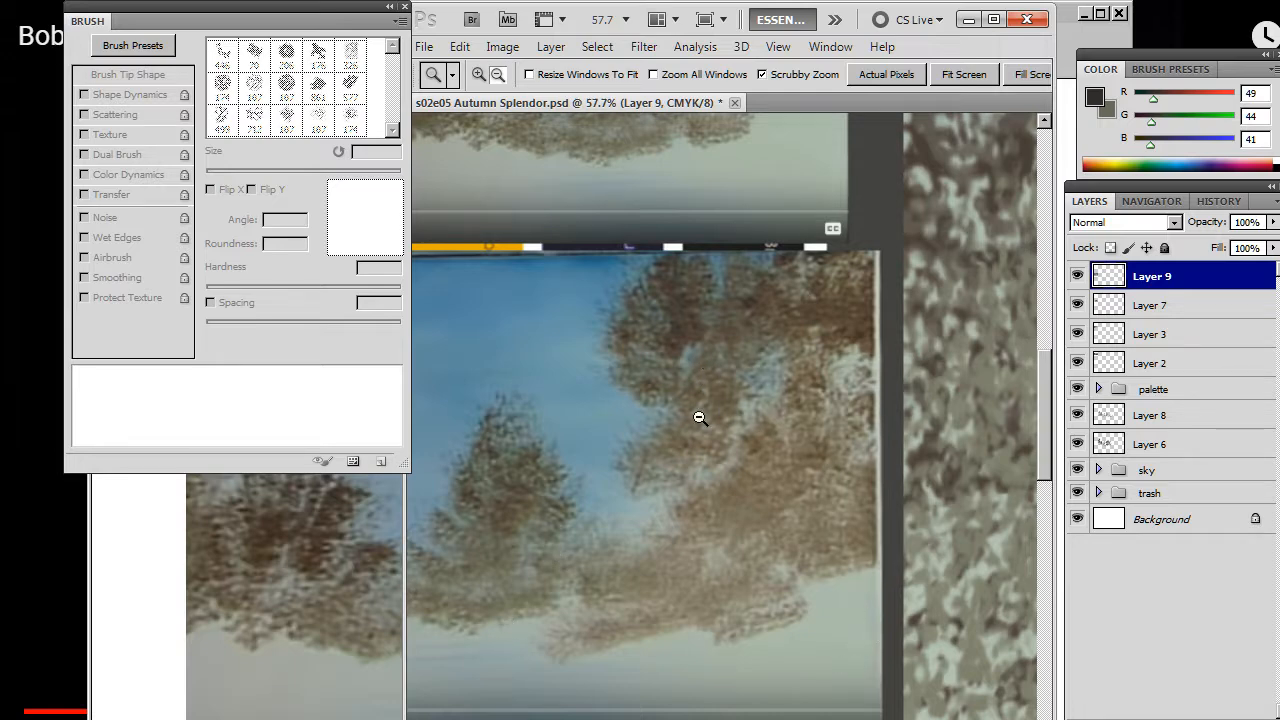
pyautogui.moveTo(768, 426)
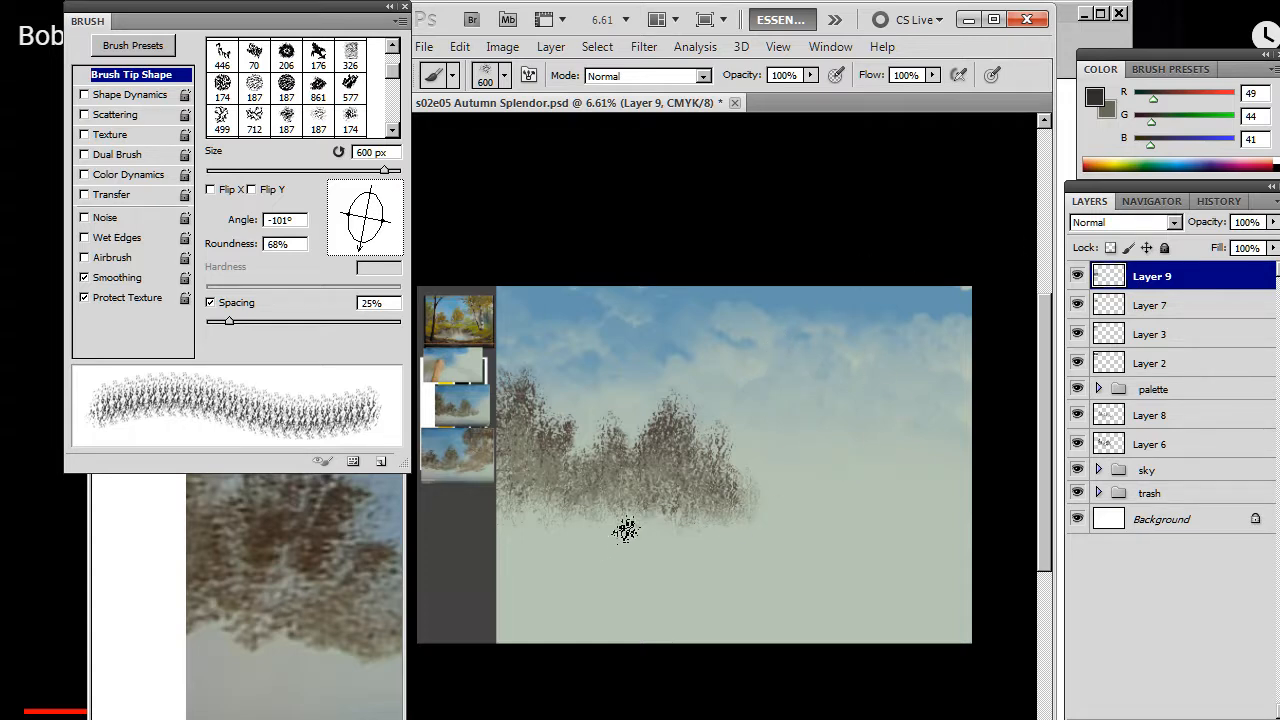
pyautogui.moveTo(650, 502)
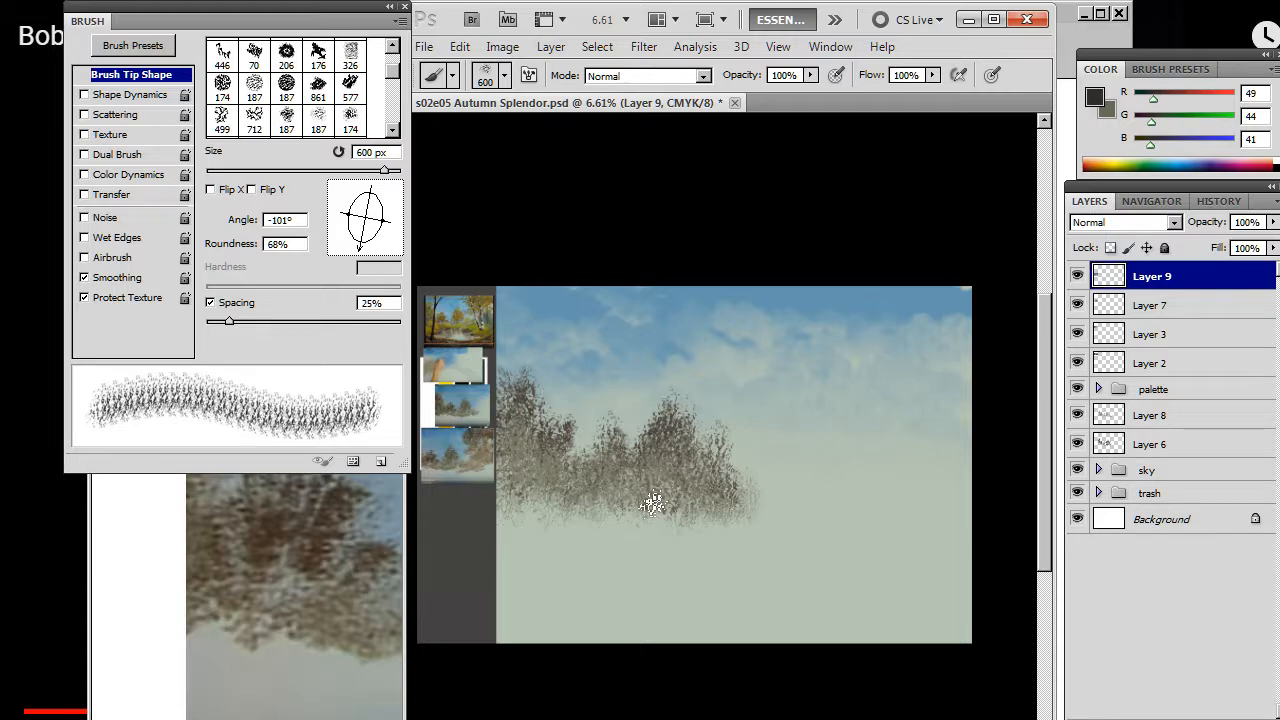
pyautogui.moveTo(555, 535)
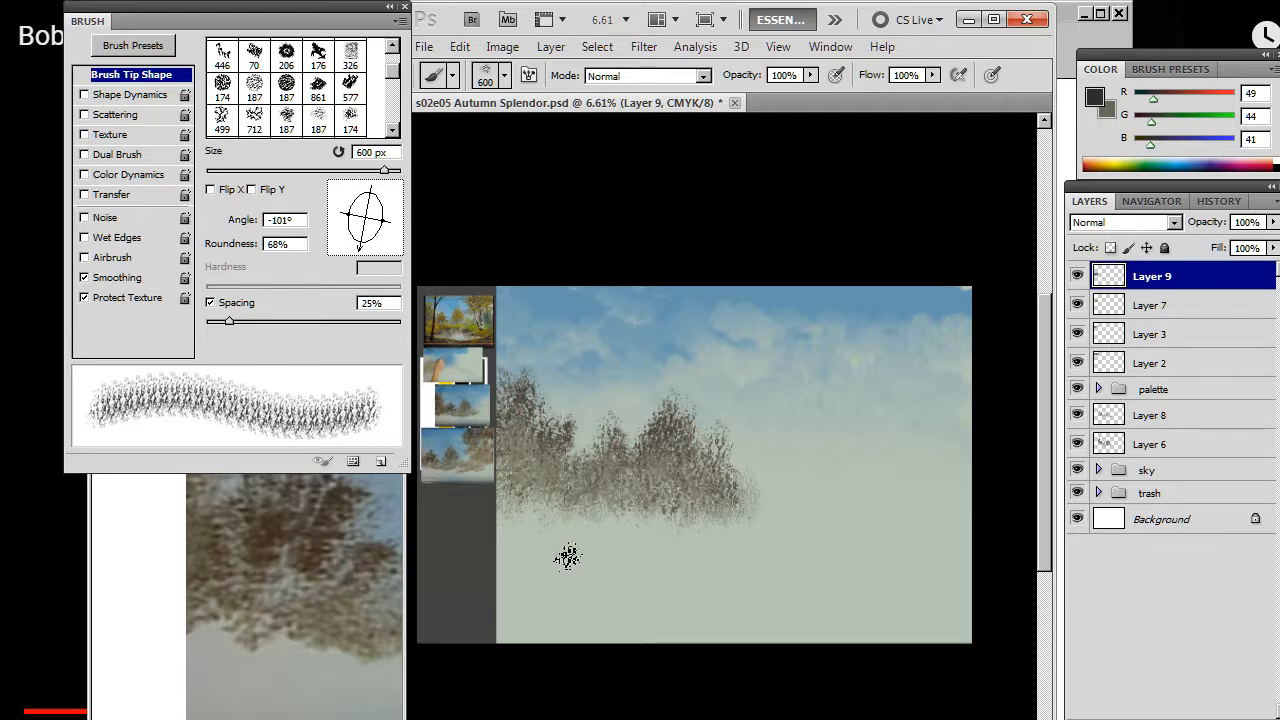
pyautogui.moveTo(828, 347)
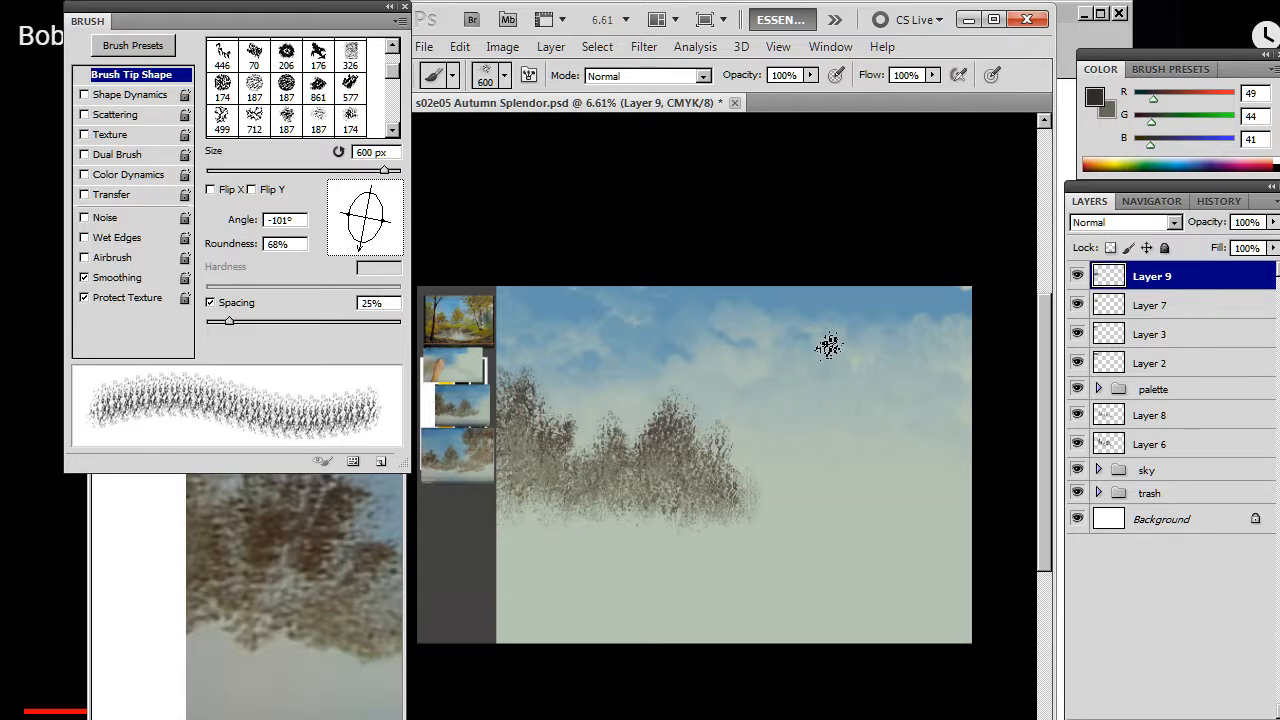
pyautogui.moveTo(778, 355)
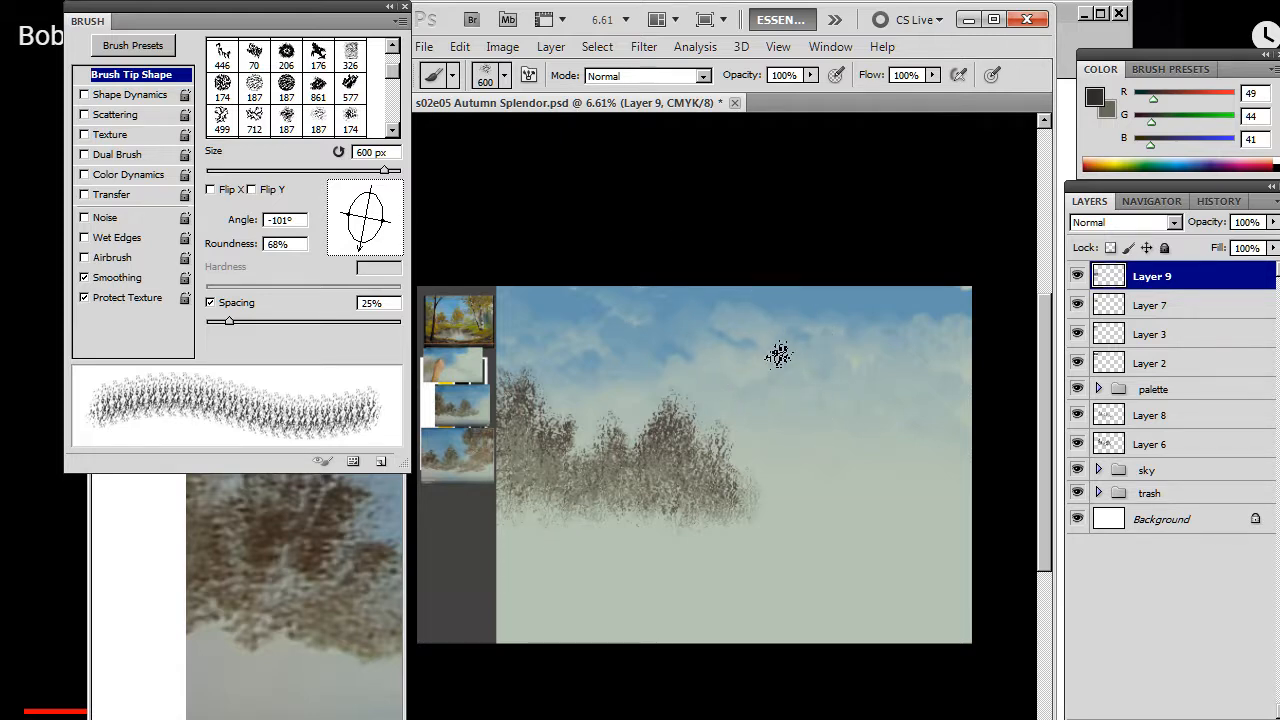
# Step: Stipple dark grey-brown foliage into the upper-right sky with an 817 px brush
pyautogui.moveTo(365, 200); pyautogui.dragTo(380, 225)
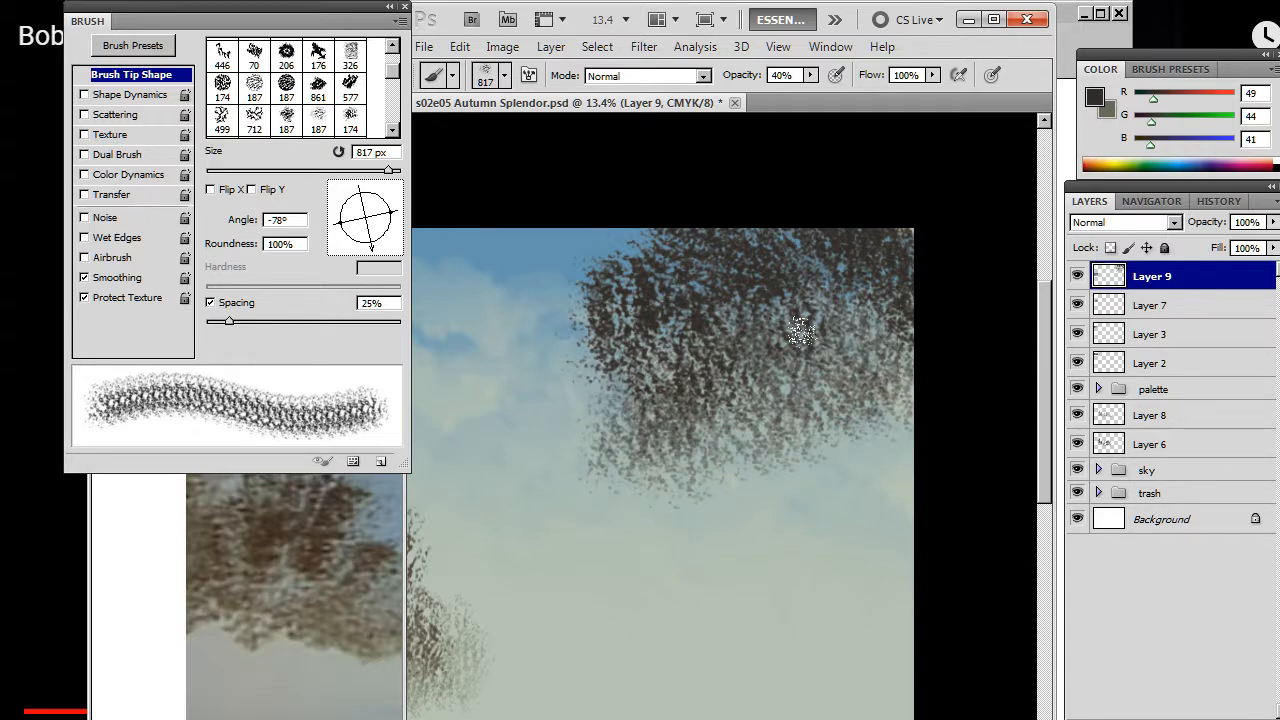
# Step: Tilt the brush tip to -56° at 80% roundness and dab along the tree's left edge
pyautogui.click(710, 517)
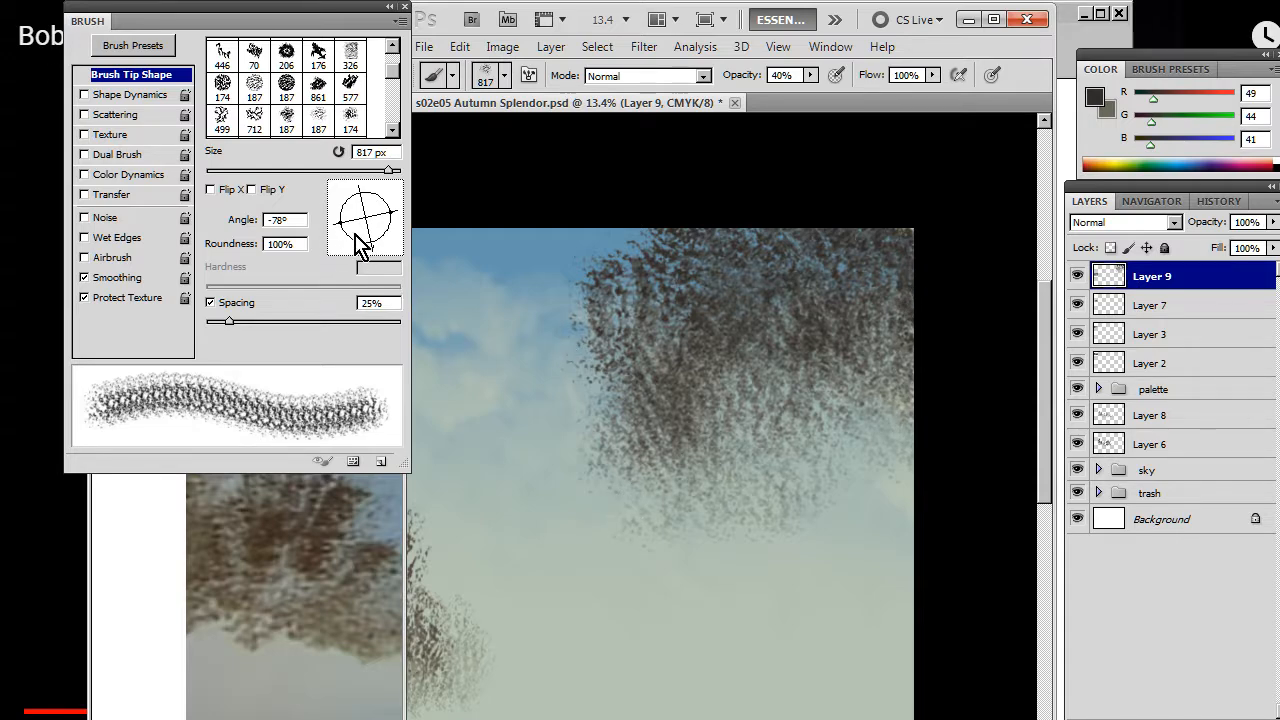
pyautogui.moveTo(360, 225); pyautogui.dragTo(375, 210)
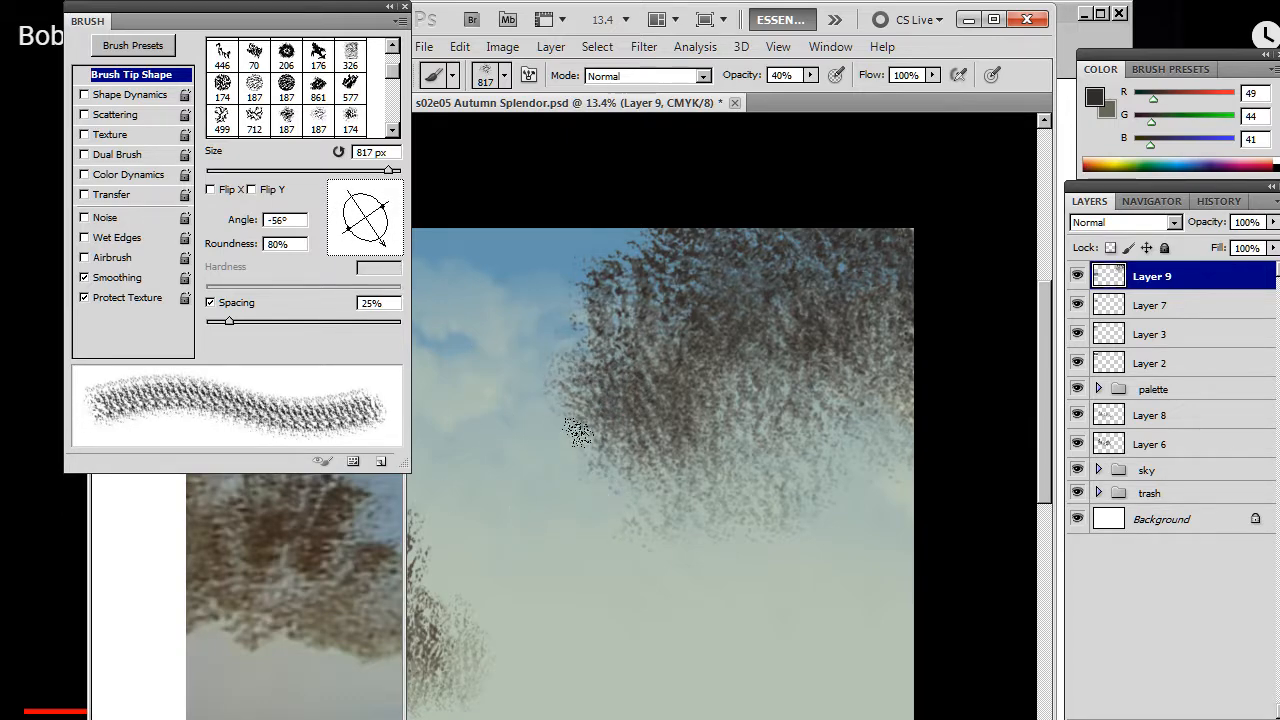
pyautogui.click(615, 435)
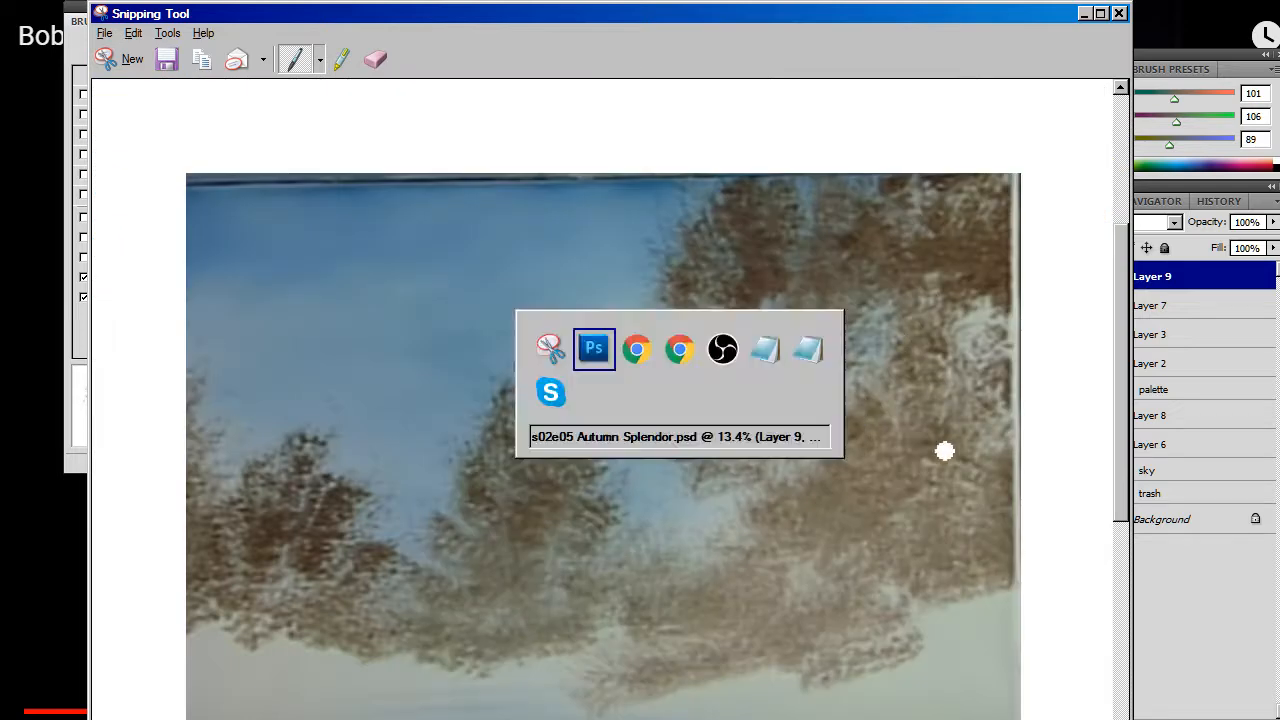
# Step: Leave the tree-stage reference snip and return to the Photoshop painting
pyautogui.click(594, 348)
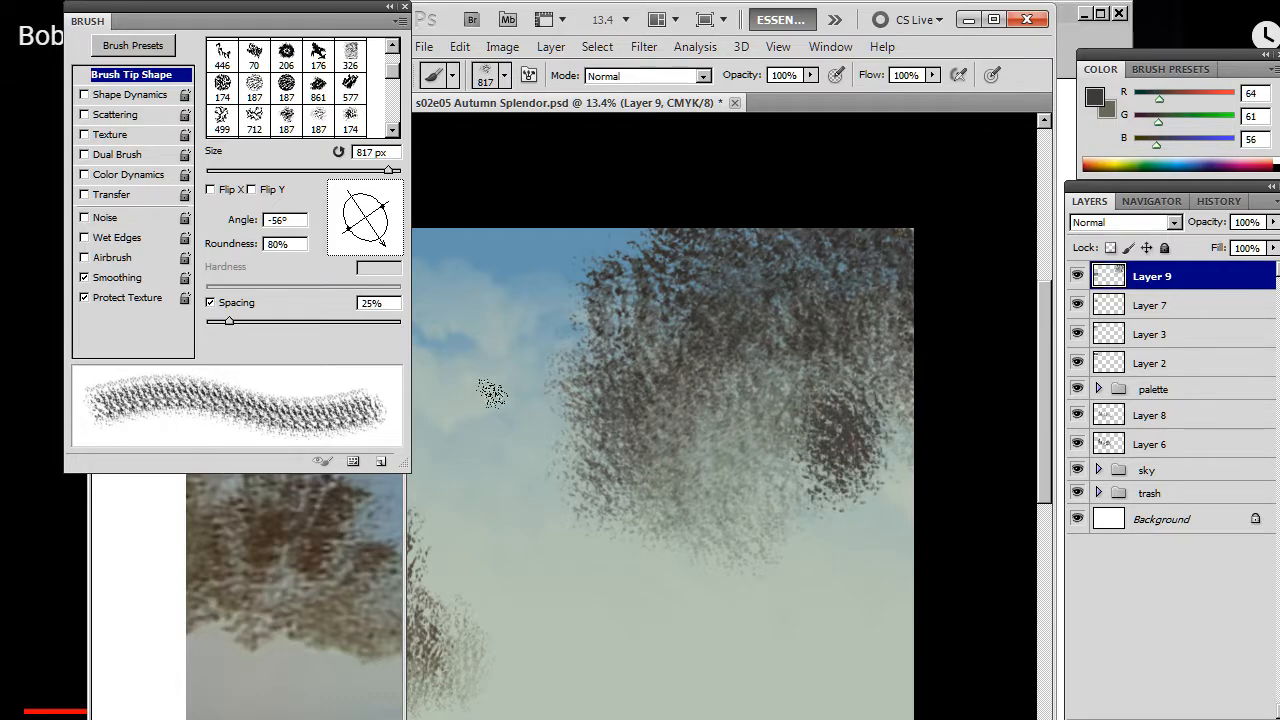
# Step: Paint dark brown shadow dabs into the upper-right tree mass
pyautogui.moveTo(380, 200); pyautogui.dragTo(385, 255)
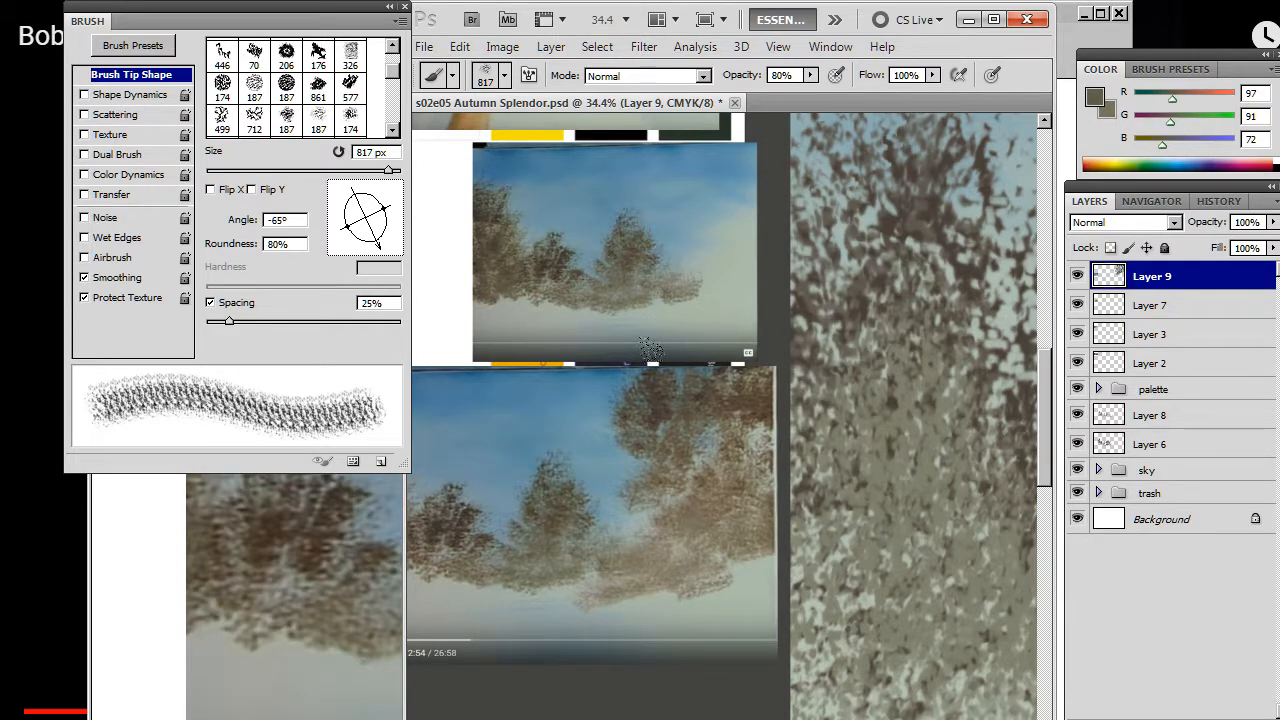
# Step: With roundness 60% and angle 17°, stroke light tan along the right trees' base
pyautogui.click(433, 75)
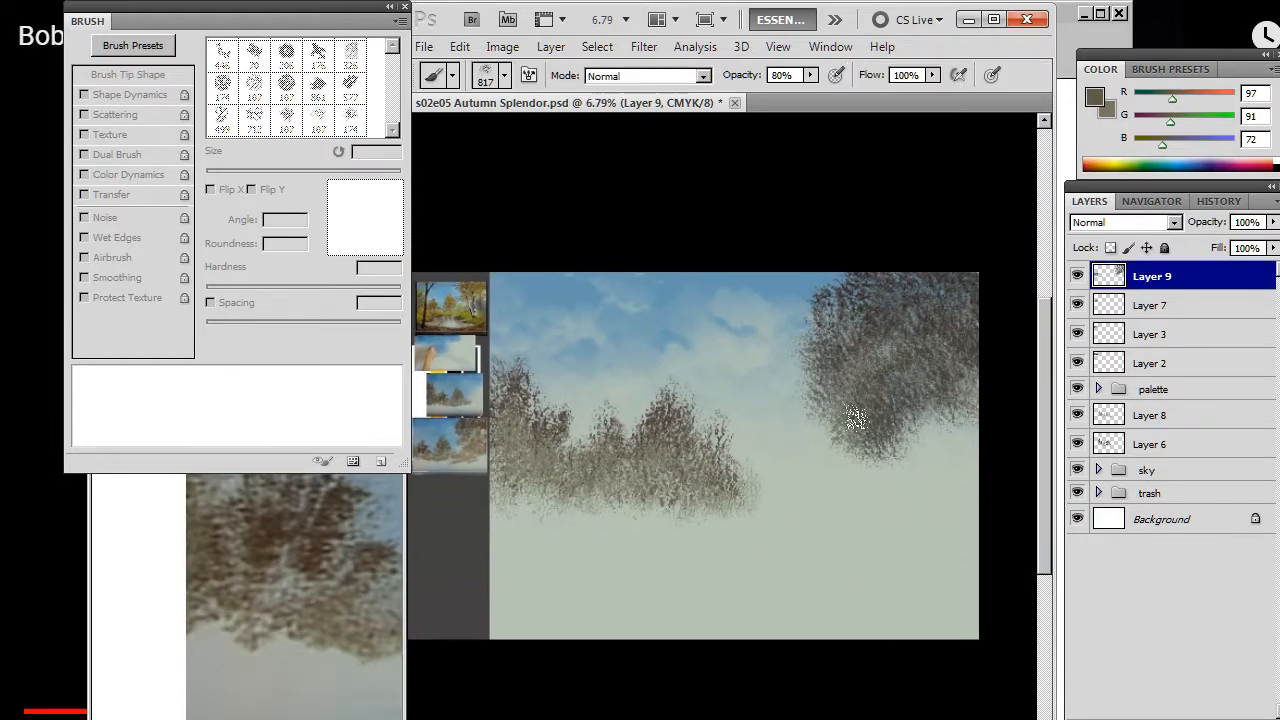
pyautogui.click(128, 74)
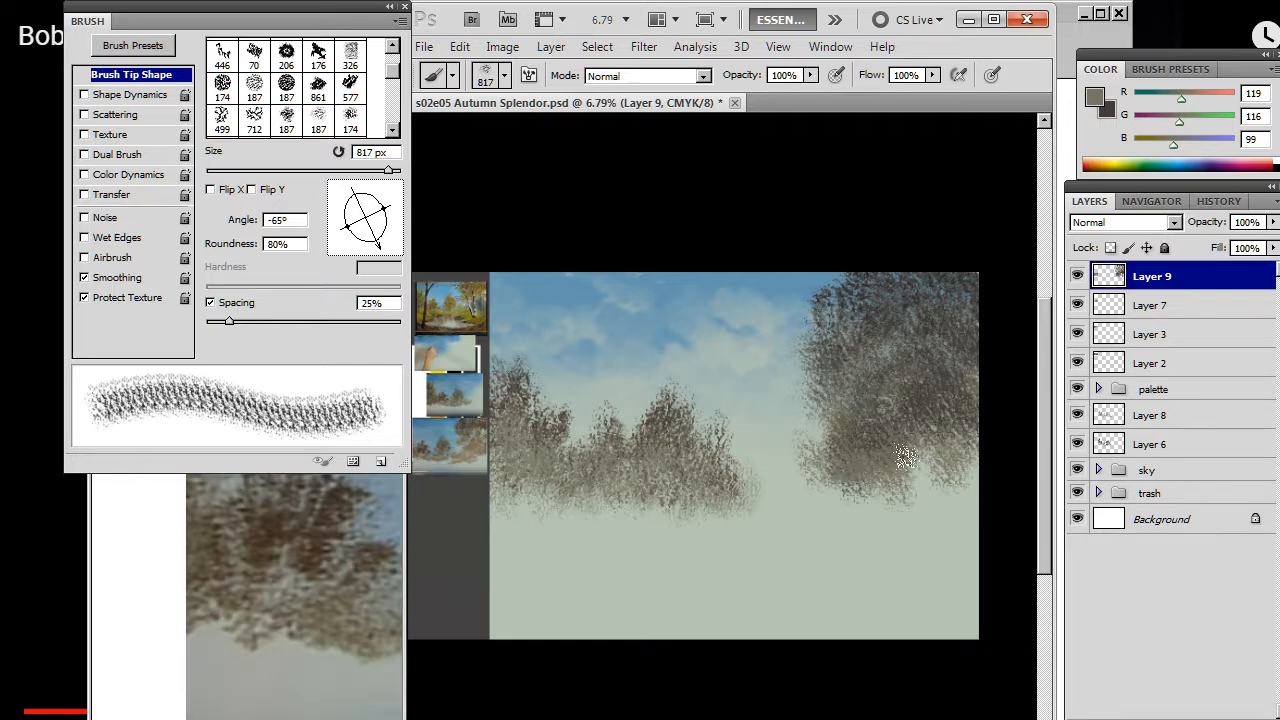
pyautogui.moveTo(345, 240); pyautogui.dragTo(375, 205)
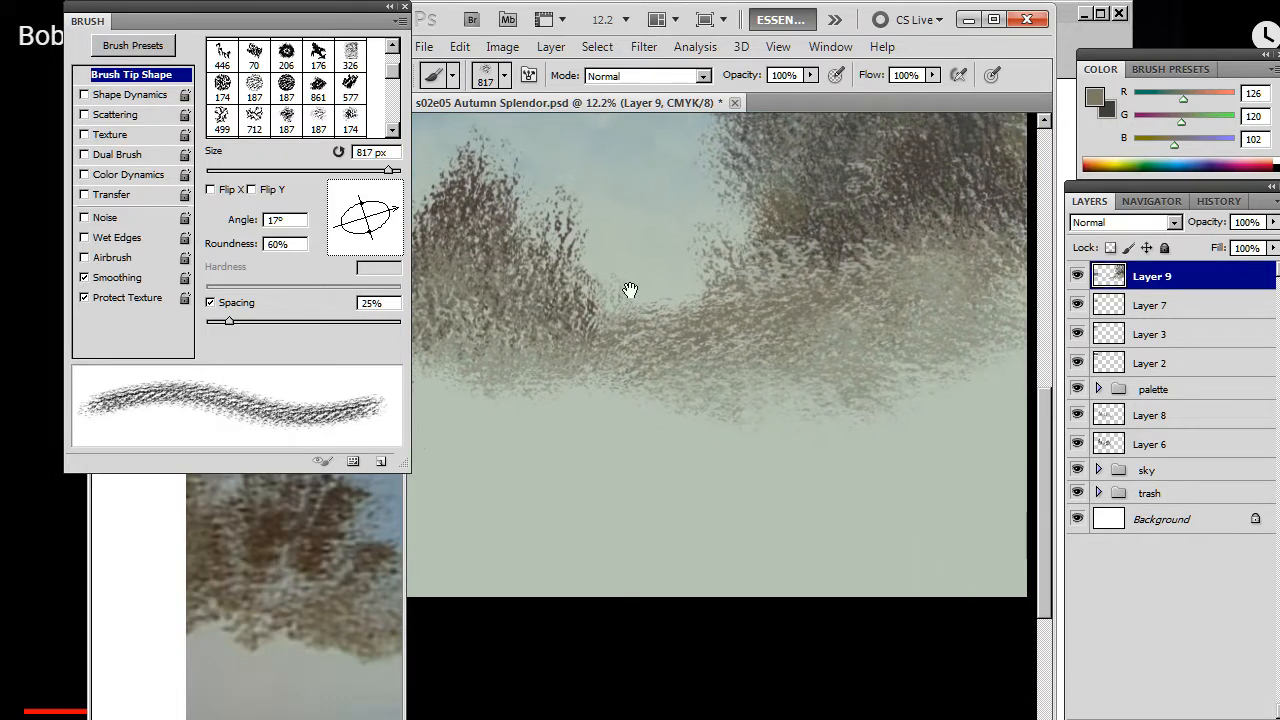
# Step: Blend 50%-opacity tan strokes along the tree base, panning to the right end
pyautogui.click(755, 380)
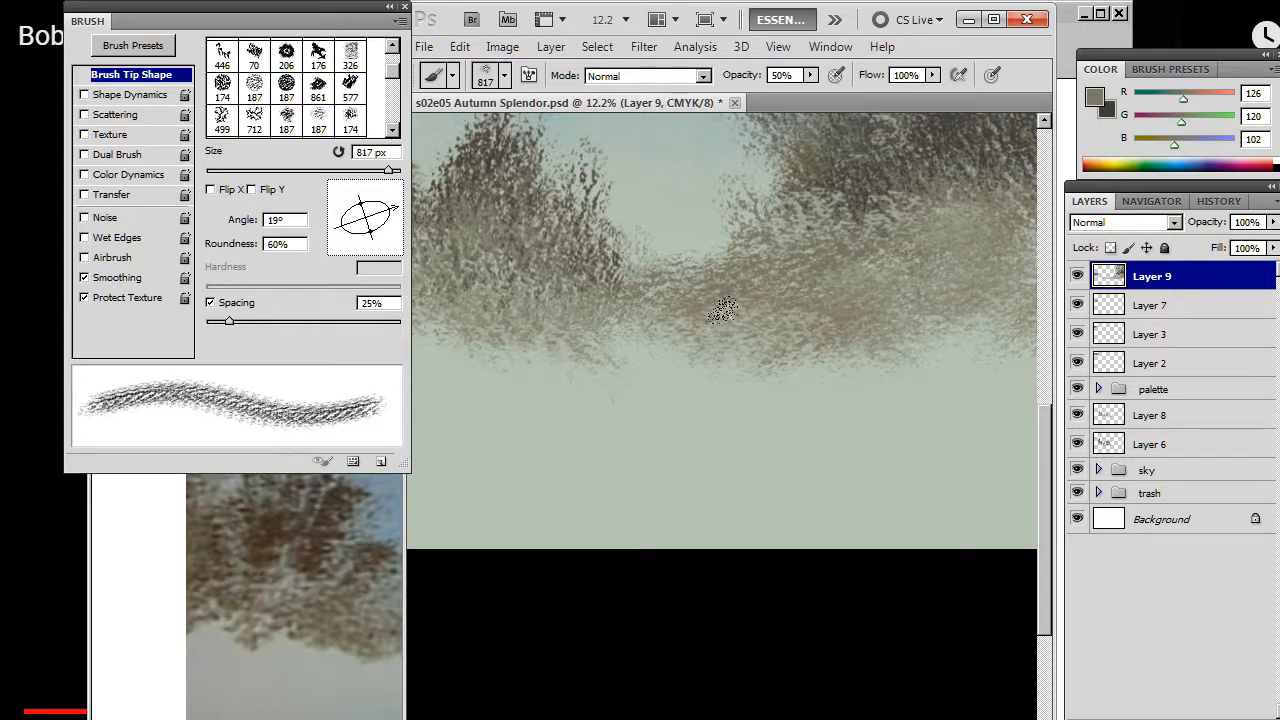
pyautogui.moveTo(725, 310); pyautogui.dragTo(732, 378)
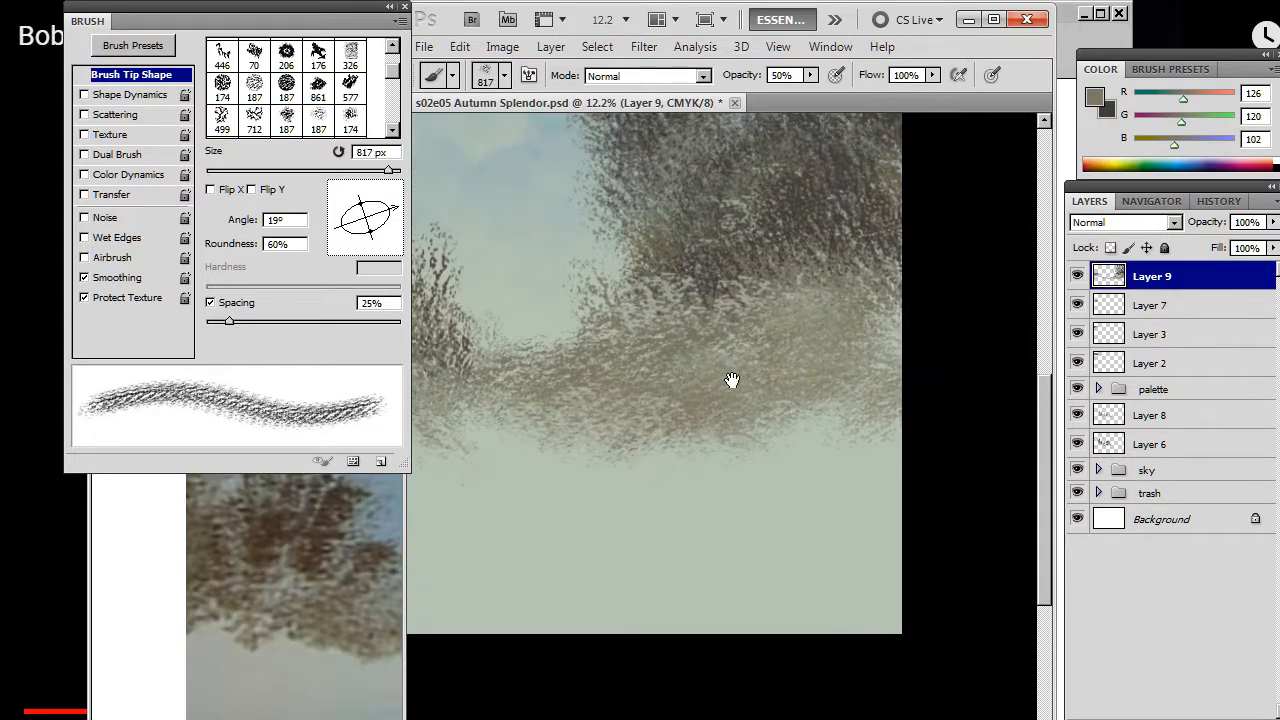
pyautogui.moveTo(370, 243); pyautogui.dragTo(370, 220)
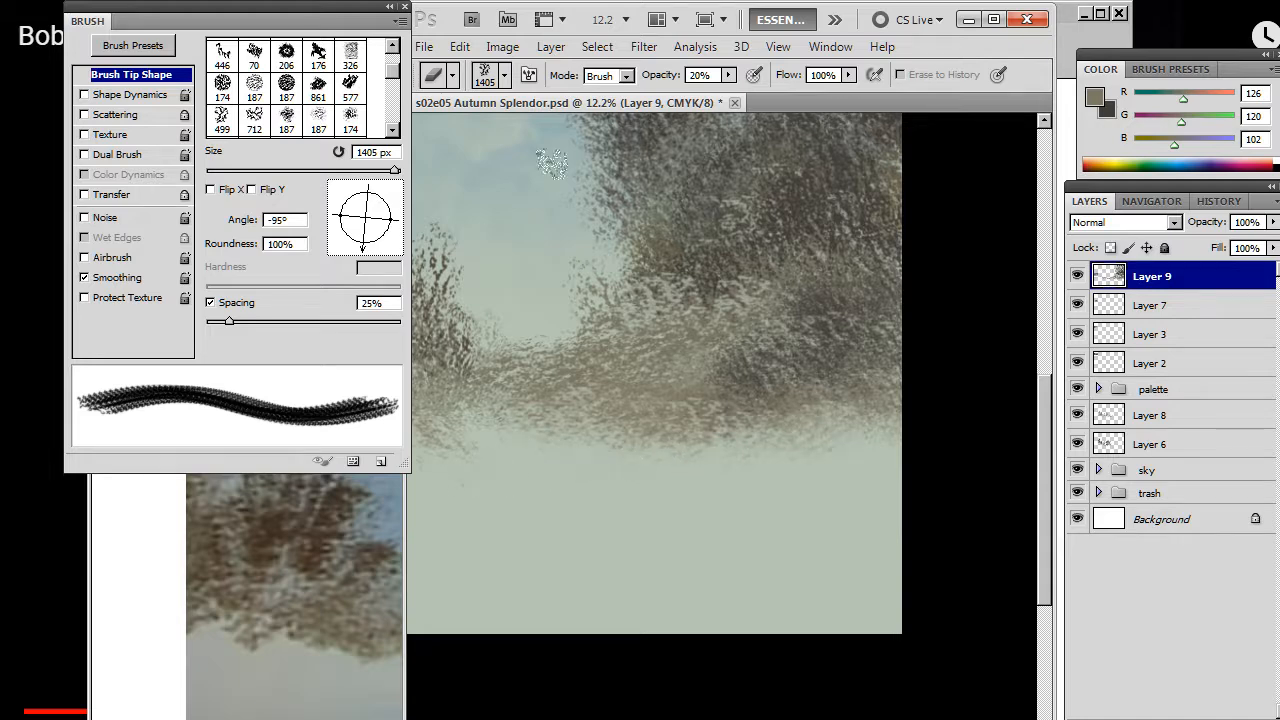
# Step: Erase textured gaps along the tree masses' lower edges with the 20% eraser
pyautogui.moveTo(550, 165); pyautogui.dragTo(603, 500)
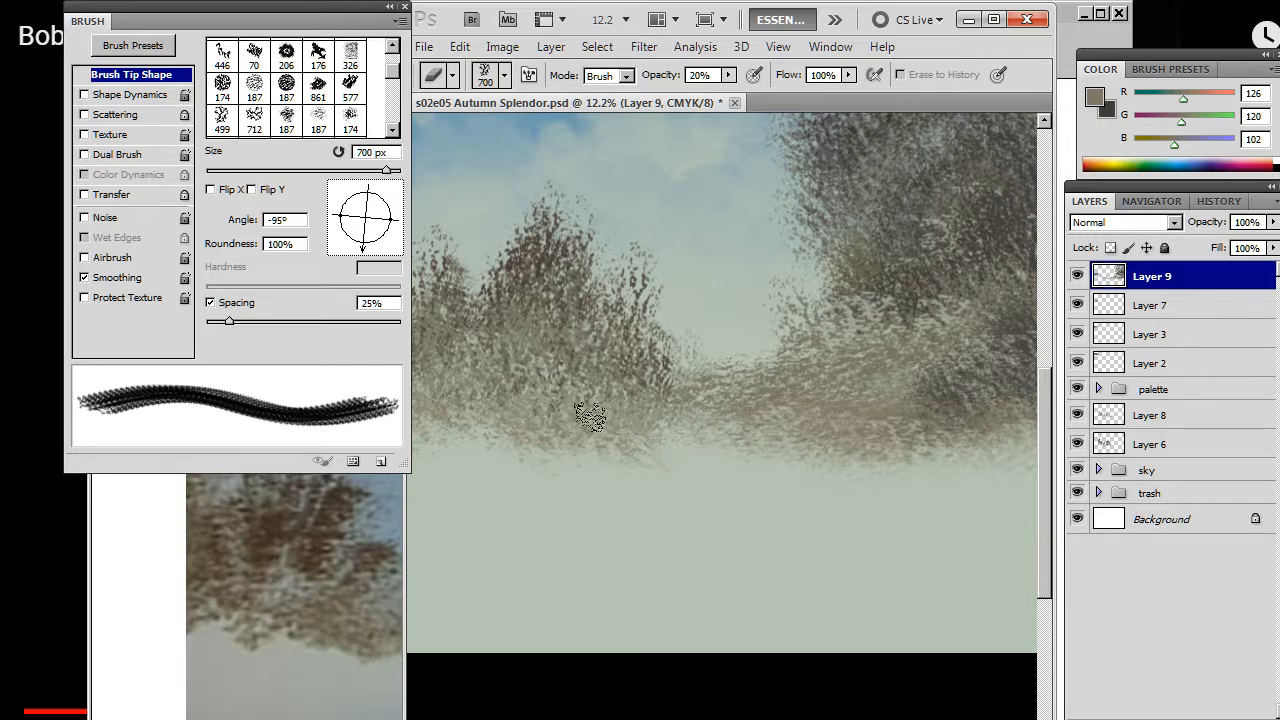
pyautogui.moveTo(380, 200); pyautogui.dragTo(345, 235)
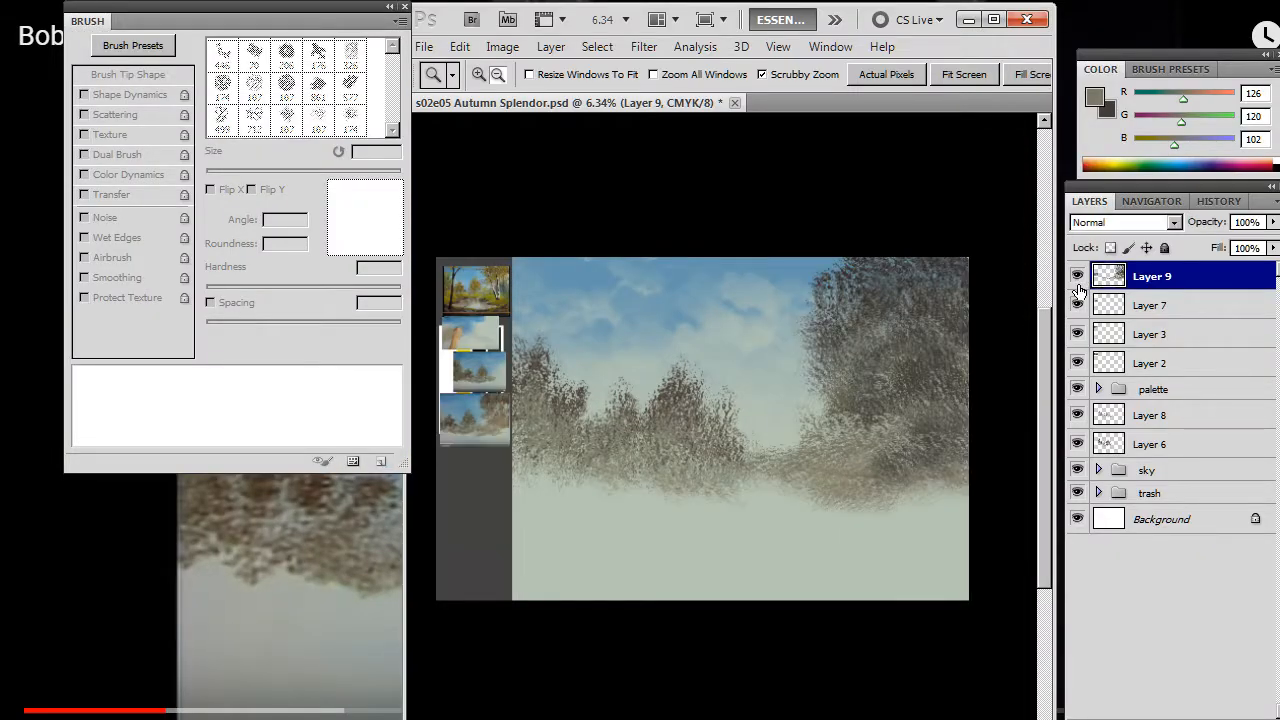
pyautogui.moveTo(475, 433)
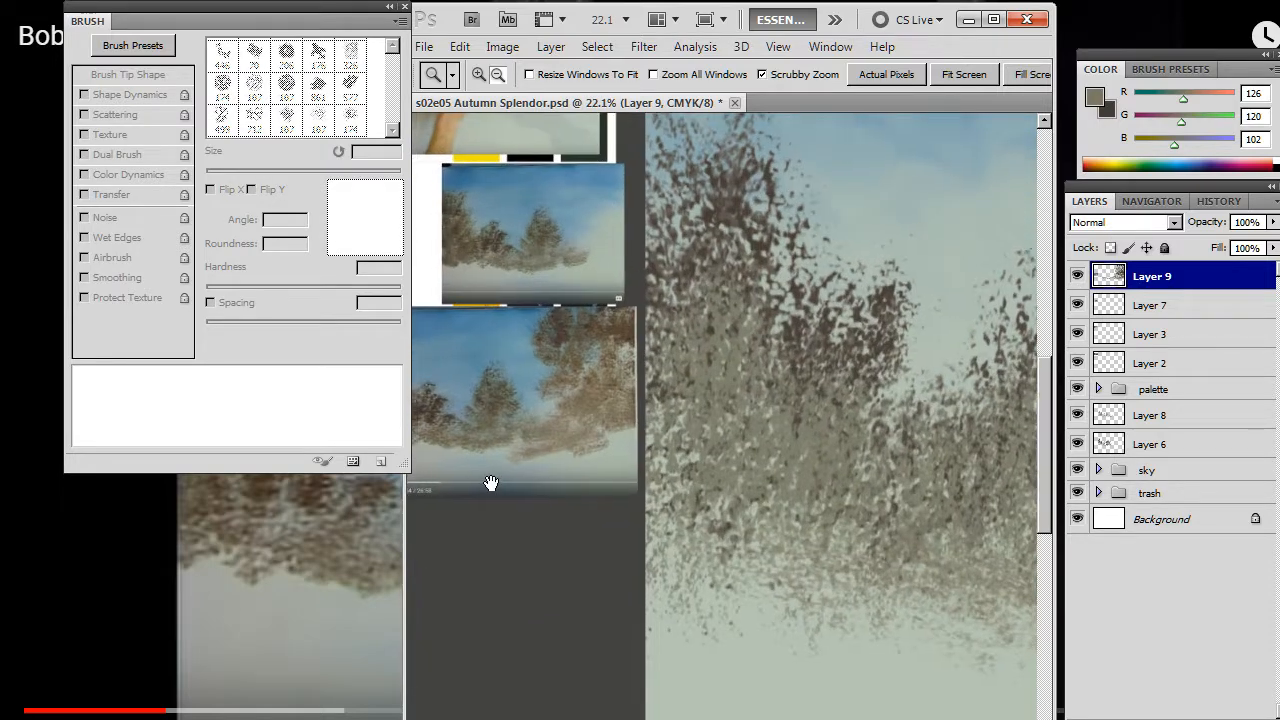
# Step: Move Layer 10 through Layer 2 into the palette group
pyautogui.click(433, 74)
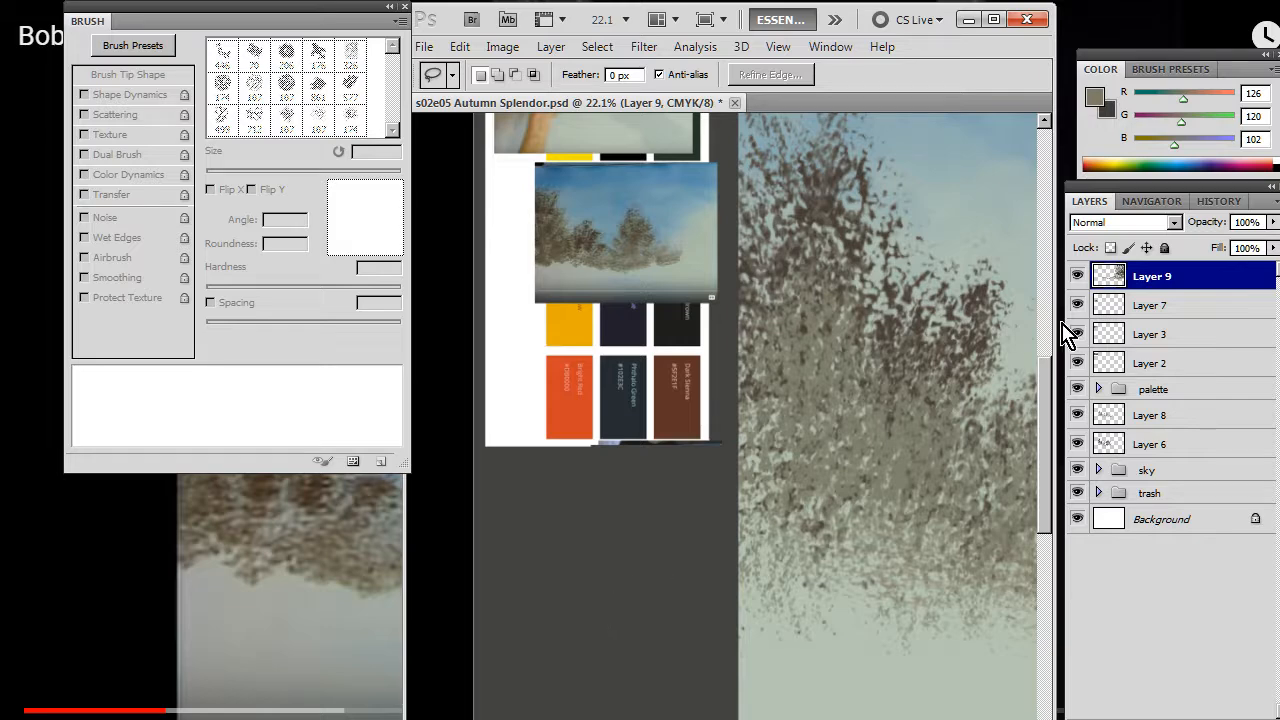
pyautogui.moveTo(1100, 318)
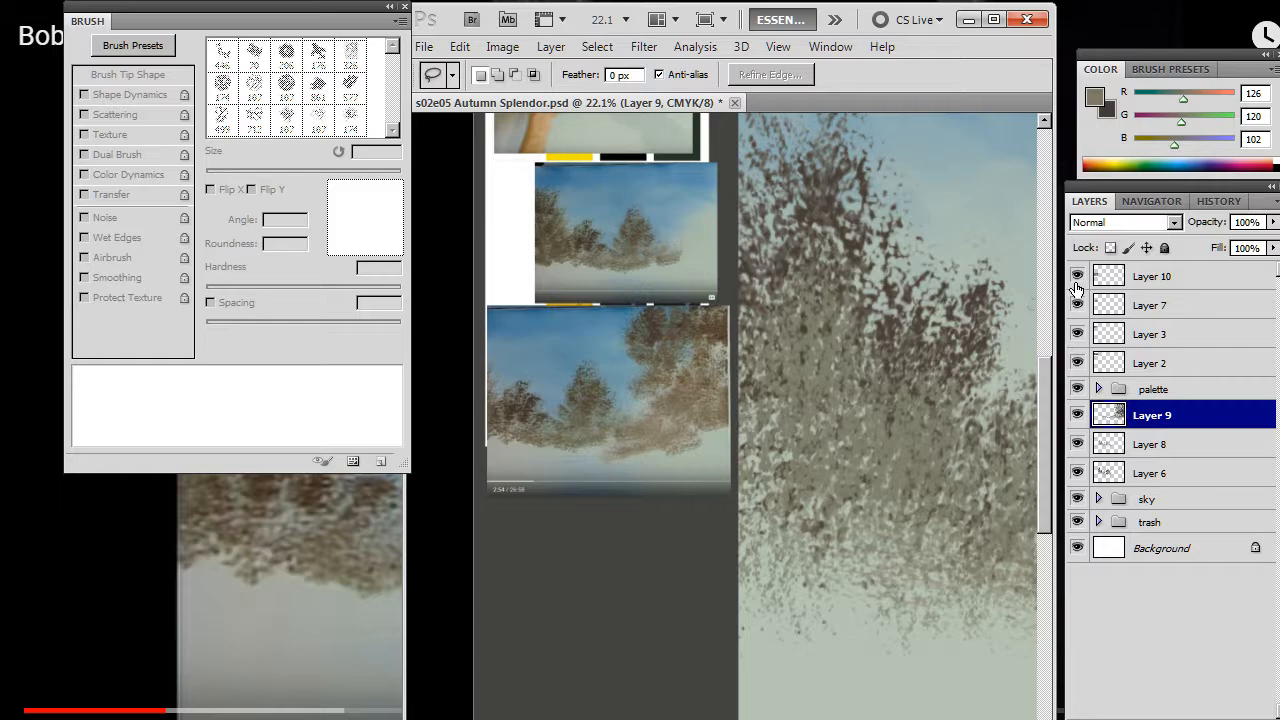
pyautogui.click(1097, 389)
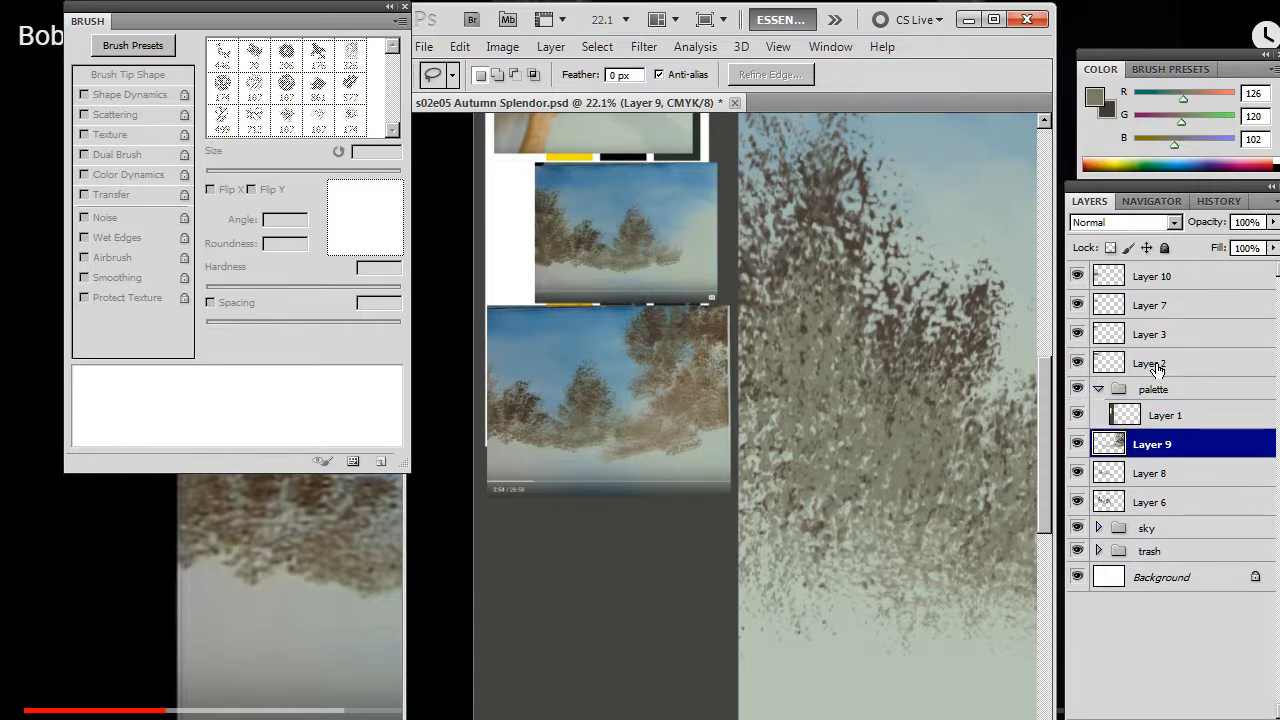
pyautogui.click(1151, 362)
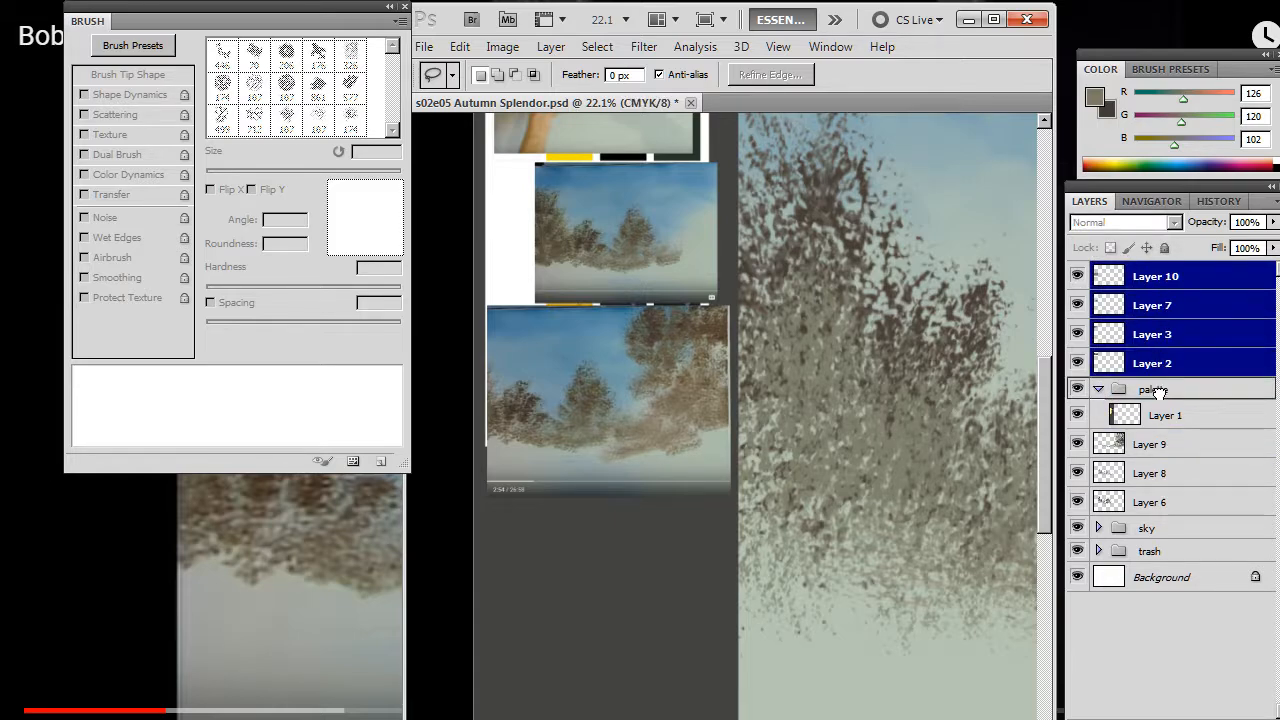
pyautogui.click(1098, 389)
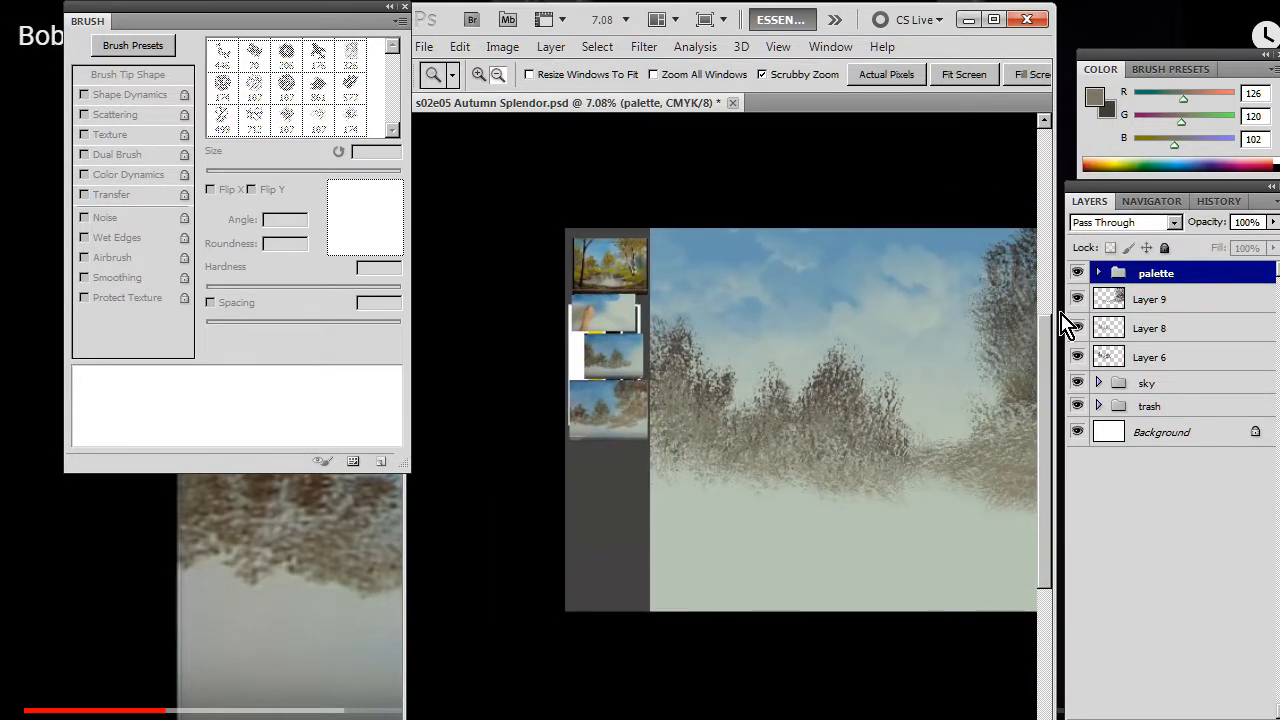
pyautogui.moveTo(1065, 290)
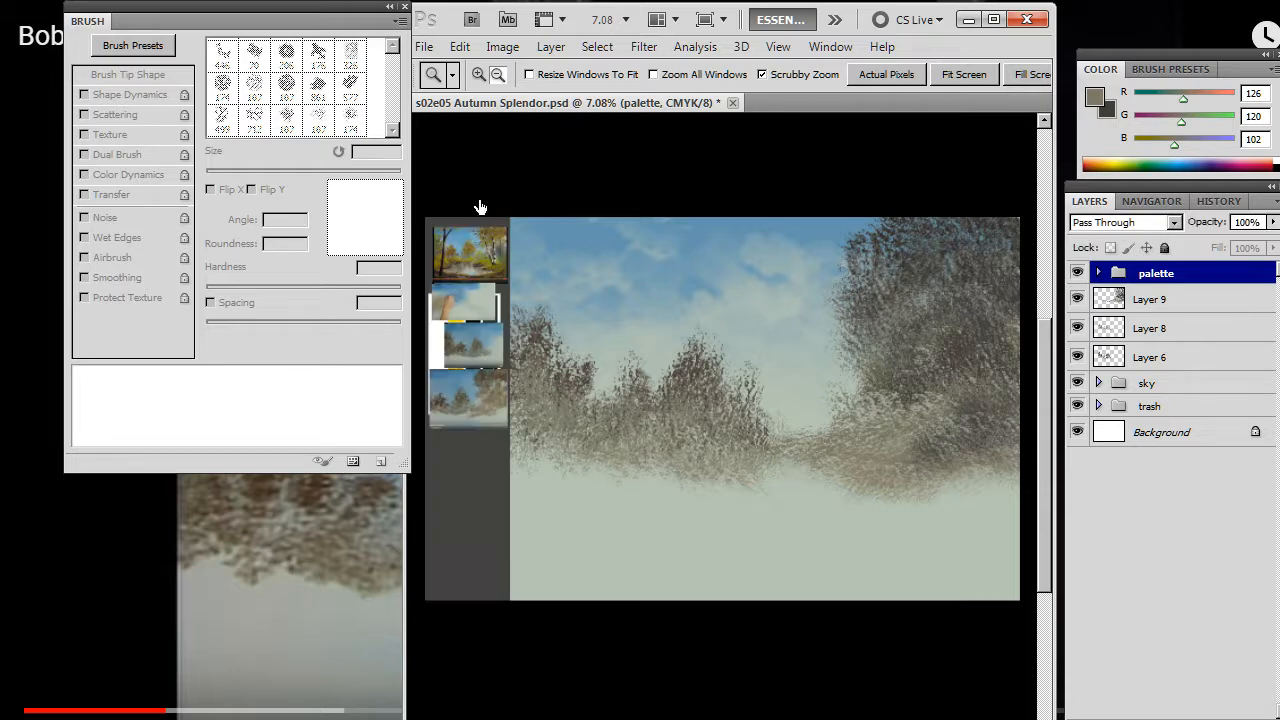
pyautogui.moveTo(836, 263)
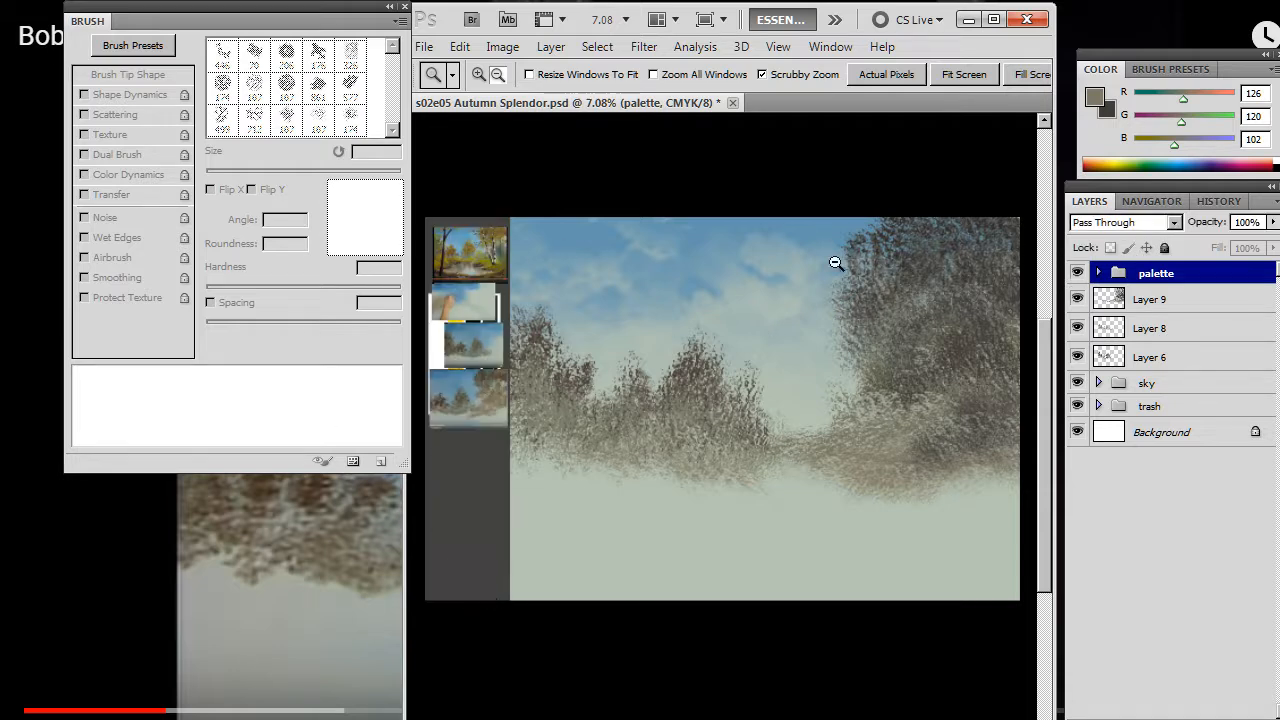
pyautogui.moveTo(552, 283)
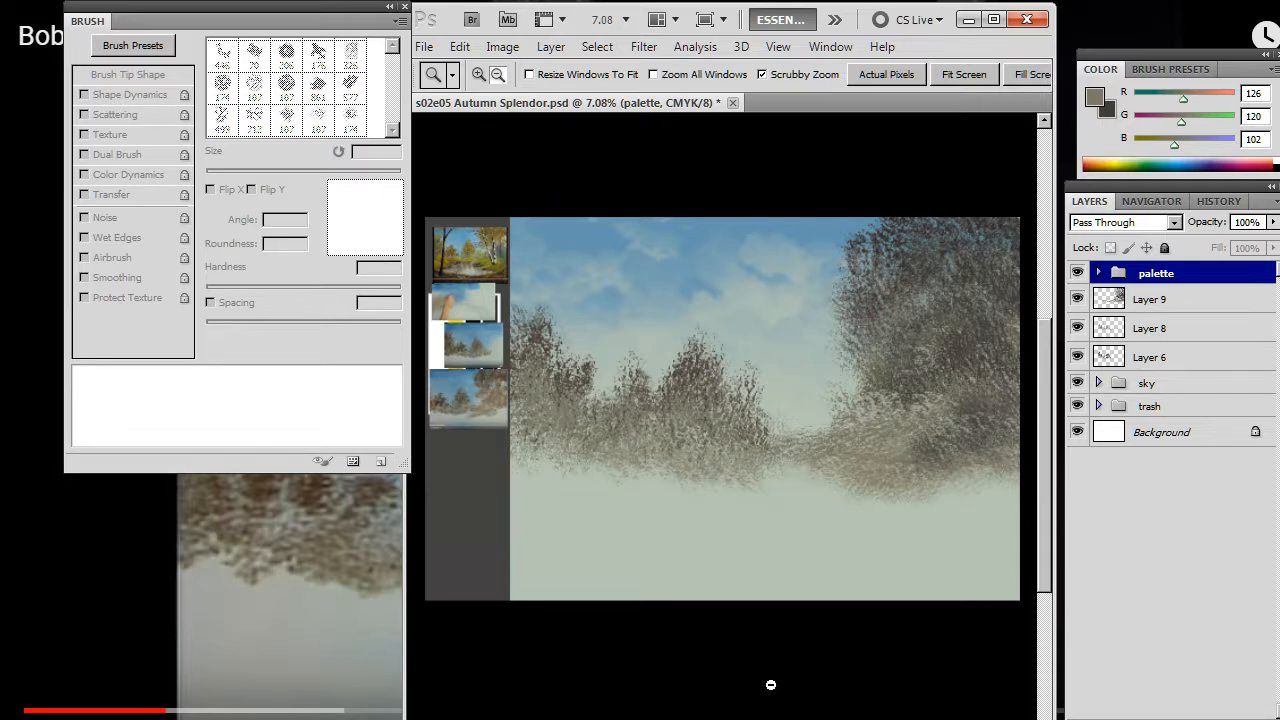
pyautogui.moveTo(1236, 342)
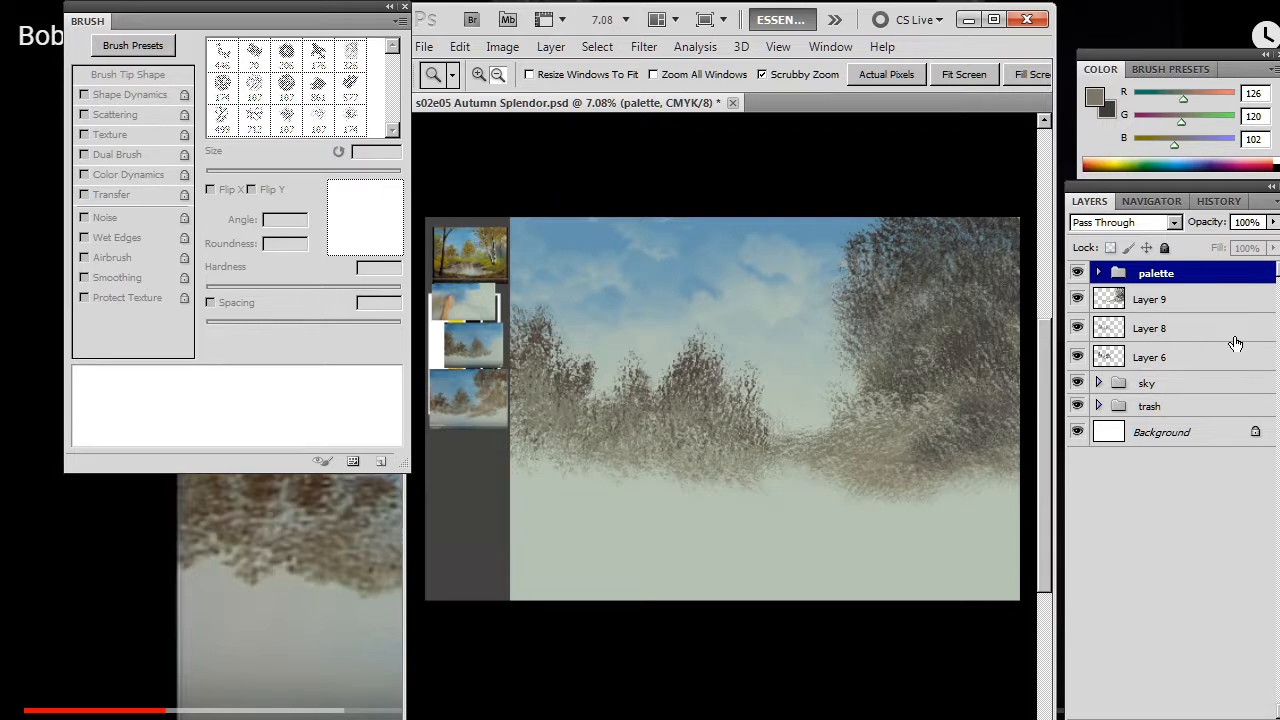
pyautogui.click(1152, 298)
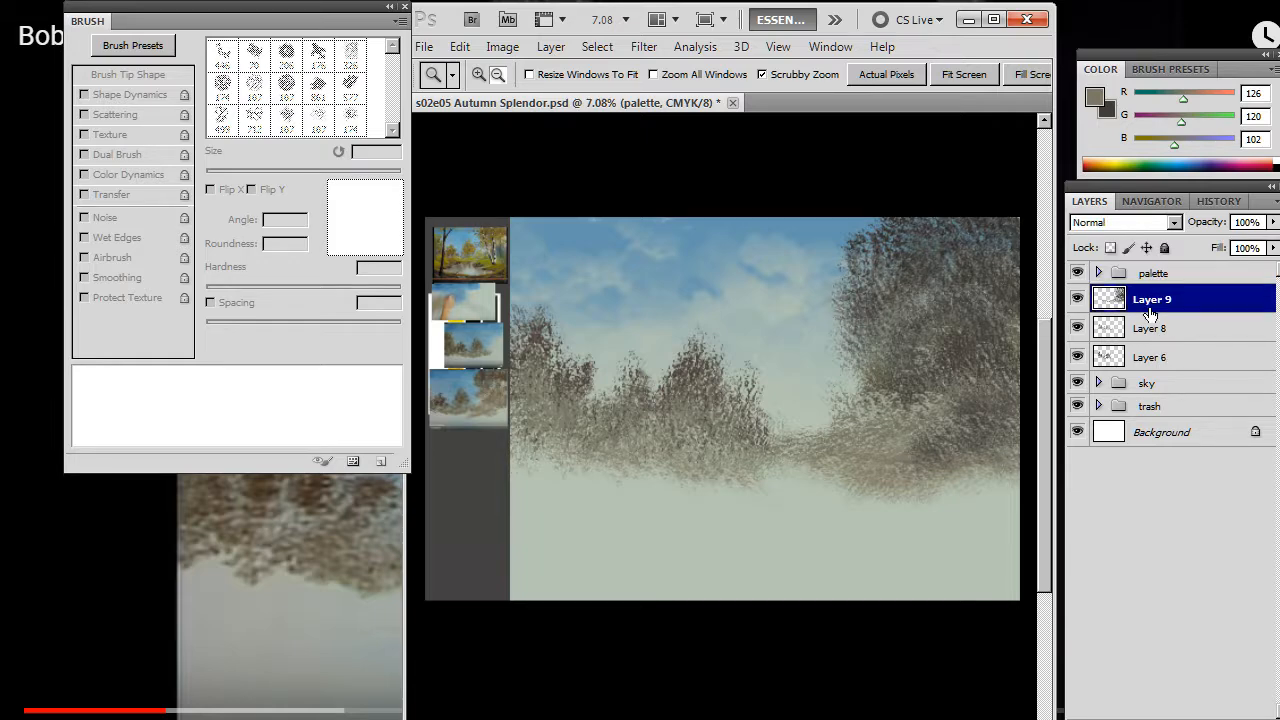
pyautogui.click(1151, 299)
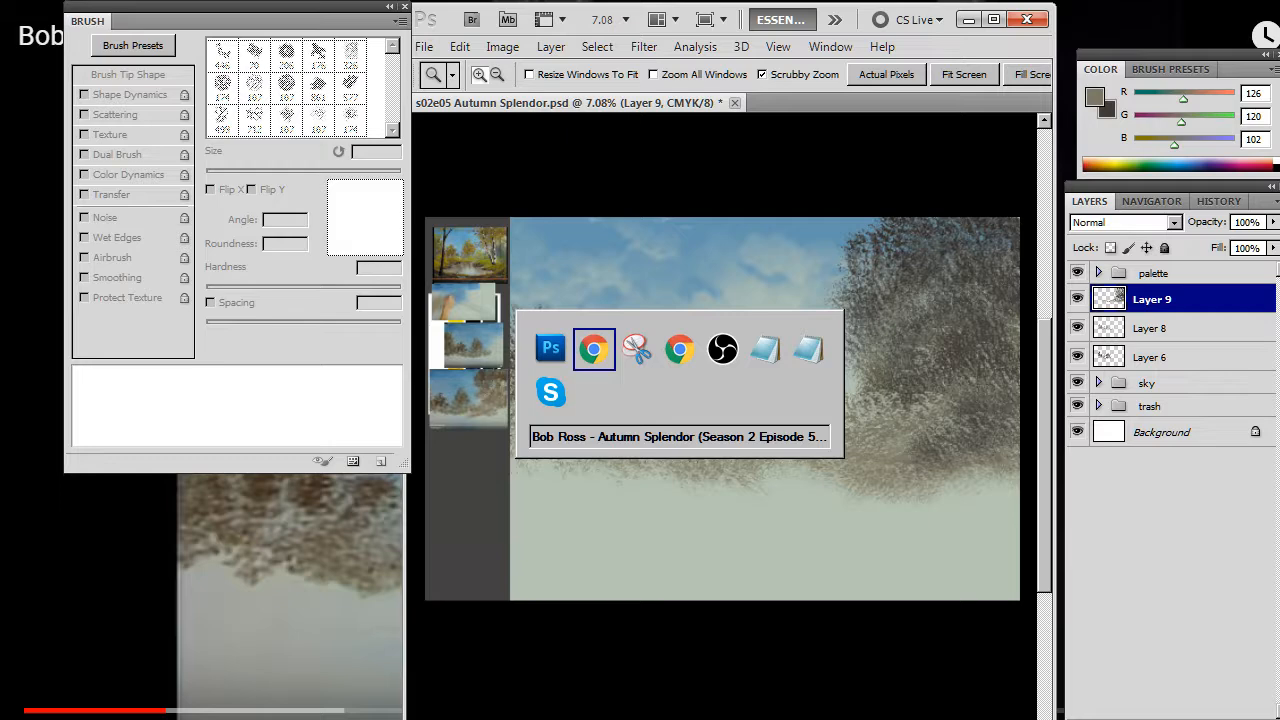
# Step: Snip the paused Bob Ross episode's tree stage and copy the still
pyautogui.click(594, 348)
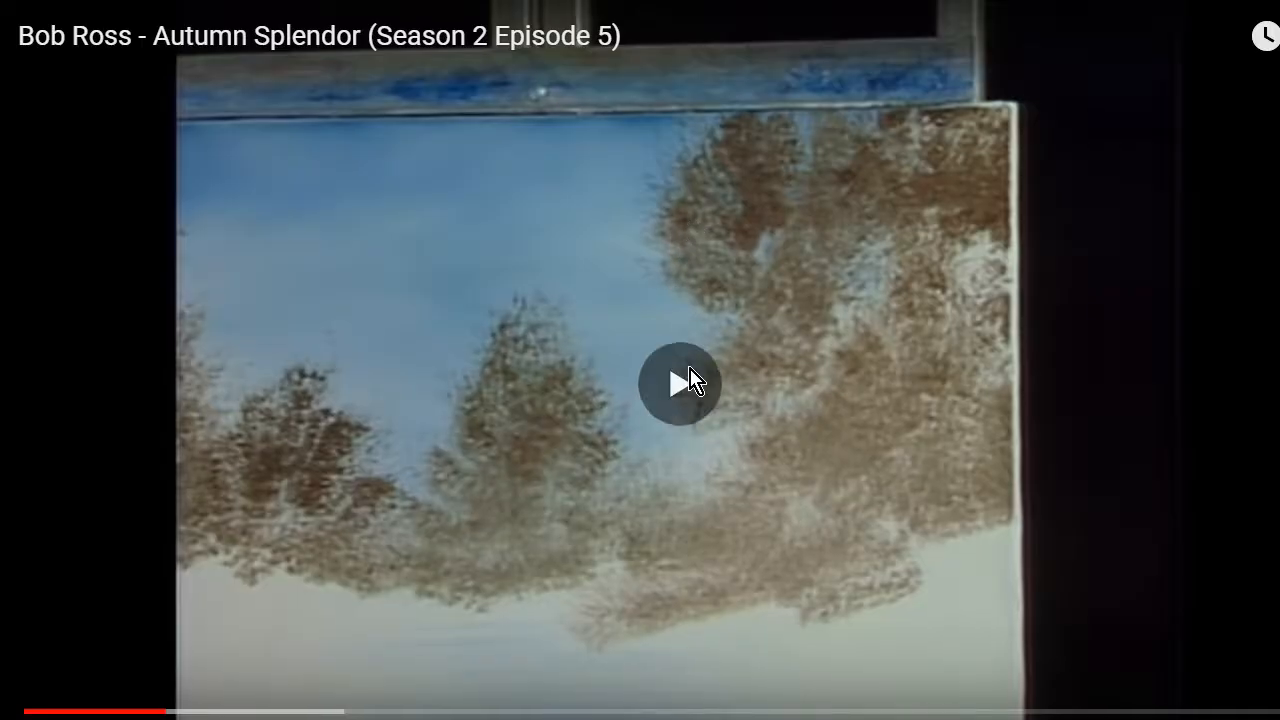
pyautogui.click(679, 383)
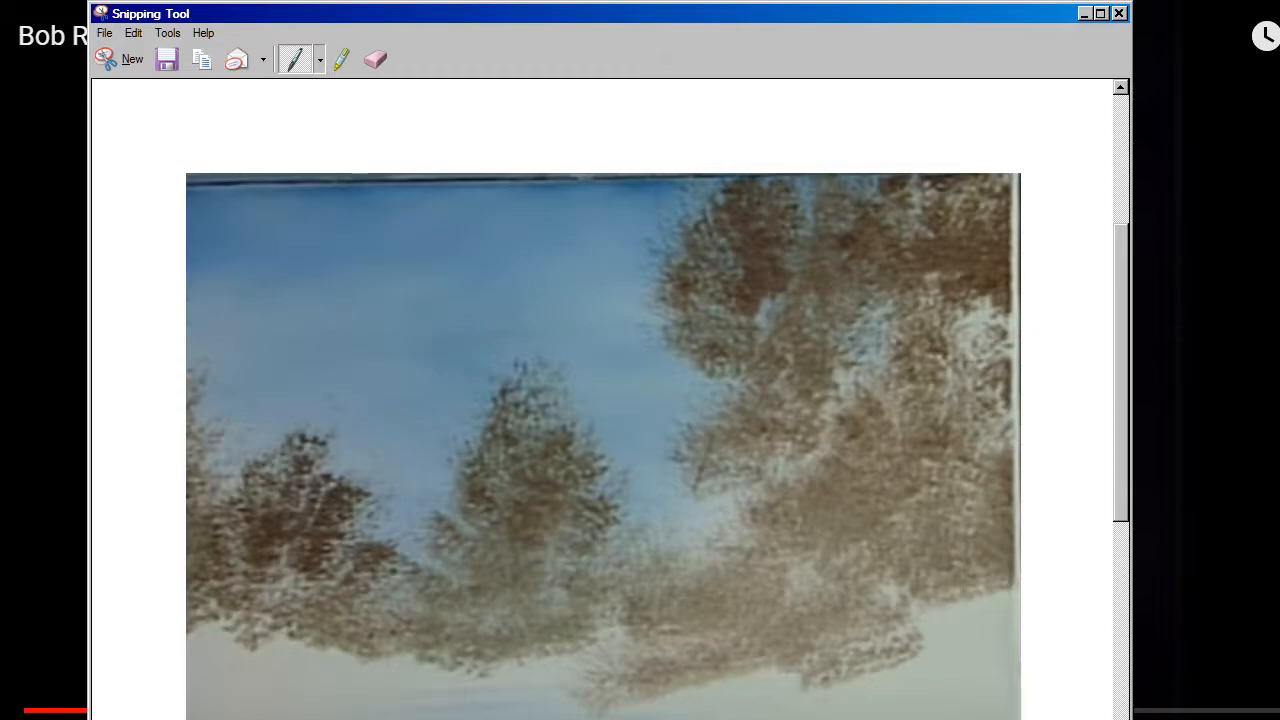
pyautogui.click(131, 58)
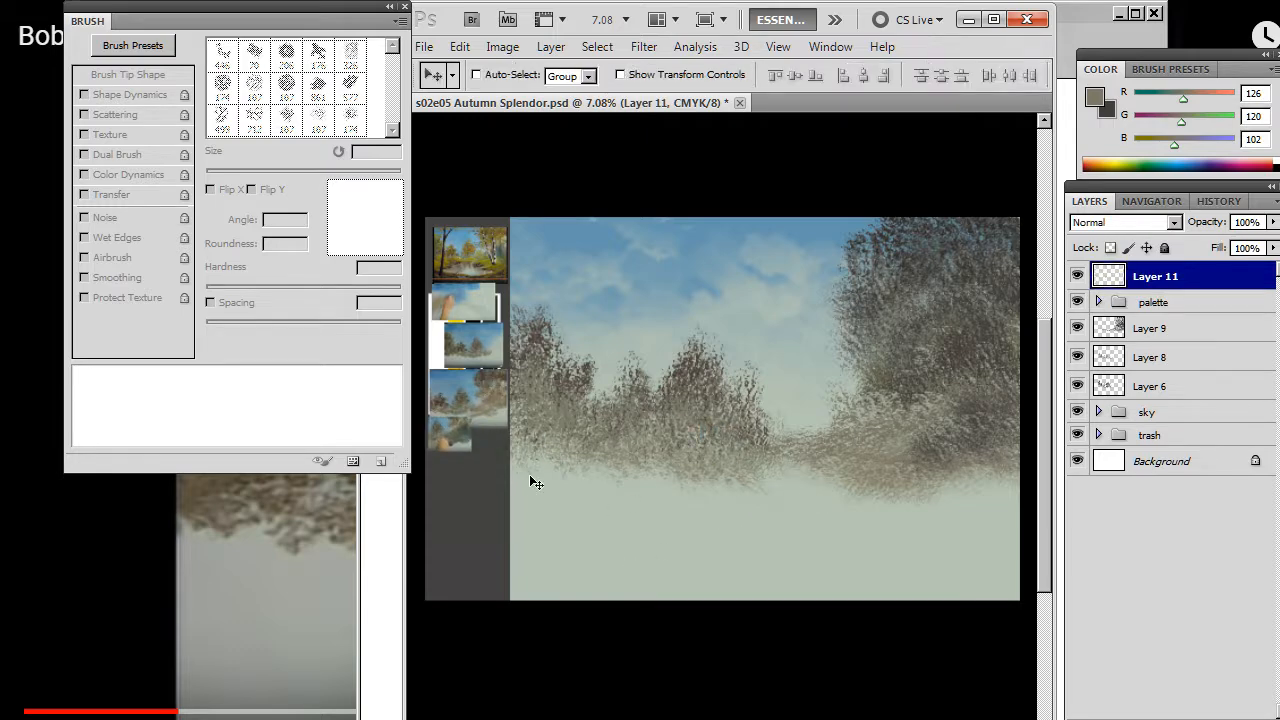
# Step: Place the new reference snapshot beside the painting and dab dark blue-grey shading into the big tree mass
pyautogui.click(603, 411)
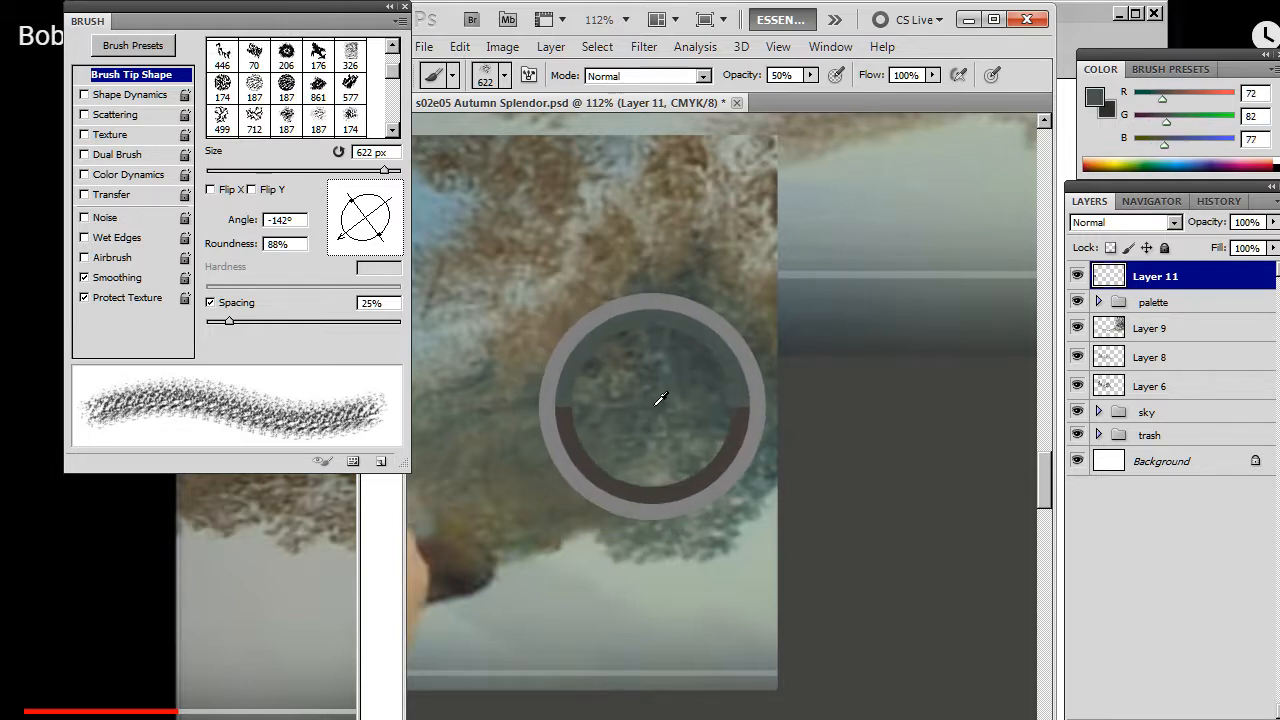
pyautogui.click(658, 400)
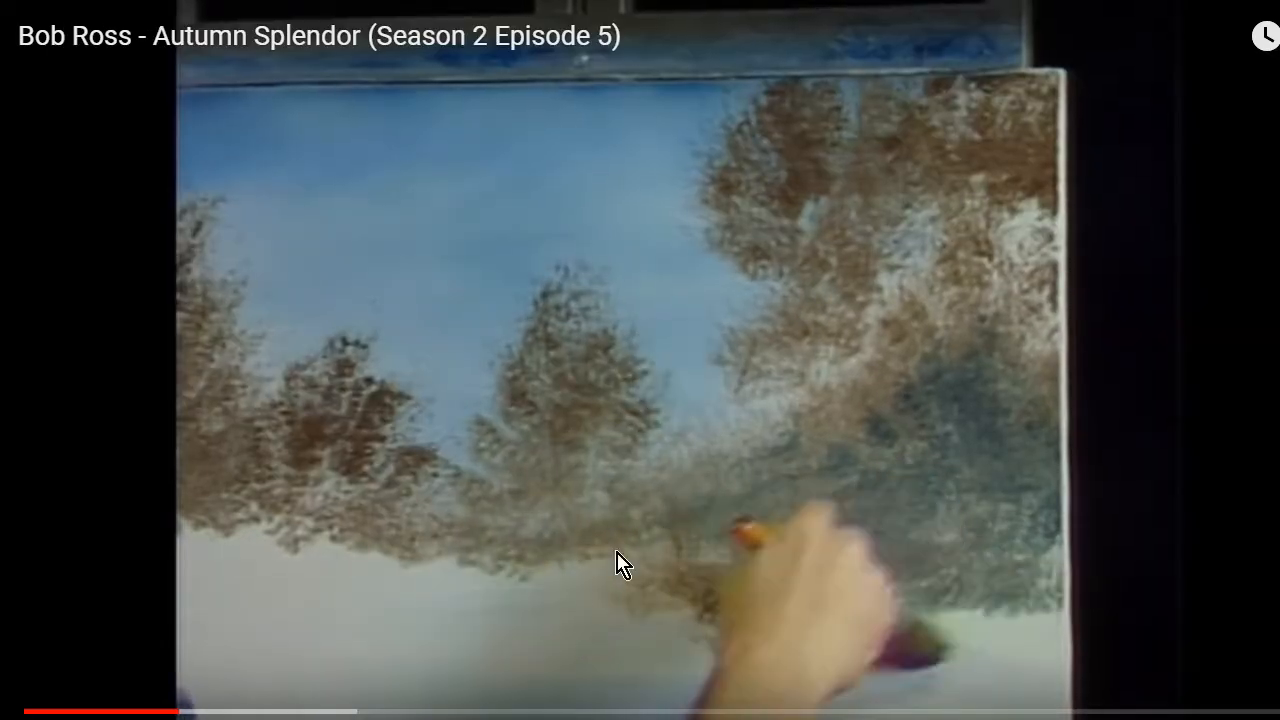
# Step: Resume the Autumn Splendor video to watch the misty tree bases
pyautogui.click(620, 560)
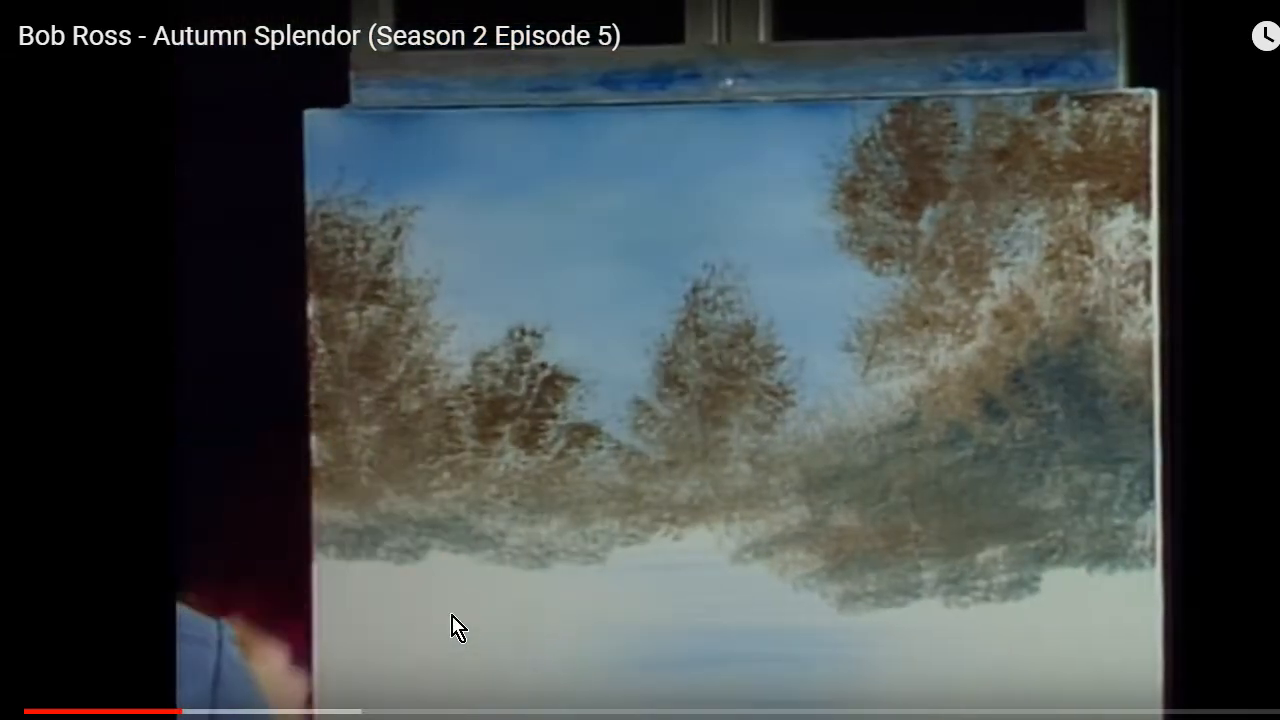
pyautogui.moveTo(948, 407)
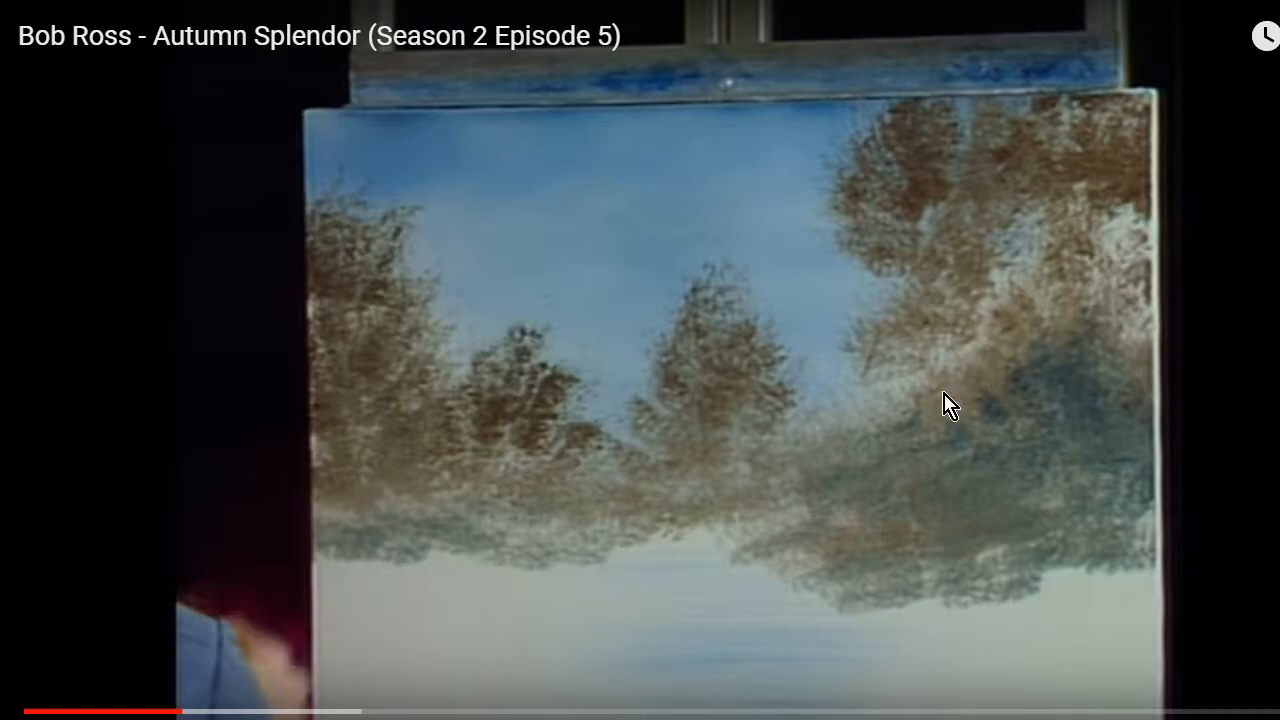
pyautogui.moveTo(415, 525)
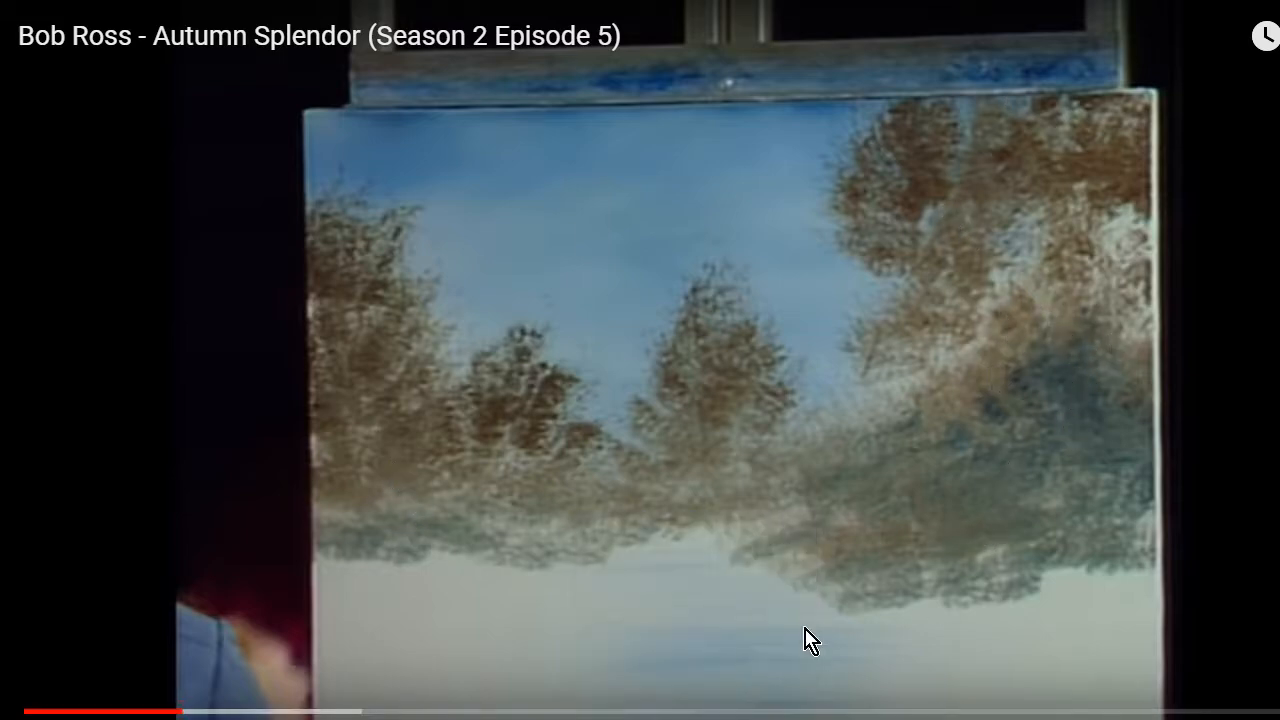
pyautogui.moveTo(1163, 613)
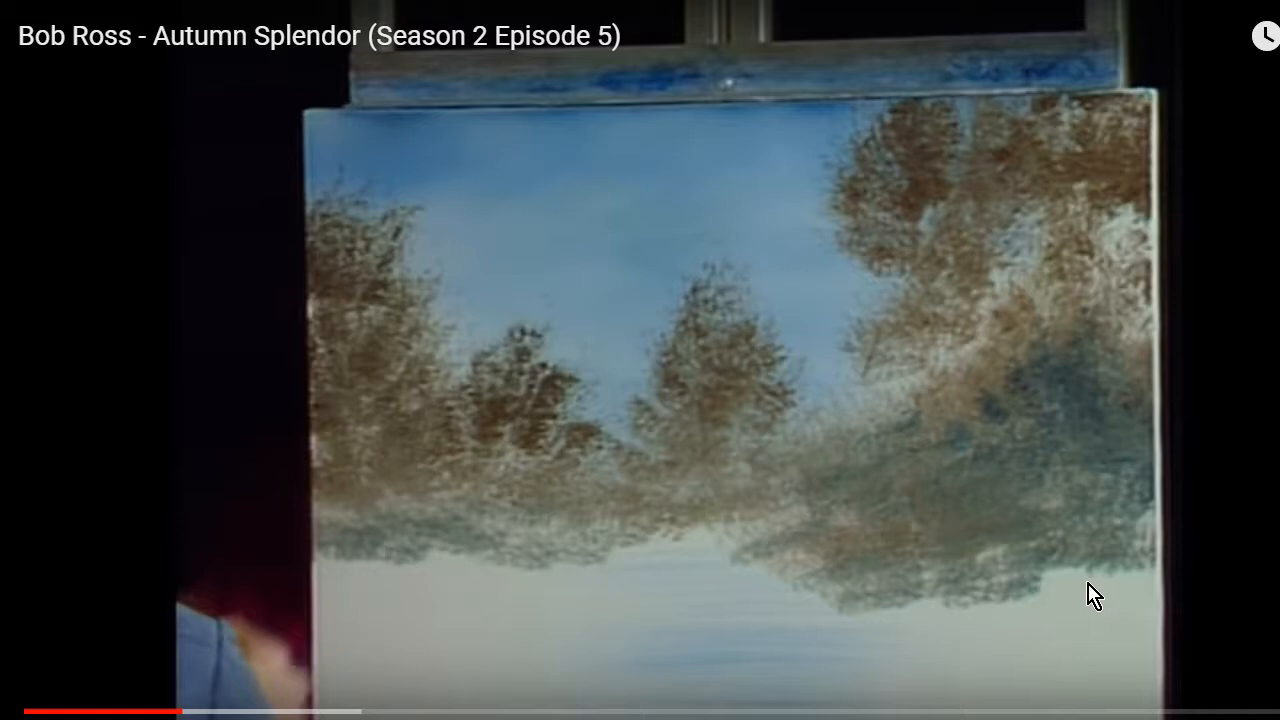
pyautogui.moveTo(1096, 613)
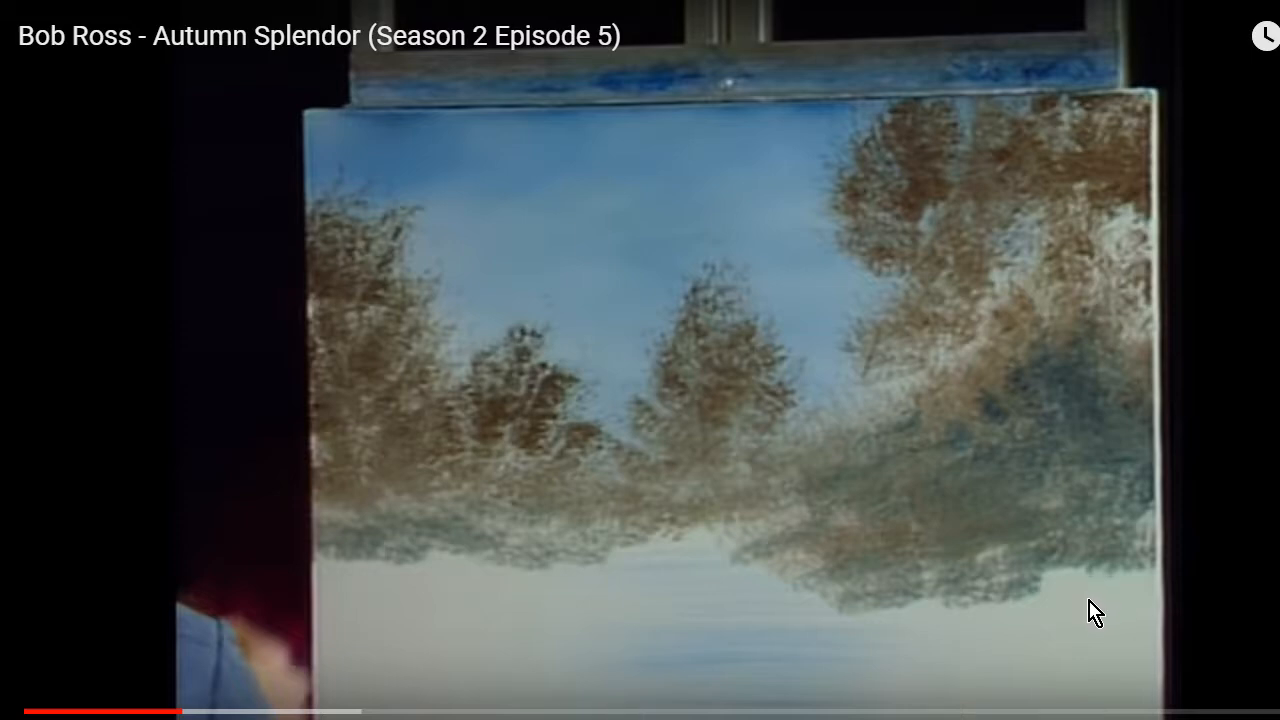
pyautogui.moveTo(946, 424)
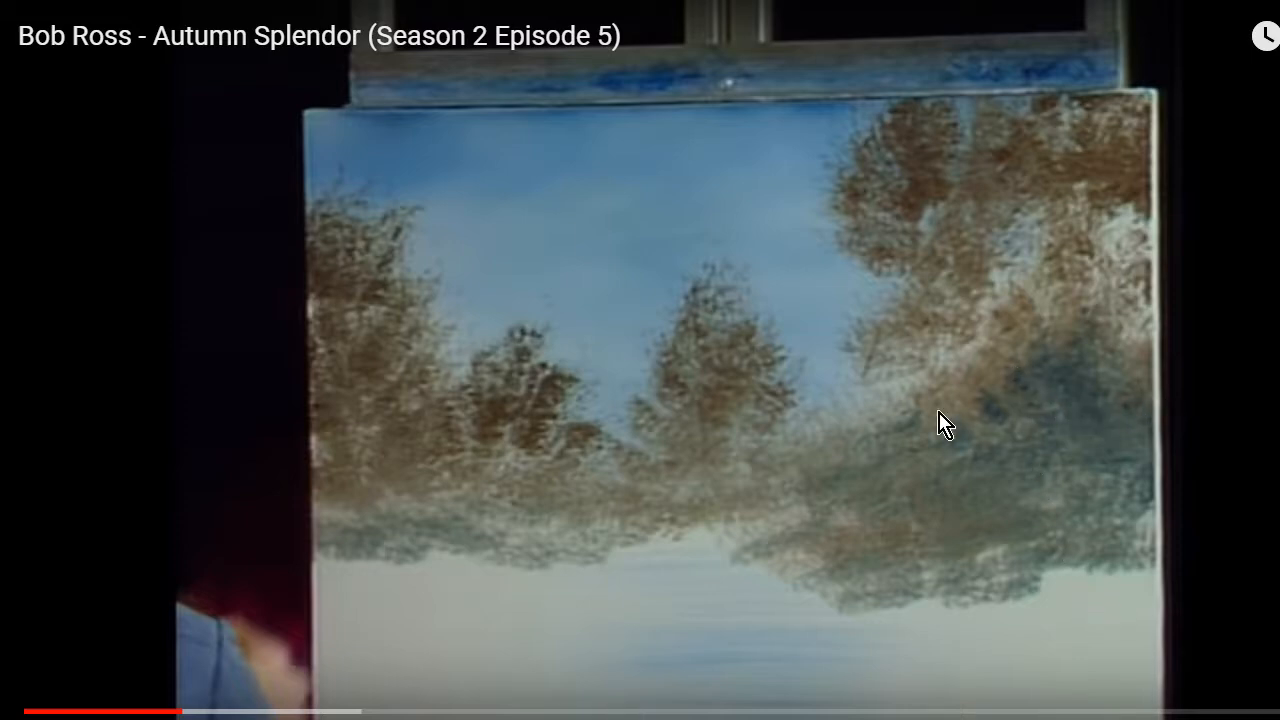
pyautogui.moveTo(1137, 408)
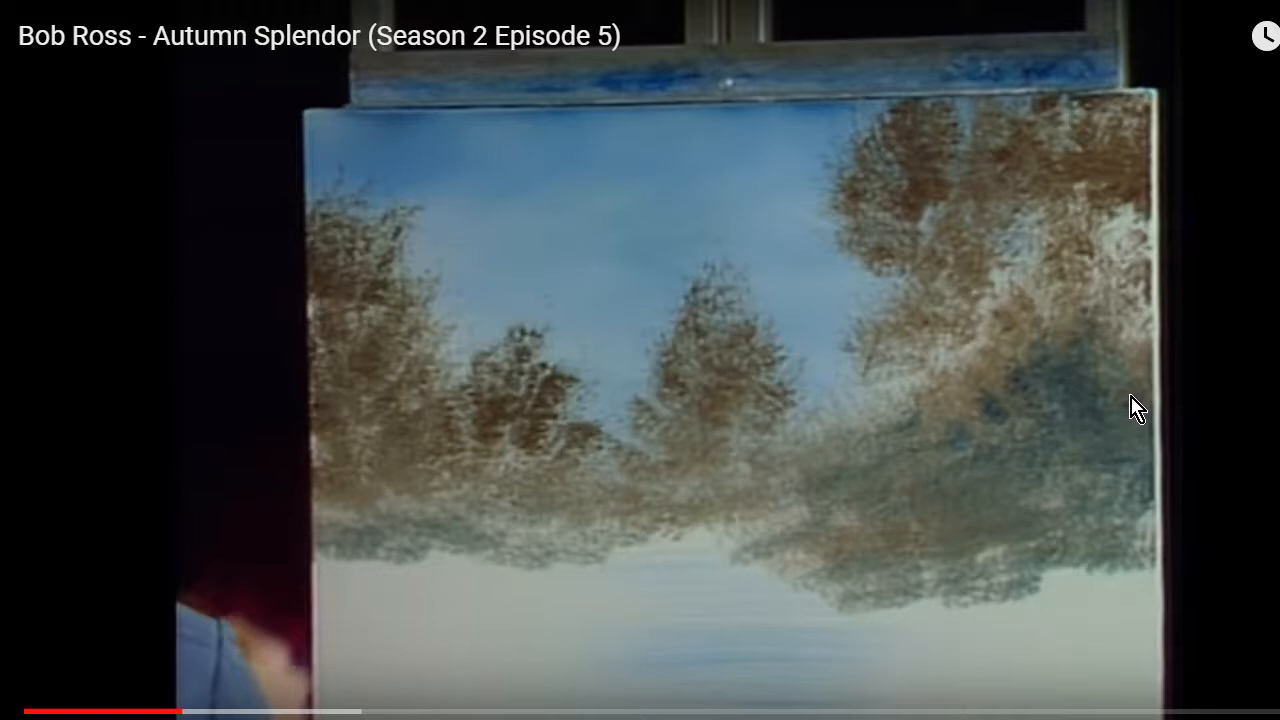
pyautogui.moveTo(1113, 260)
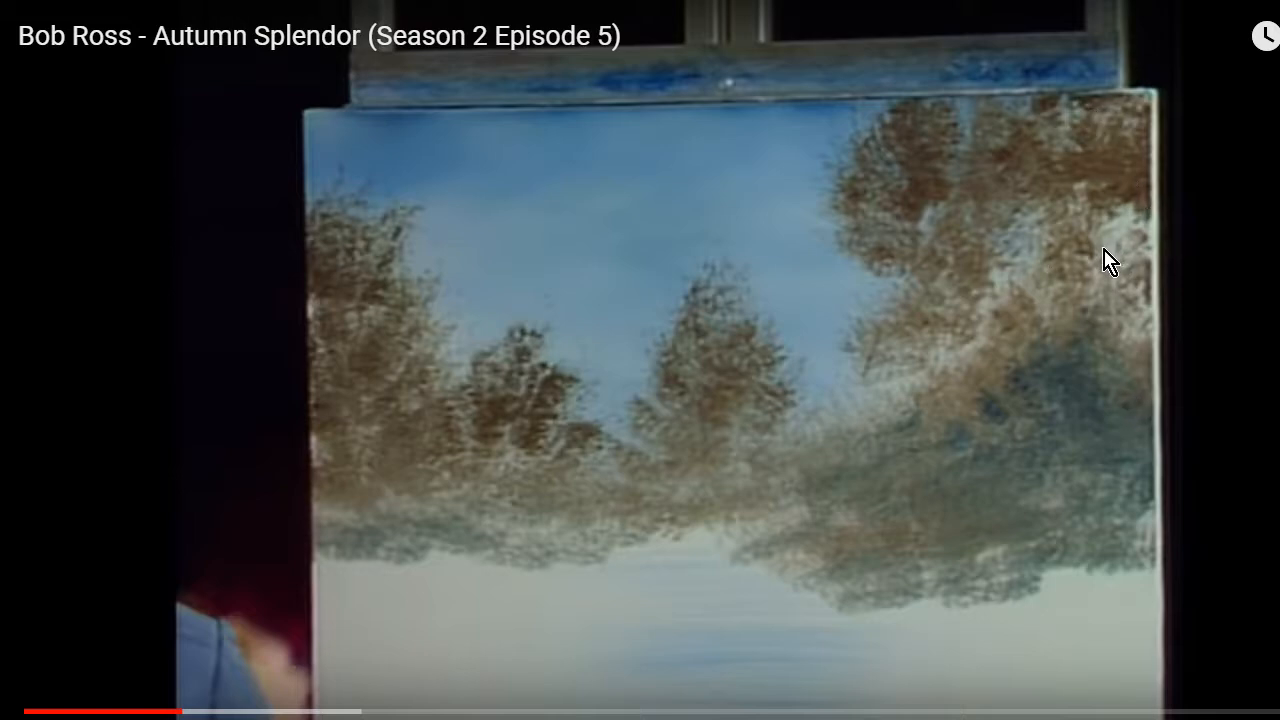
pyautogui.moveTo(932, 492)
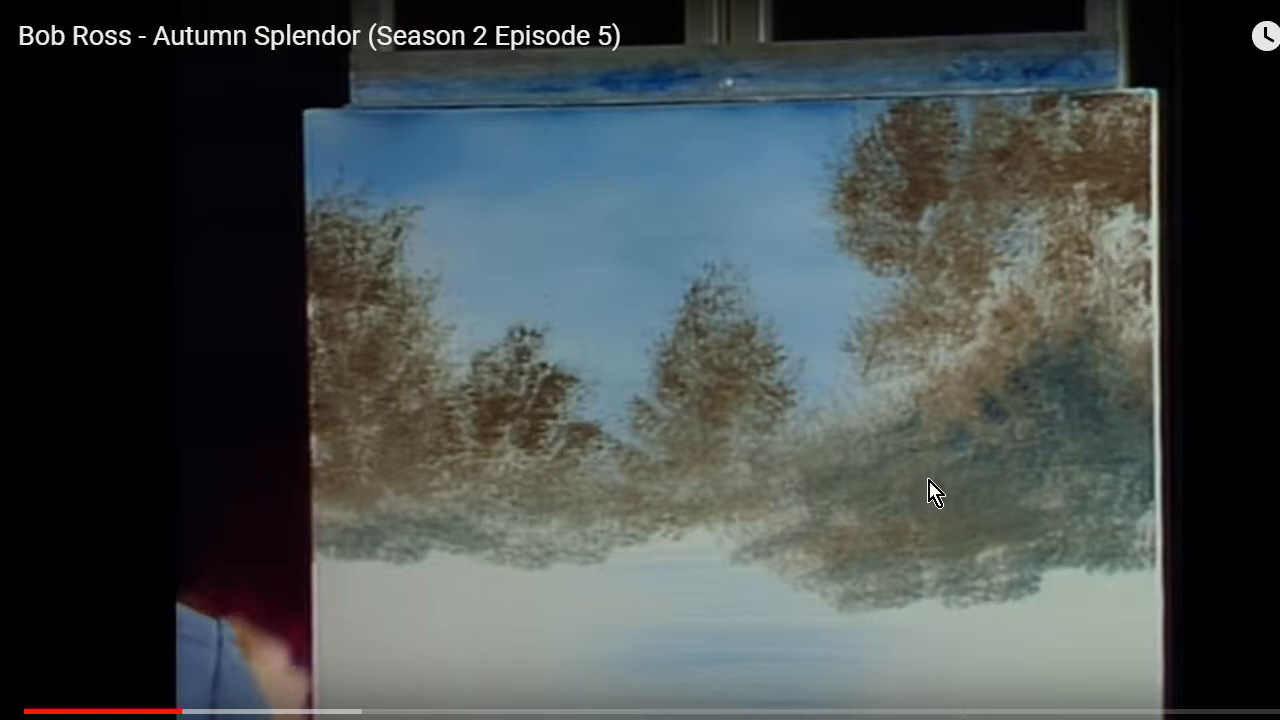
pyautogui.moveTo(1050, 360)
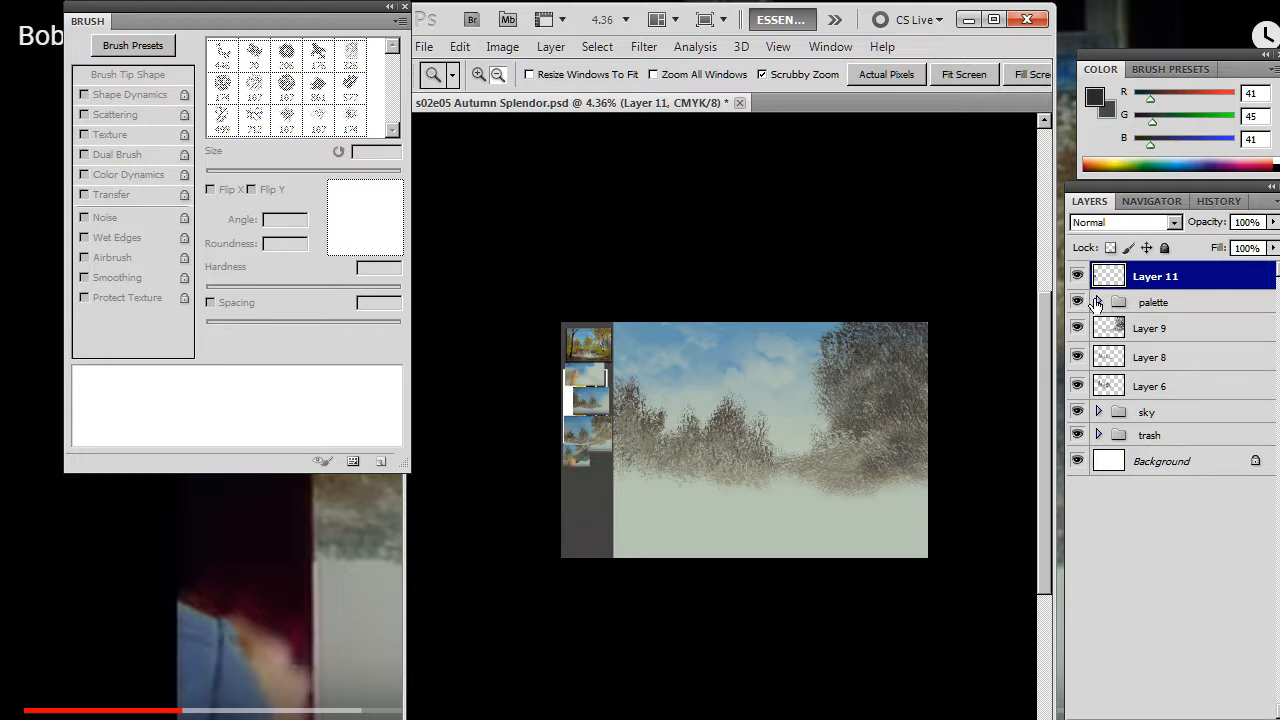
# Step: Add empty Layer 12 above Layer 9 and zoom in on the right tree mass
pyautogui.click(1150, 327)
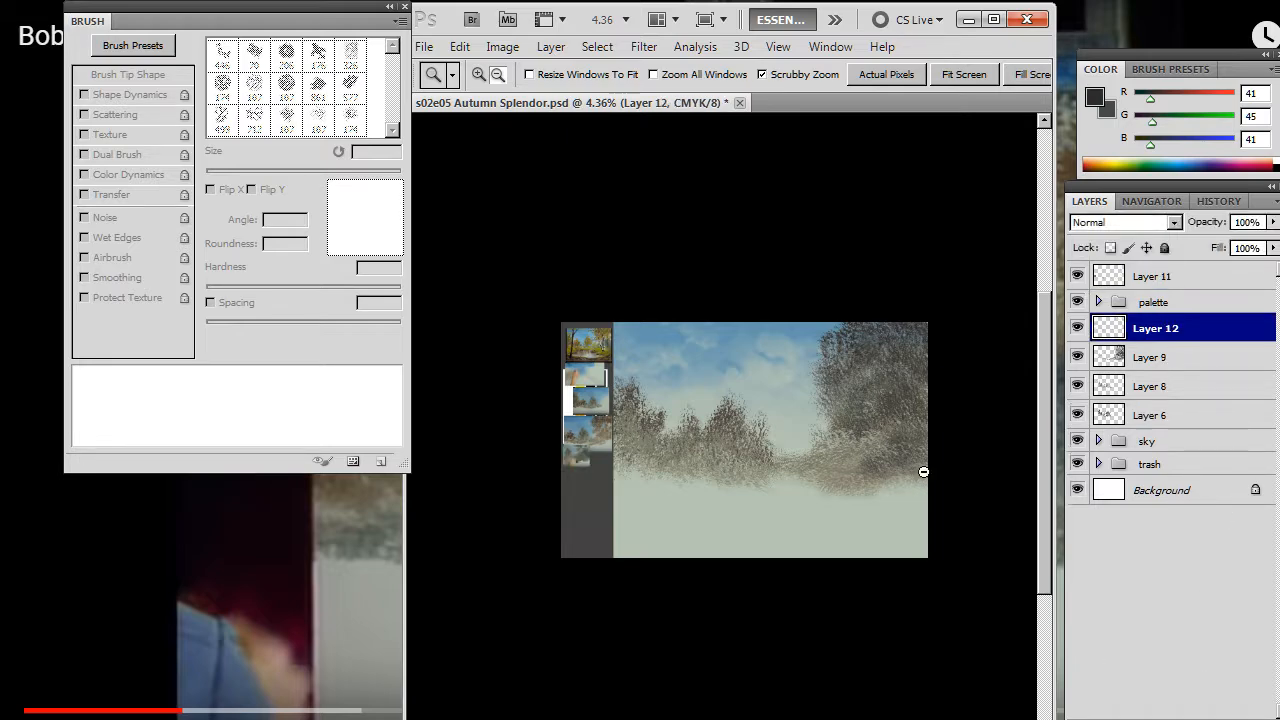
pyautogui.click(128, 74)
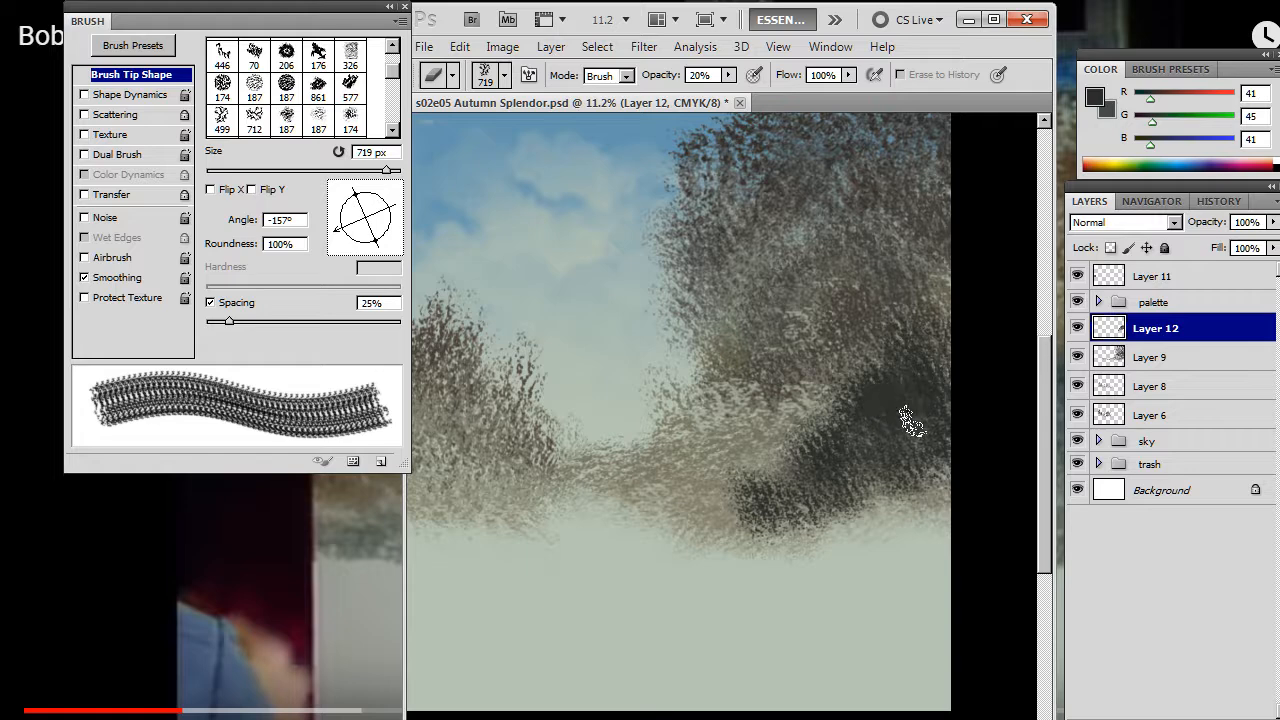
pyautogui.moveTo(900, 365)
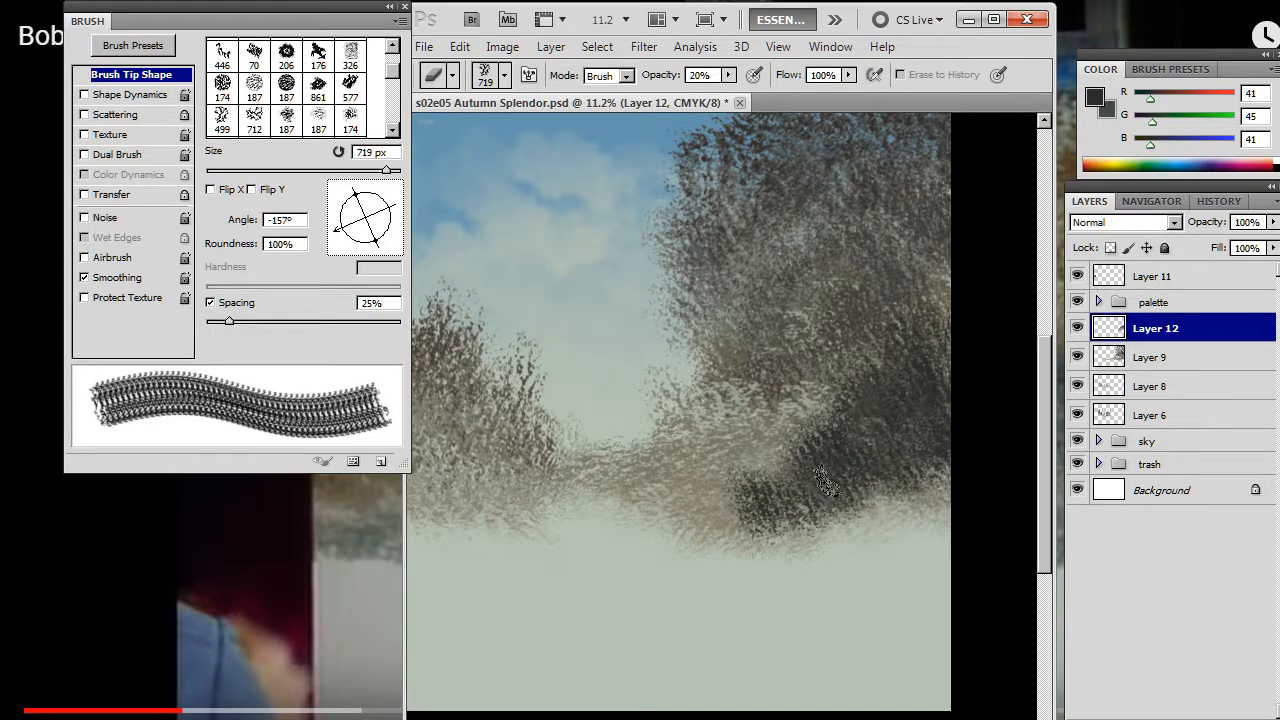
# Step: Erase ragged tufts from the dark shadow's edges on Layer 12 with a textured 719 px low-opacity eraser
pyautogui.click(703, 74)
pyautogui.write('100')
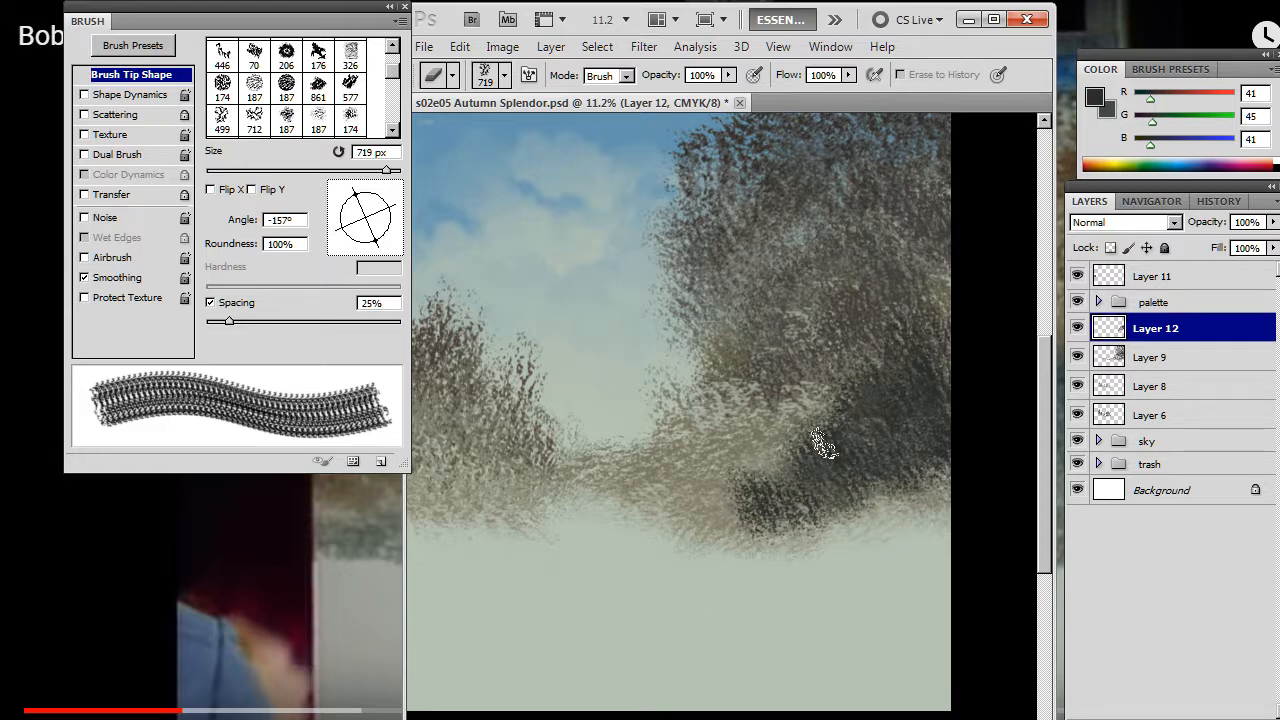
pyautogui.click(703, 74)
pyautogui.write('30')
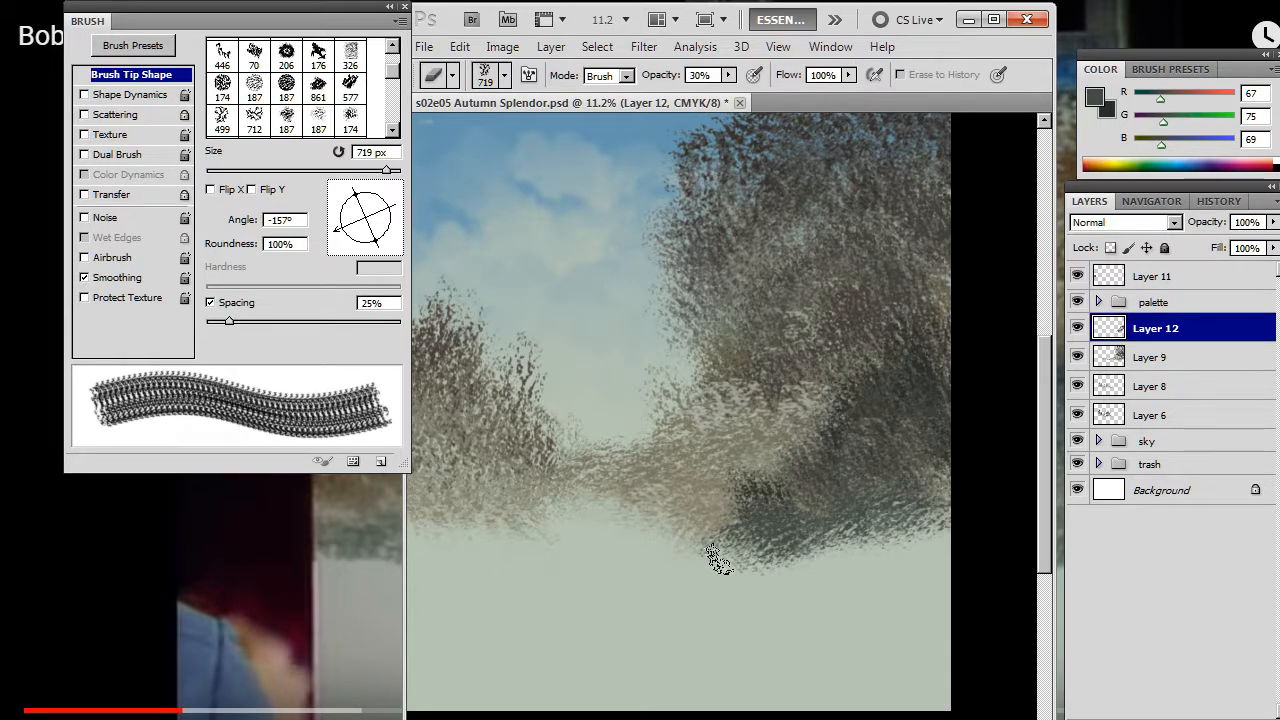
pyautogui.click(503, 75)
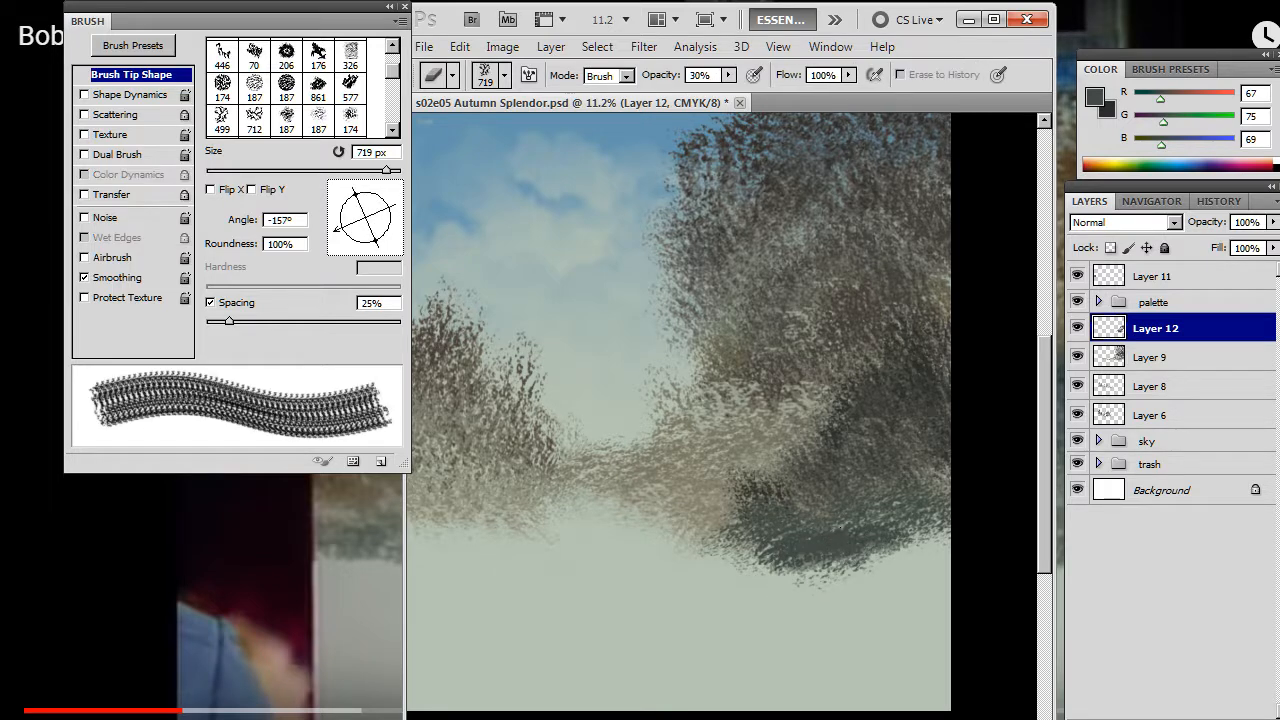
pyautogui.moveTo(350, 235); pyautogui.dragTo(362, 230)
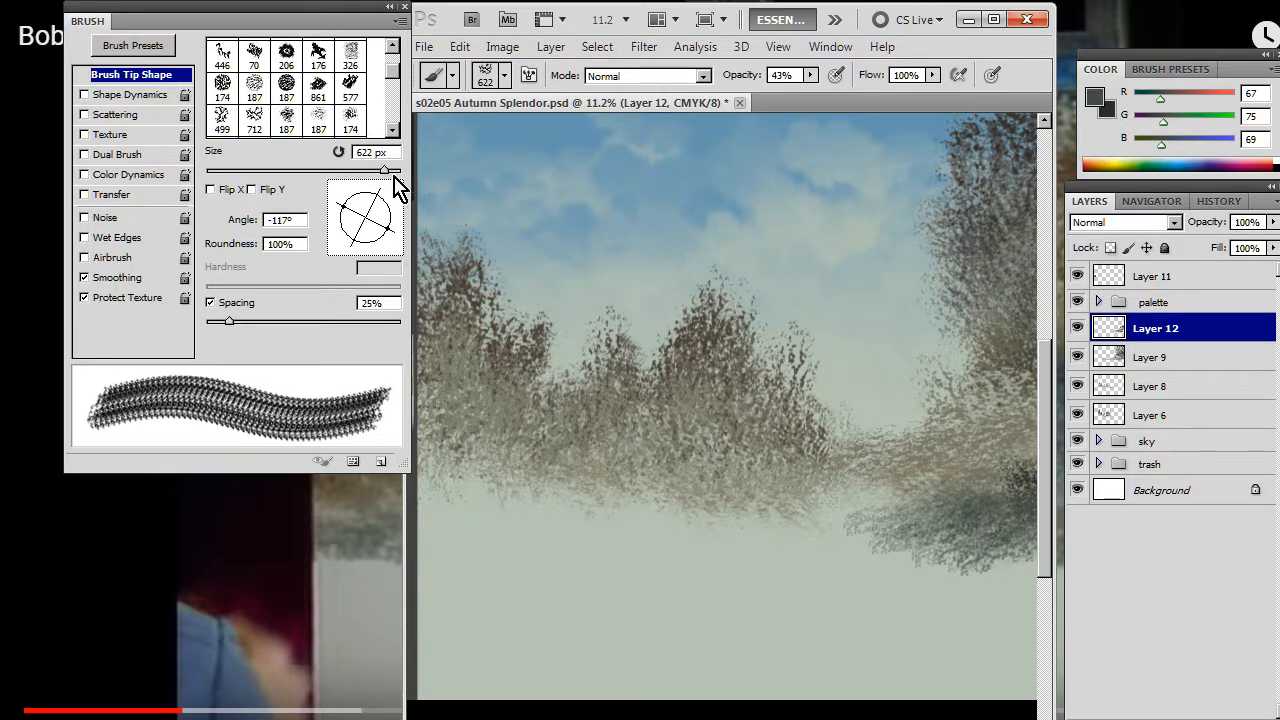
pyautogui.moveTo(390, 205)
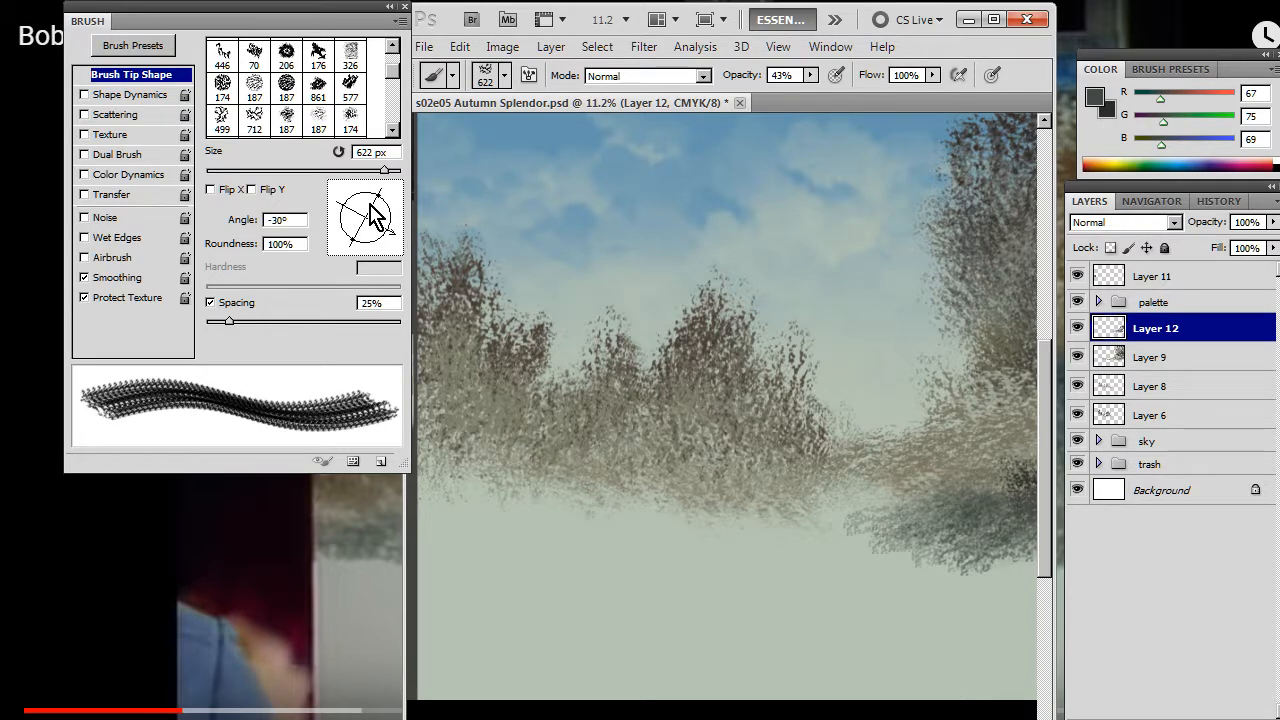
# Step: Rotate the textured tip and paint blue-grey along the left tree bases, then erase it into broken edges
pyautogui.moveTo(375, 210); pyautogui.dragTo(350, 230)
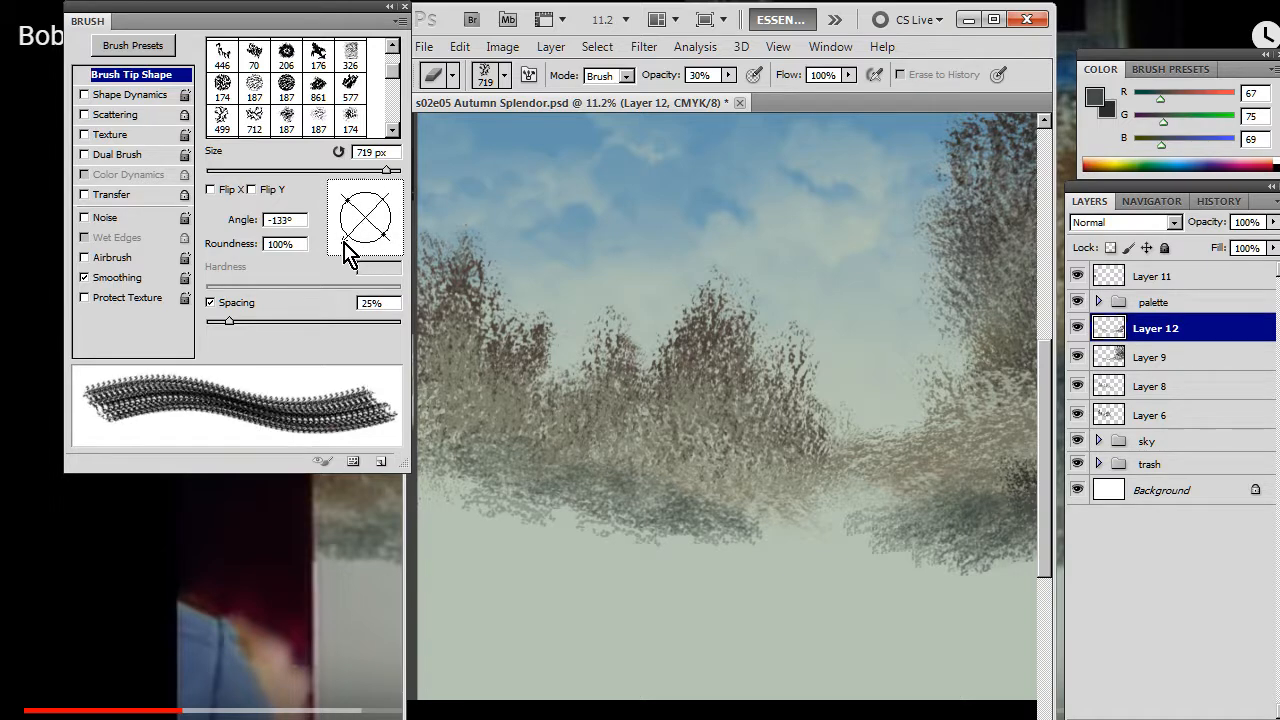
pyautogui.moveTo(353, 240); pyautogui.dragTo(365, 215)
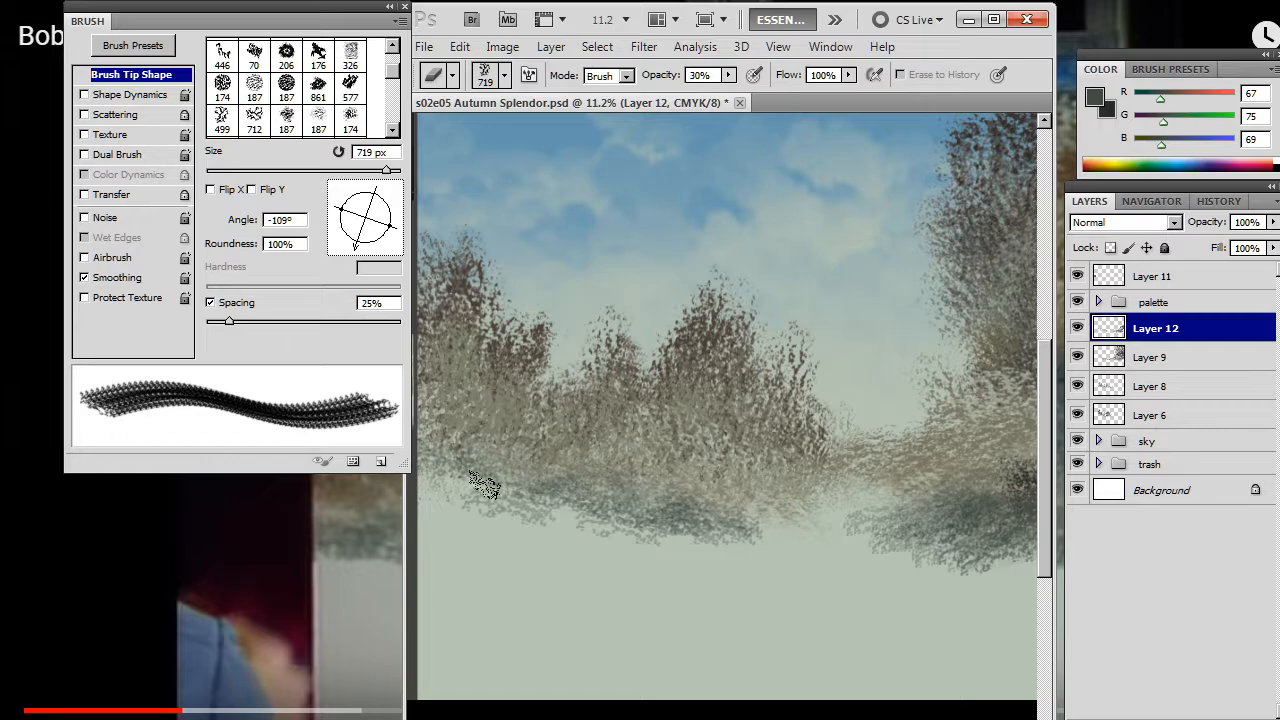
pyautogui.moveTo(485, 485); pyautogui.dragTo(600, 478)
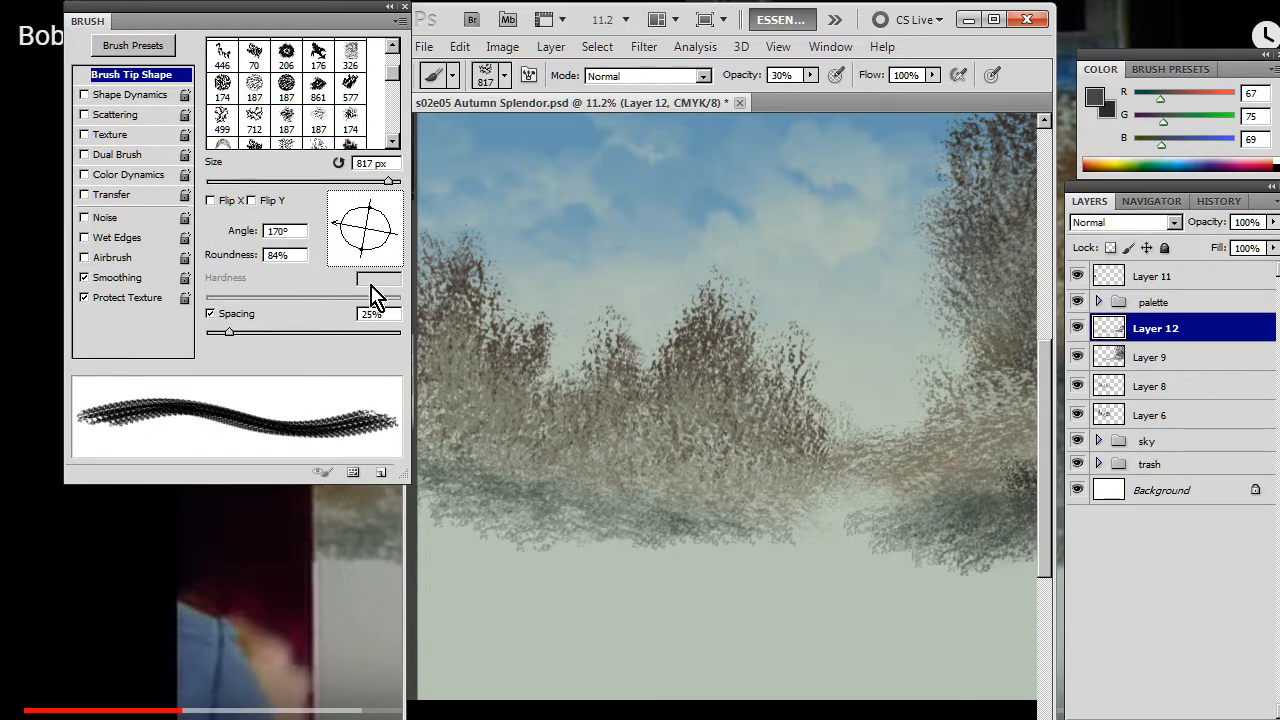
pyautogui.click(685, 535)
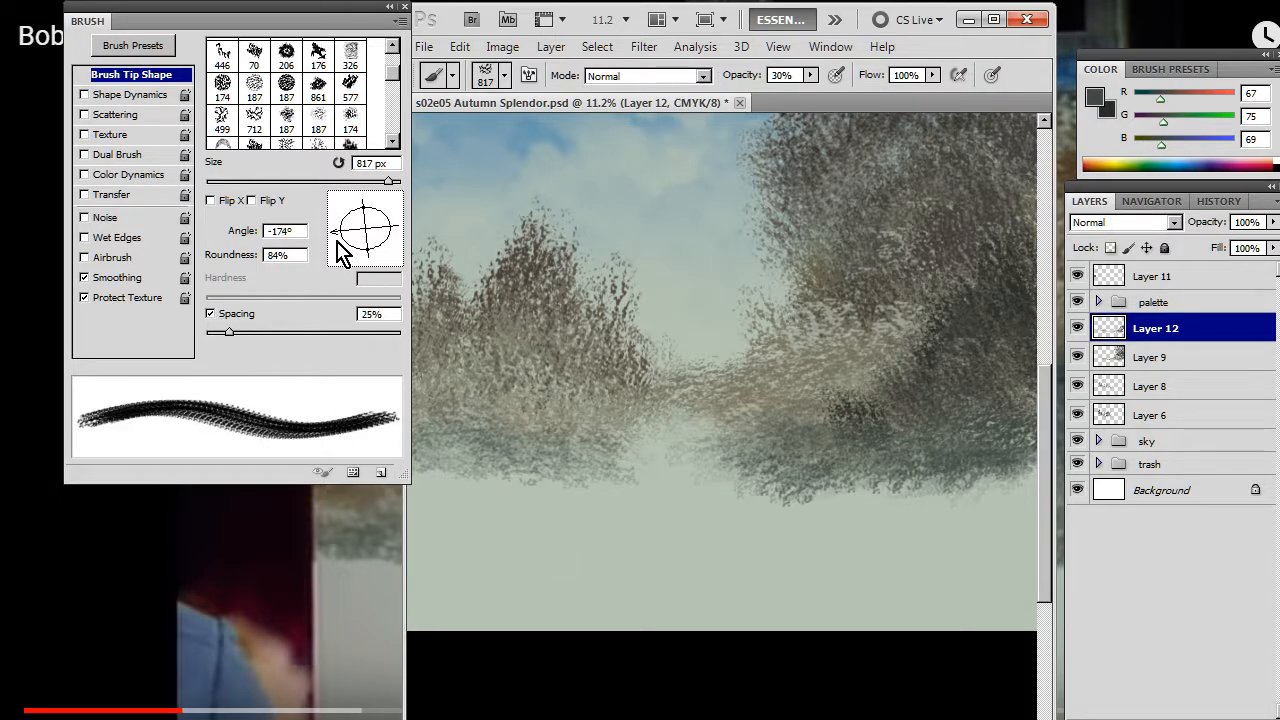
# Step: Choose the 486 px brush preset with 72% roundness and a new tip angle
pyautogui.click(504, 75)
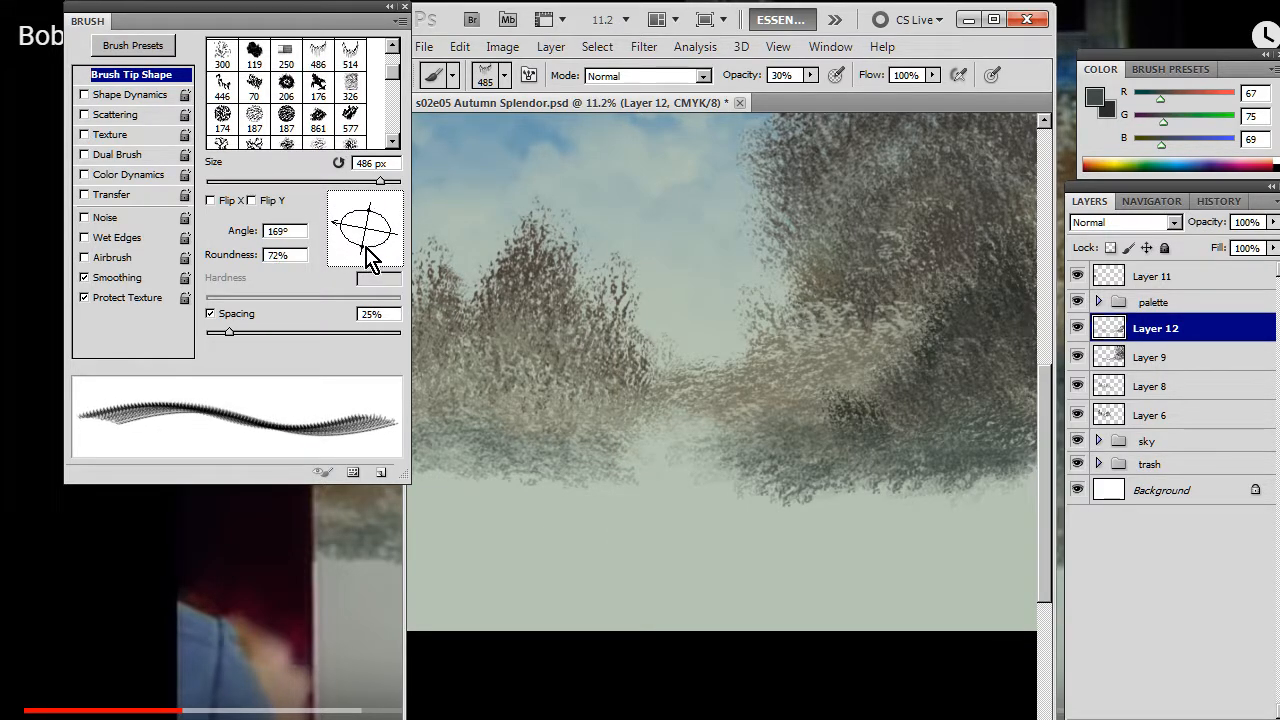
pyautogui.moveTo(375, 255); pyautogui.dragTo(365, 235)
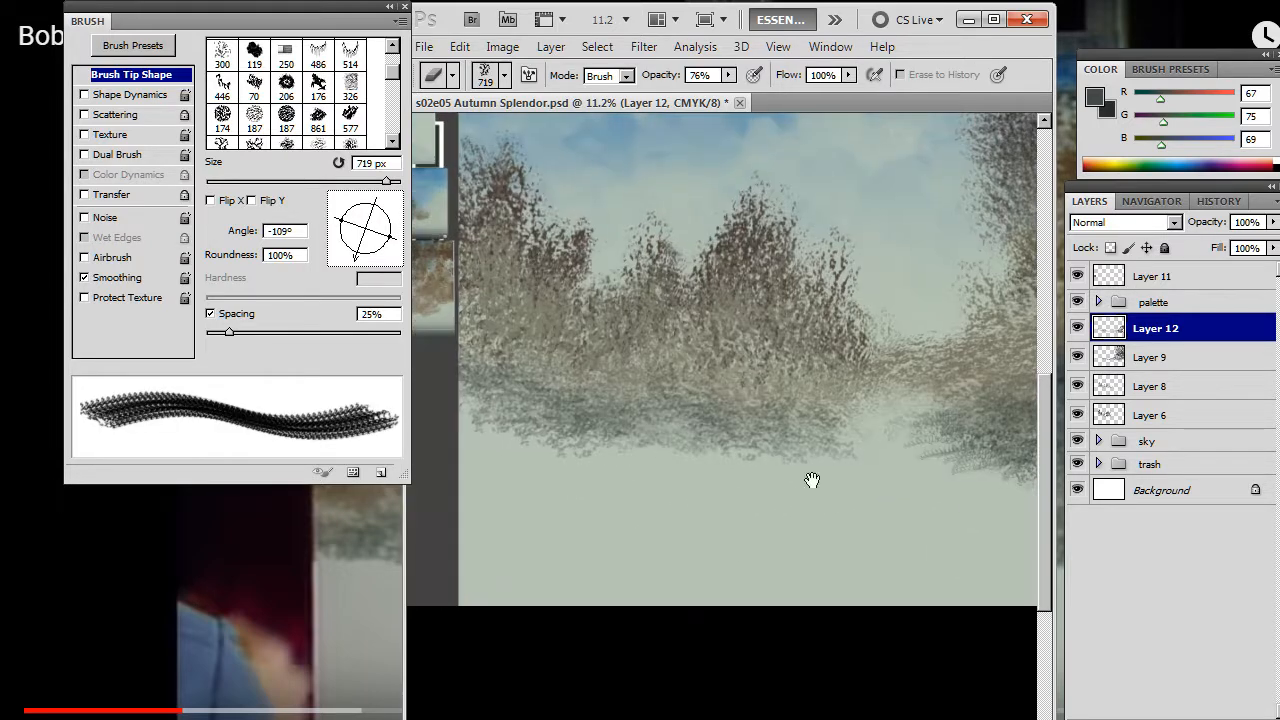
# Step: Erase the lower edges of the left and middle trees at 76% opacity
pyautogui.click(433, 75)
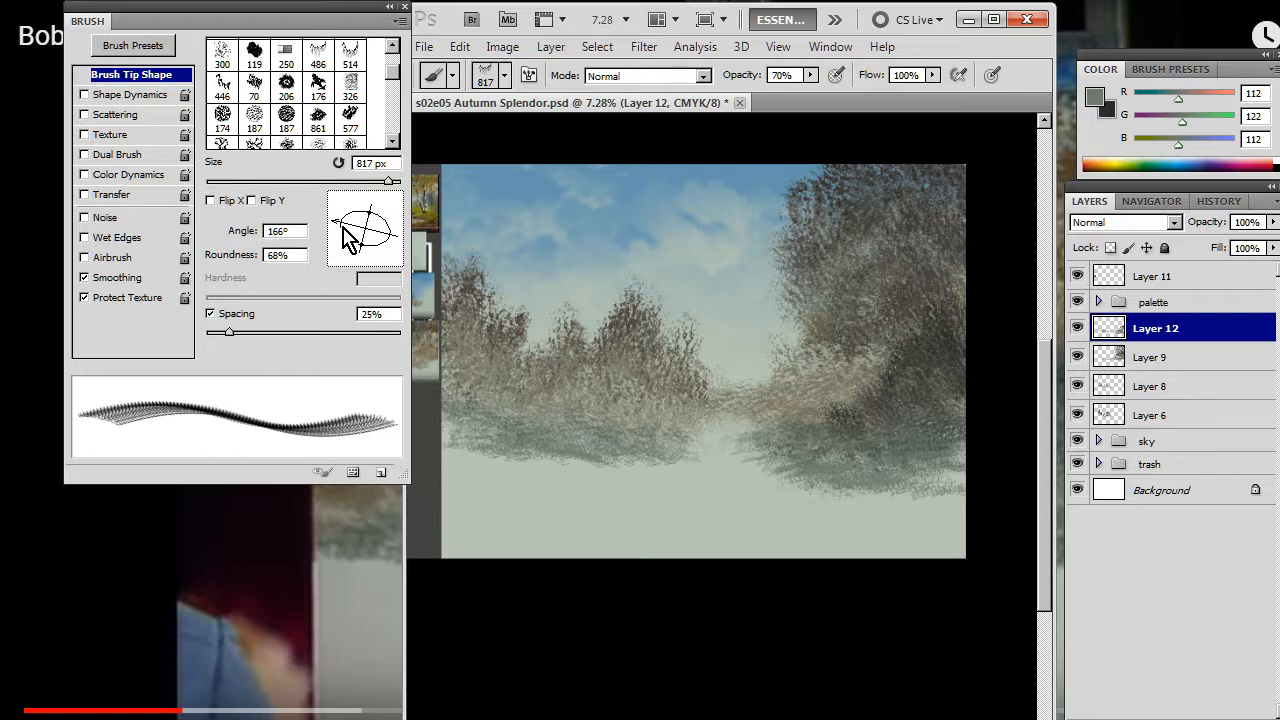
# Step: Rotate the oval tip slightly and stroke pale grey-green tufts beneath the left trees
pyautogui.moveTo(375, 210); pyautogui.dragTo(365, 220)
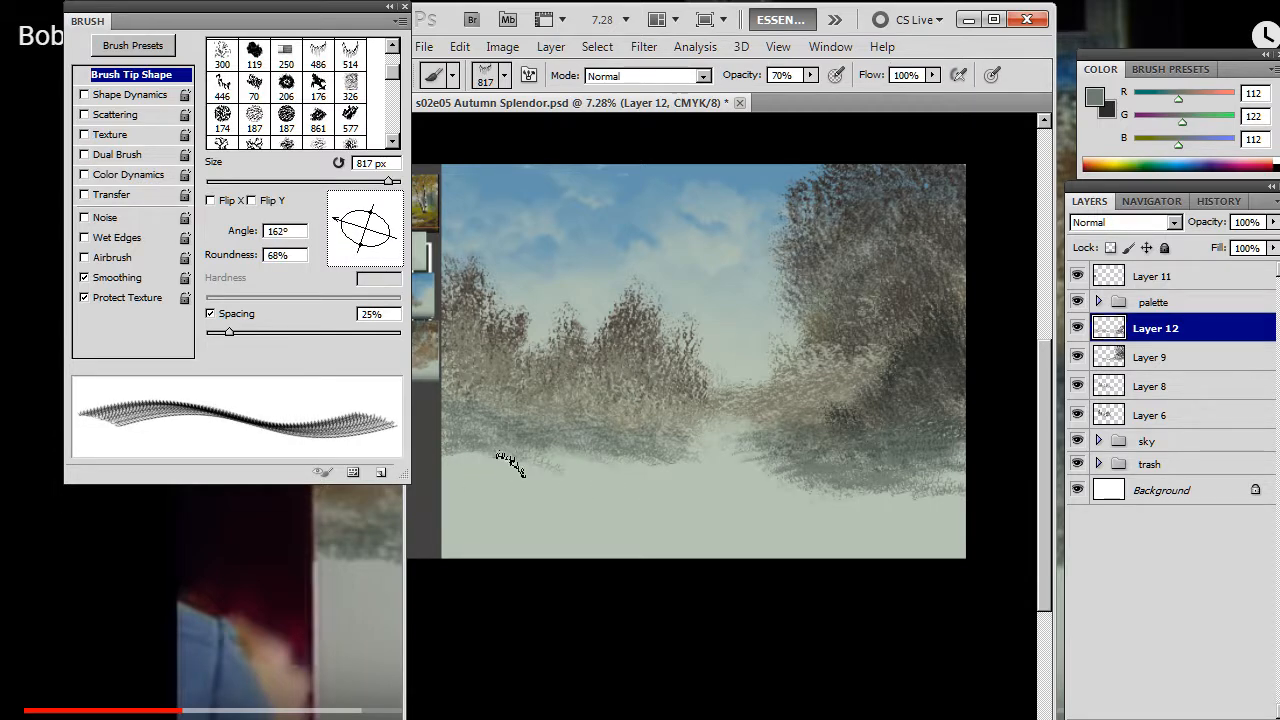
pyautogui.moveTo(510, 462); pyautogui.dragTo(655, 468)
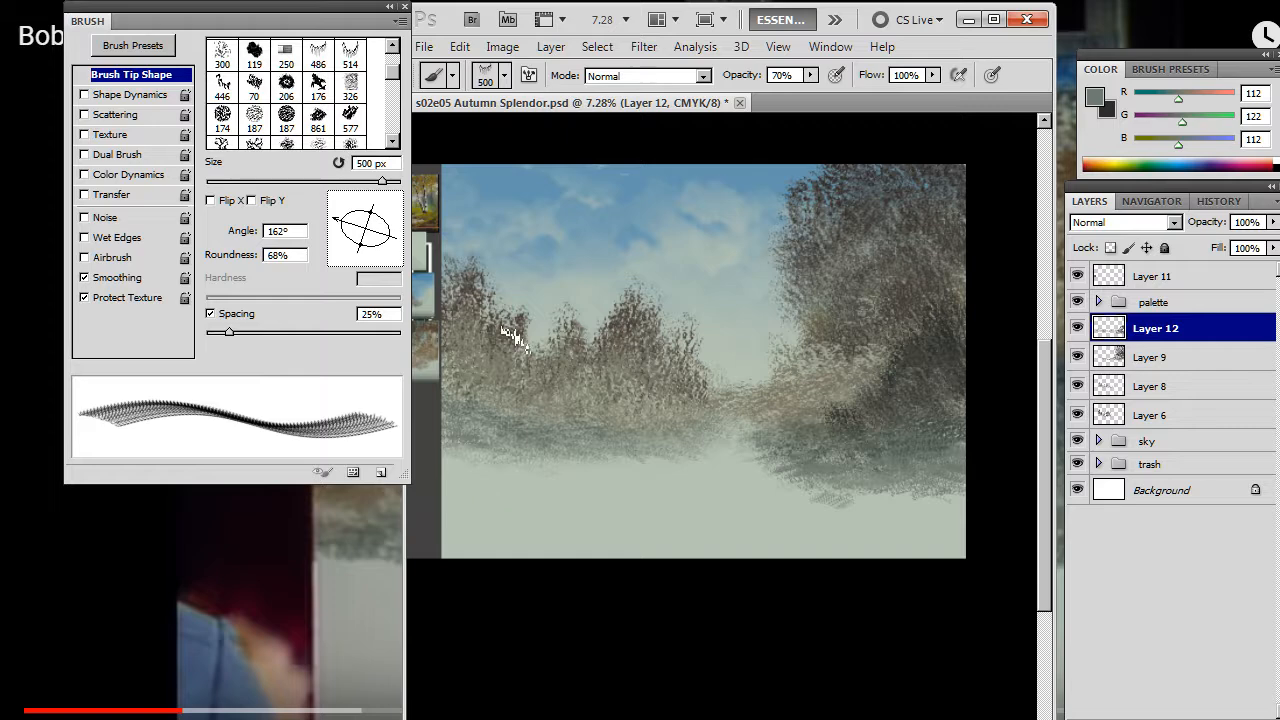
# Step: Set a textured foliage tip to 719 px, 48% roundness and a shallower angle, with spacing off
pyautogui.moveTo(383, 205); pyautogui.dragTo(390, 245)
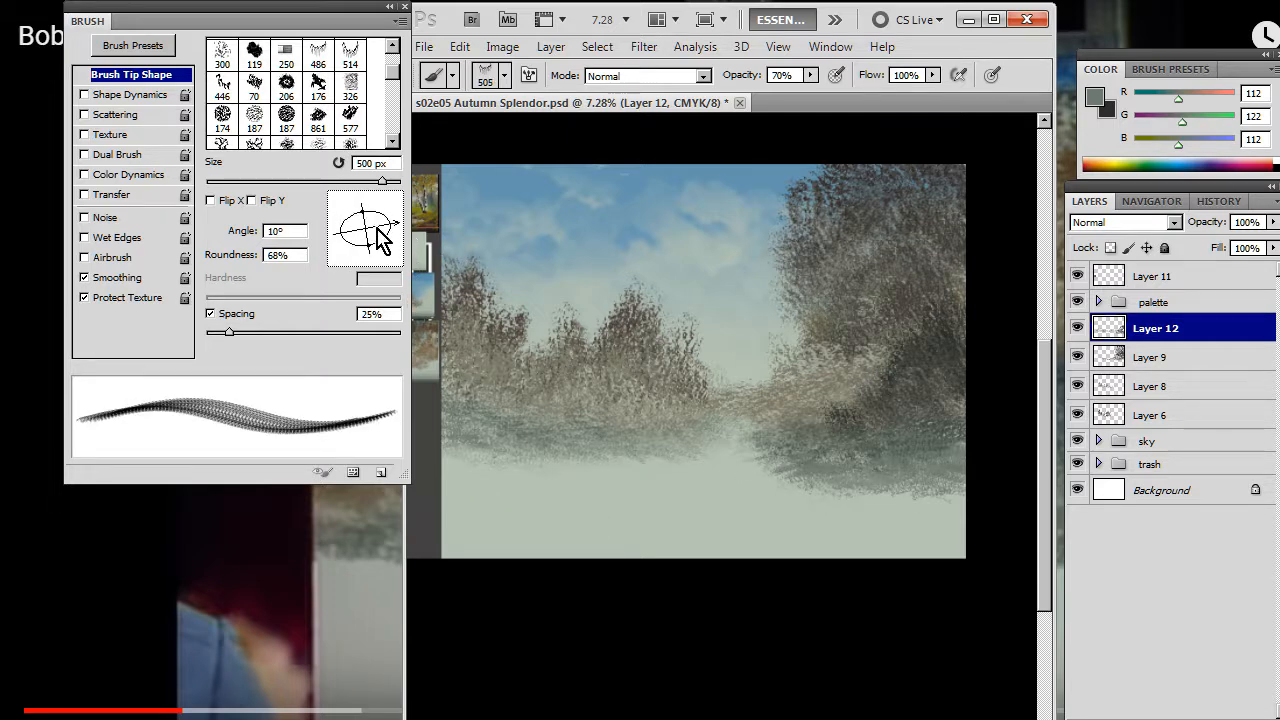
pyautogui.moveTo(388, 210); pyautogui.dragTo(340, 250)
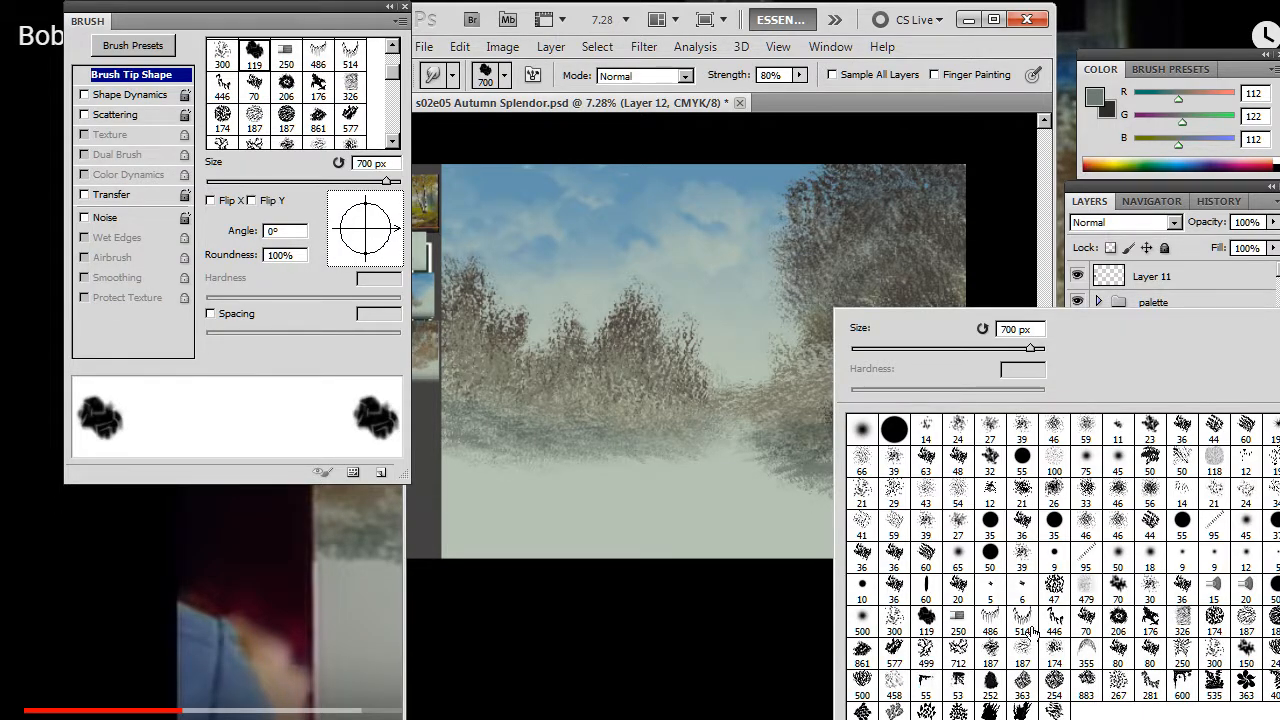
pyautogui.click(350, 83)
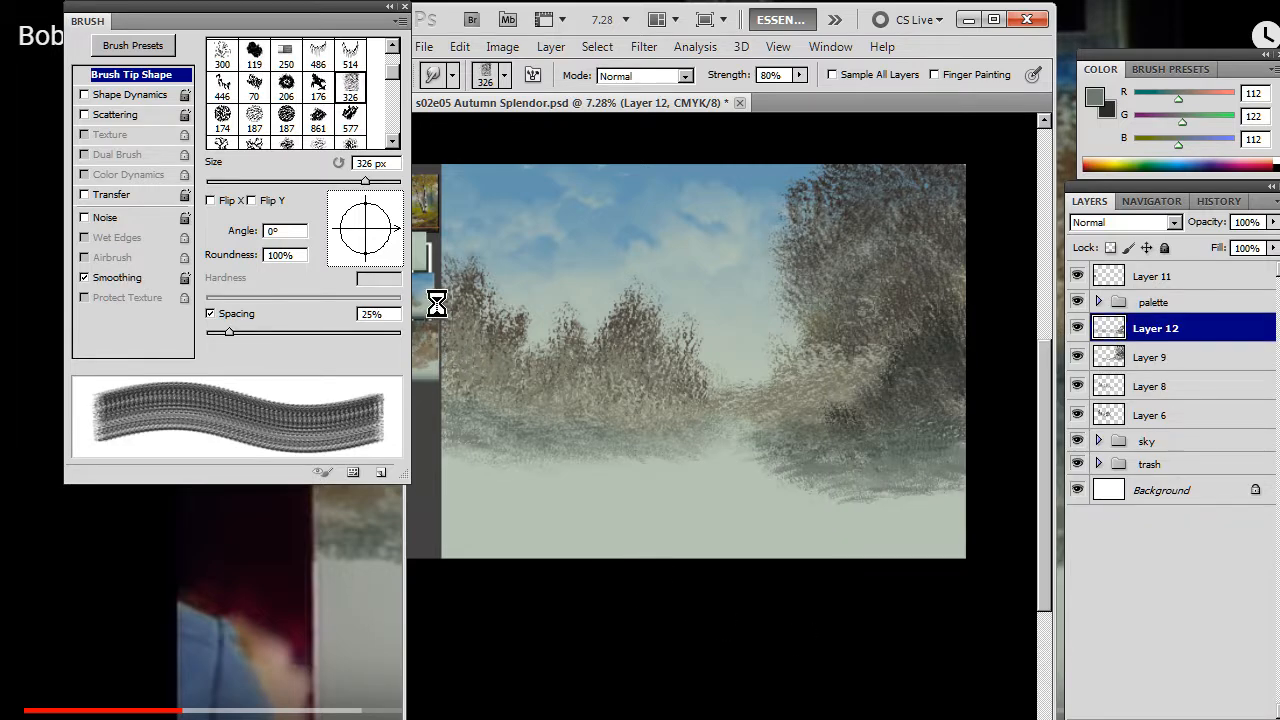
pyautogui.moveTo(365, 215); pyautogui.dragTo(365, 240)
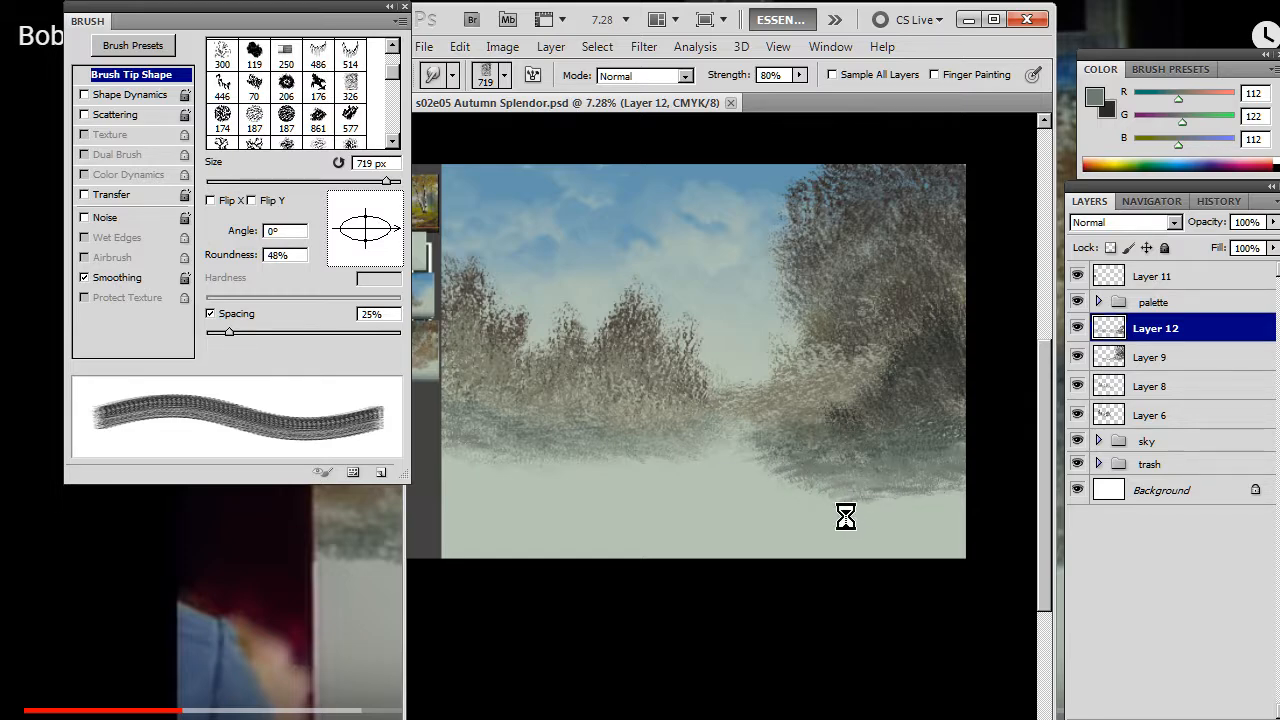
pyautogui.moveTo(253, 368)
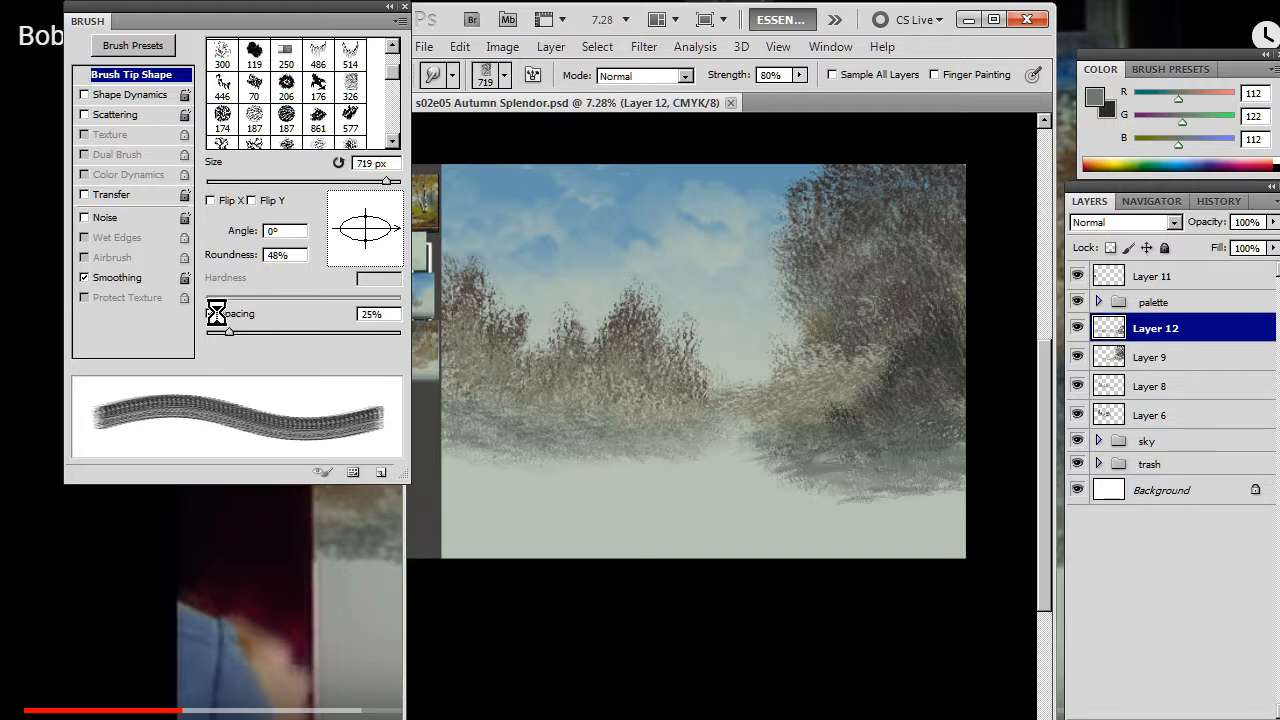
pyautogui.click(210, 313)
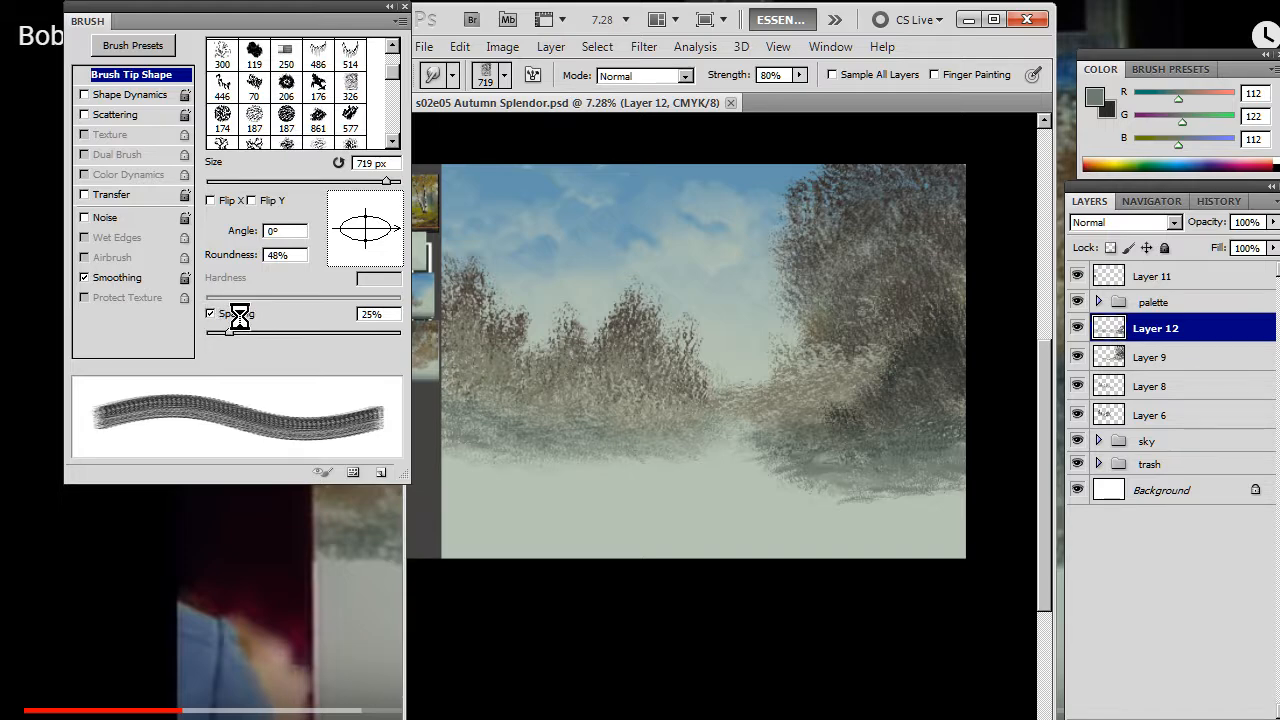
# Step: Stipple textured foliage into the right and central tree masses on Layer 12, rotating the tip
pyautogui.click(210, 313)
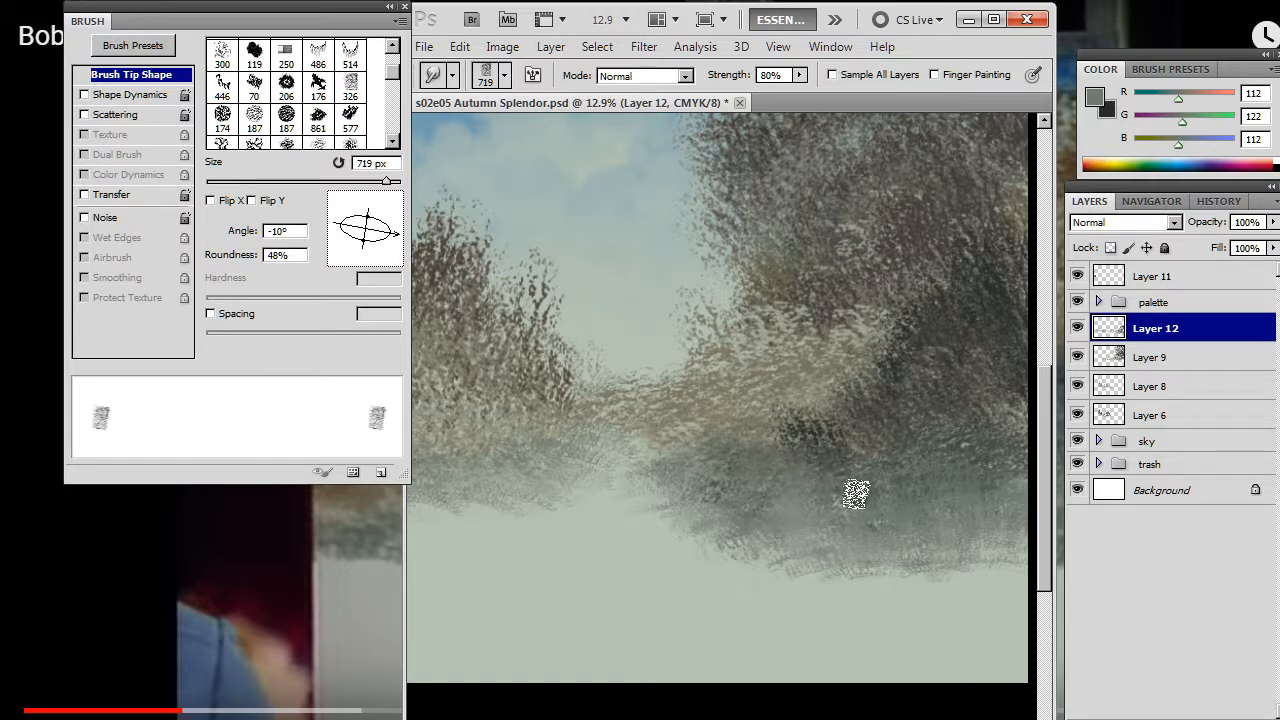
pyautogui.moveTo(385, 215); pyautogui.dragTo(365, 210)
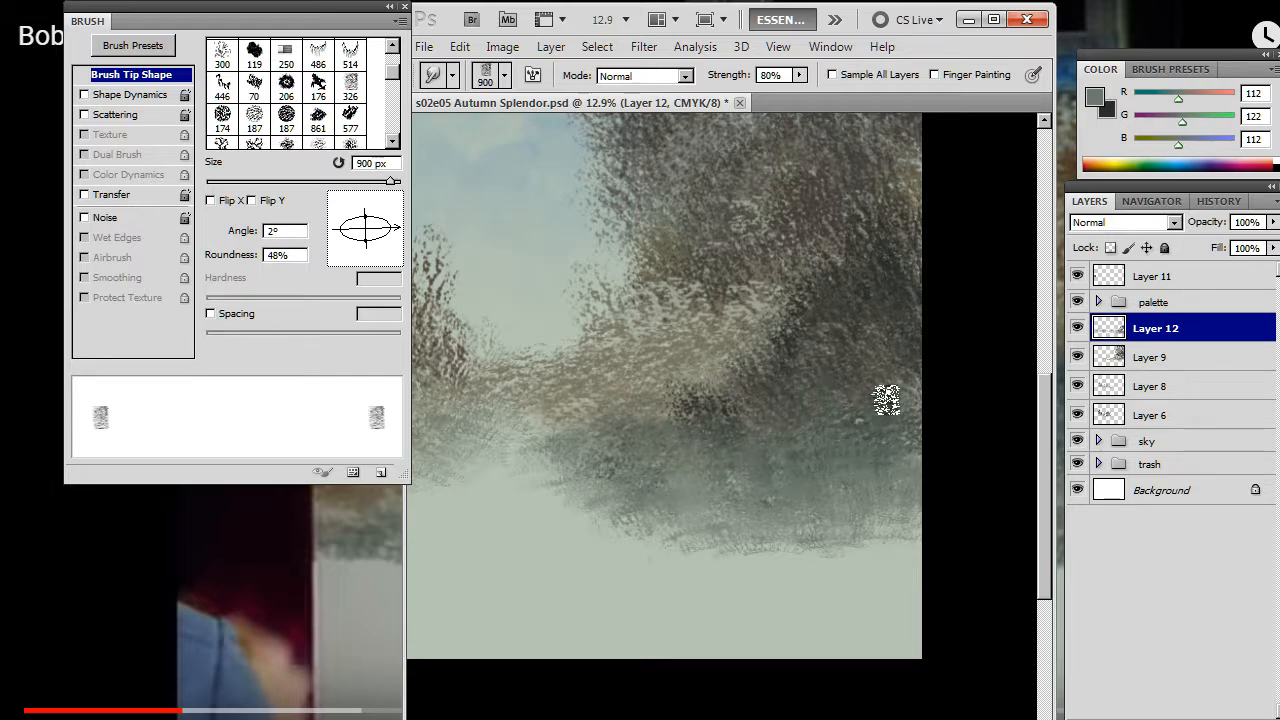
pyautogui.moveTo(420, 220)
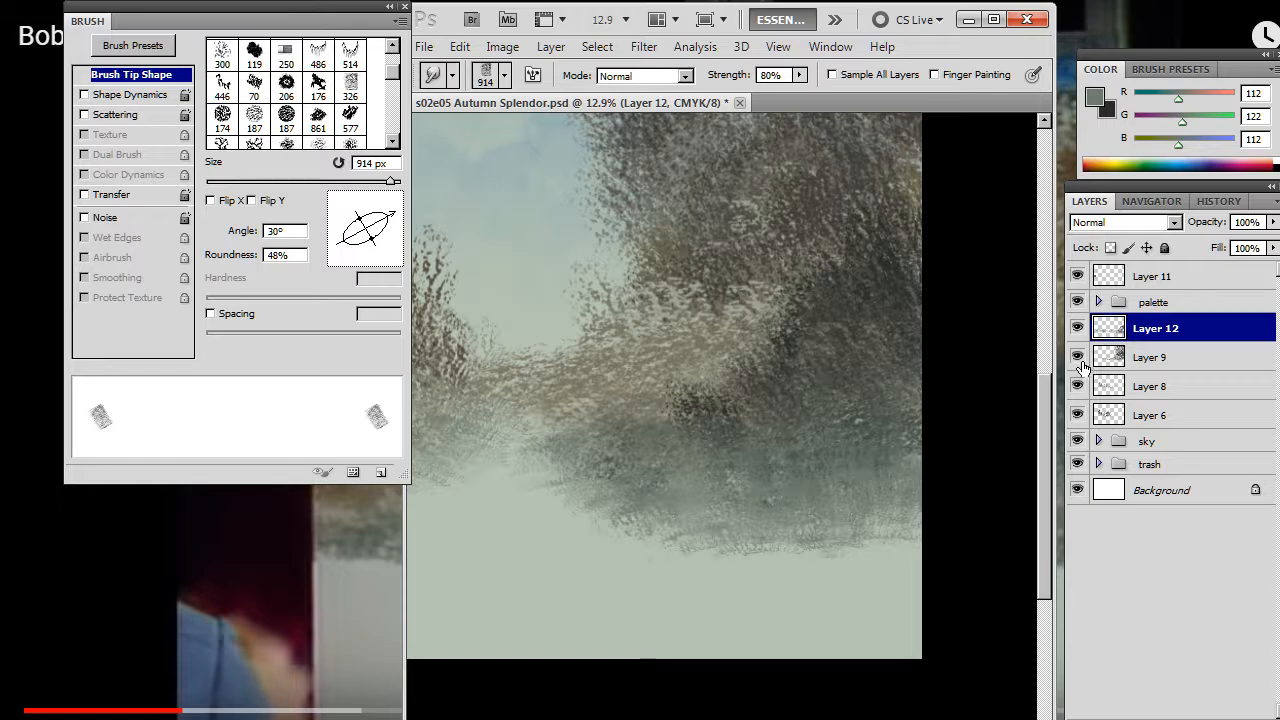
pyautogui.click(1150, 357)
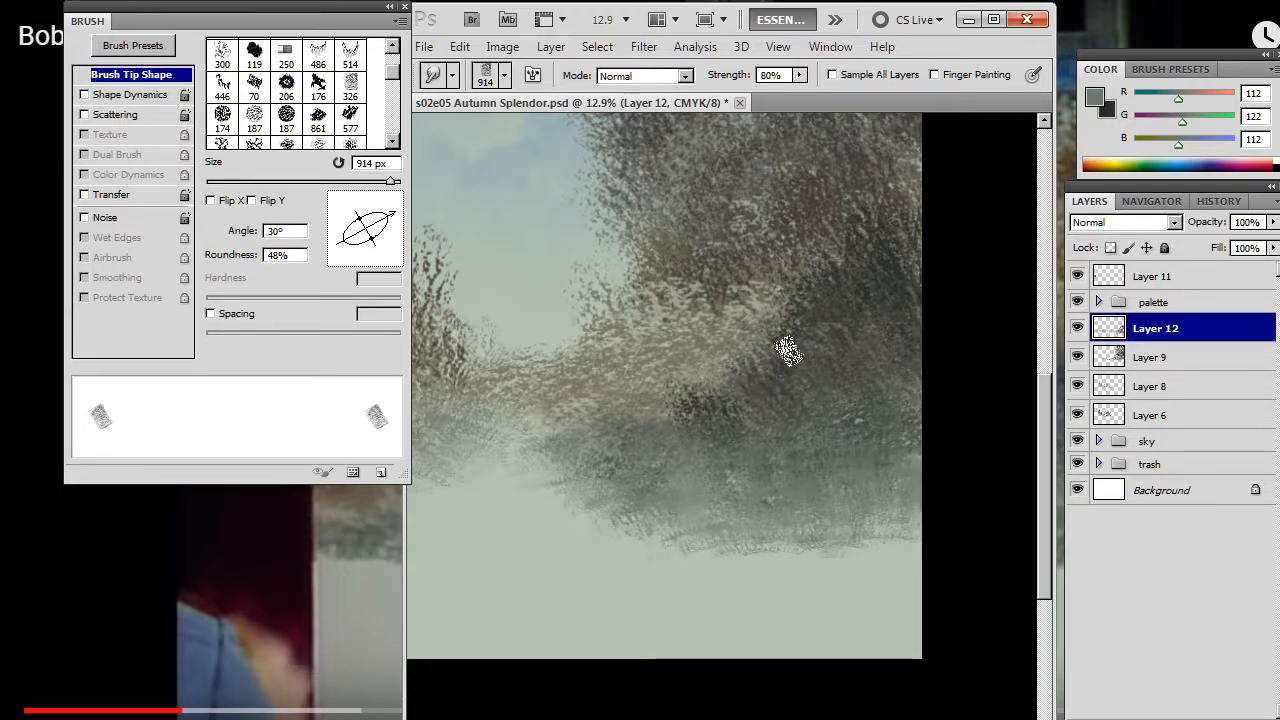
pyautogui.moveTo(890, 265)
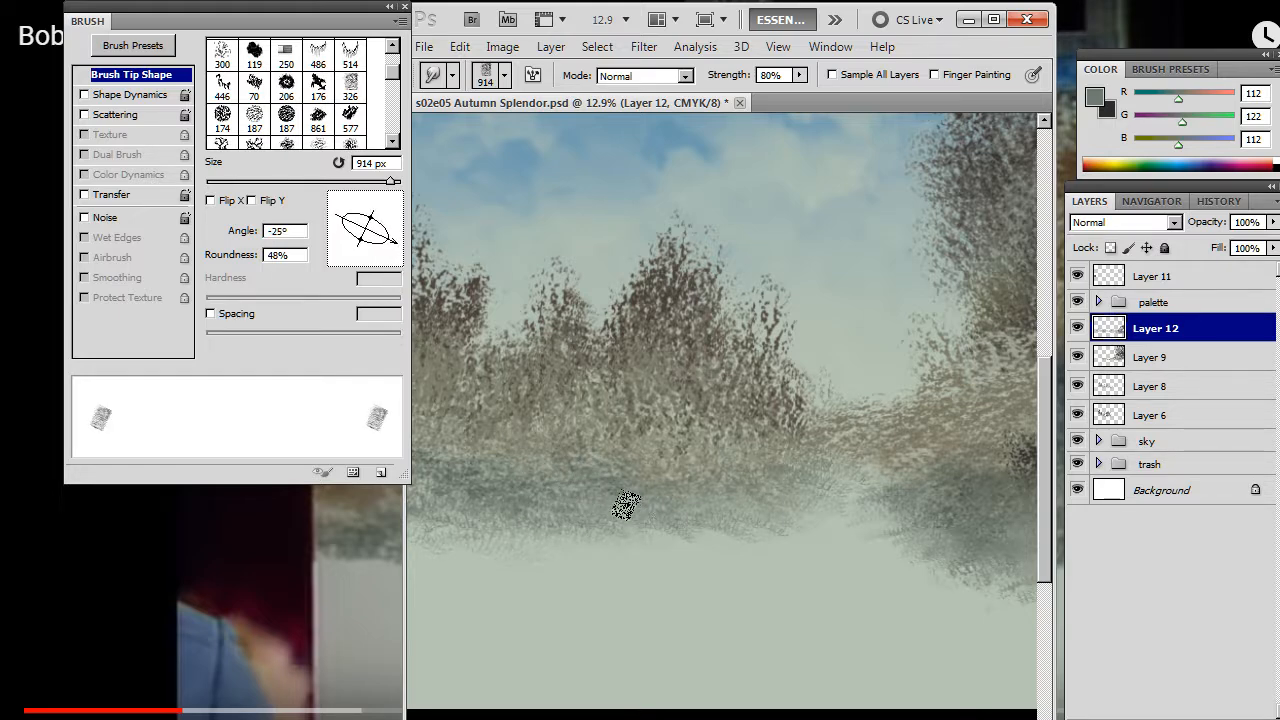
pyautogui.moveTo(833, 465)
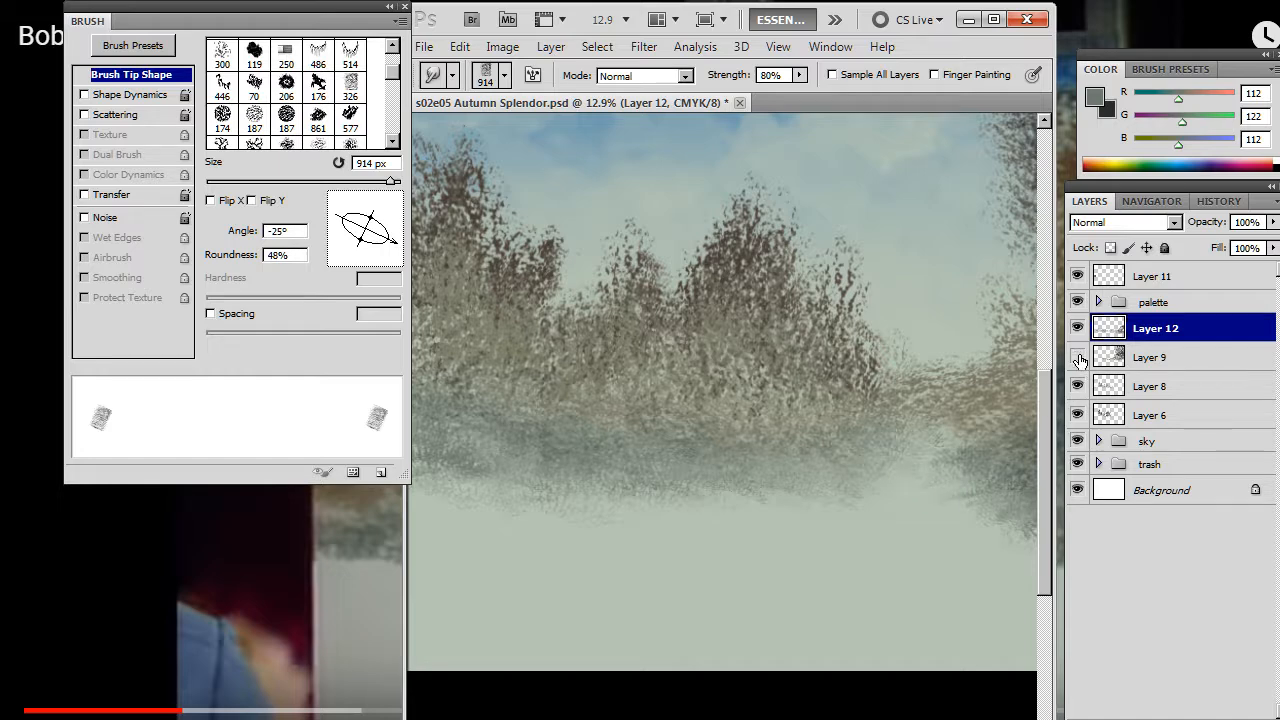
# Step: Break up the right tree's top edge on Layer 9, then make Layer 8 active
pyautogui.click(1151, 357)
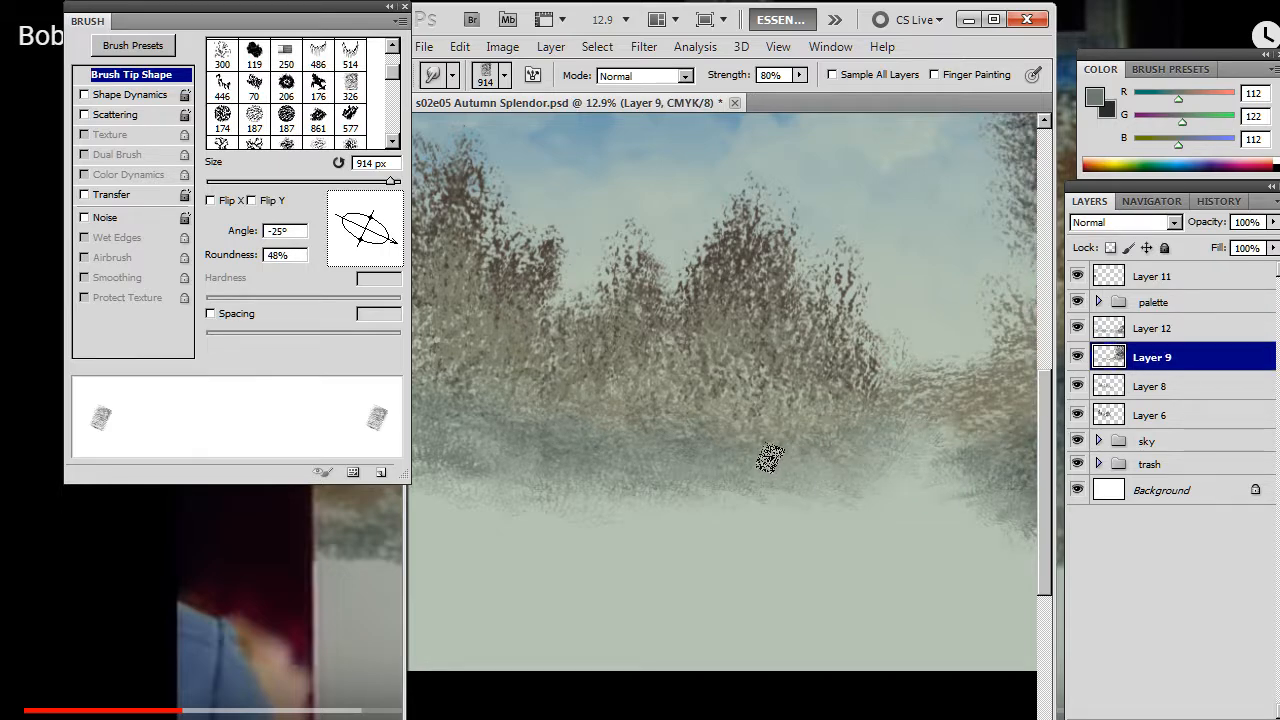
pyautogui.moveTo(613, 403)
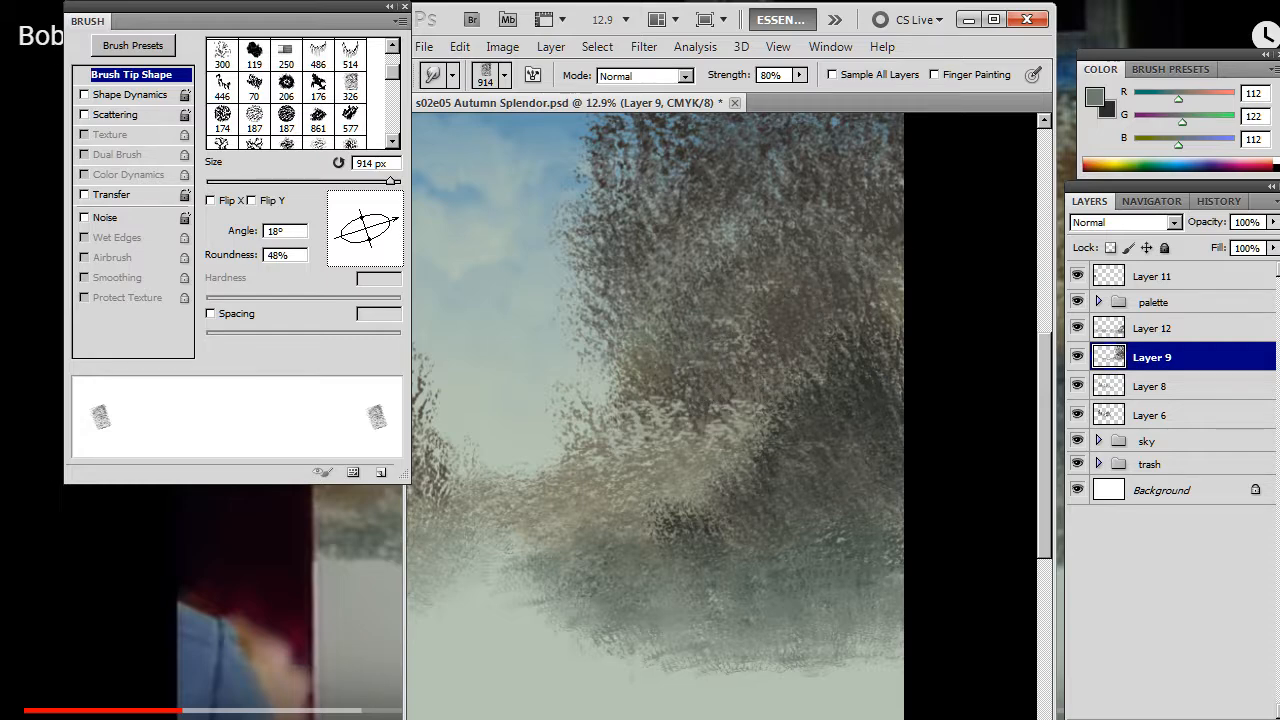
pyautogui.moveTo(600, 457)
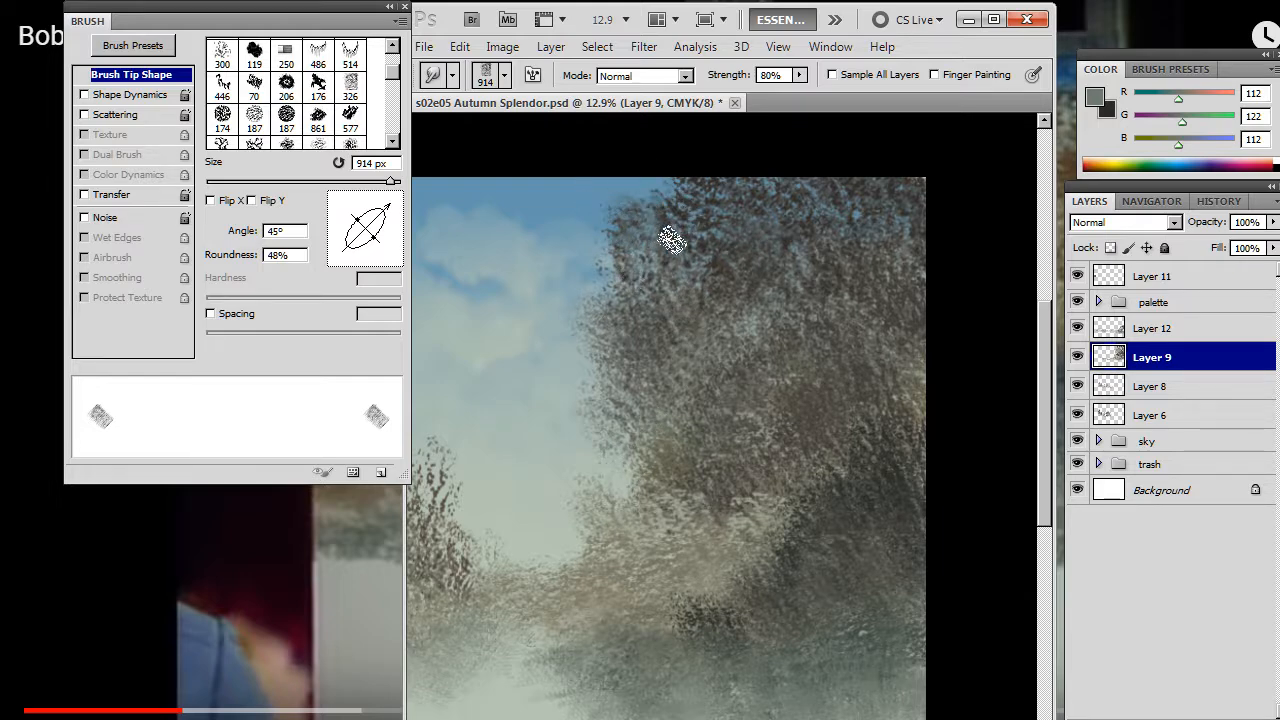
pyautogui.moveTo(692, 246)
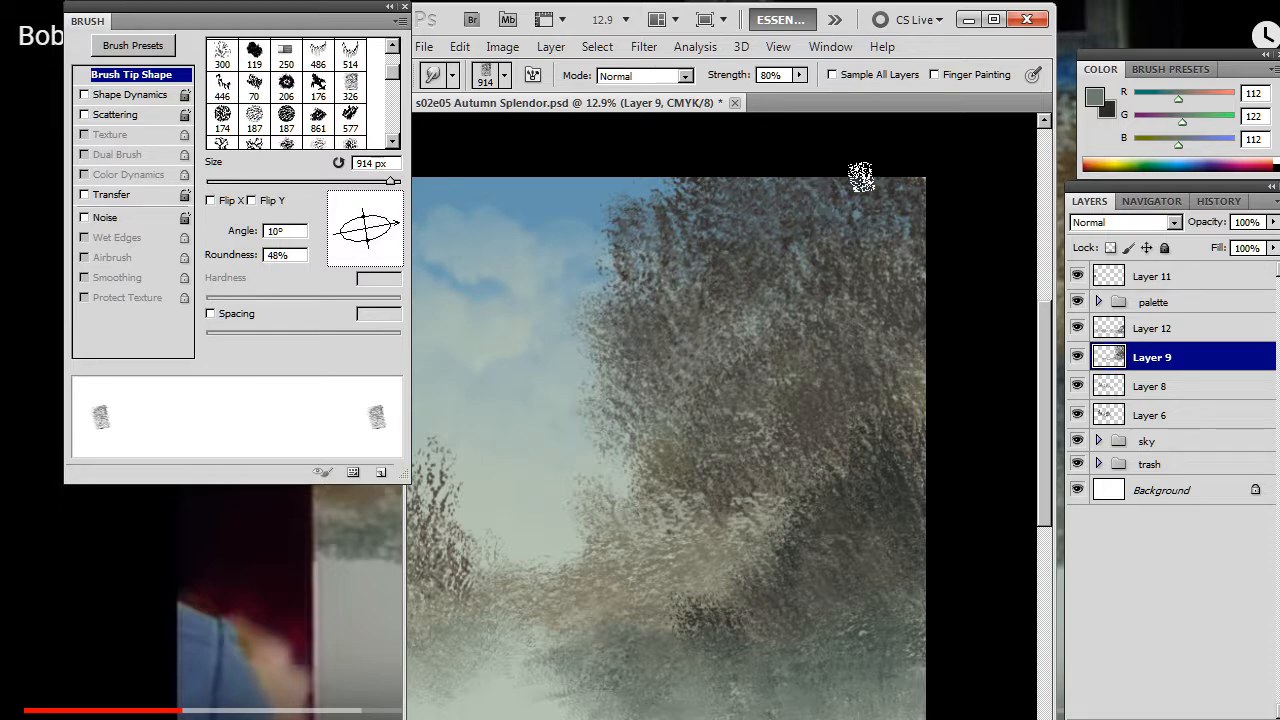
pyautogui.moveTo(380, 210); pyautogui.dragTo(375, 245)
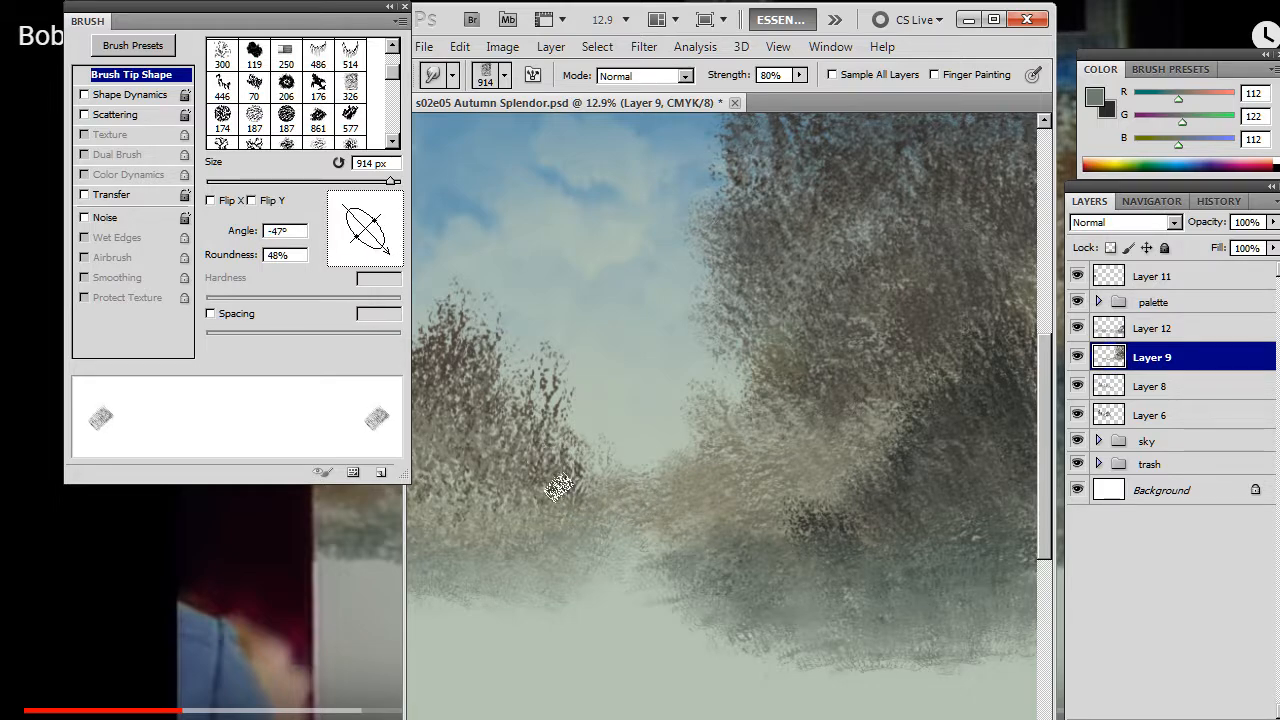
pyautogui.moveTo(617, 503)
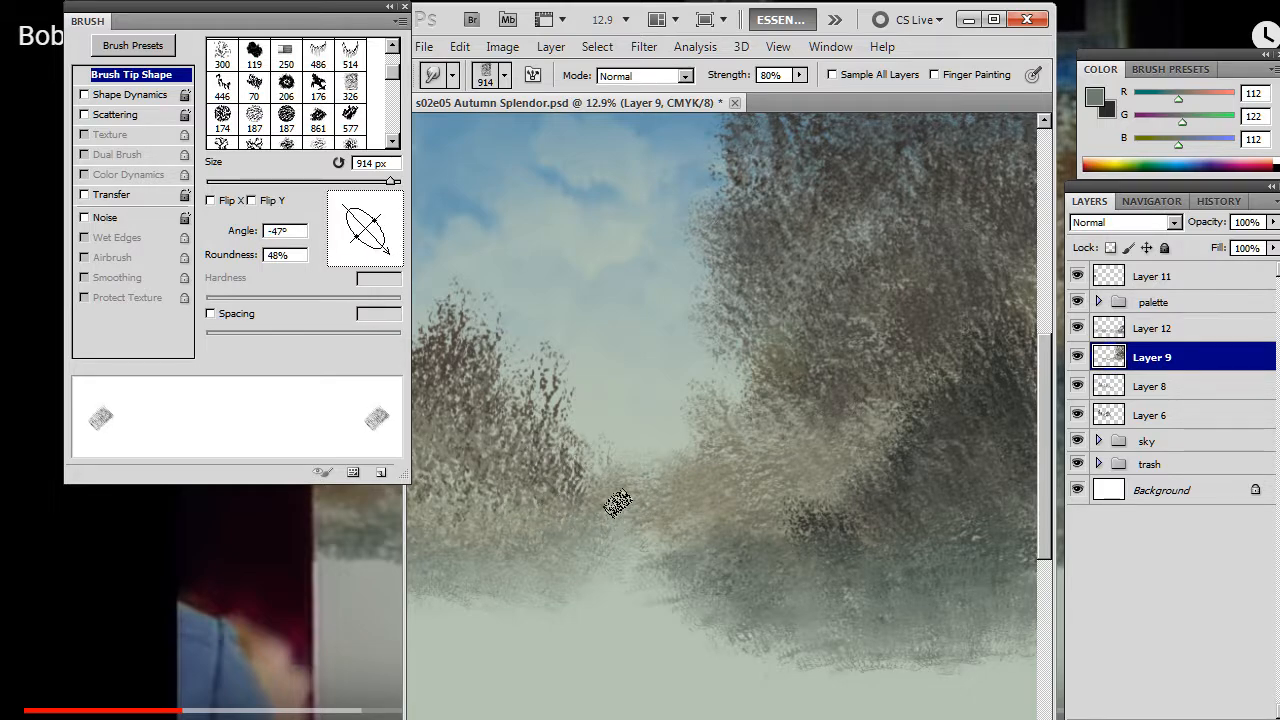
pyautogui.click(1151, 385)
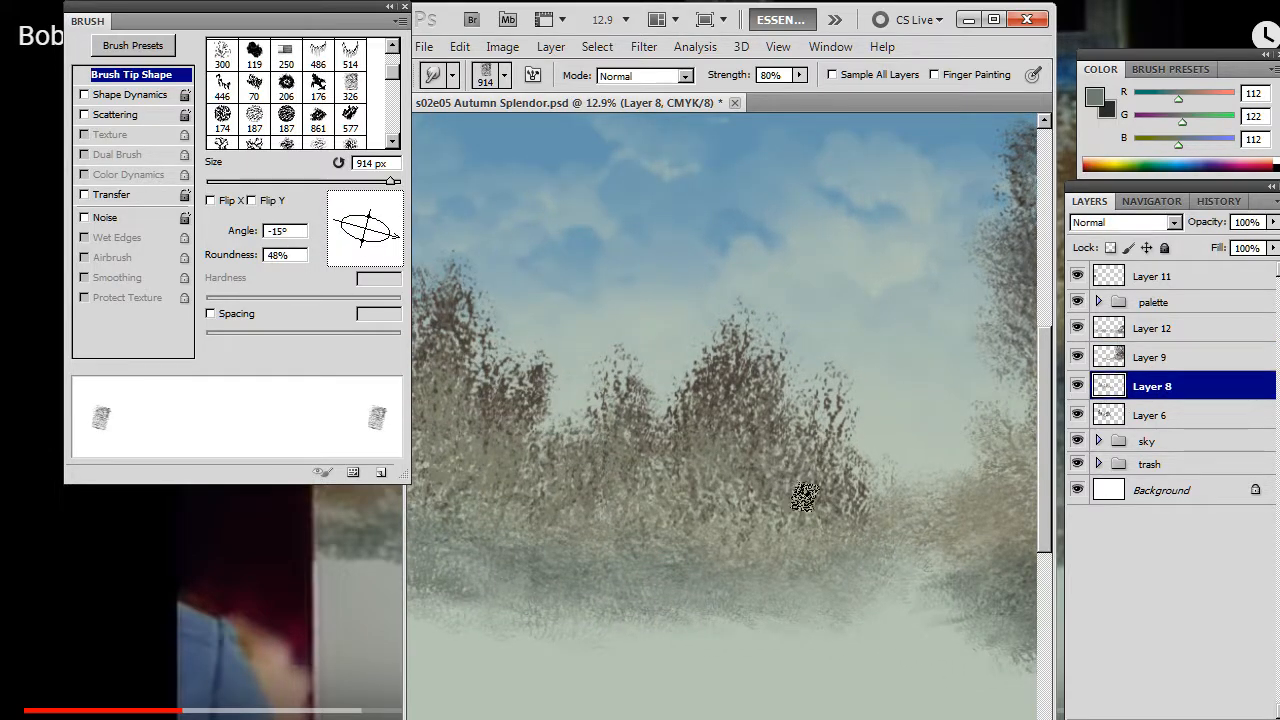
pyautogui.moveTo(625, 455)
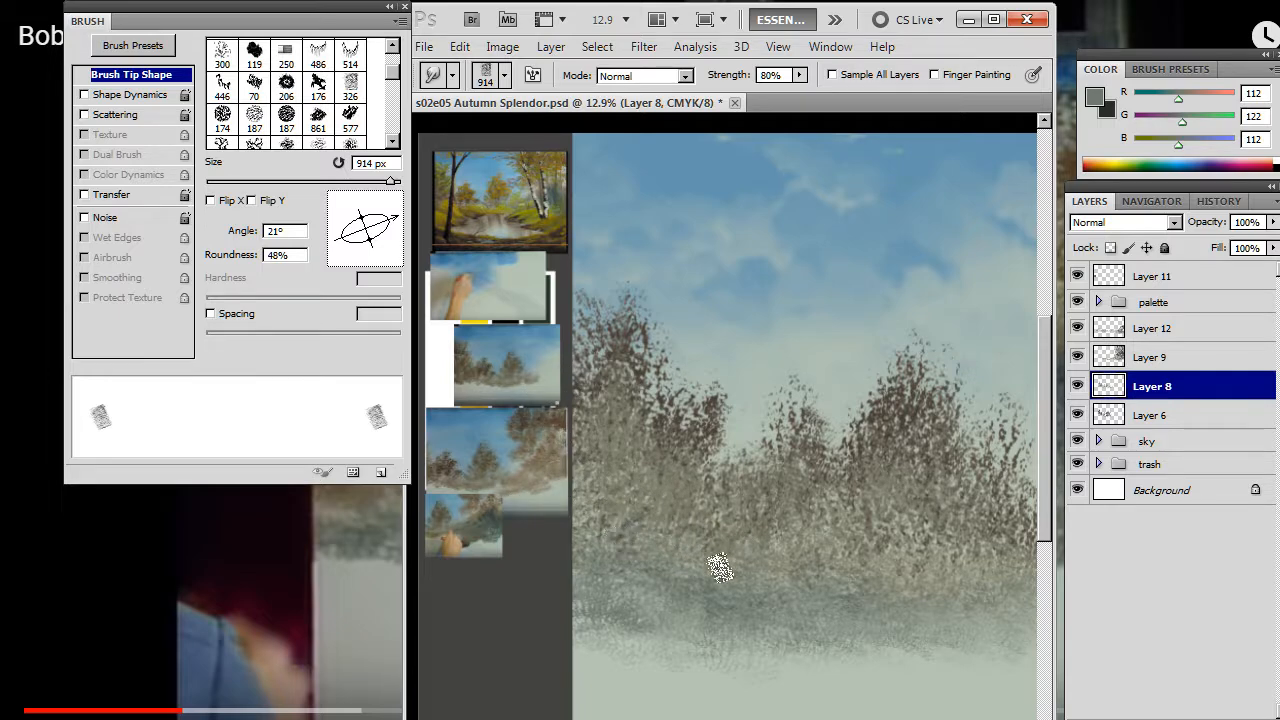
# Step: Stipple the central tree tops on Layer 6 at varied angles, then zoom out to the whole painting
pyautogui.click(1147, 440)
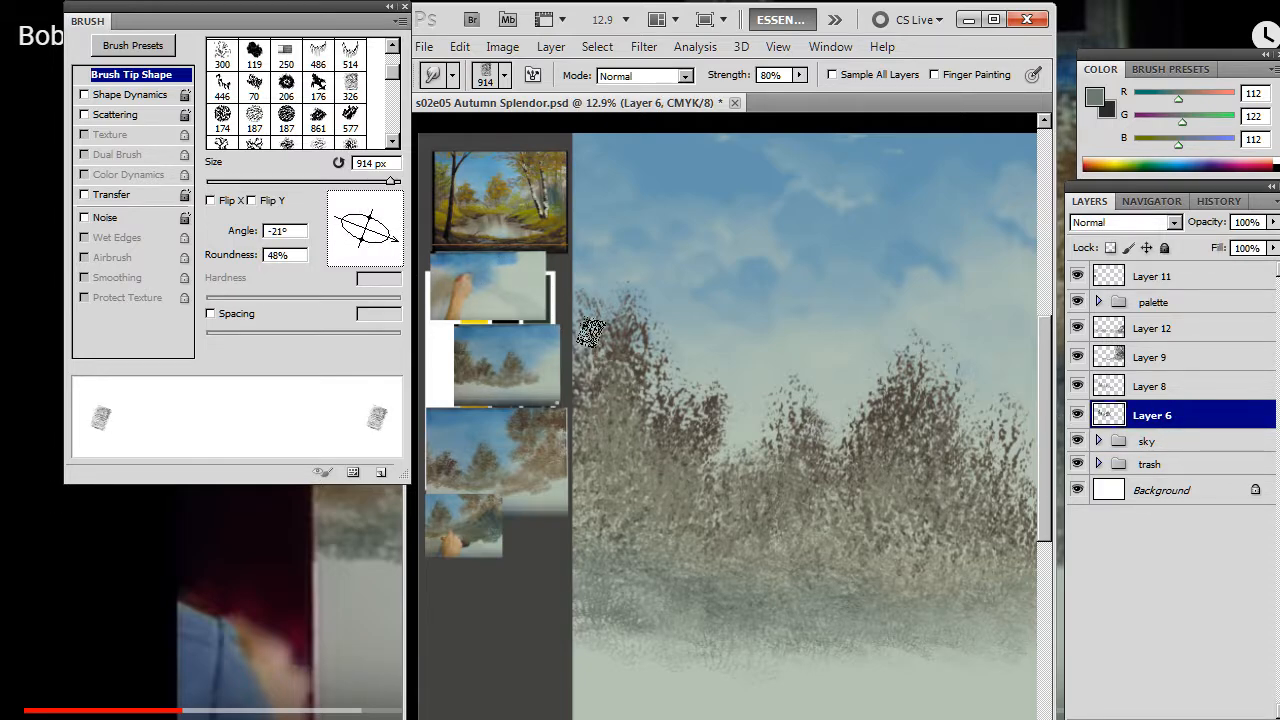
pyautogui.moveTo(640, 358)
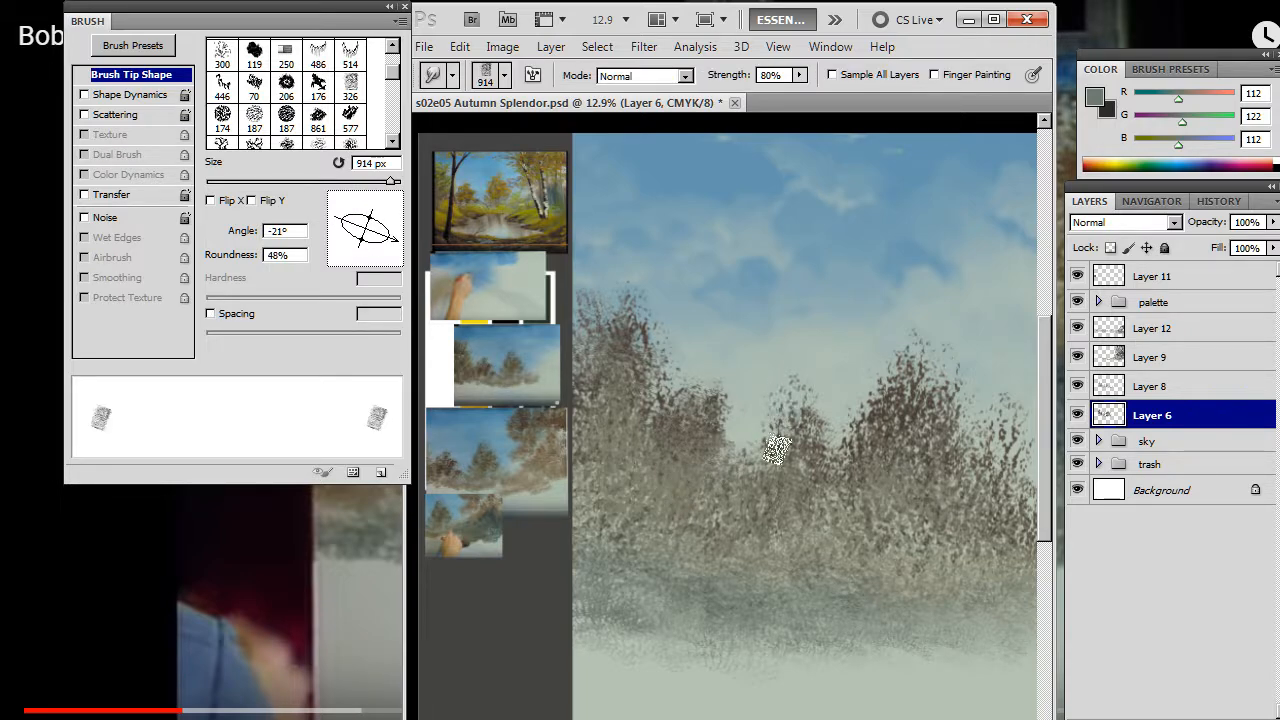
pyautogui.moveTo(793, 470)
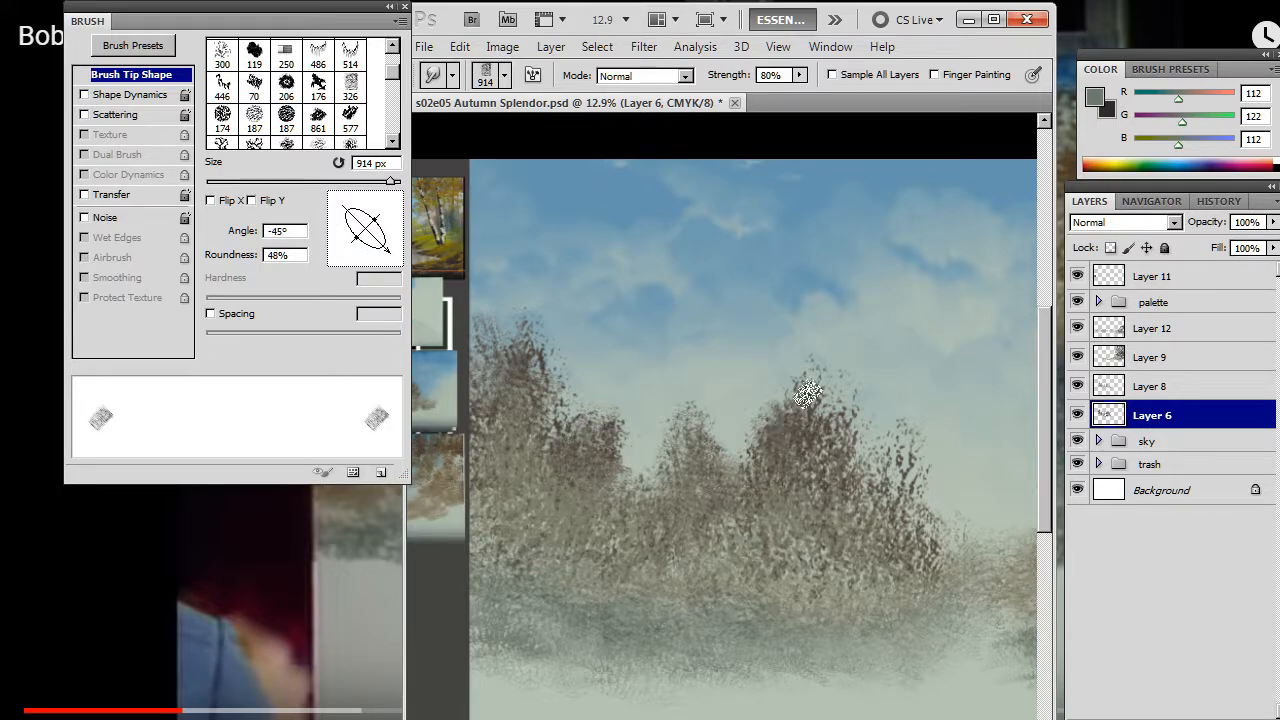
pyautogui.moveTo(842, 438)
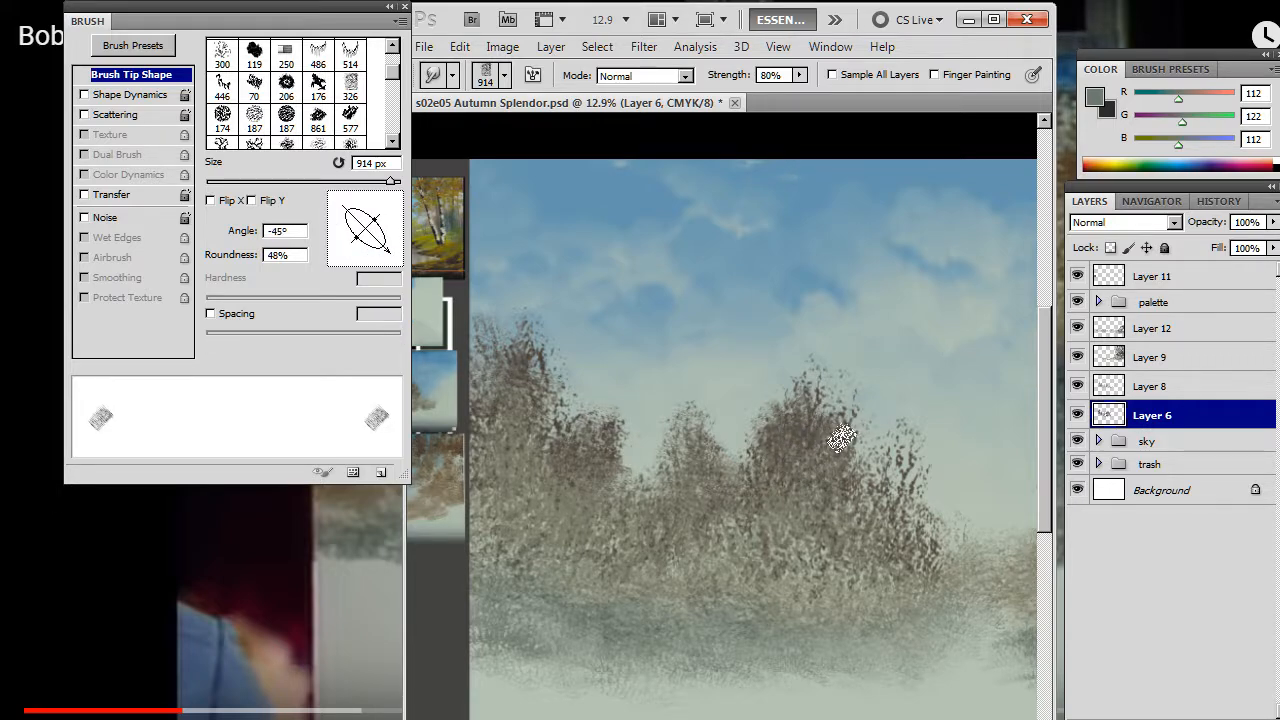
pyautogui.moveTo(390, 305)
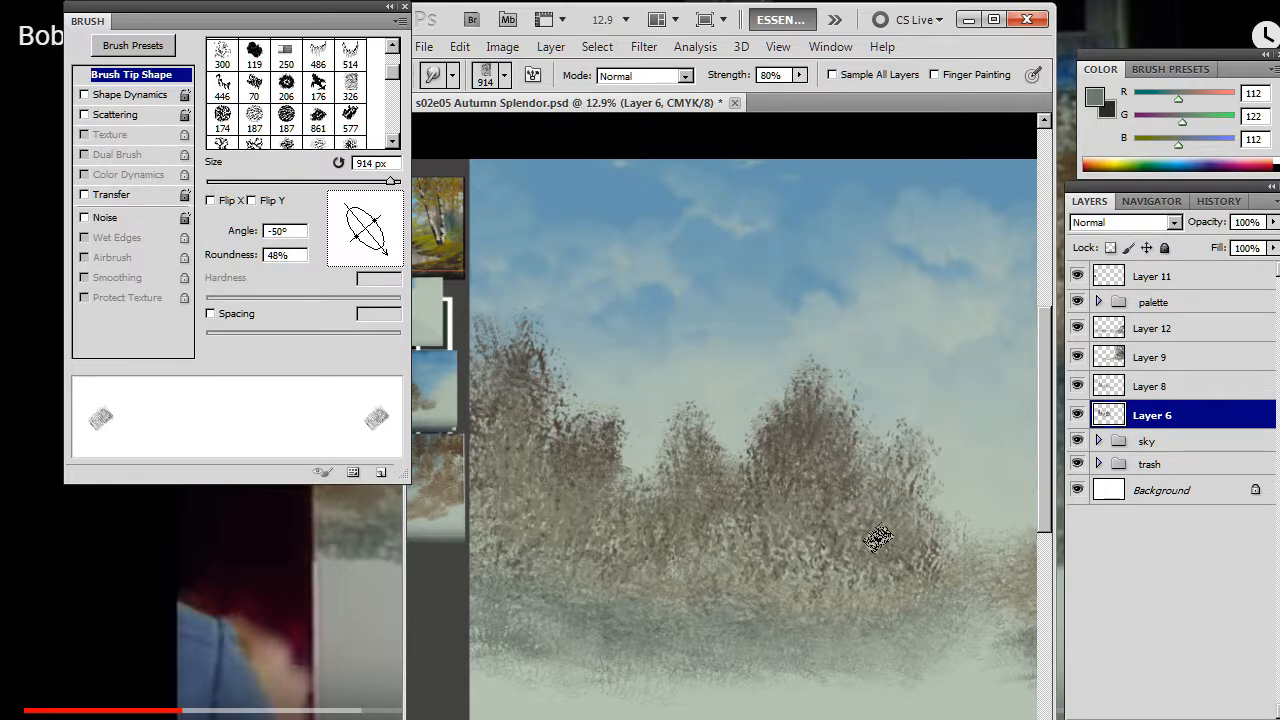
pyautogui.moveTo(803, 530)
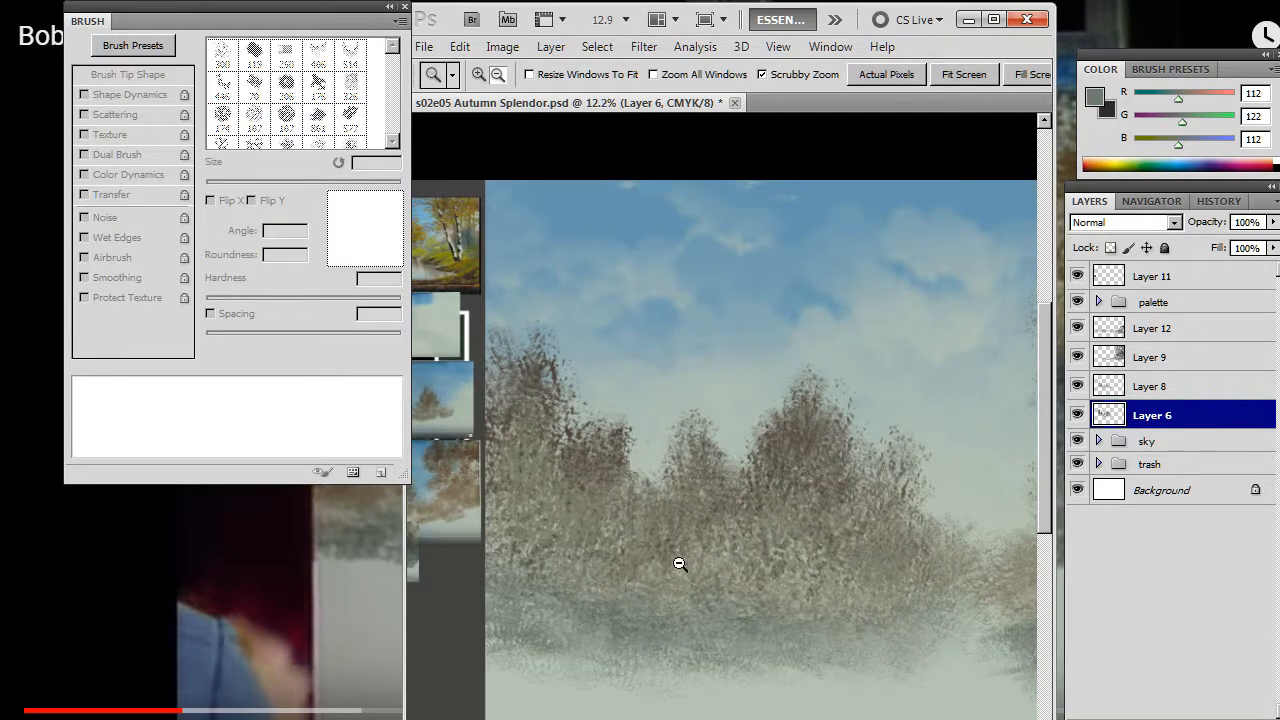
pyautogui.click(497, 74)
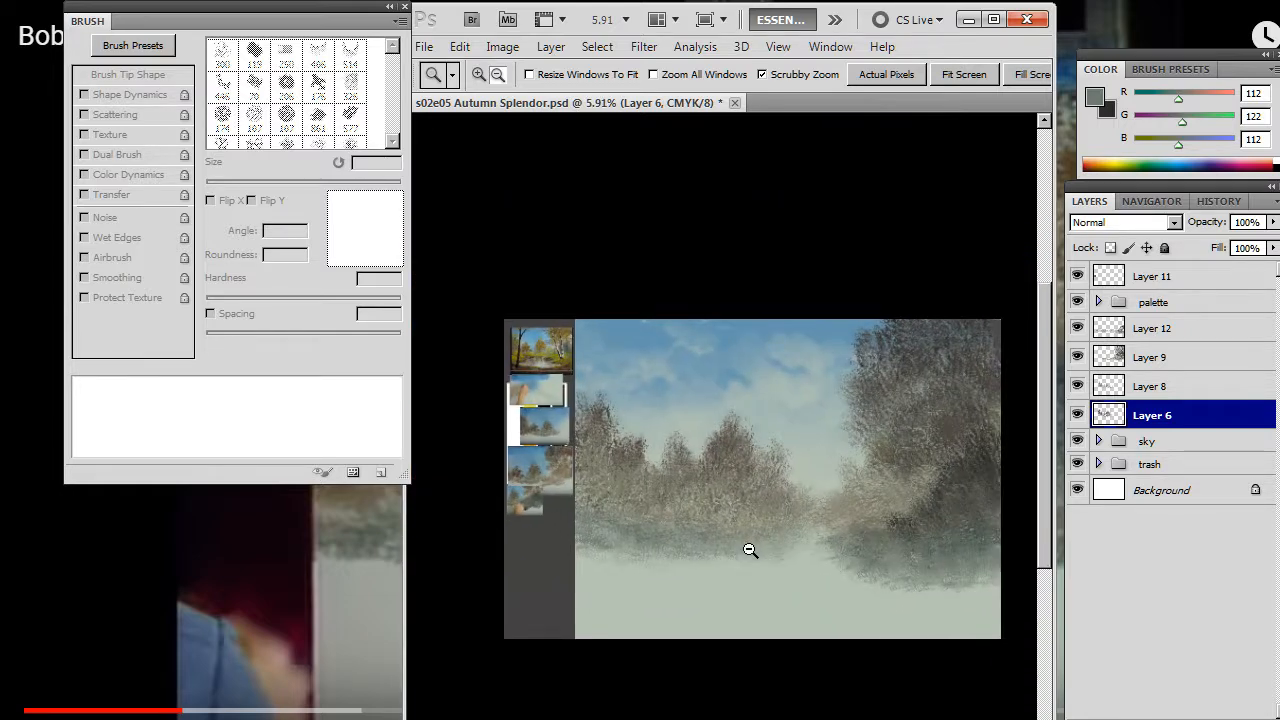